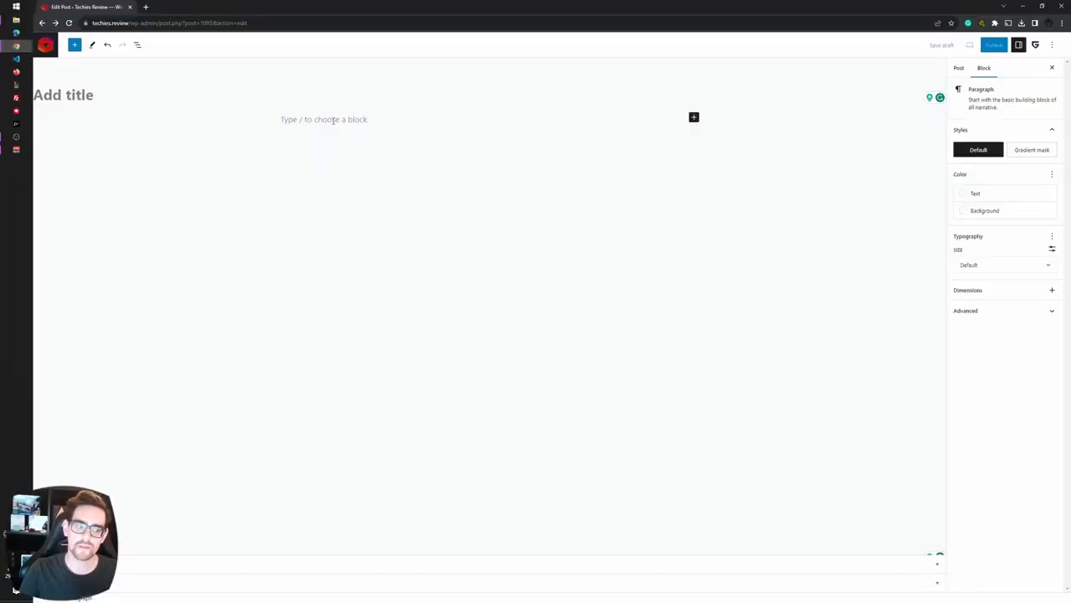
Insert a Container/Wrapper holding the site logo and a Discover/Create/Play Navigation block
{"action": "type", "text": "/"}
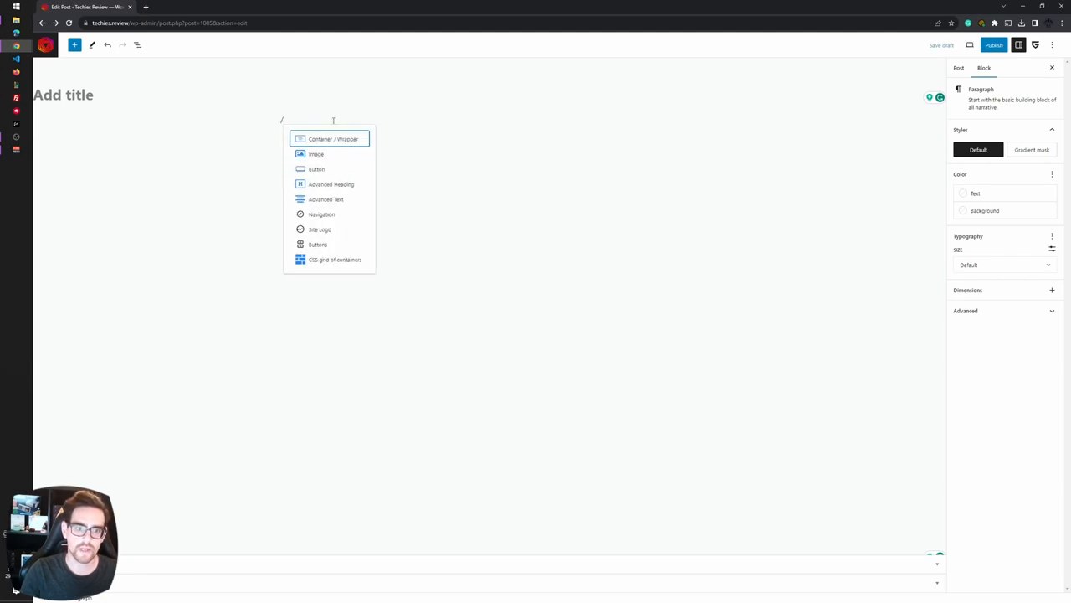
{"action": "left_click", "coordinate": [334, 139]}
{"action": "type", "text": "site"}
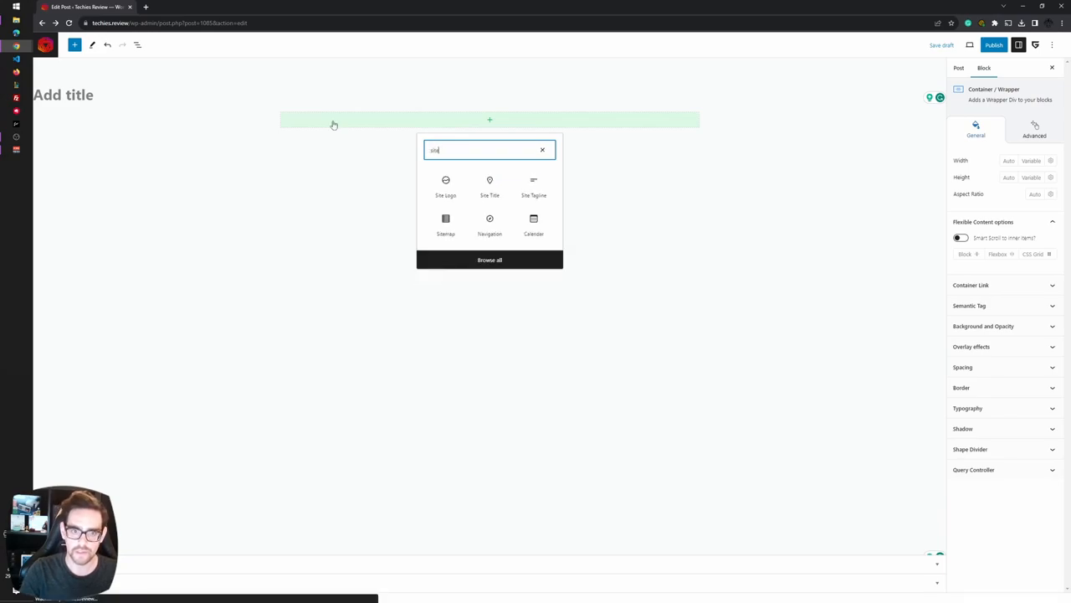
{"action": "left_click", "coordinate": [445, 184]}
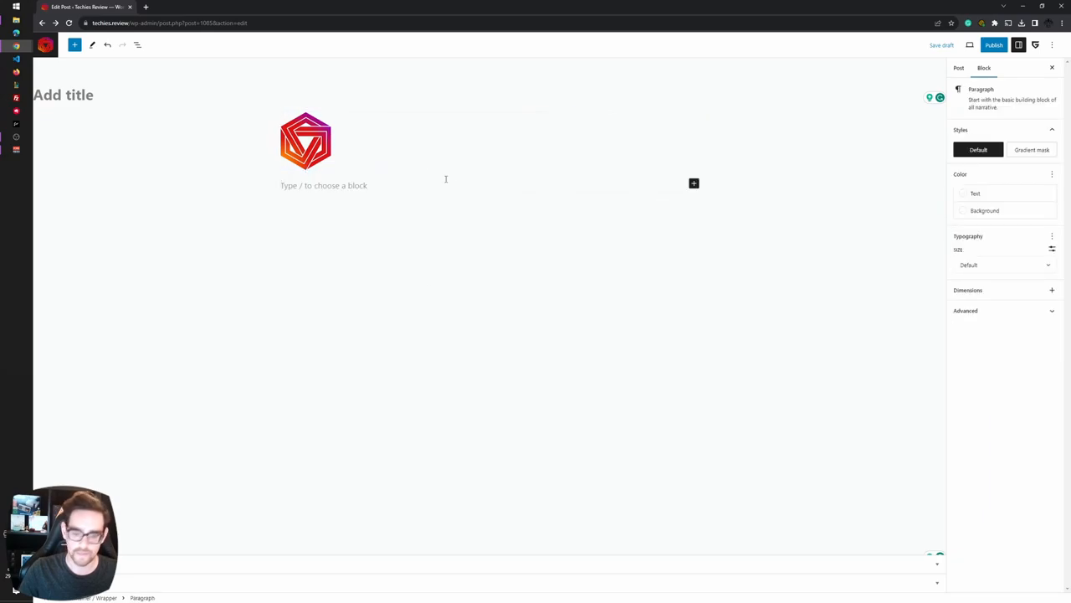
{"action": "type", "text": "/n"}
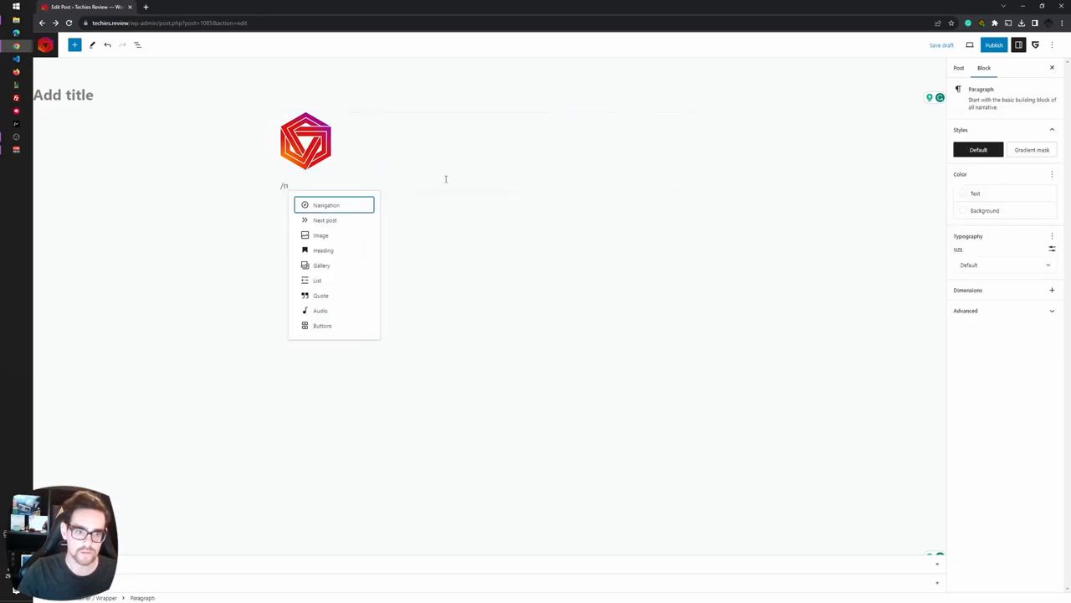
{"action": "left_click", "coordinate": [327, 205]}
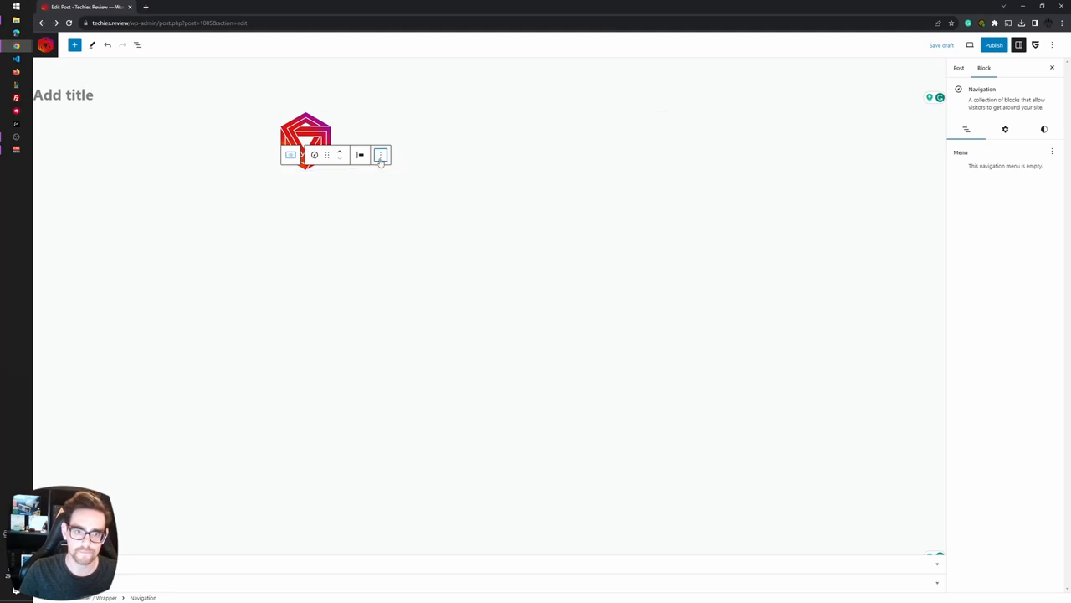
{"action": "left_click", "coordinate": [381, 155]}
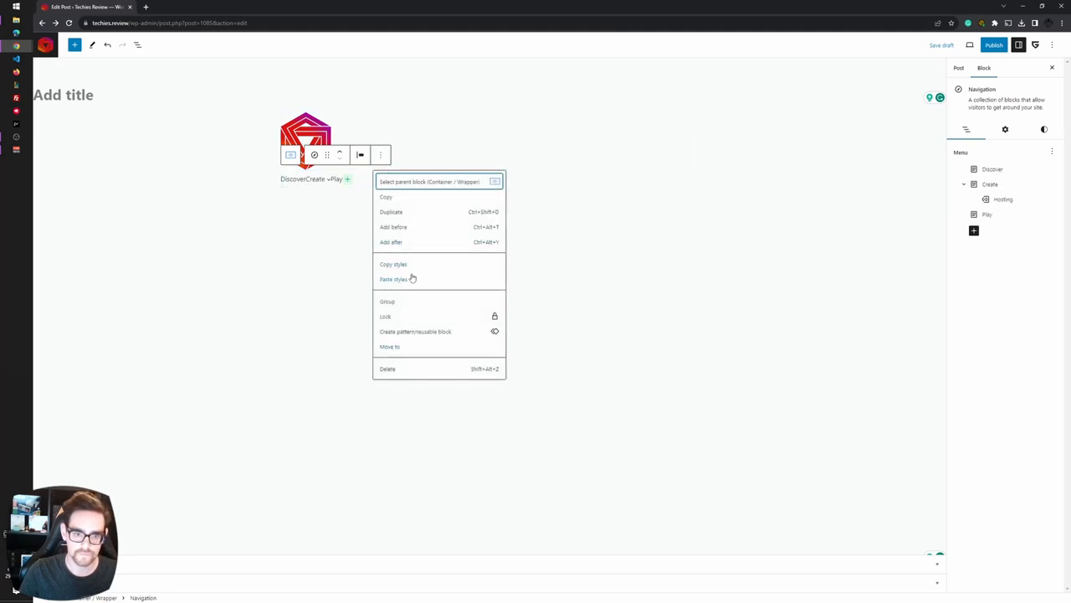
Add a Button block below the menu and relabel it 'Contact me'
{"action": "left_click", "coordinate": [391, 242]}
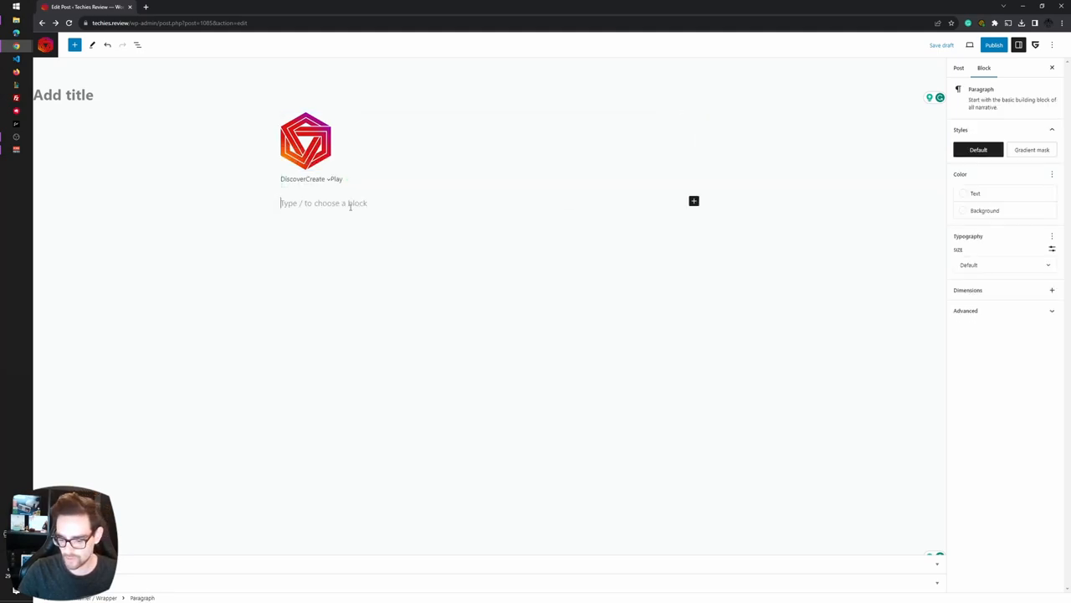
{"action": "type", "text": "/bu"}
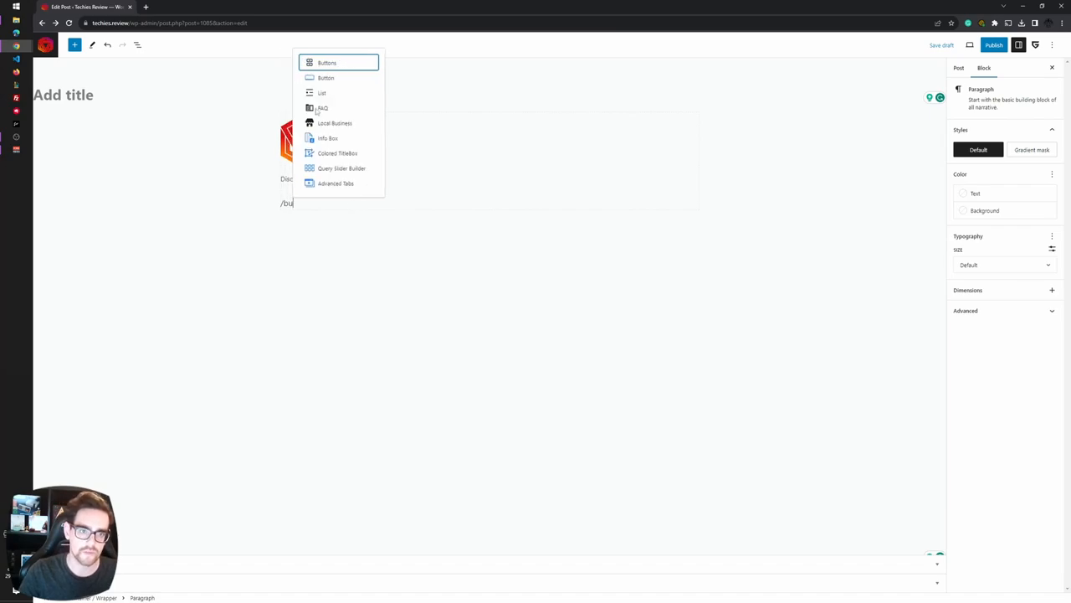
{"action": "left_click", "coordinate": [326, 78]}
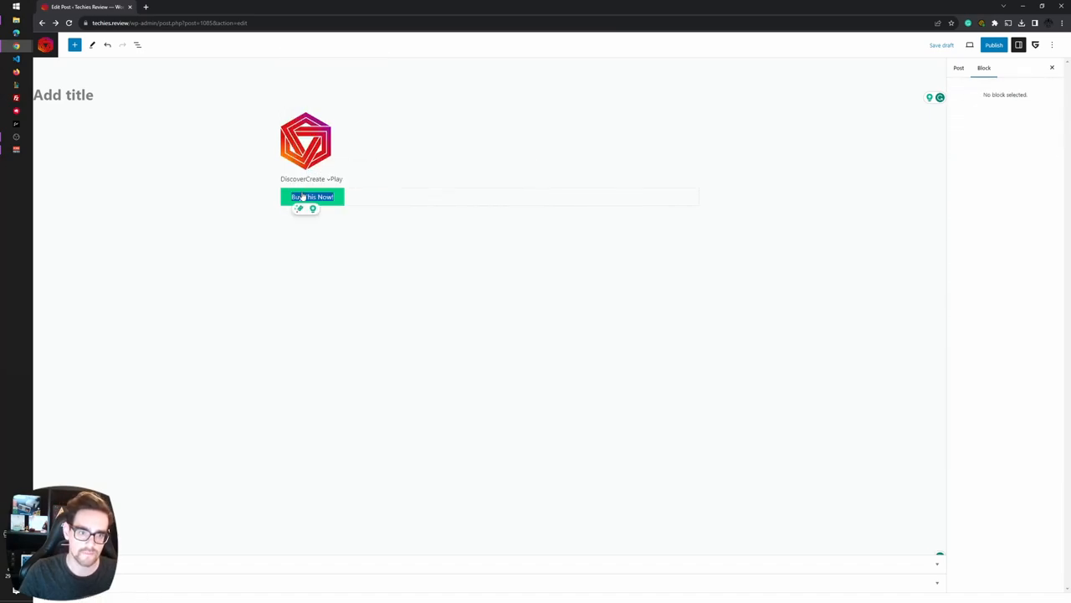
{"action": "left_click", "coordinate": [311, 195]}
{"action": "type", "text": "Contact me"}
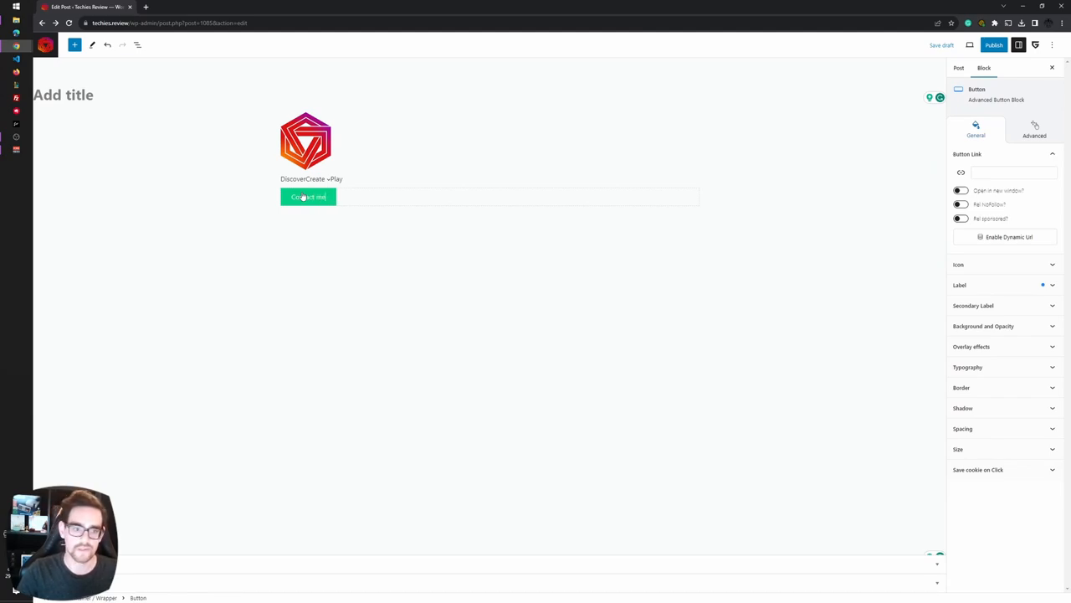
Select the header Container/Wrapper in List View, switch it to Flexbox, and enable Flexbox Row
{"action": "left_click", "coordinate": [959, 68]}
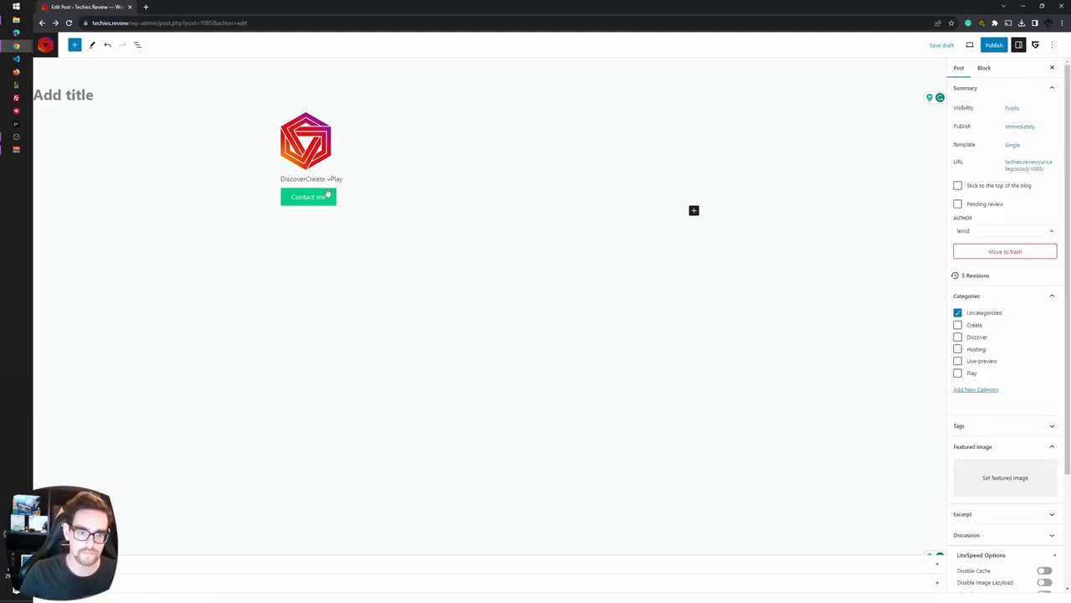
{"action": "mouse_move", "coordinate": [462, 205]}
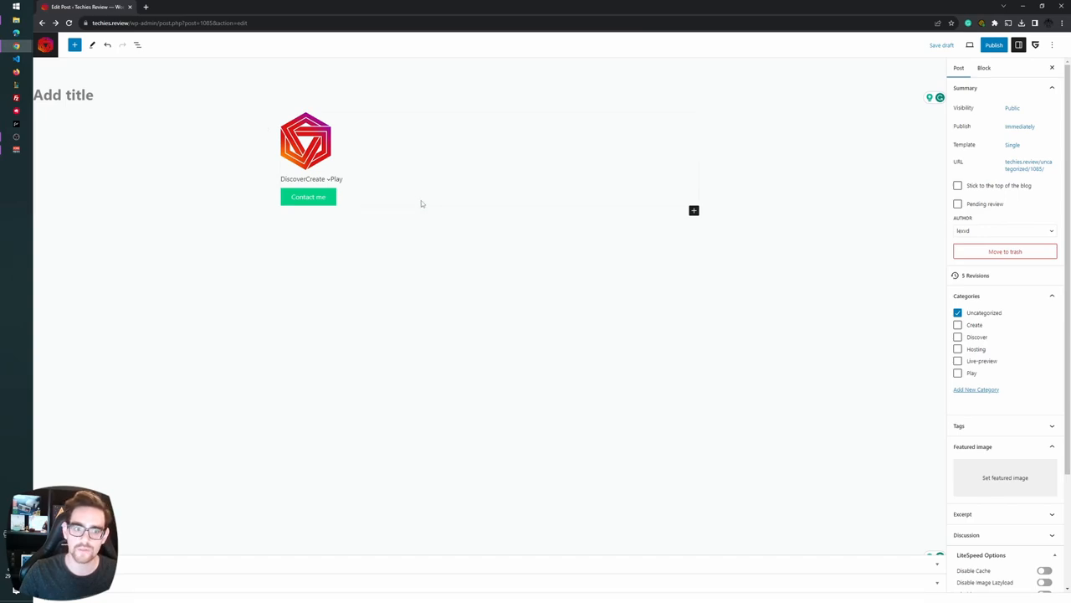
{"action": "left_click", "coordinate": [138, 44]}
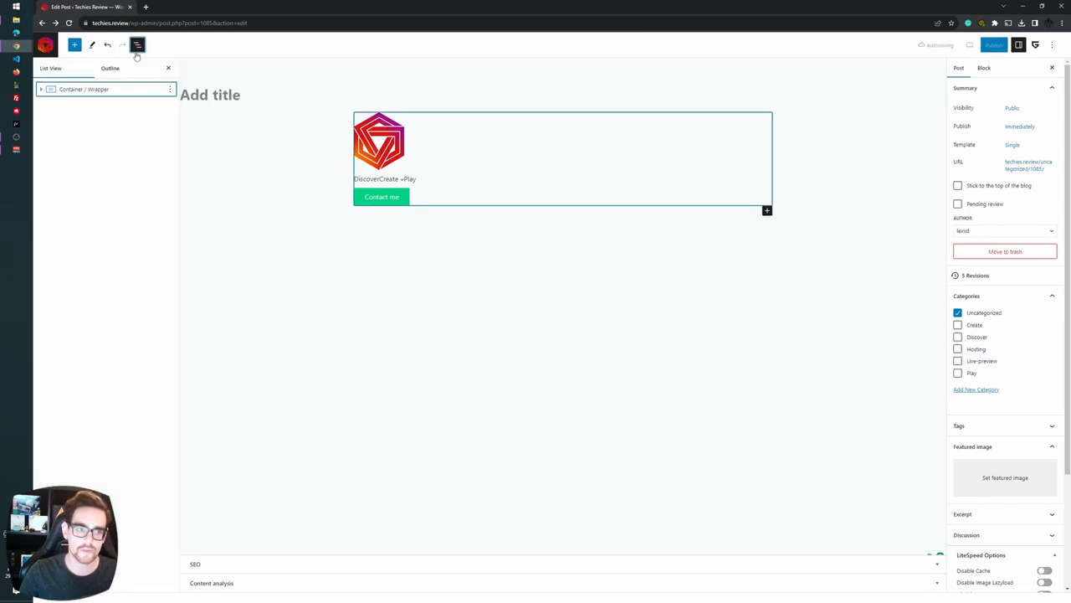
{"action": "left_click", "coordinate": [561, 159]}
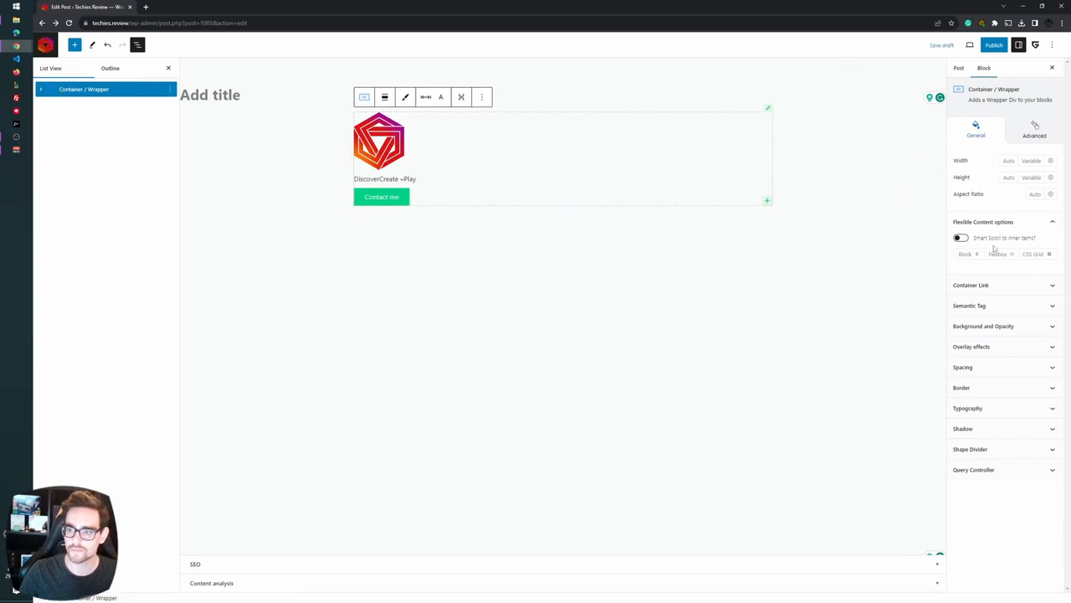
{"action": "left_click", "coordinate": [998, 254]}
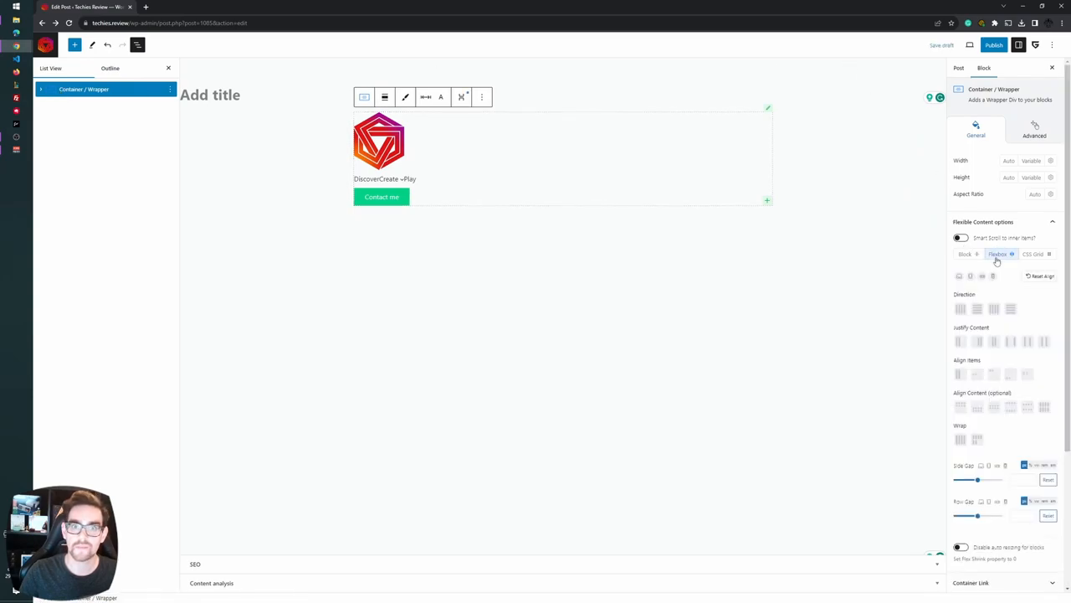
{"action": "mouse_move", "coordinate": [337, 143]}
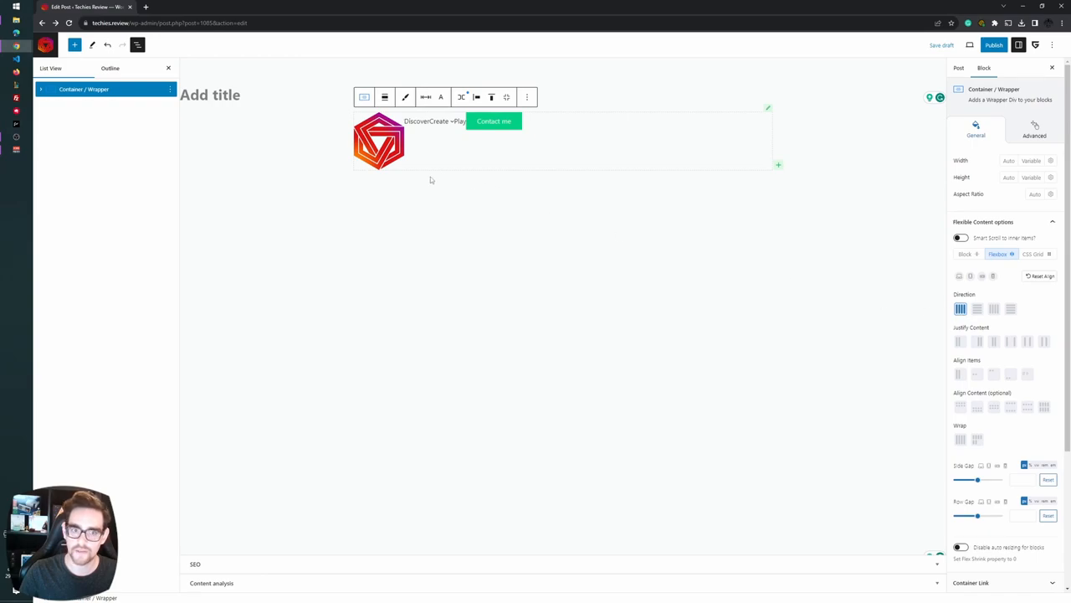
{"action": "mouse_move", "coordinate": [533, 150]}
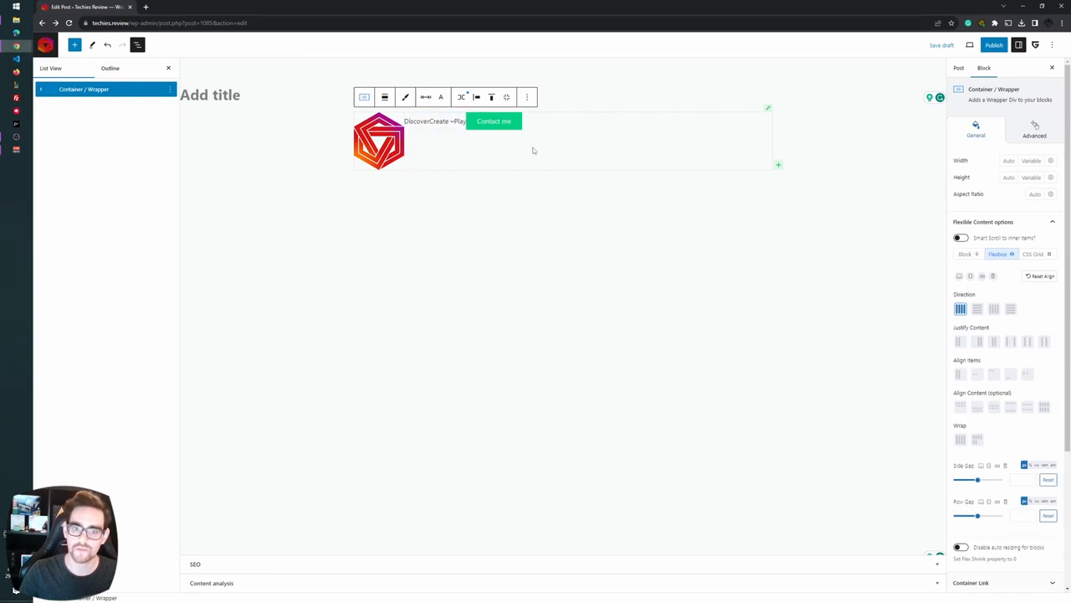
{"action": "left_click", "coordinate": [461, 97]}
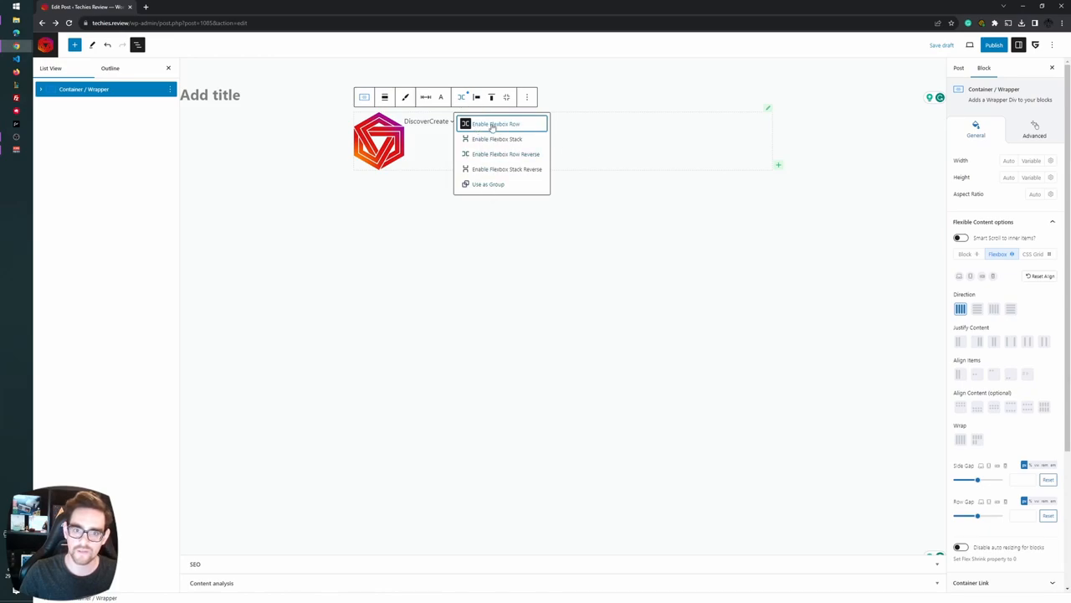
{"action": "left_click", "coordinate": [497, 139]}
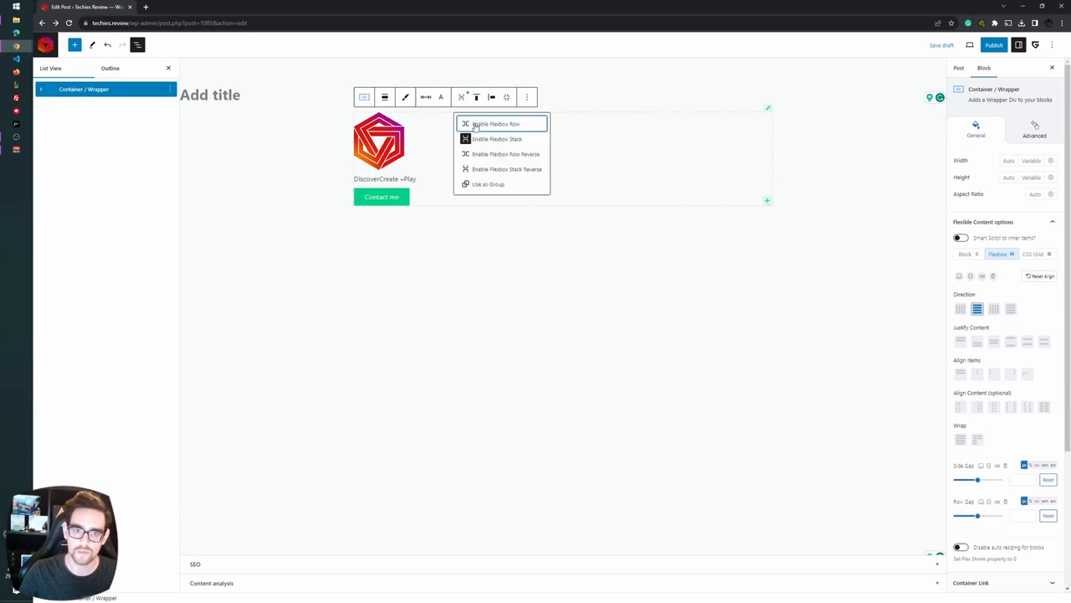
{"action": "left_click", "coordinate": [495, 124]}
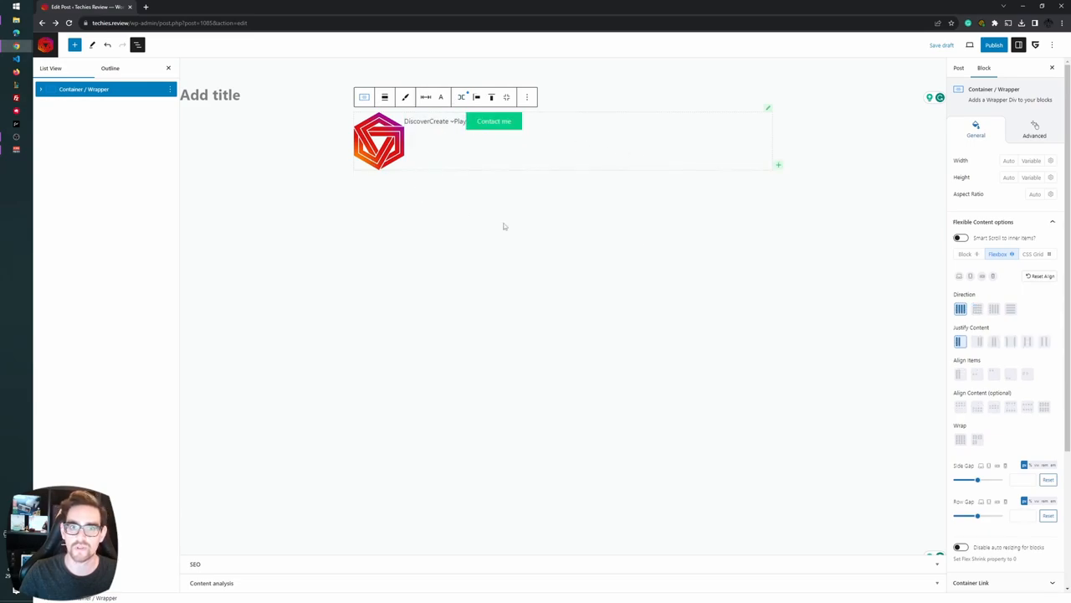
{"action": "mouse_move", "coordinate": [655, 119]}
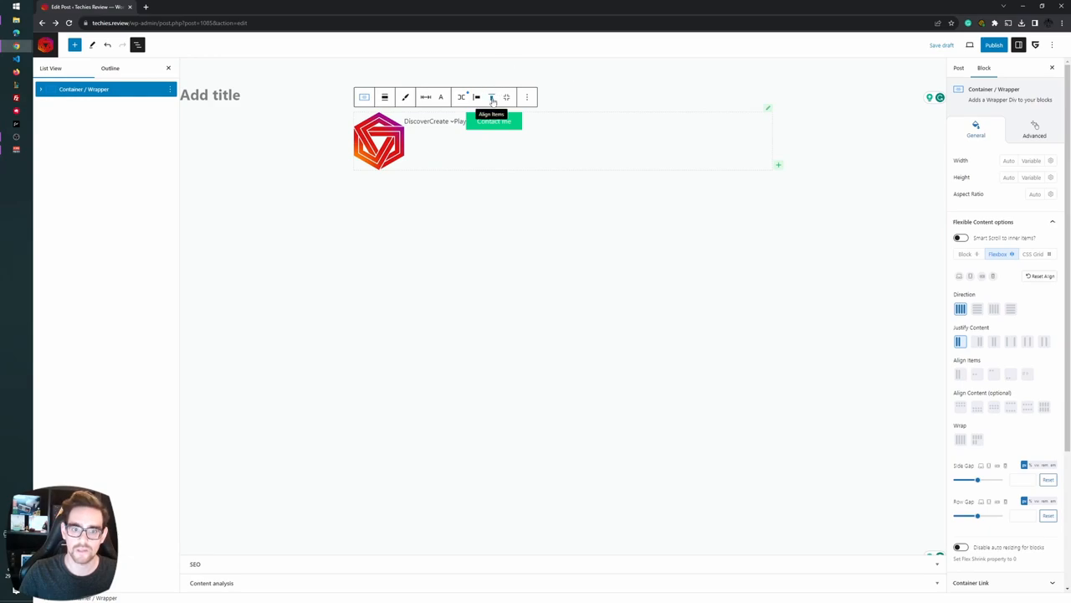
Set the header's Align Items to Center and Justify Content to Space Between
{"action": "left_click", "coordinate": [492, 97]}
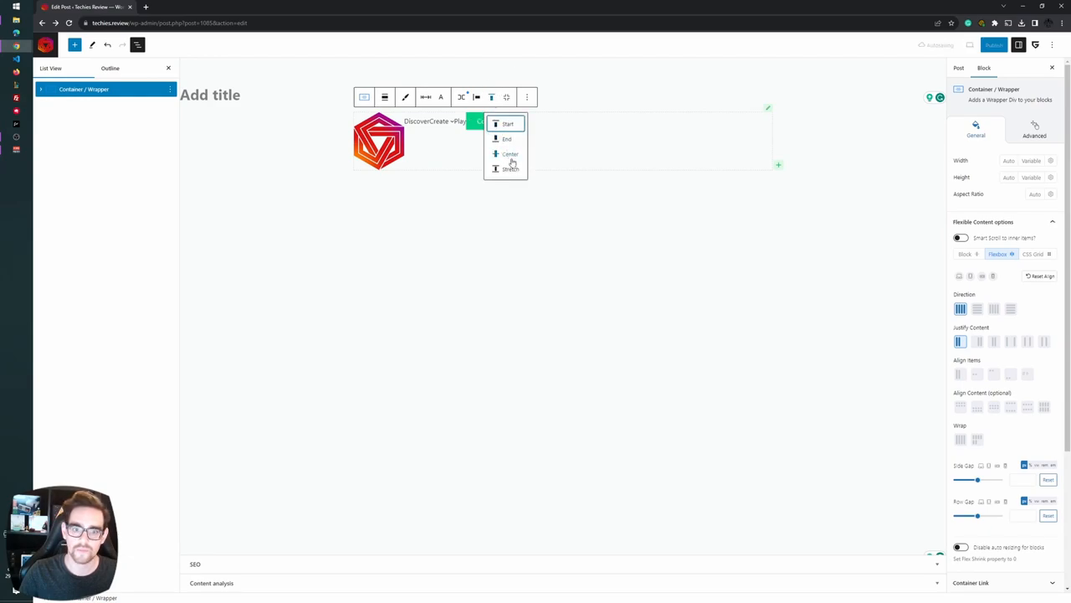
{"action": "left_click", "coordinate": [511, 154]}
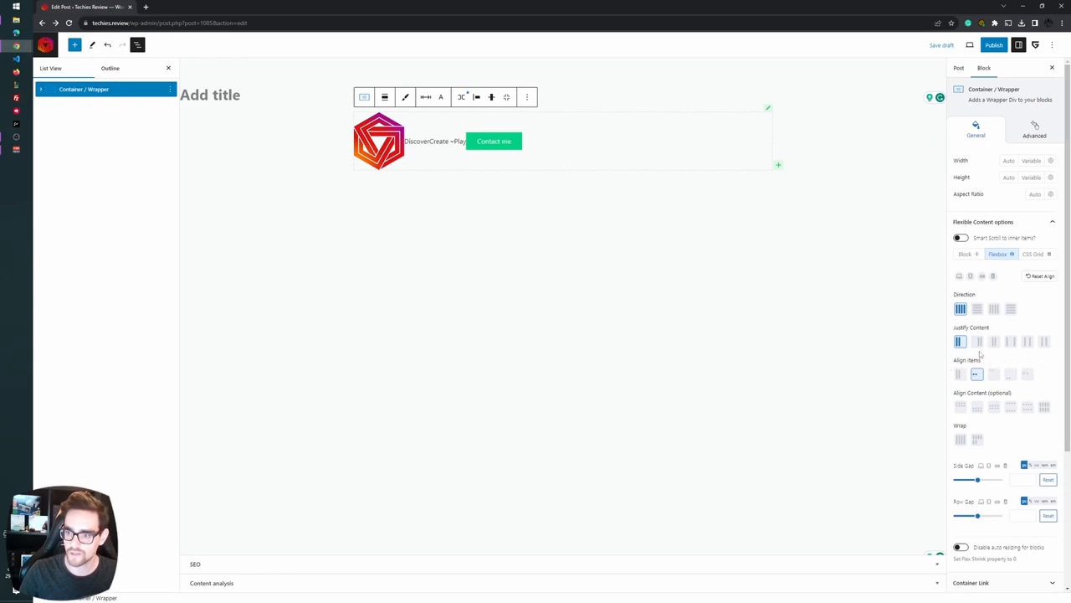
{"action": "mouse_move", "coordinate": [888, 333]}
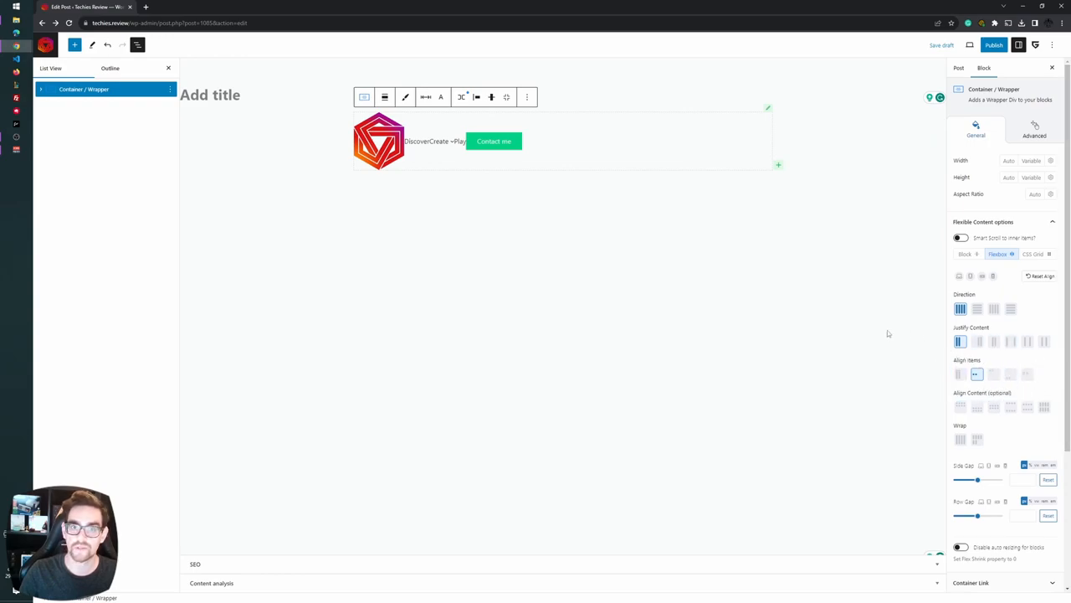
{"action": "mouse_move", "coordinate": [422, 193]}
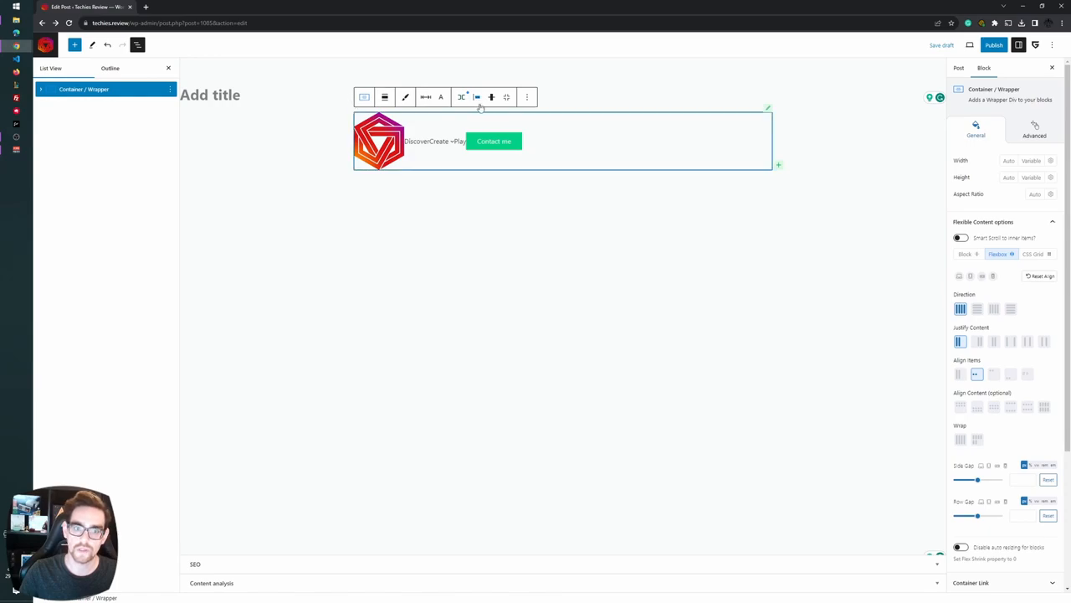
{"action": "mouse_move", "coordinate": [477, 97]}
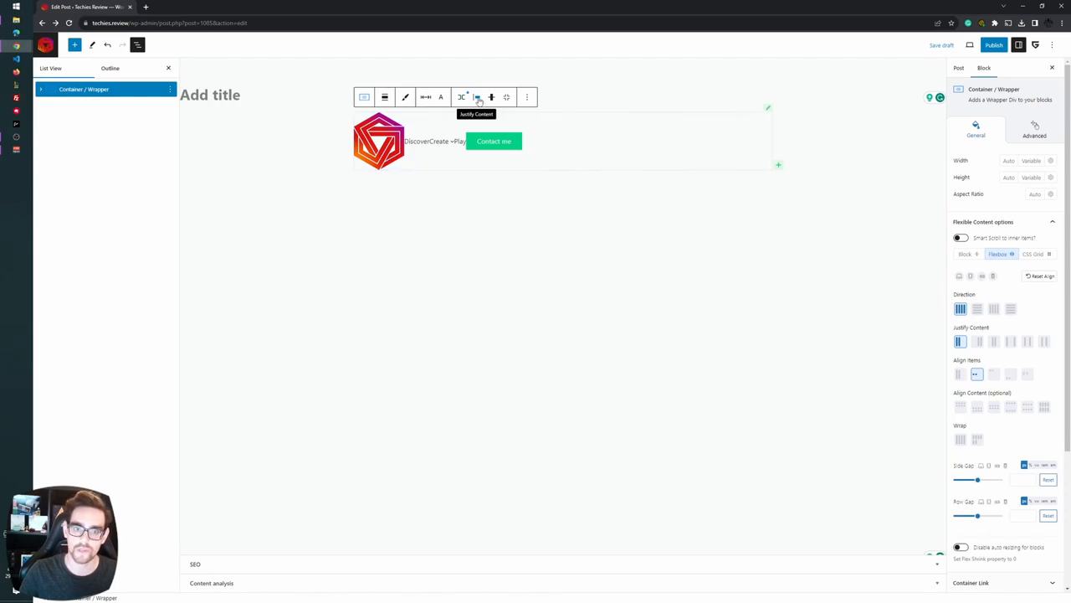
{"action": "left_click", "coordinate": [477, 98]}
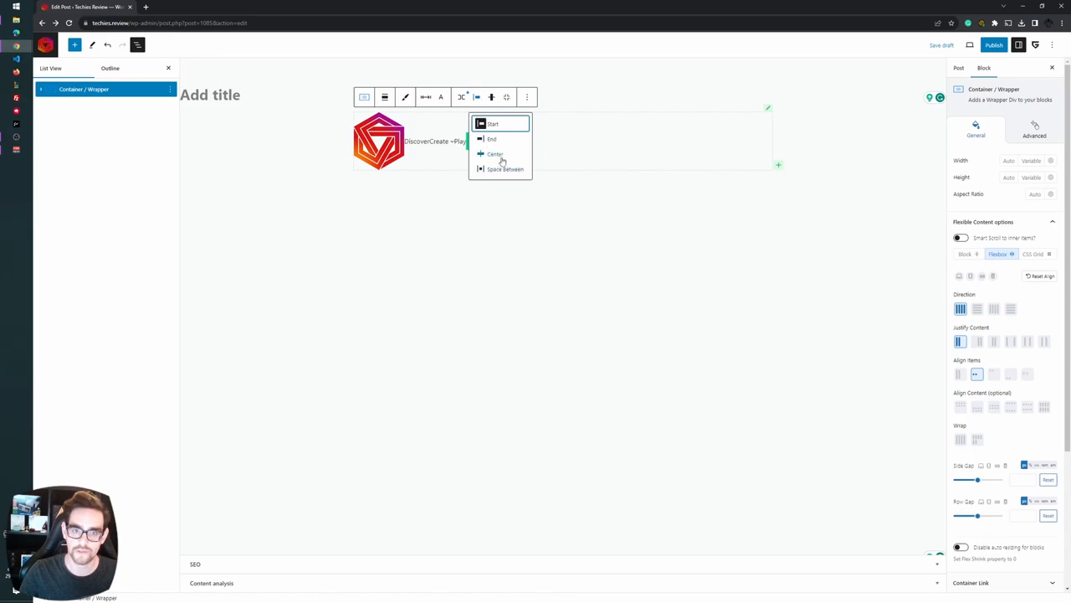
{"action": "left_click", "coordinate": [506, 168]}
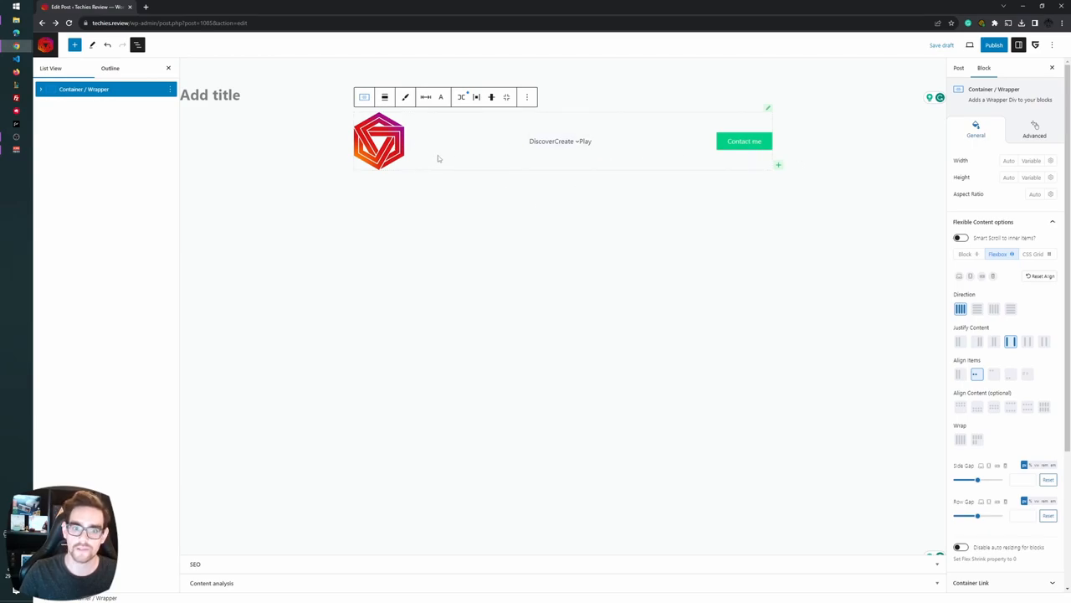
{"action": "left_click", "coordinate": [379, 140]}
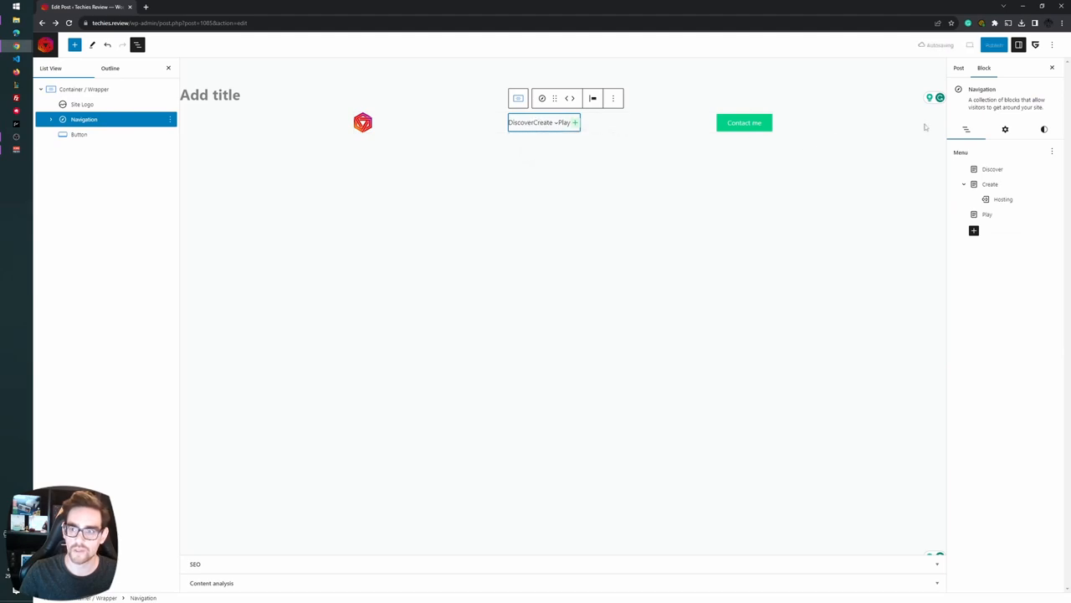
Give the Discover, Create and Play menu items a small horizontal padding
{"action": "left_click", "coordinate": [1005, 129]}
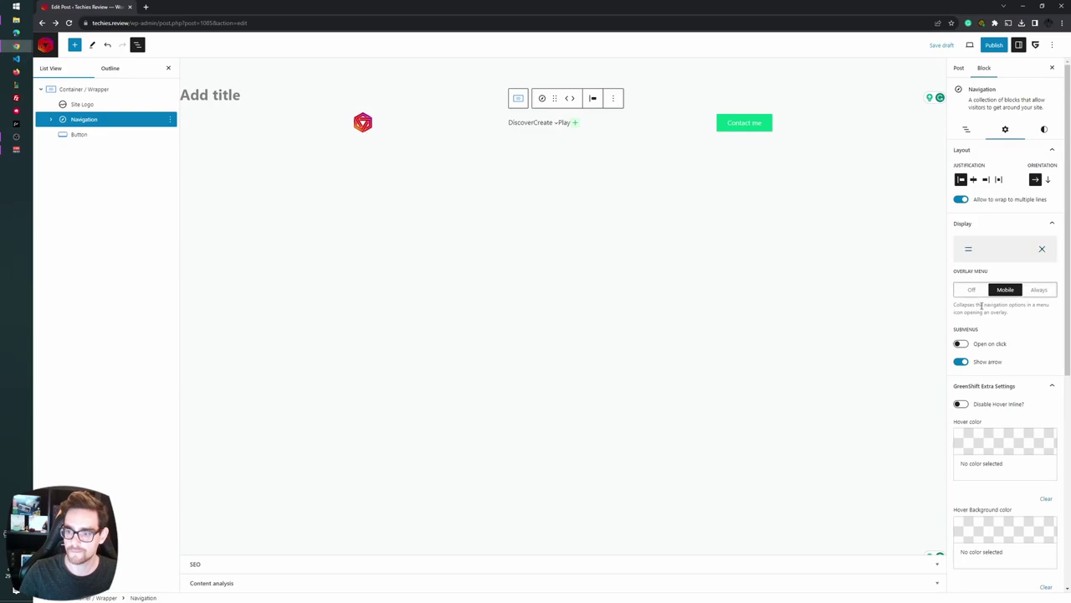
{"action": "scroll", "scroll_direction": "down", "scroll_amount": 3}
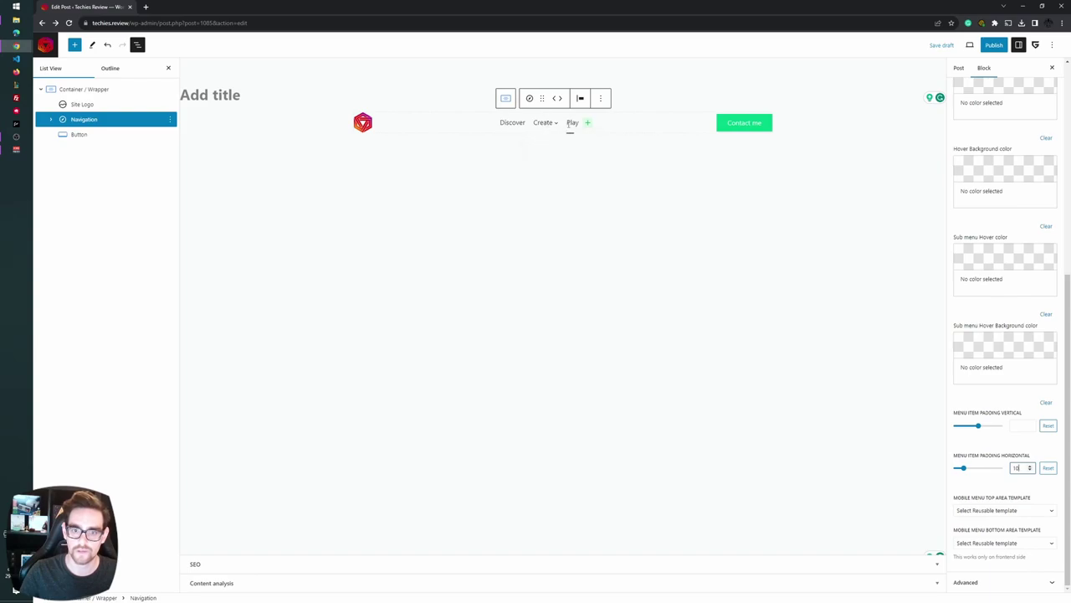
{"action": "left_click", "coordinate": [78, 134]}
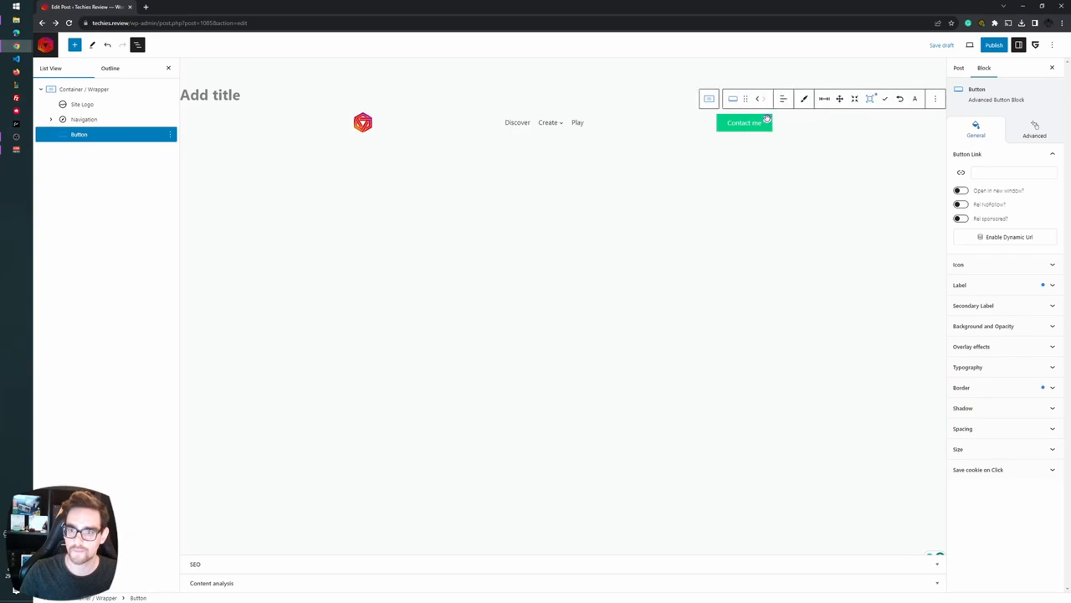
{"action": "mouse_move", "coordinate": [888, 98]}
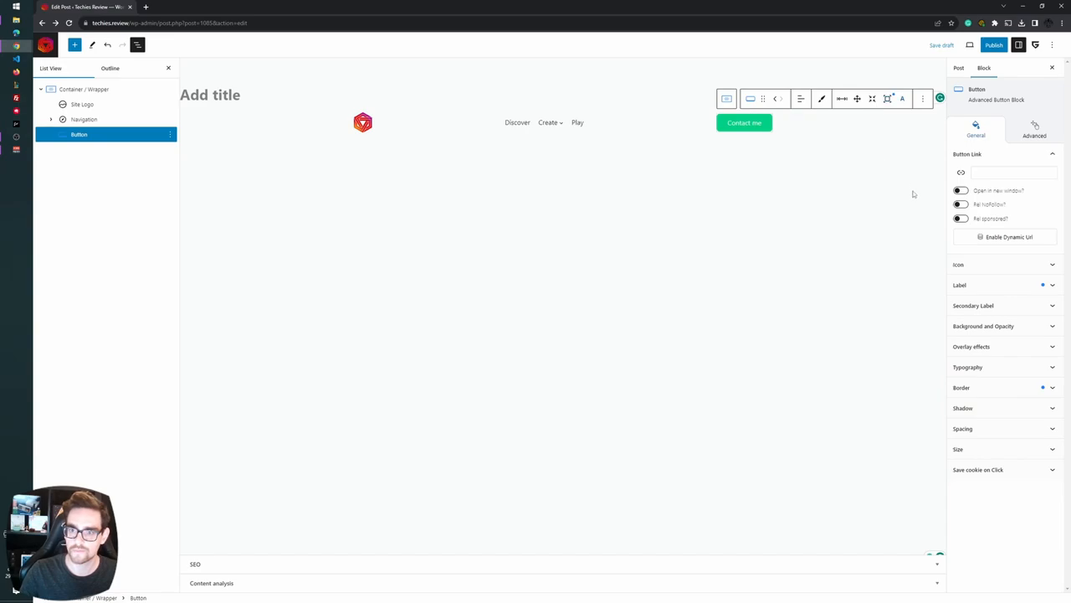
Change the Contact me button's background colour to purple (9400D3)
{"action": "left_click", "coordinate": [983, 326]}
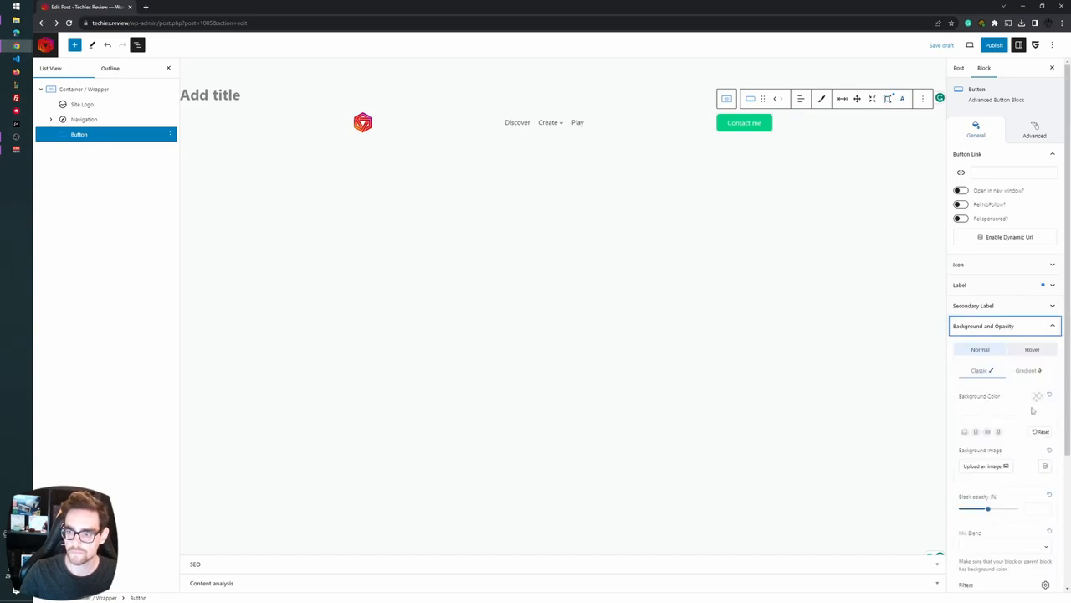
{"action": "left_click", "coordinate": [1037, 395]}
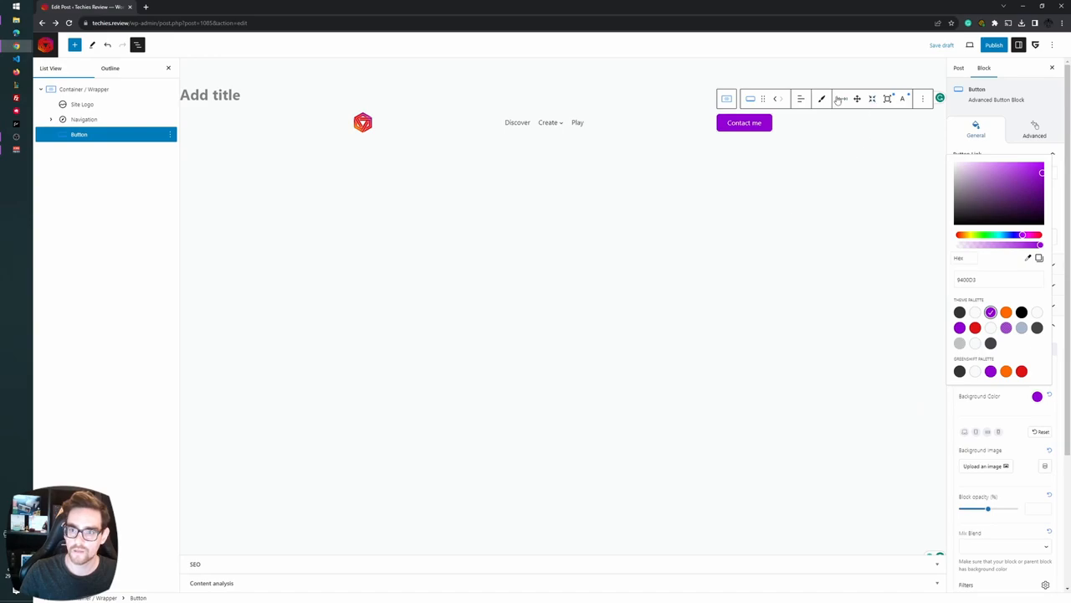
{"action": "mouse_move", "coordinate": [841, 99]}
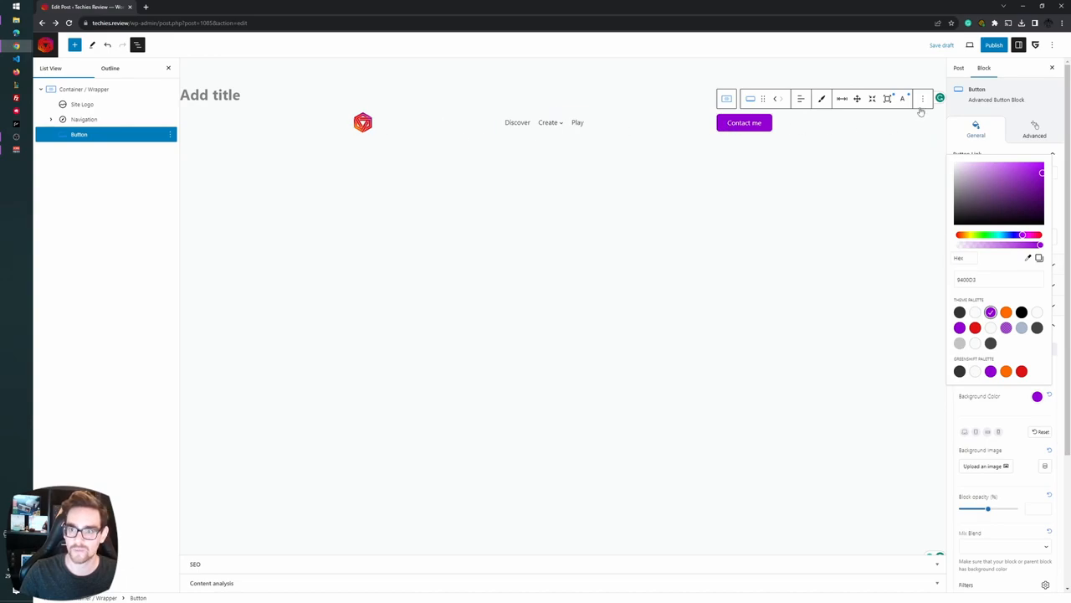
Add a new Container/Wrapper after the header container
{"action": "left_click", "coordinate": [84, 88]}
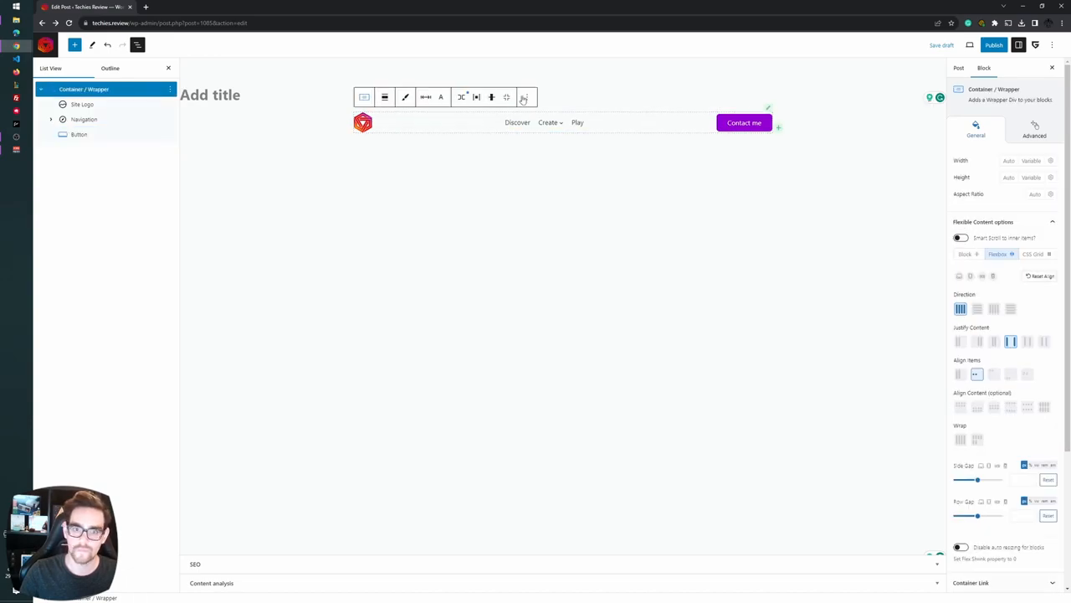
{"action": "left_click", "coordinate": [527, 97]}
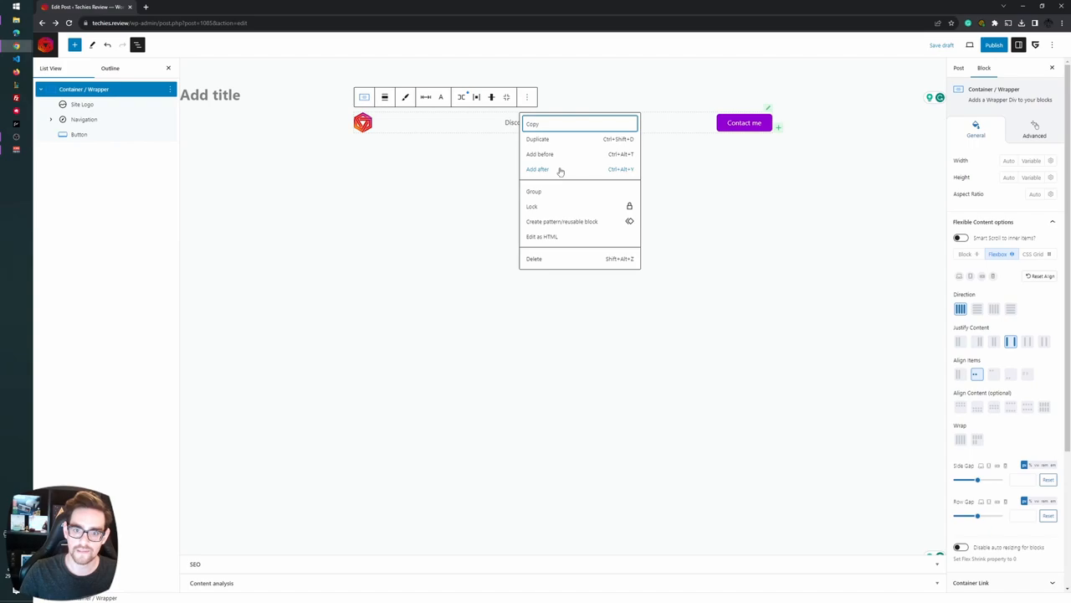
{"action": "left_click", "coordinate": [538, 169]}
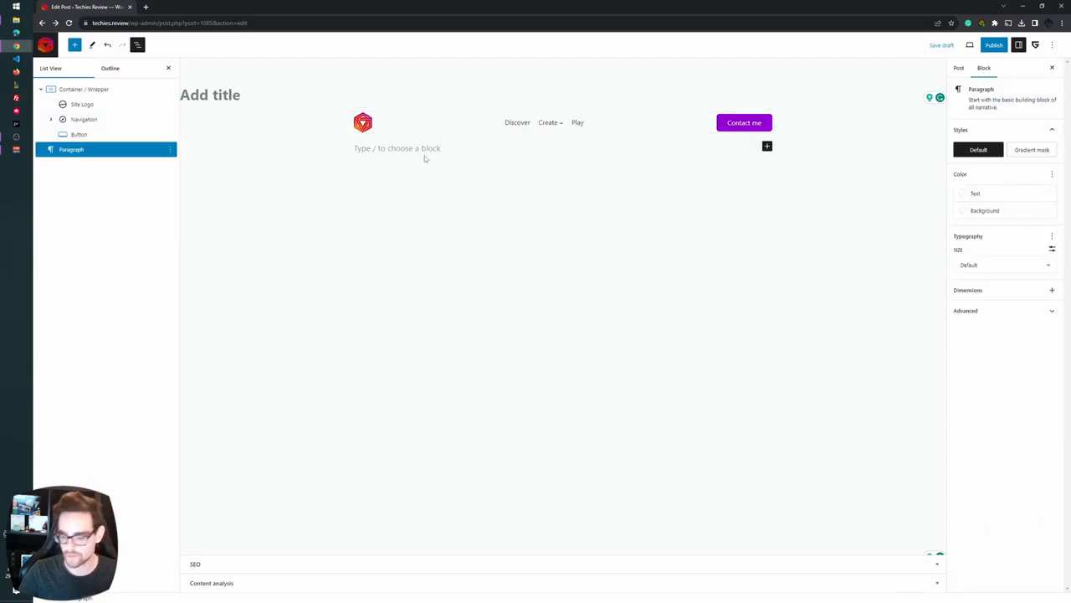
{"action": "type", "text": "/con"}
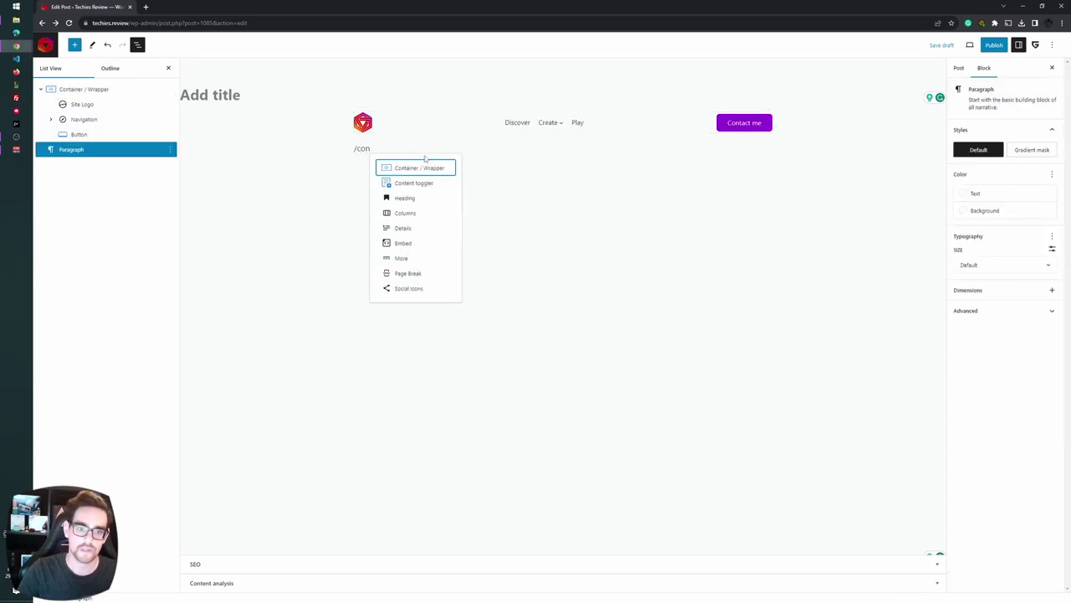
{"action": "left_click", "coordinate": [419, 167]}
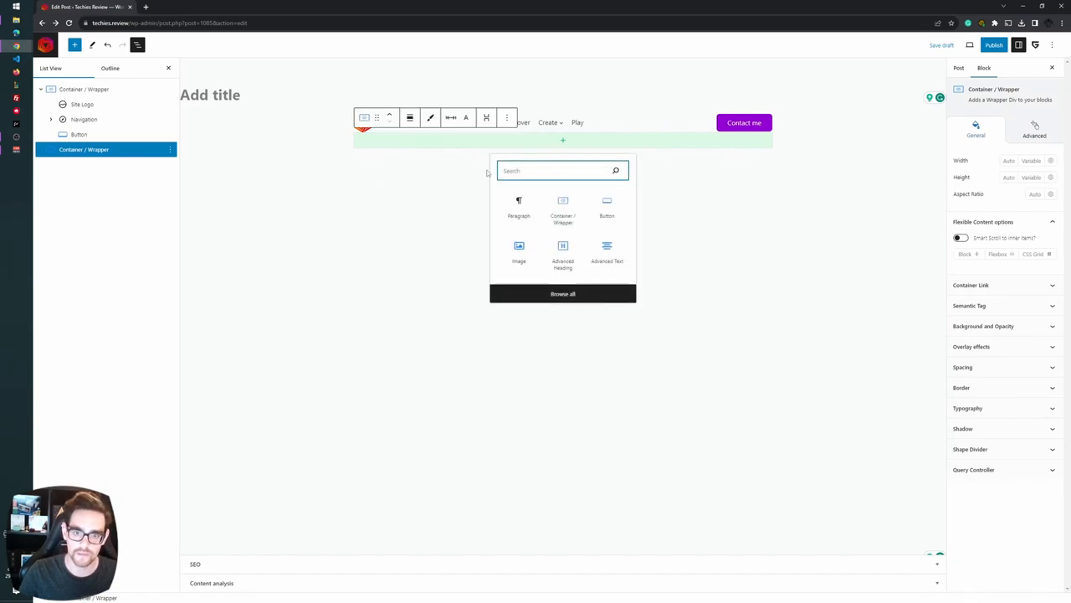
Insert the laptop paint-splash image from the Media Library, with an empty block after it
{"action": "left_click", "coordinate": [519, 251]}
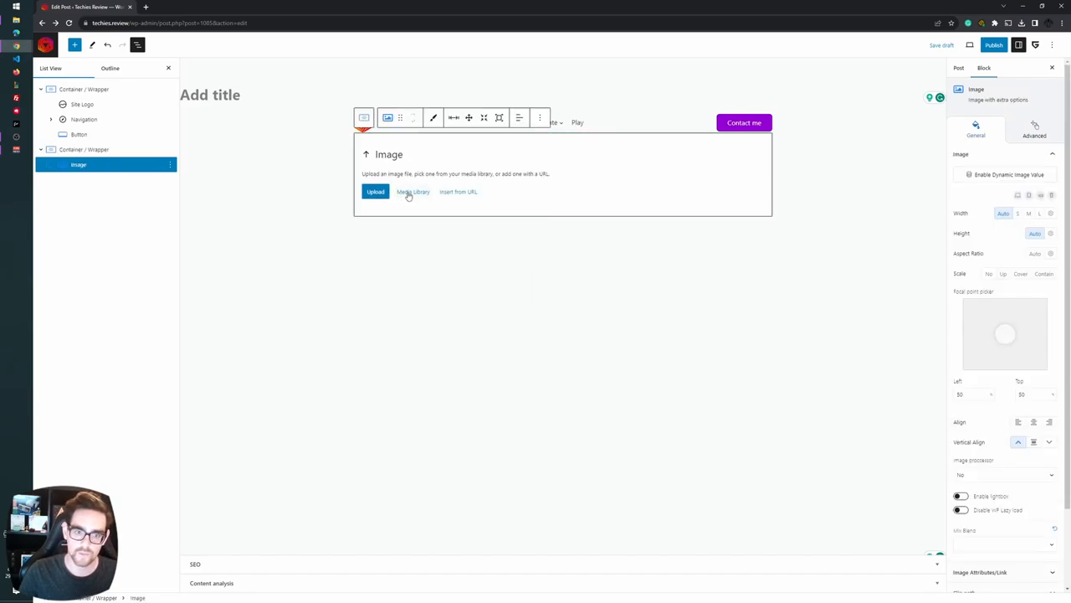
{"action": "left_click", "coordinate": [414, 191]}
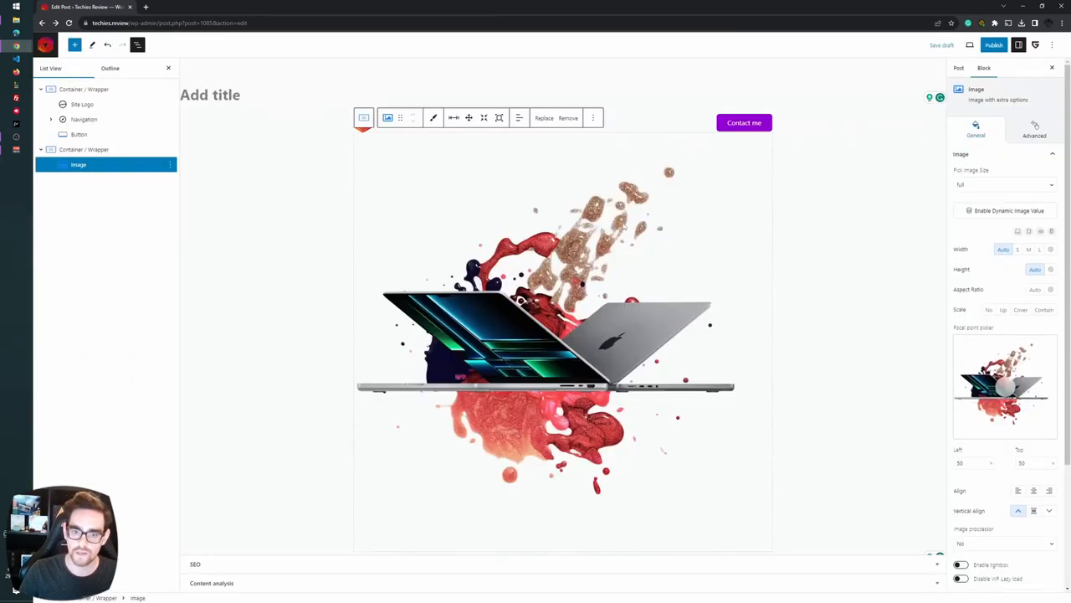
{"action": "left_click", "coordinate": [593, 117]}
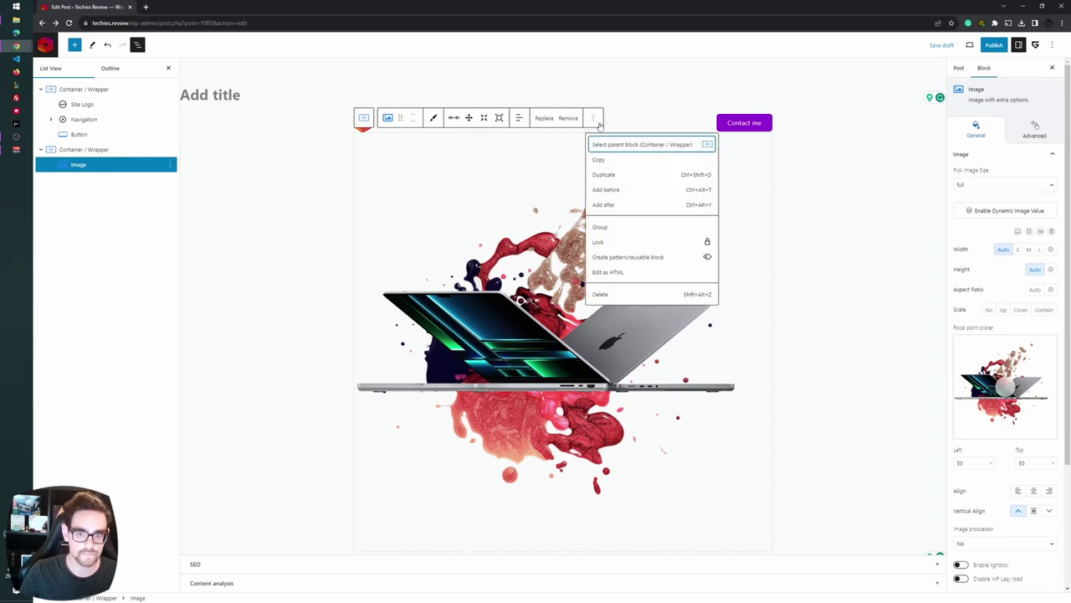
{"action": "left_click", "coordinate": [603, 190]}
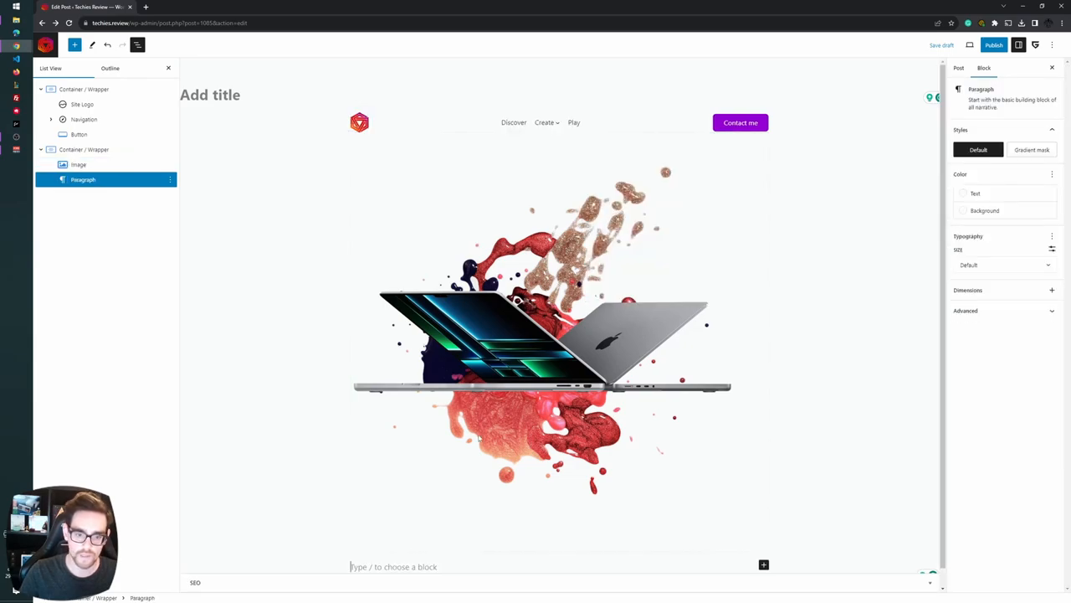
Add an Advanced Heading, Advanced Text line, and 'Contact me' and 'Find out more!' buttons
{"action": "type", "text": "/head"}
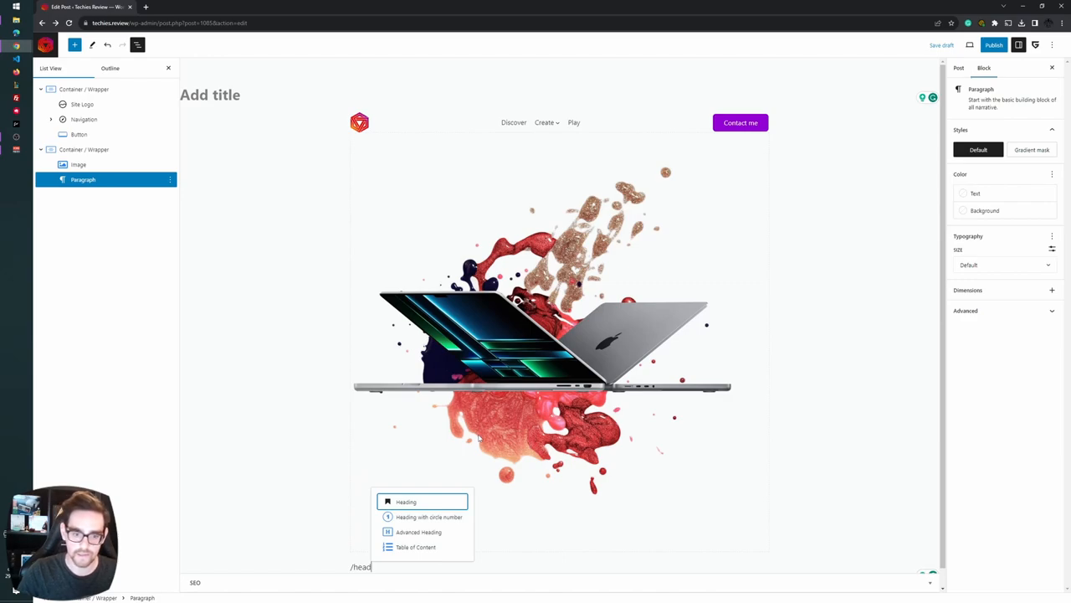
{"action": "left_click", "coordinate": [418, 532]}
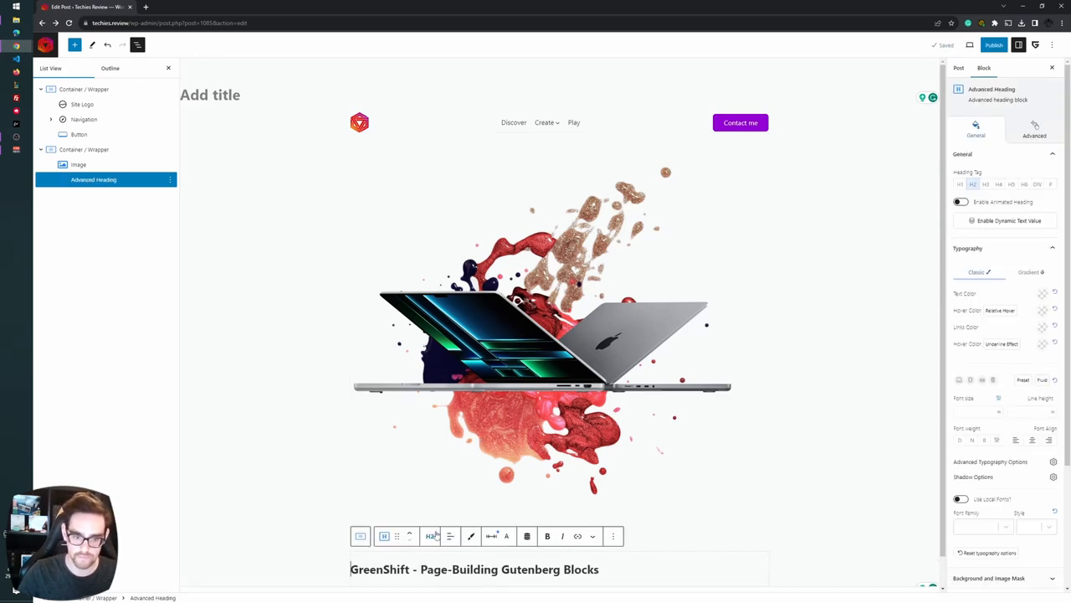
{"action": "mouse_move", "coordinate": [429, 536]}
{"action": "type", "text": "/ad"}
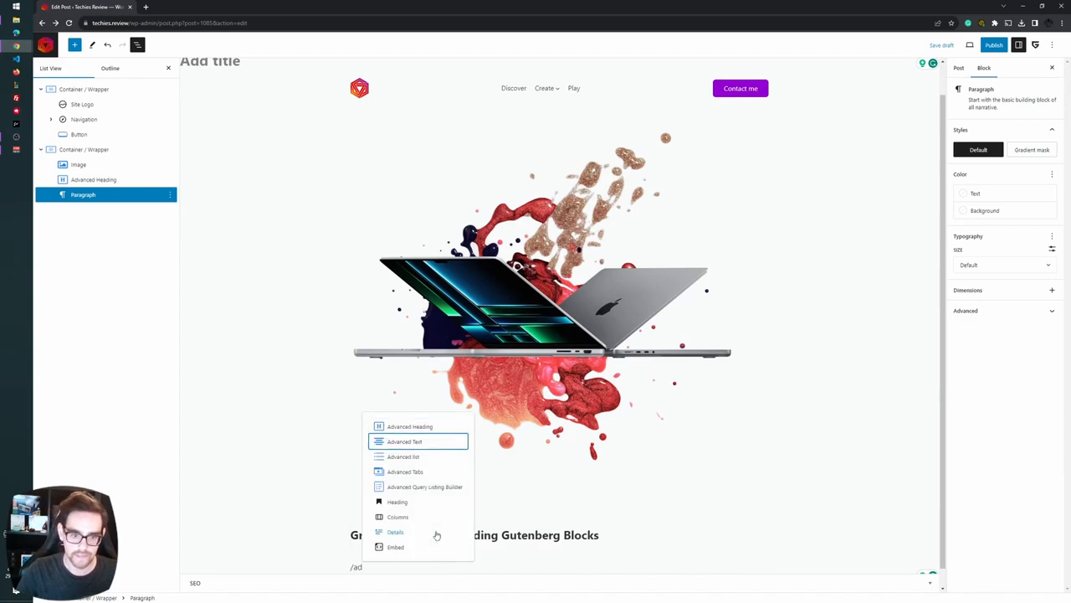
{"action": "left_click", "coordinate": [405, 441]}
{"action": "type", "text": "/"}
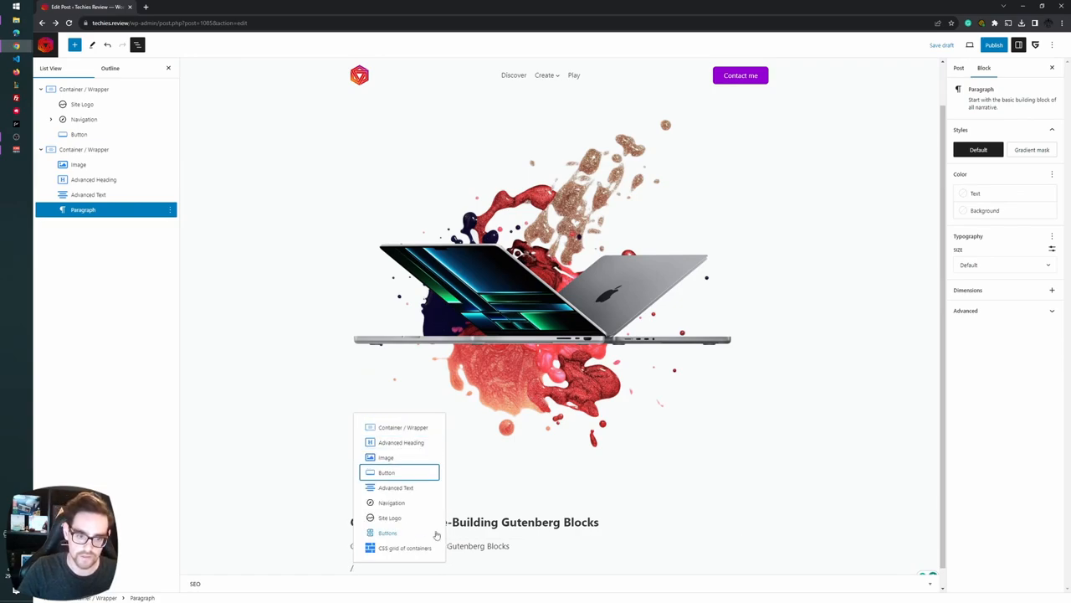
{"action": "left_click", "coordinate": [386, 472]}
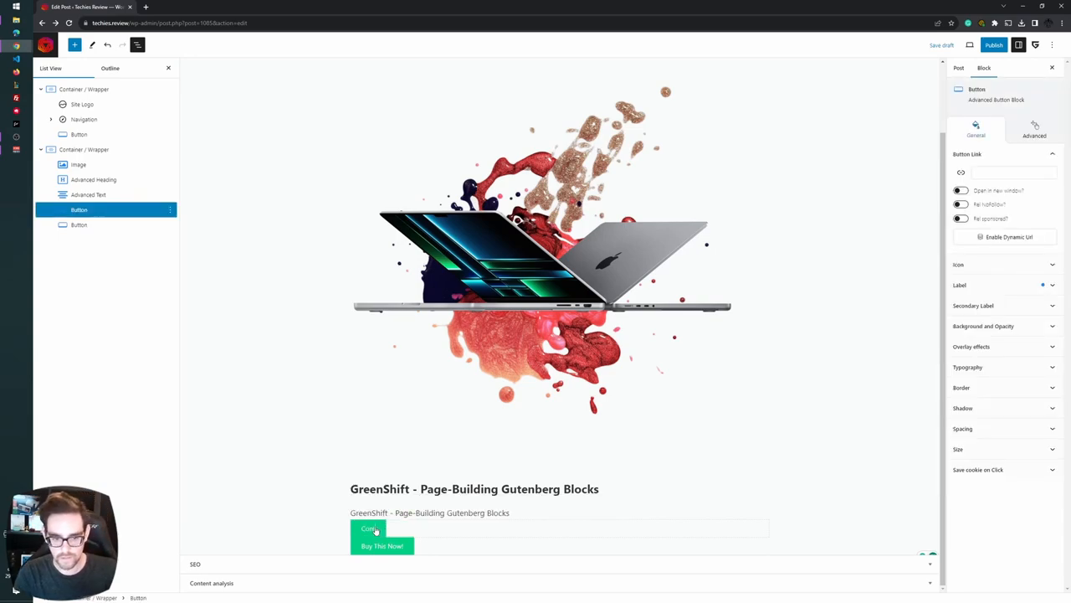
{"action": "left_click", "coordinate": [369, 528]}
{"action": "type", "text": "Find out more"}
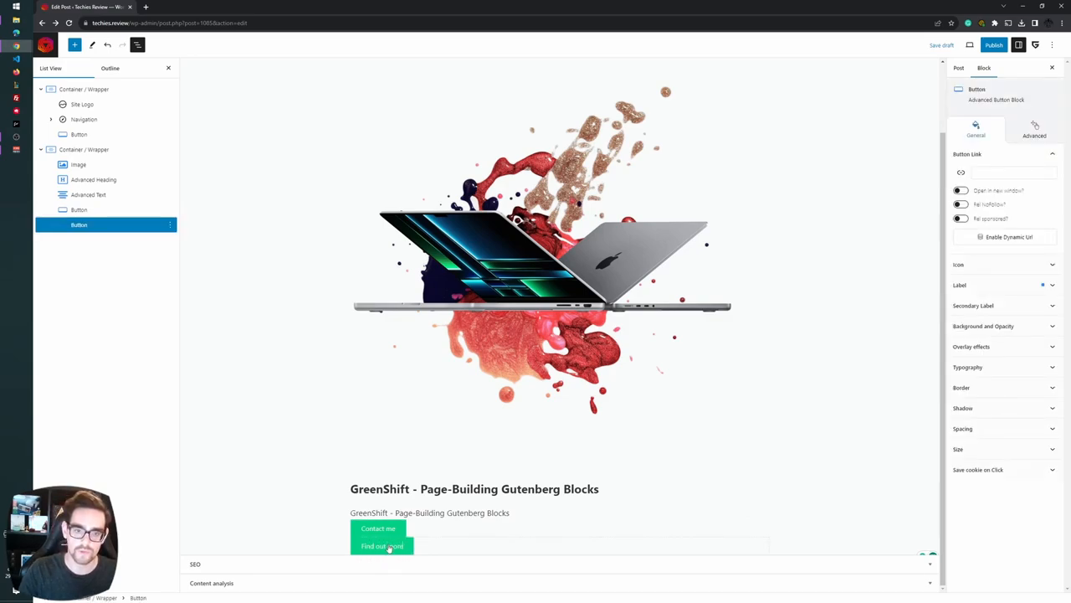
Select the second container in List View and enable Flexbox Row
{"action": "scroll", "scroll_direction": "up", "scroll_amount": 3}
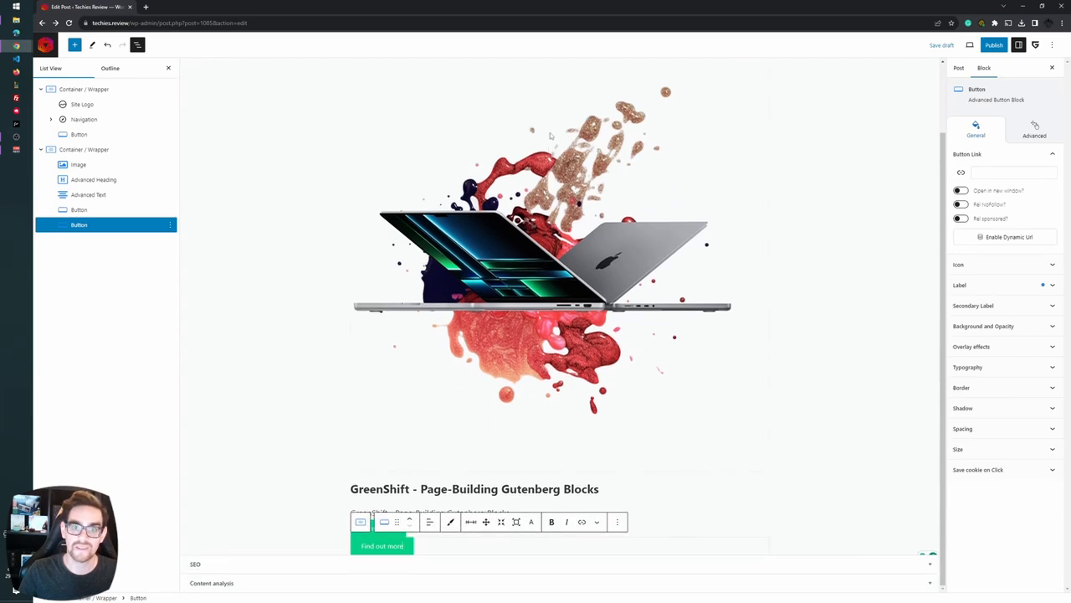
{"action": "scroll", "scroll_direction": "up", "scroll_amount": 3}
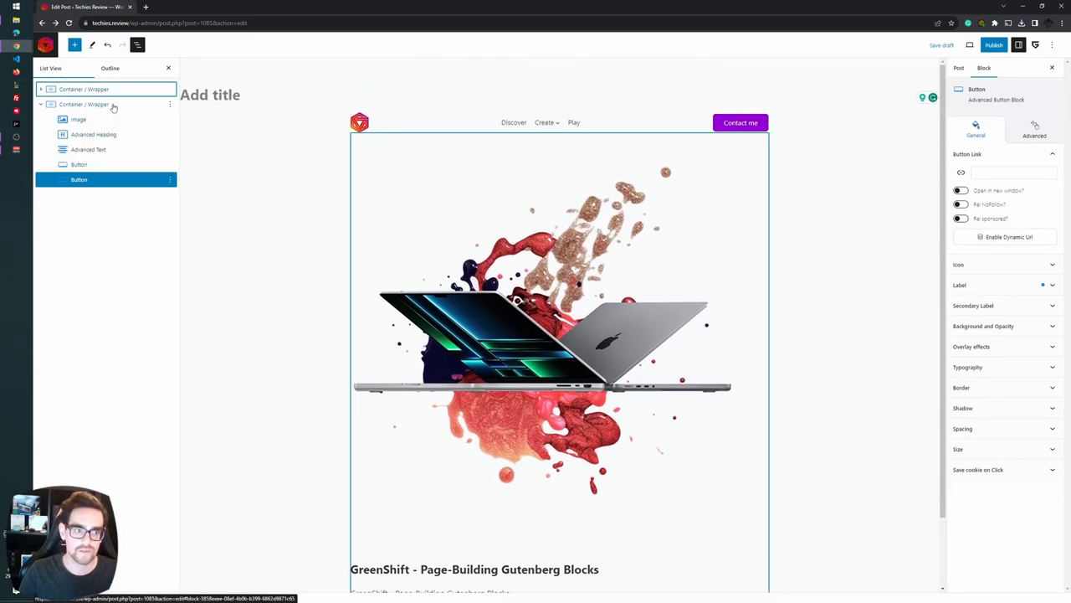
{"action": "left_click", "coordinate": [83, 103]}
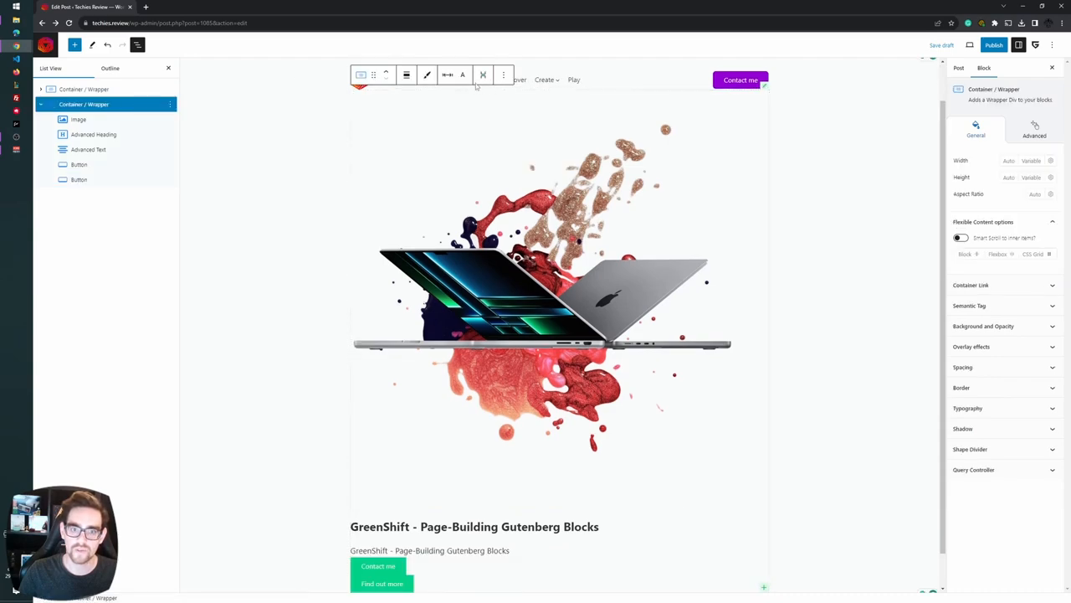
{"action": "left_click", "coordinate": [483, 74]}
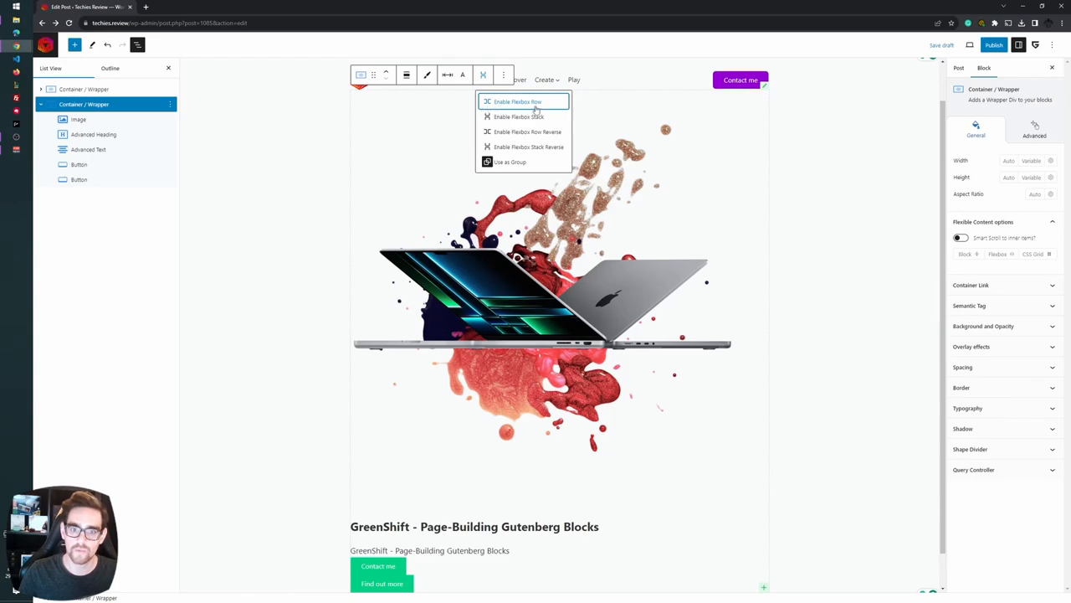
{"action": "left_click", "coordinate": [516, 102]}
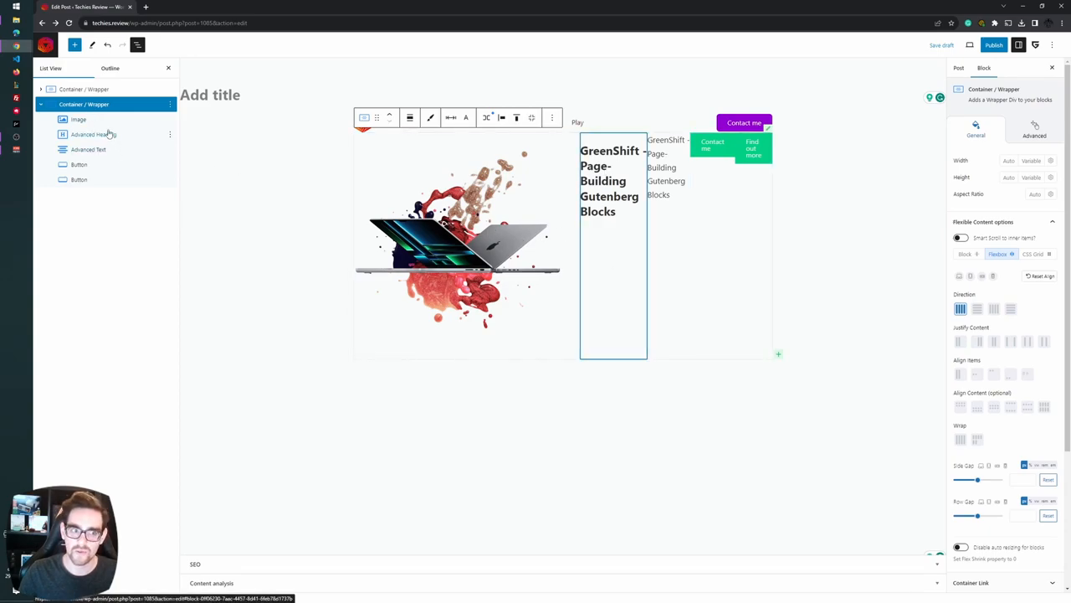
Group the heading, text line and buttons into a nested container beside the laptop image
{"action": "left_click", "coordinate": [78, 119]}
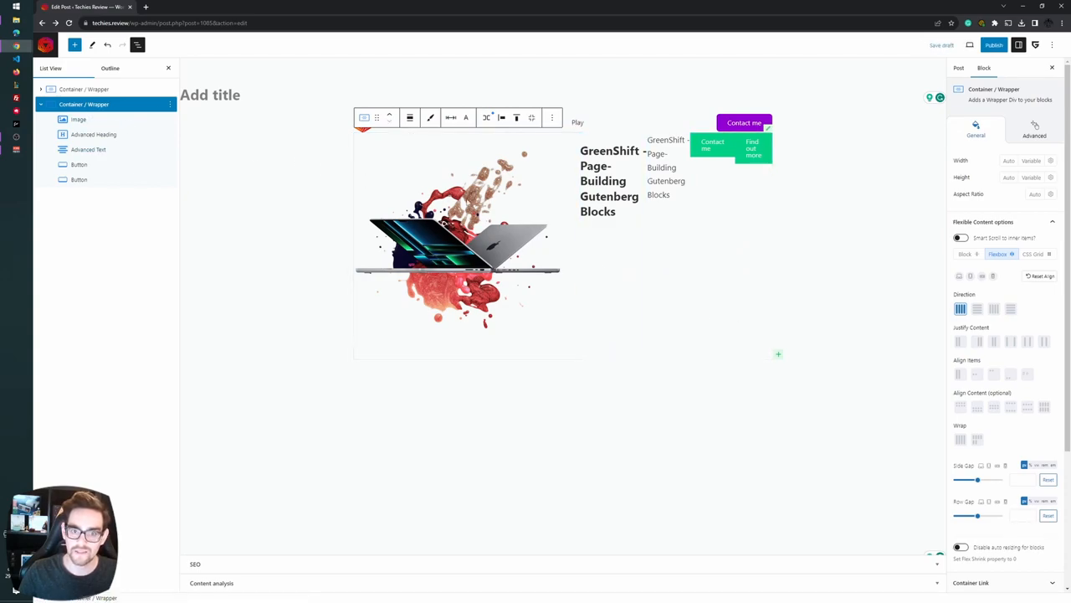
{"action": "mouse_move", "coordinate": [879, 199]}
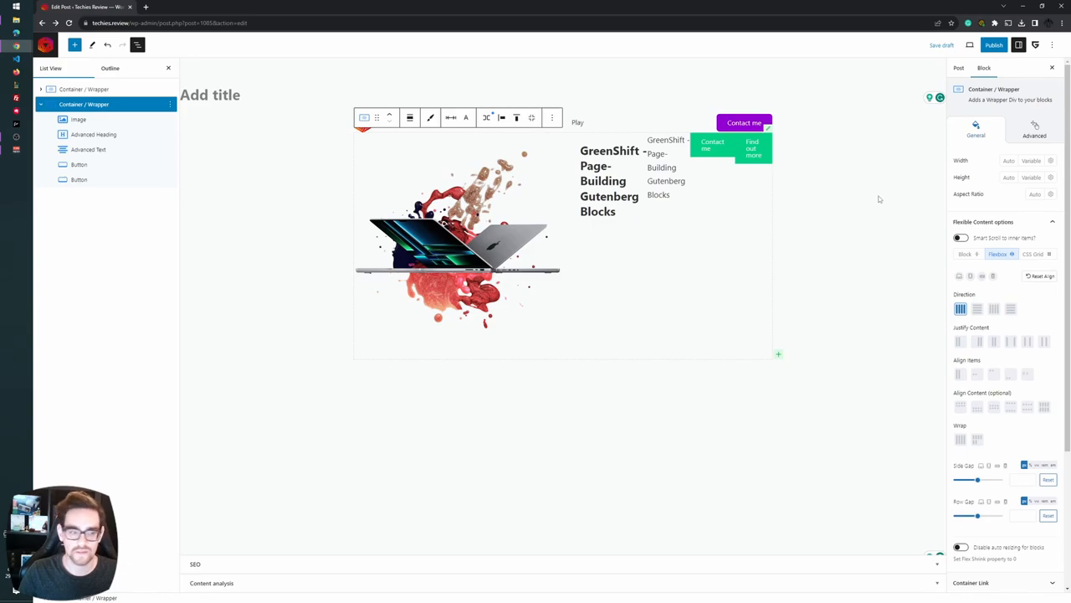
{"action": "mouse_move", "coordinate": [210, 140]}
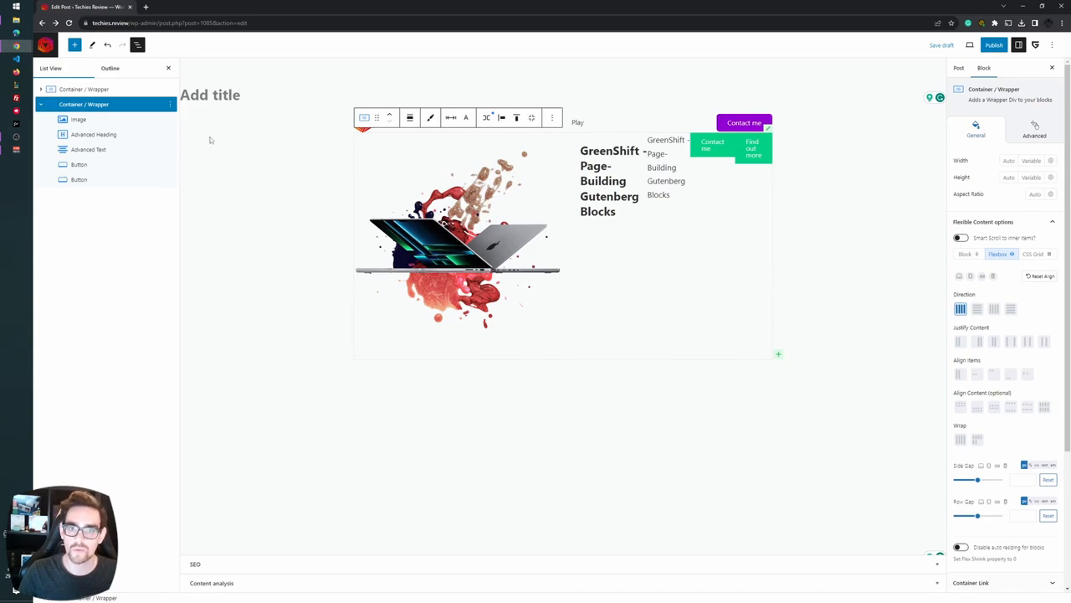
{"action": "left_click", "coordinate": [79, 119]}
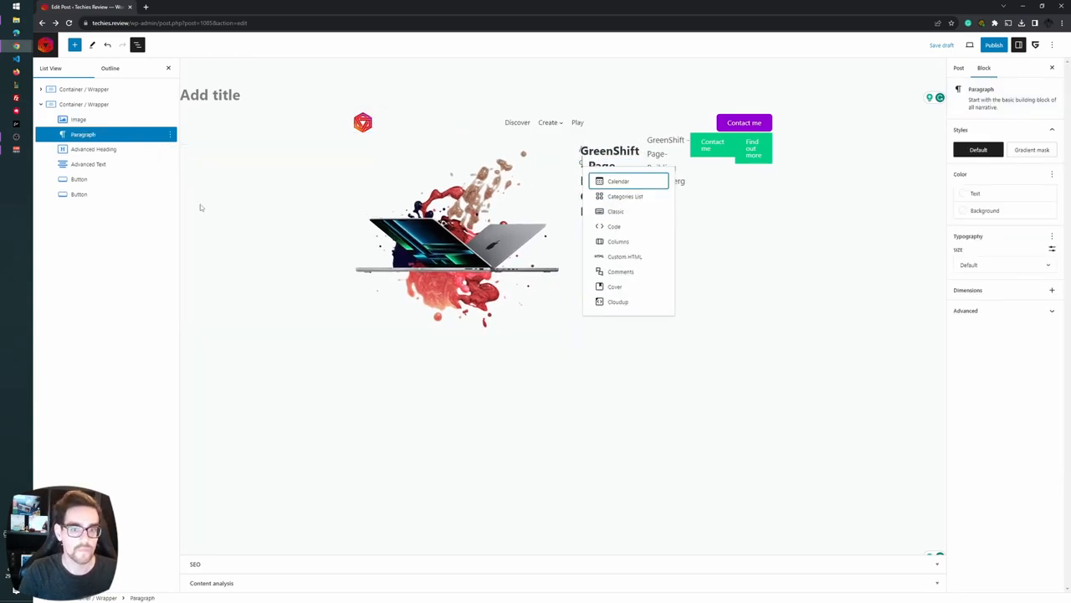
{"action": "left_click", "coordinate": [96, 134]}
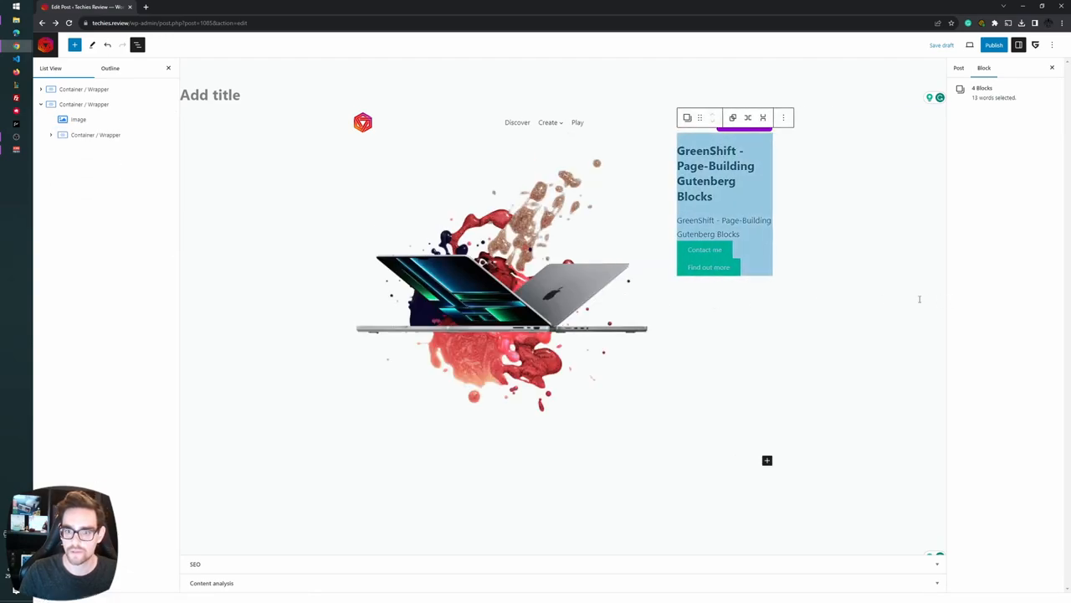
{"action": "left_click", "coordinate": [502, 301]}
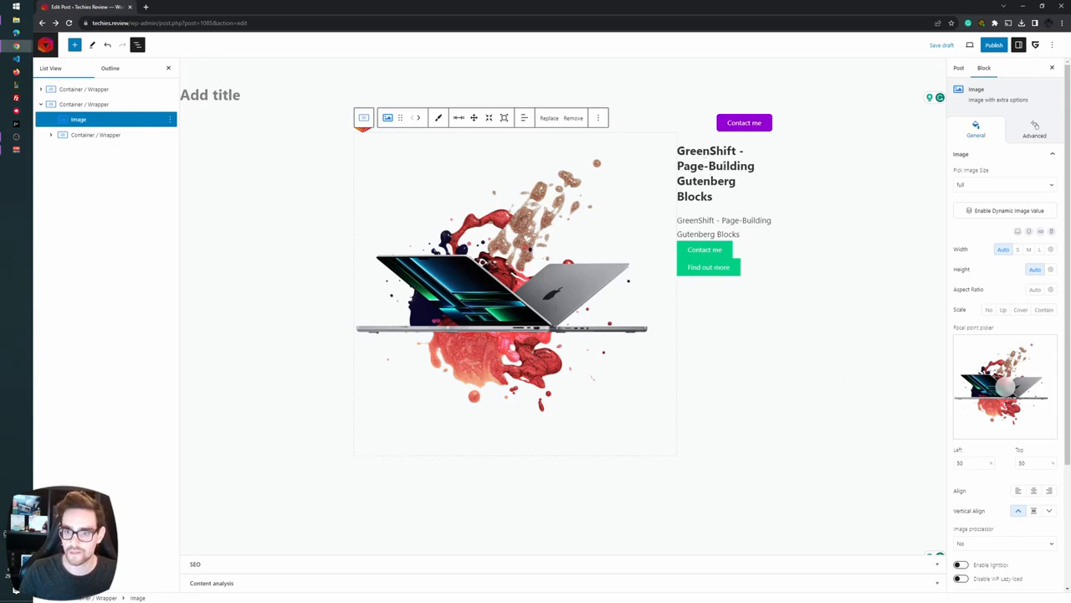
{"action": "mouse_move", "coordinate": [862, 342]}
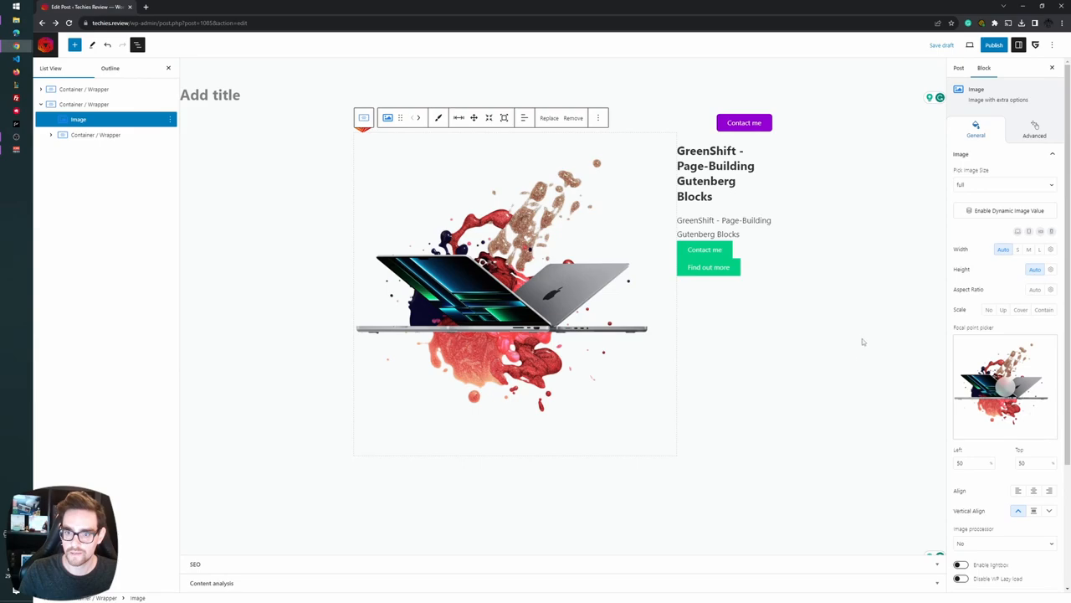
{"action": "left_click", "coordinate": [79, 119]}
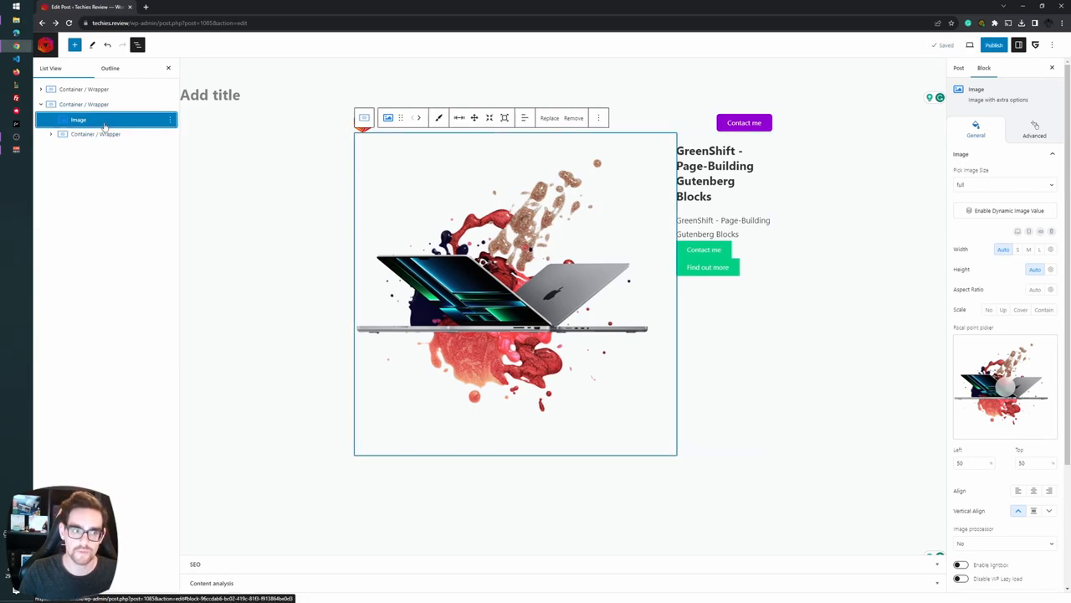
Move the laptop image after the text column and set the column width to Variable 50
{"action": "left_click", "coordinate": [95, 133]}
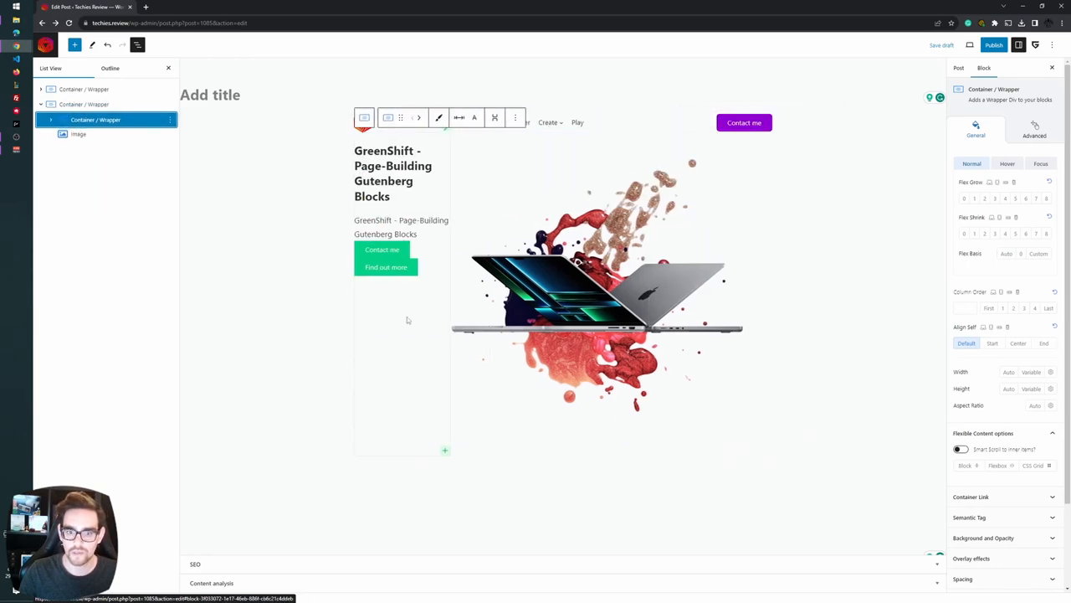
{"action": "left_click", "coordinate": [1050, 288]}
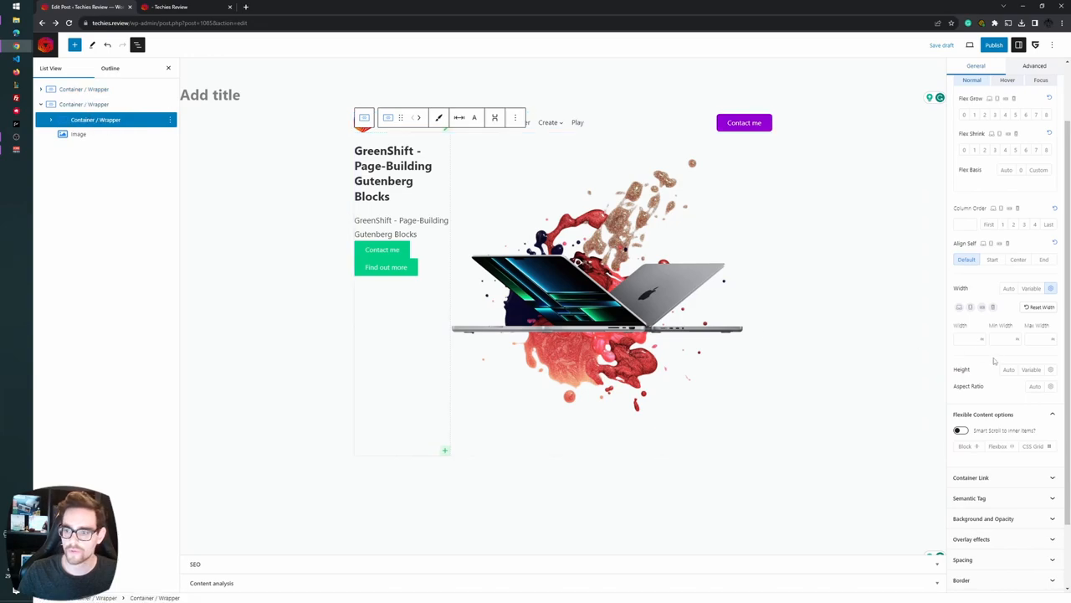
{"action": "left_click", "coordinate": [1017, 339]}
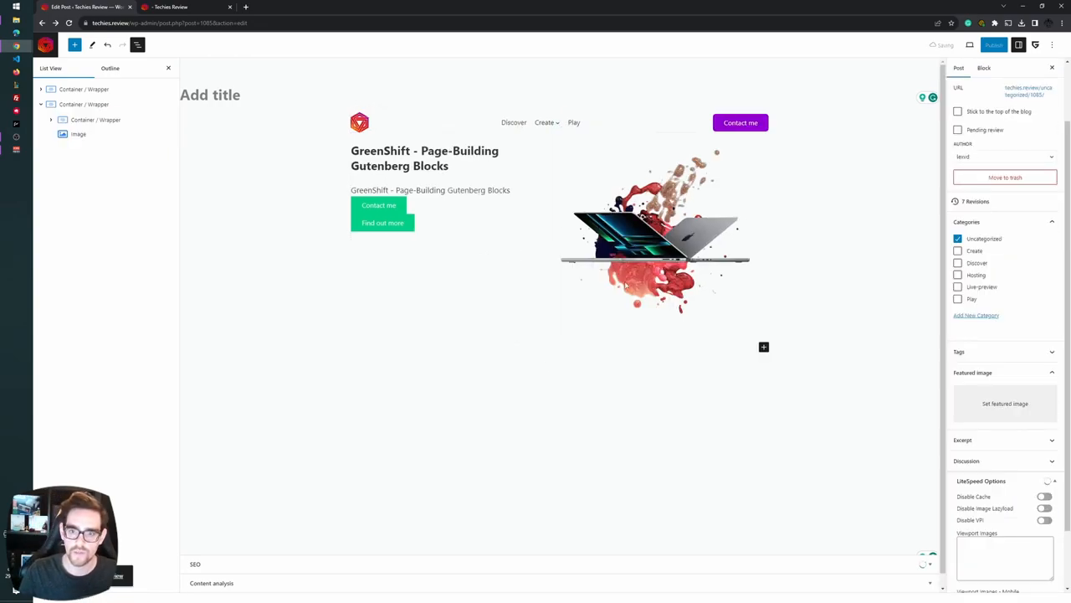
Enable Flexbox Stack on the text column and set its Align Items
{"action": "left_click", "coordinate": [378, 205]}
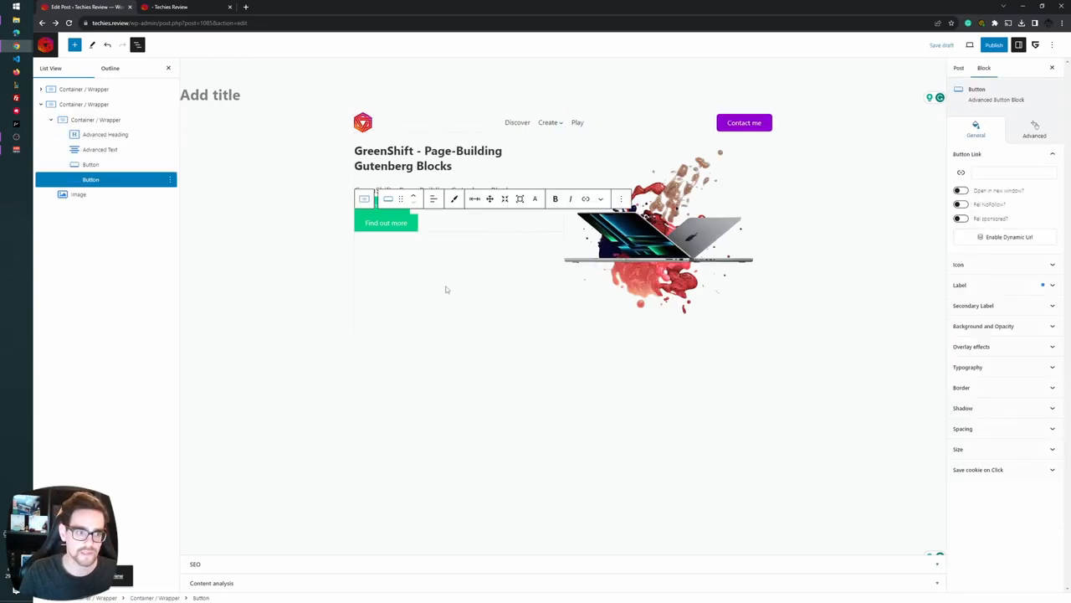
{"action": "left_click", "coordinate": [96, 118]}
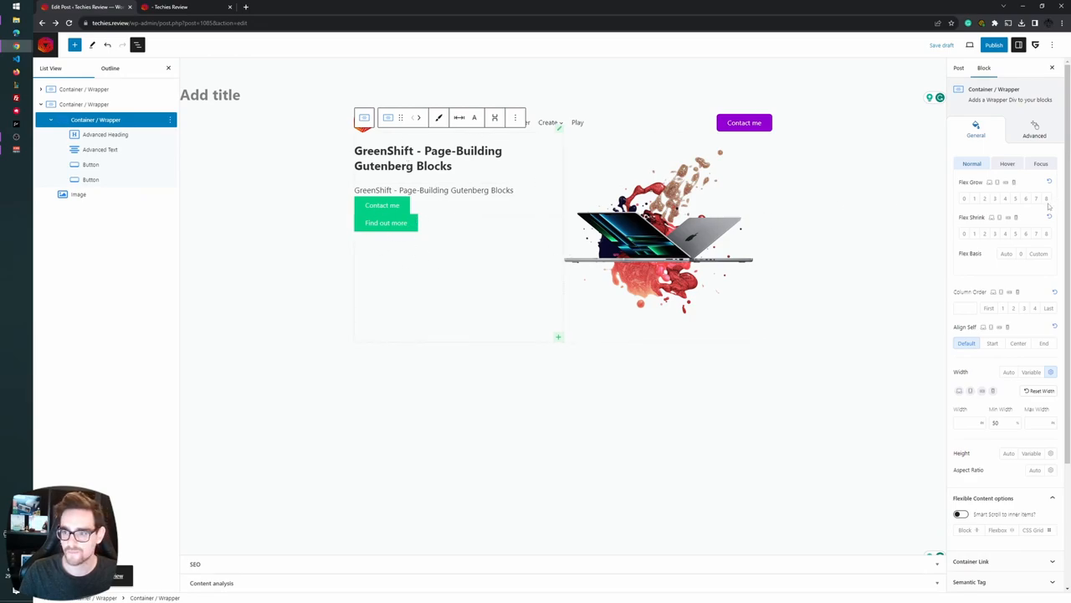
{"action": "scroll", "scroll_direction": "down", "scroll_amount": 3}
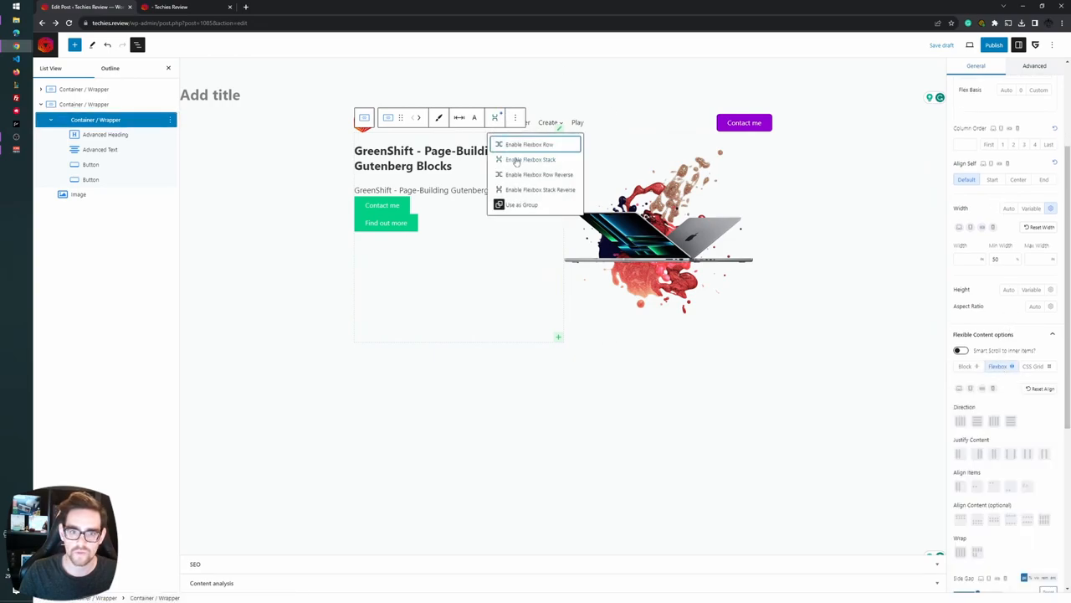
{"action": "mouse_move", "coordinate": [563, 145]}
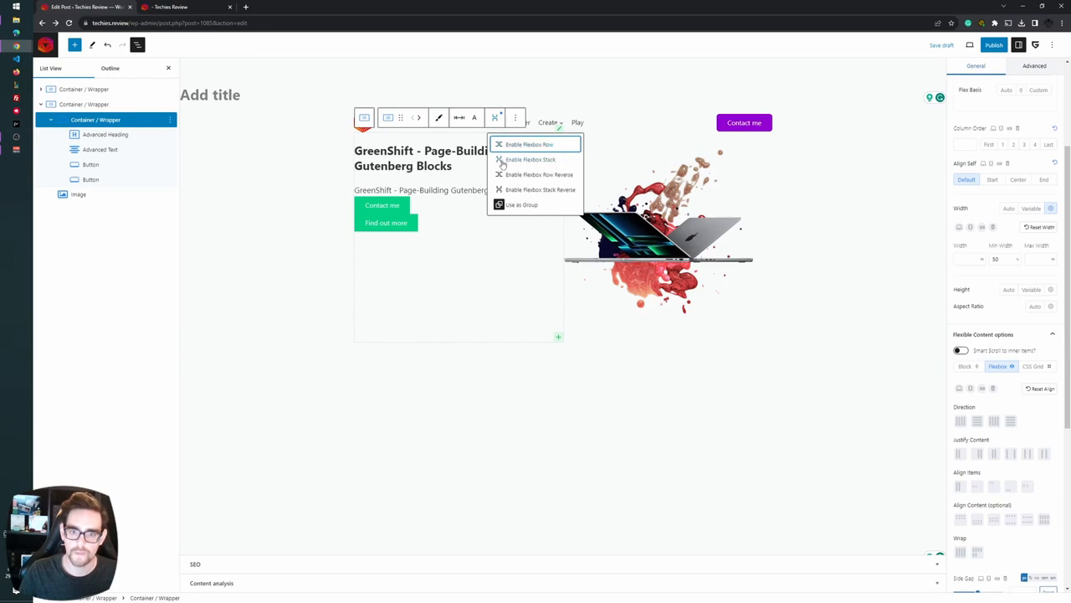
{"action": "left_click", "coordinate": [529, 143]}
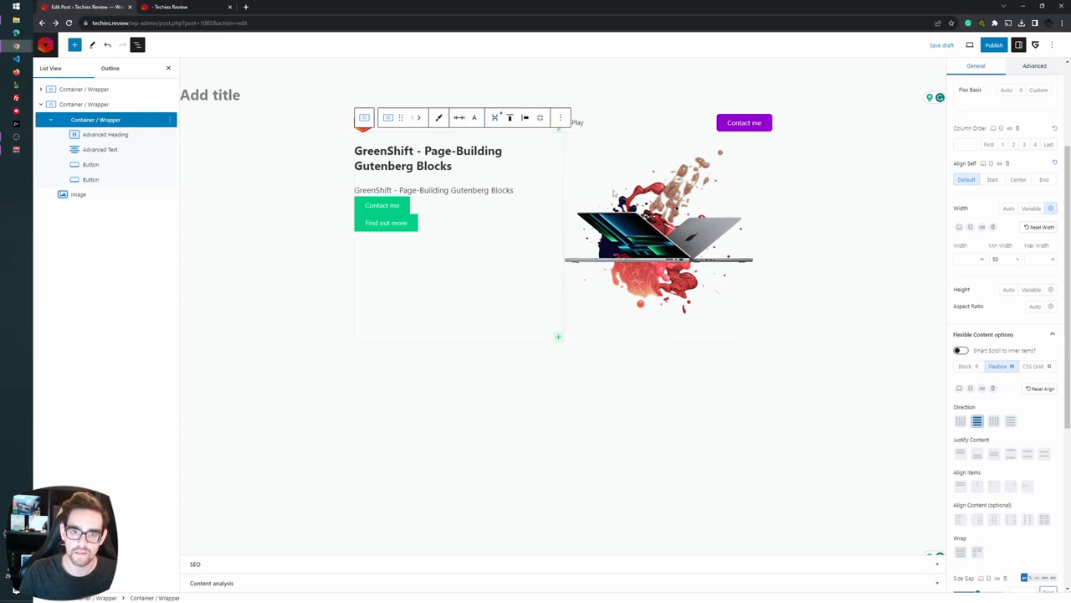
{"action": "left_click", "coordinate": [993, 485]}
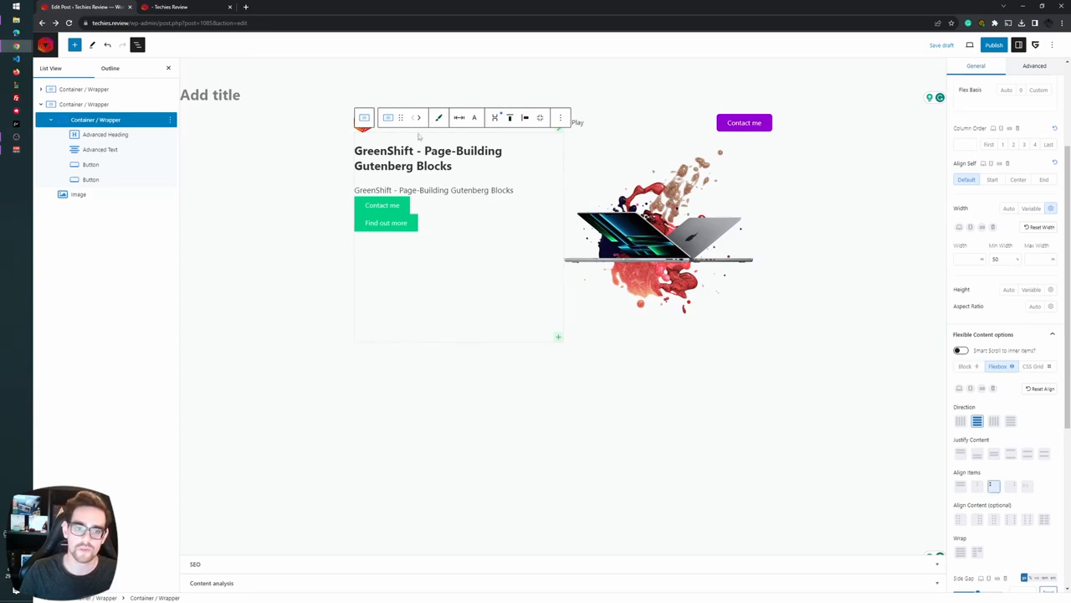
{"action": "left_click", "coordinate": [509, 117]}
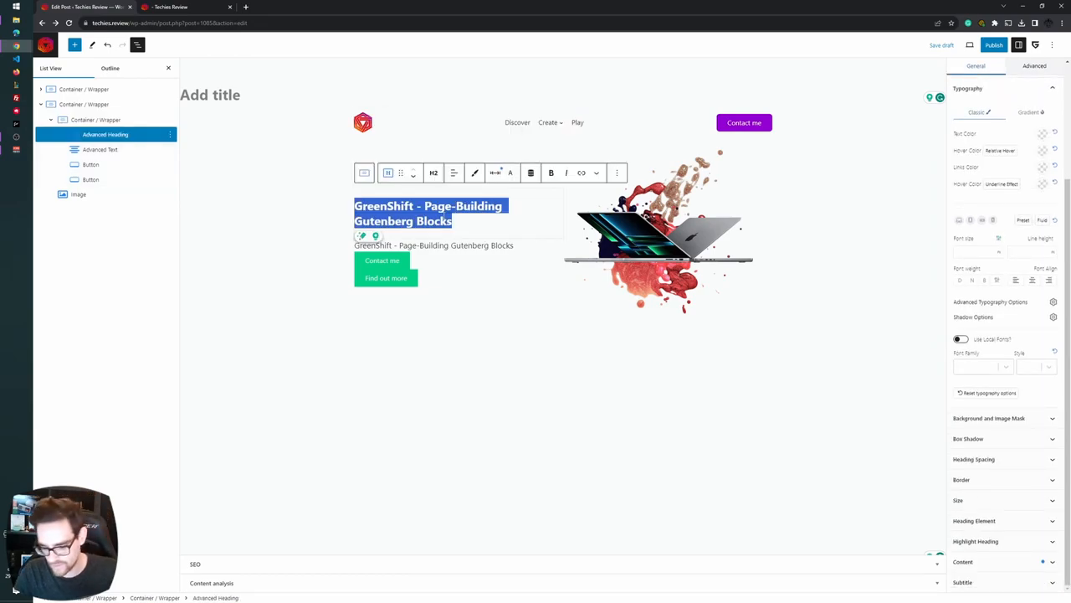
Change the hero heading to 'Apple MacBook Pro for creatives'
{"action": "type", "text": "Mac"}
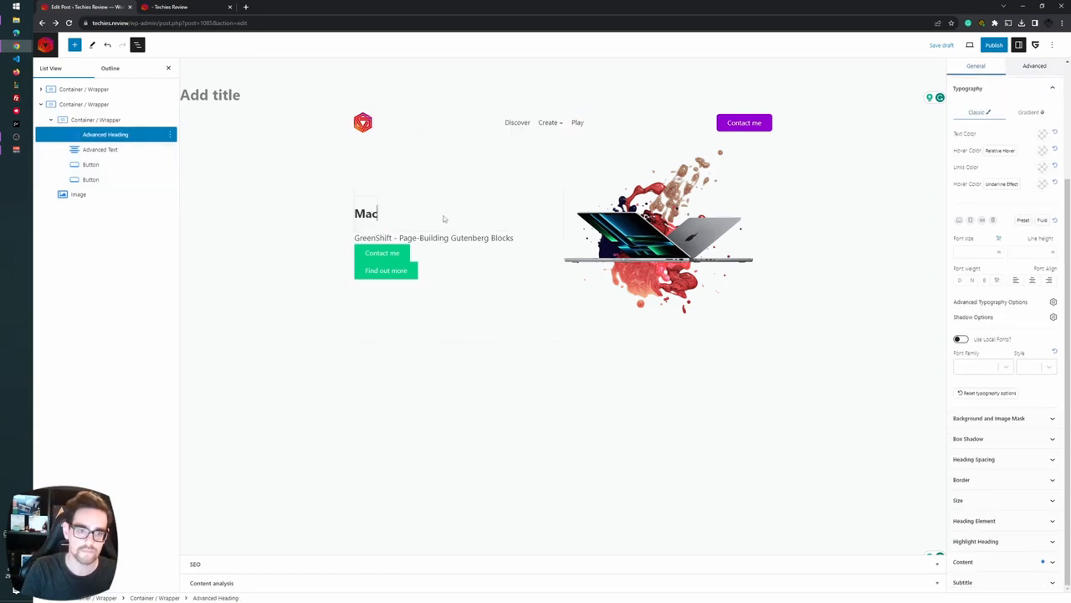
{"action": "type", "text": "Book"}
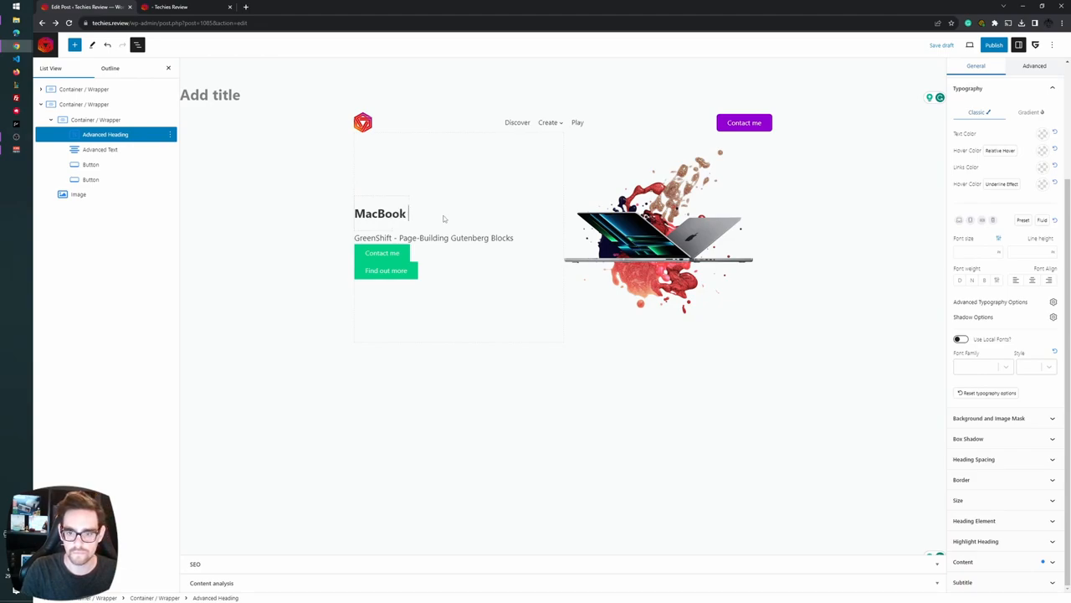
{"action": "type", "text": "Apple"}
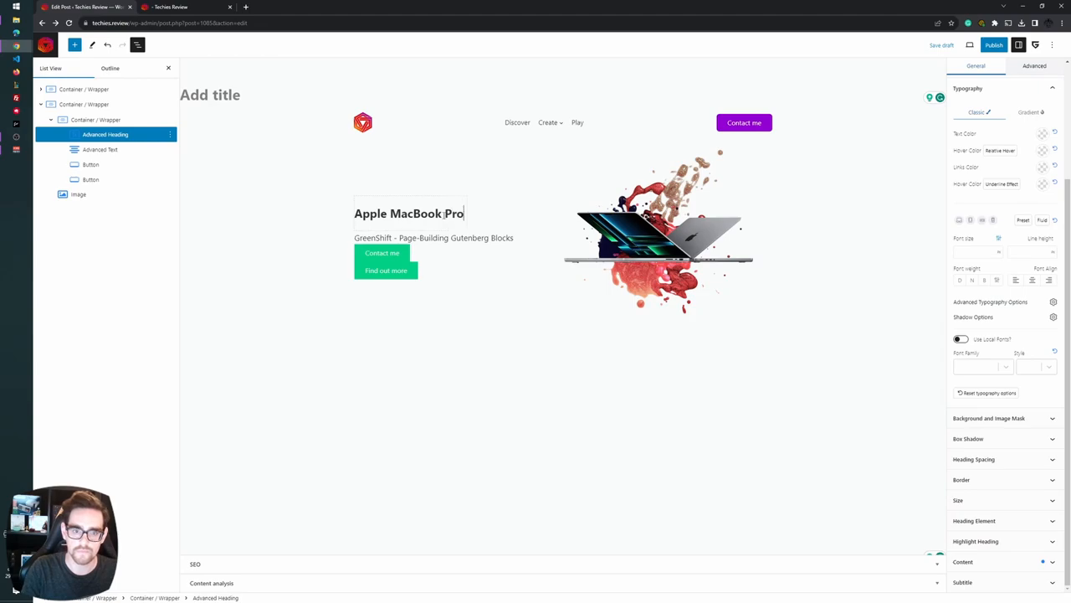
{"action": "type", "text": "for c"}
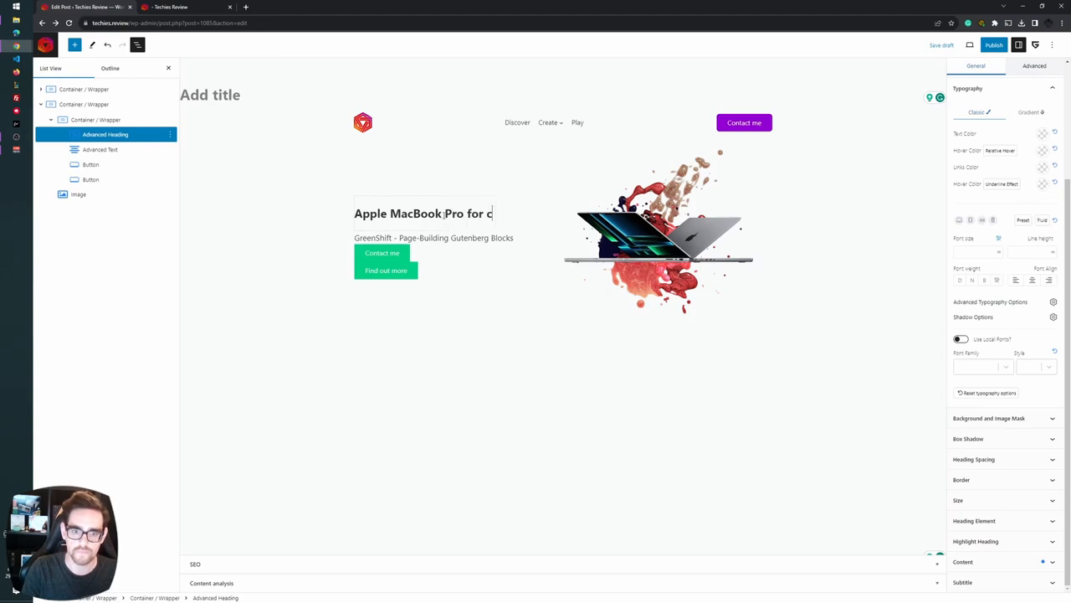
{"action": "type", "text": "reatives"}
{"action": "left_click", "coordinate": [433, 238]}
{"action": "type", "text": "Improve your cre"}
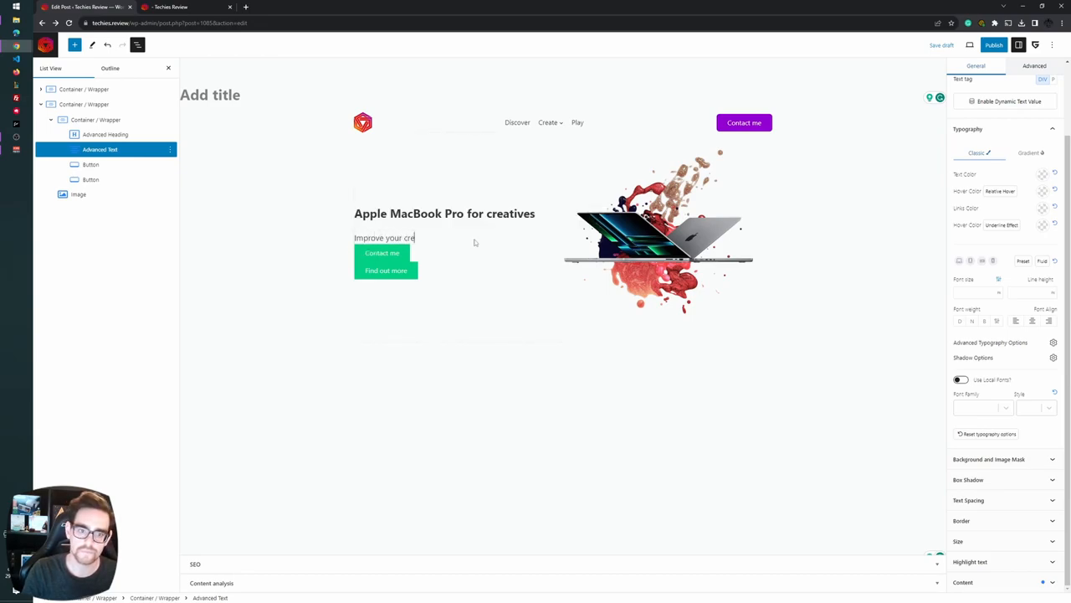
Write the description about buying a MacBook Pro to speed up web design, accepting Grammarly's article fix
{"action": "type", "text": "ativity by"}
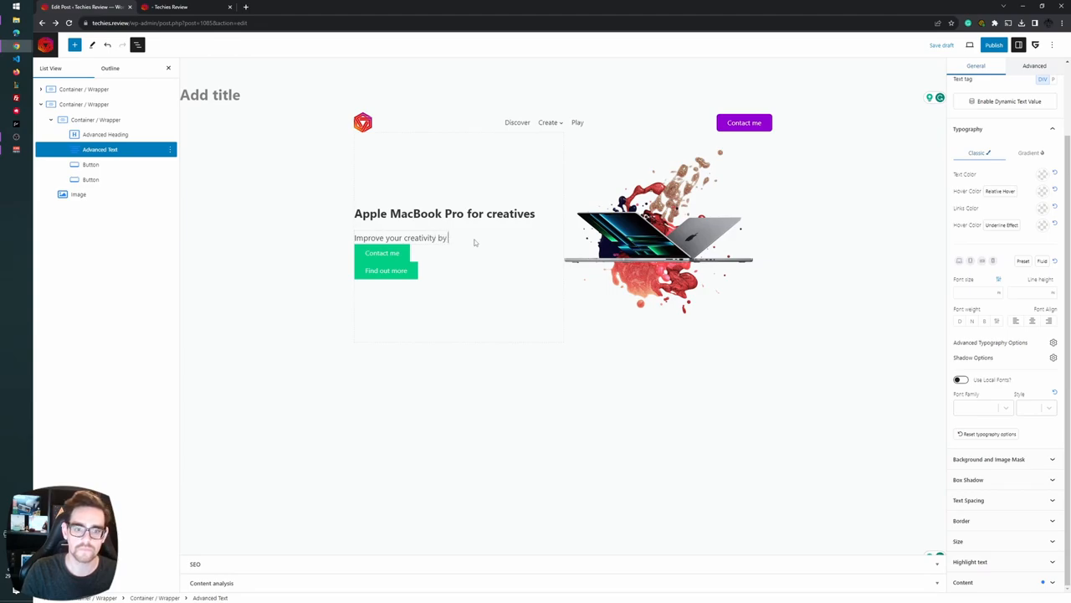
{"action": "type", "text": "adding"}
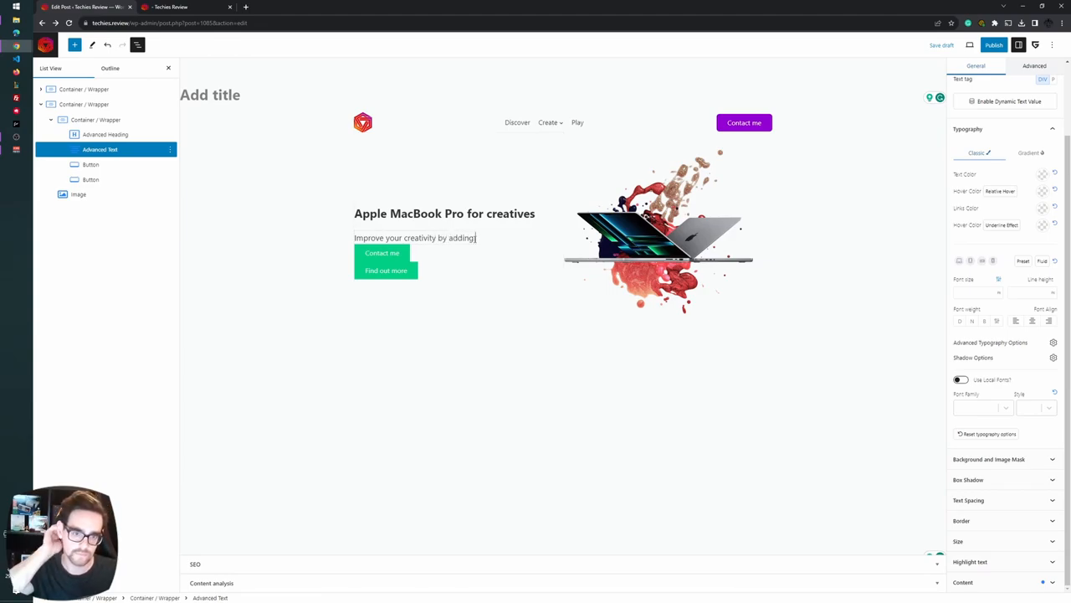
{"action": "type", "text": "cre"}
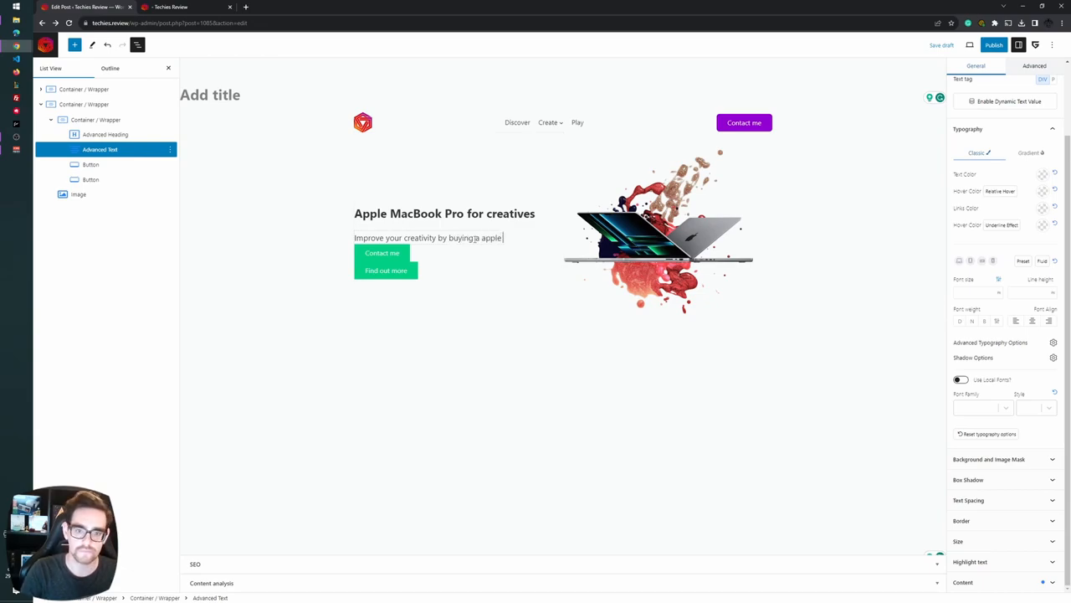
{"action": "type", "text": "MacBook Pro a"}
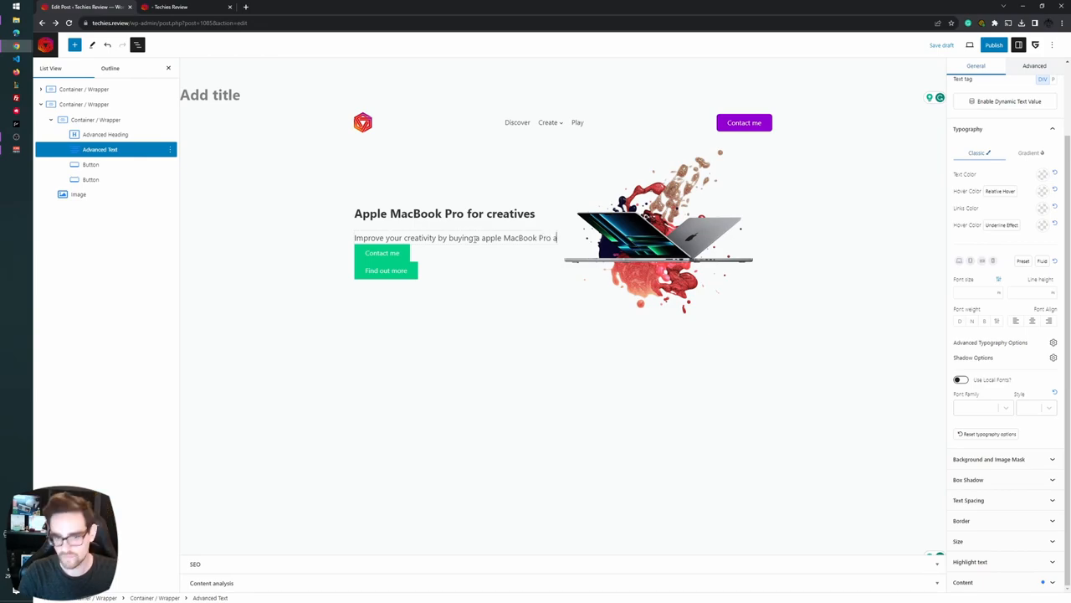
{"action": "type", "text": "and speed up"}
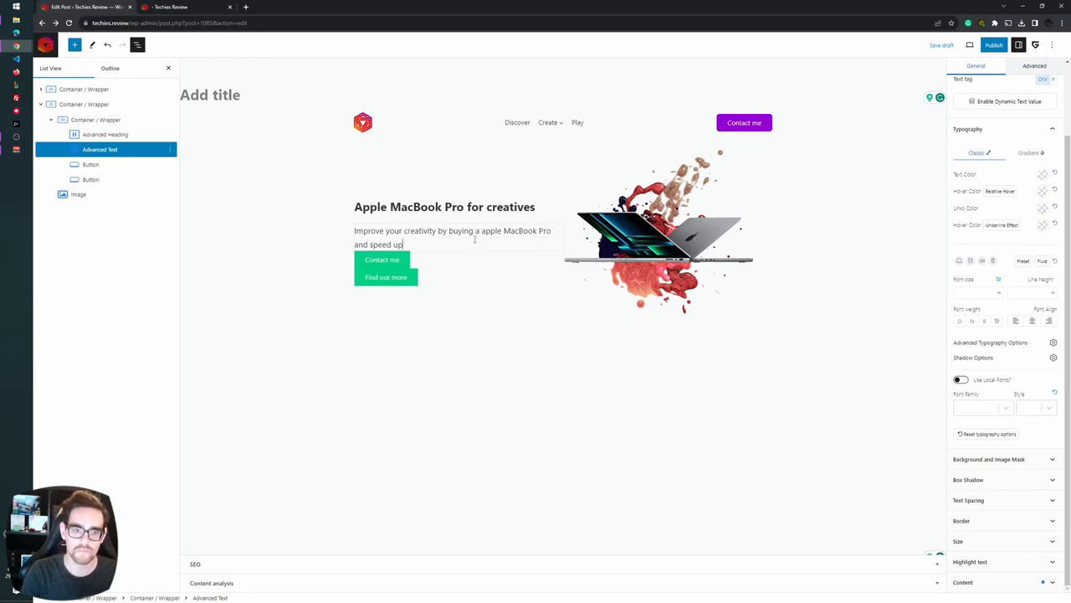
{"action": "type", "text": "your pre"}
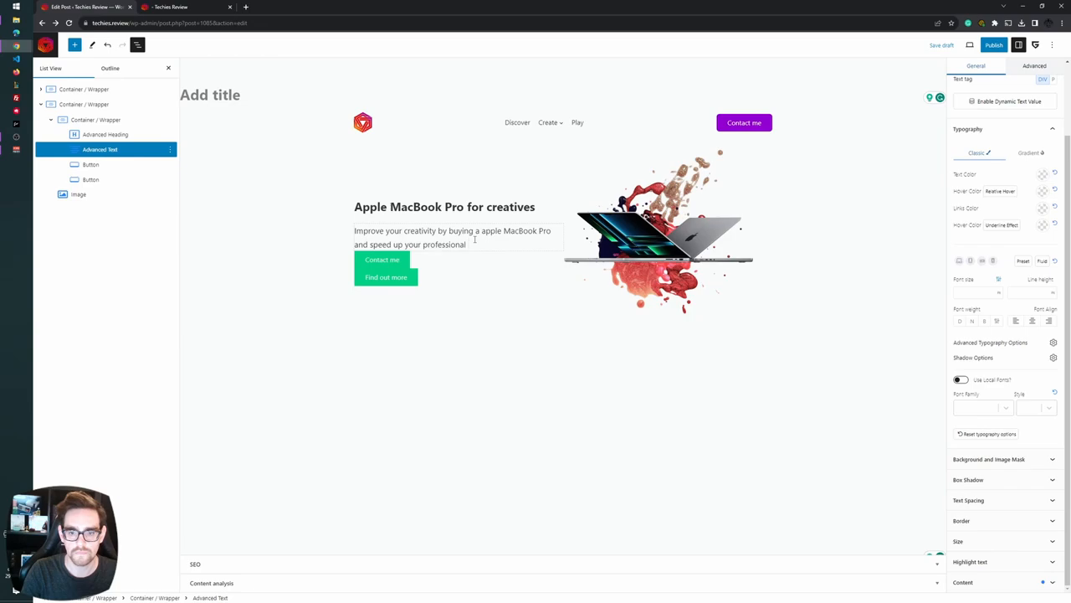
{"action": "type", "text": "webdei"}
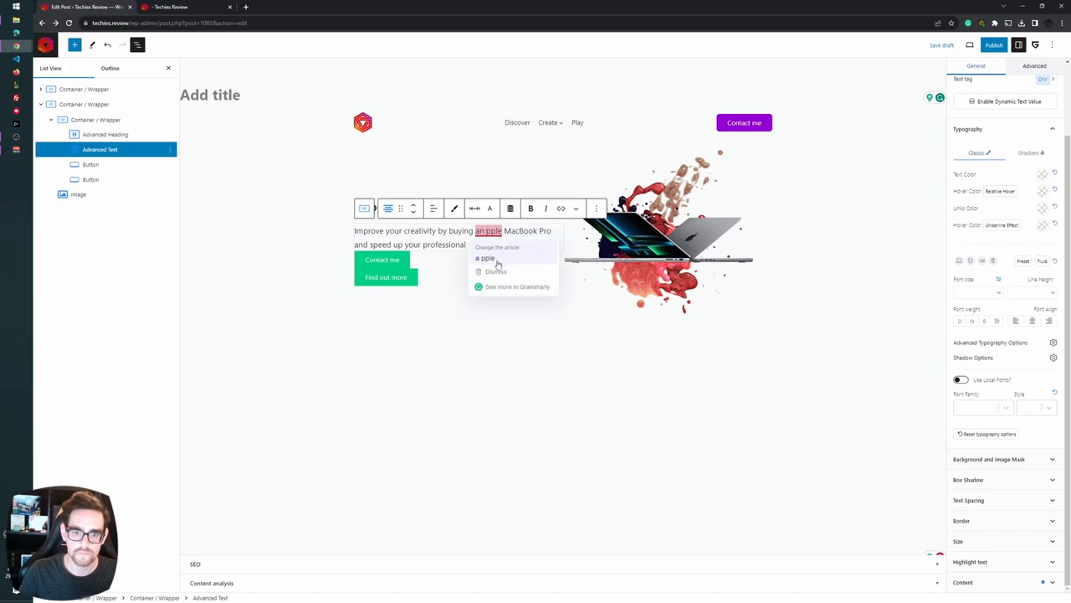
{"action": "left_click", "coordinate": [486, 257]}
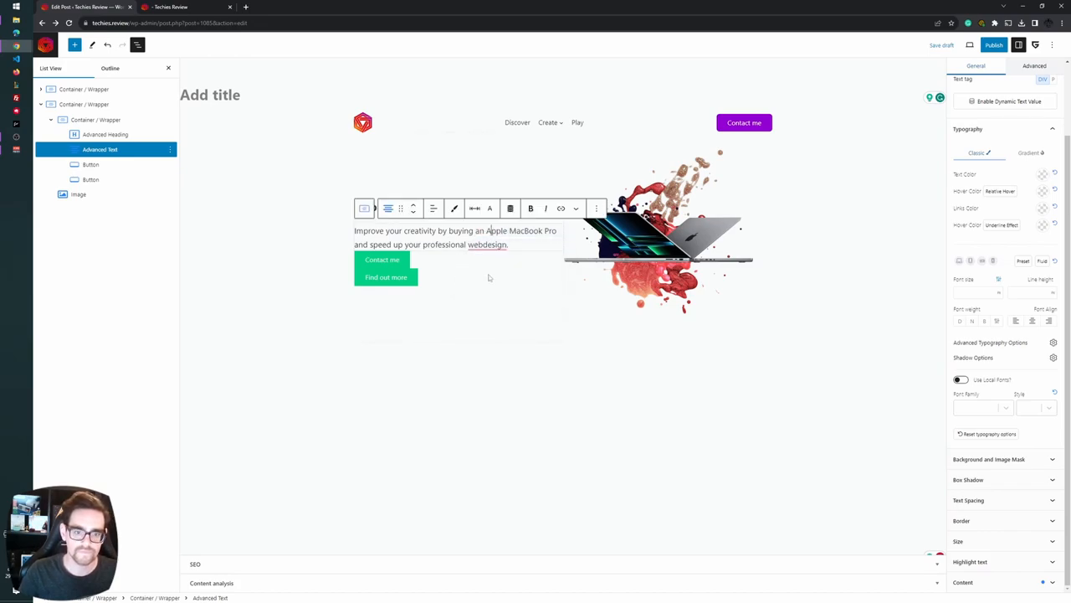
{"action": "type", "text": "web design"}
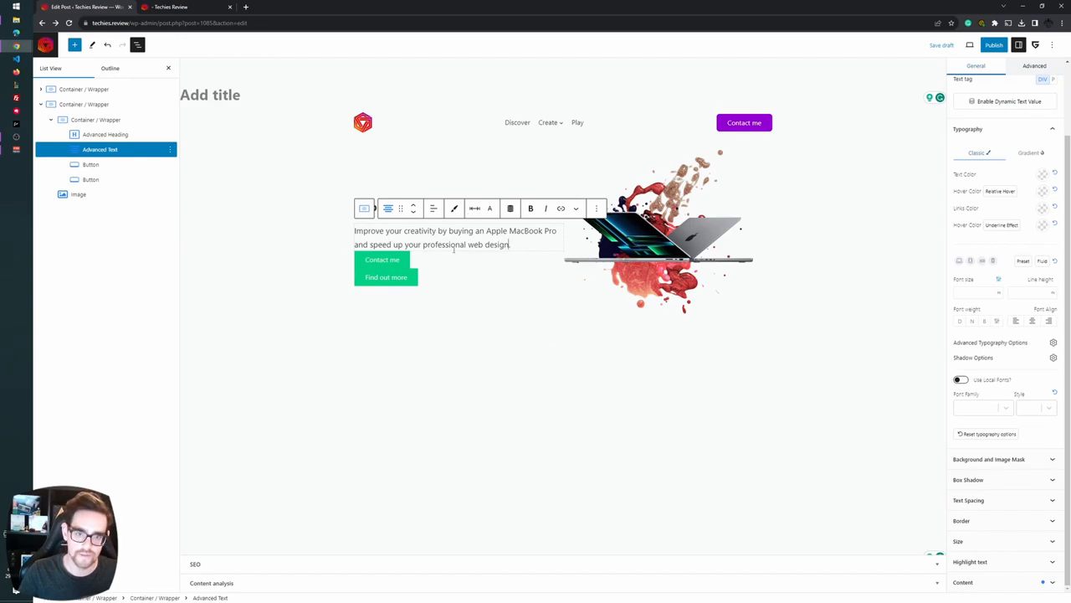
Give the description text a custom margin, then inspect it in DevTools
{"action": "left_click", "coordinate": [475, 208]}
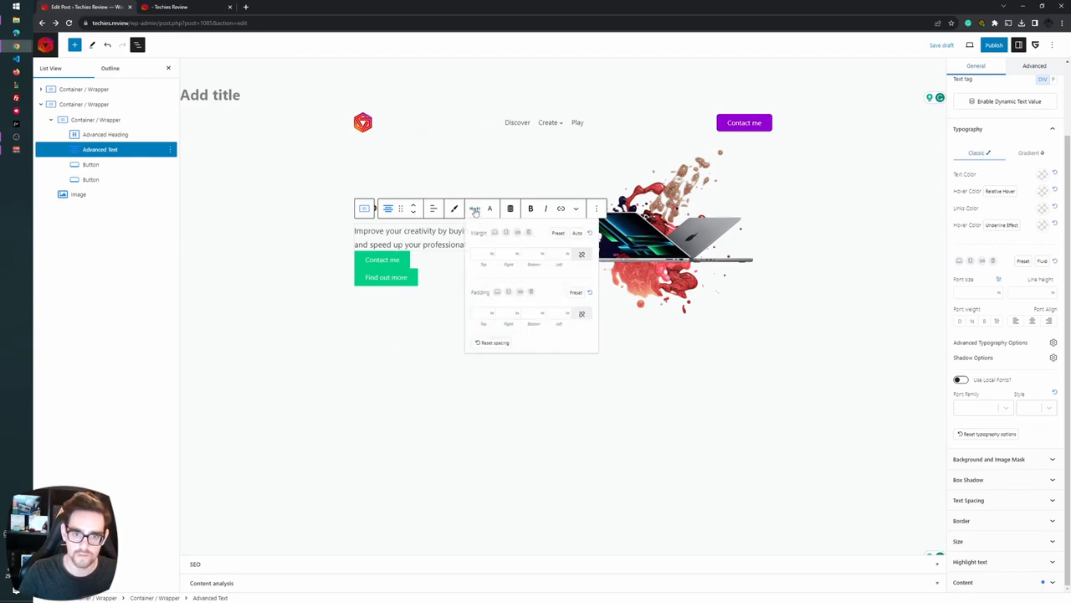
{"action": "left_click", "coordinate": [542, 256]}
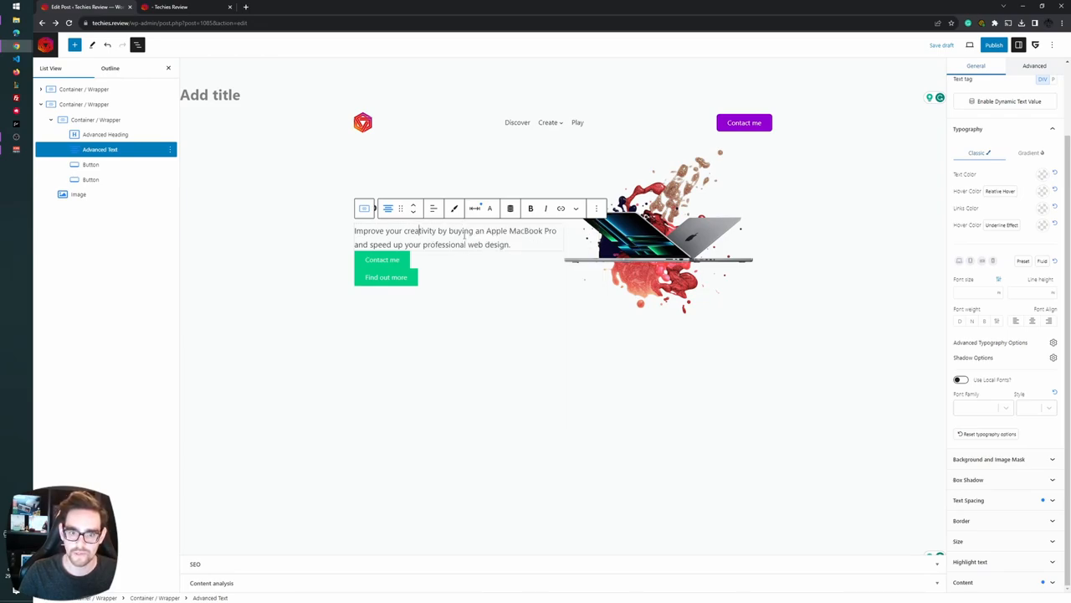
{"action": "right_click", "coordinate": [466, 239]}
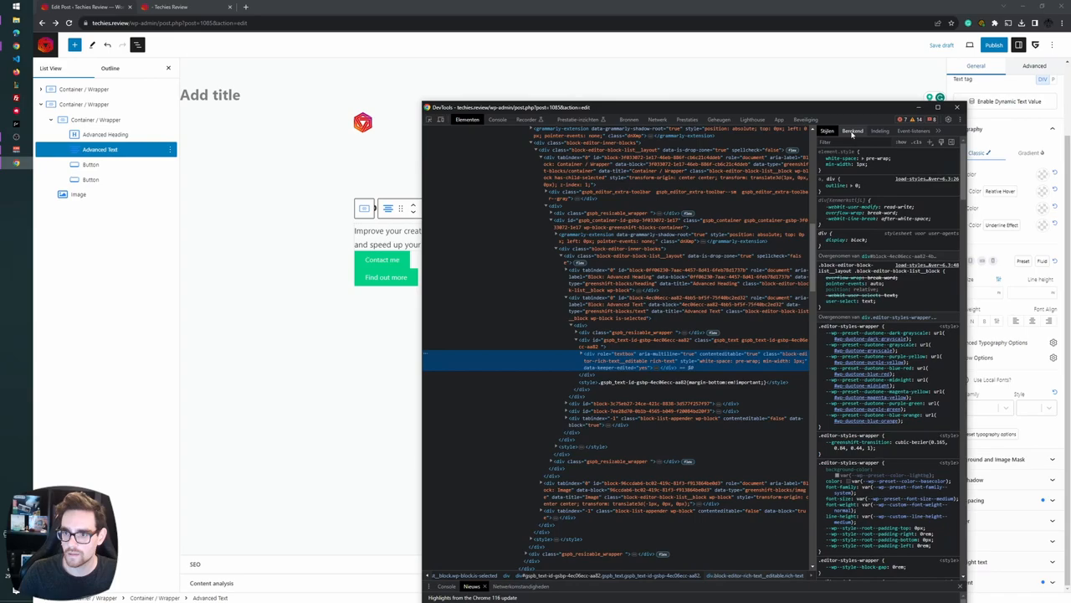
Check the description's computed font size in DevTools, then return to the editor
{"action": "left_click", "coordinate": [853, 131]}
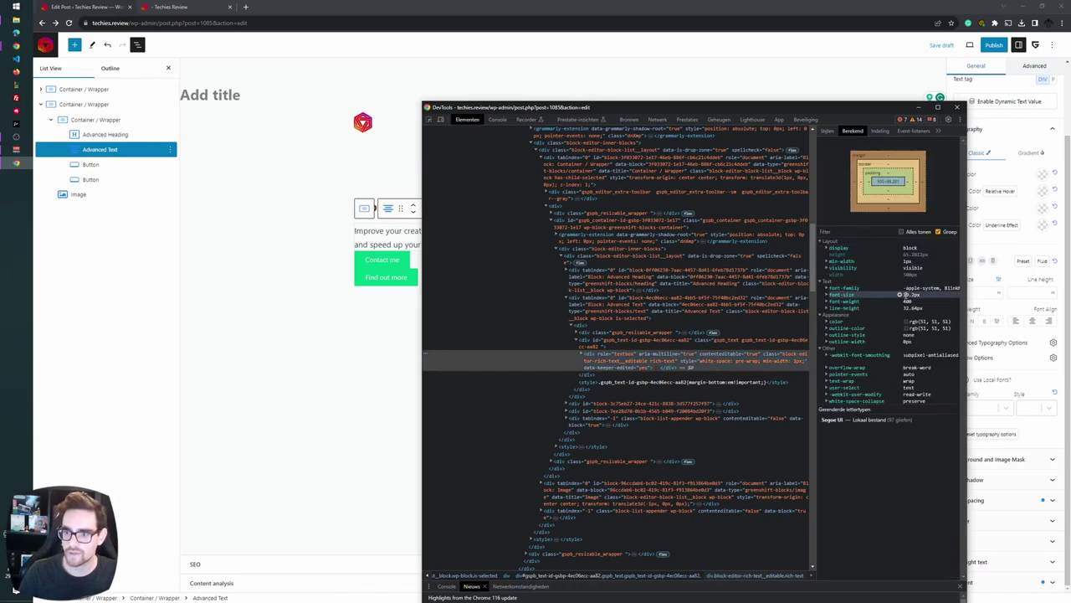
{"action": "left_click", "coordinate": [956, 107]}
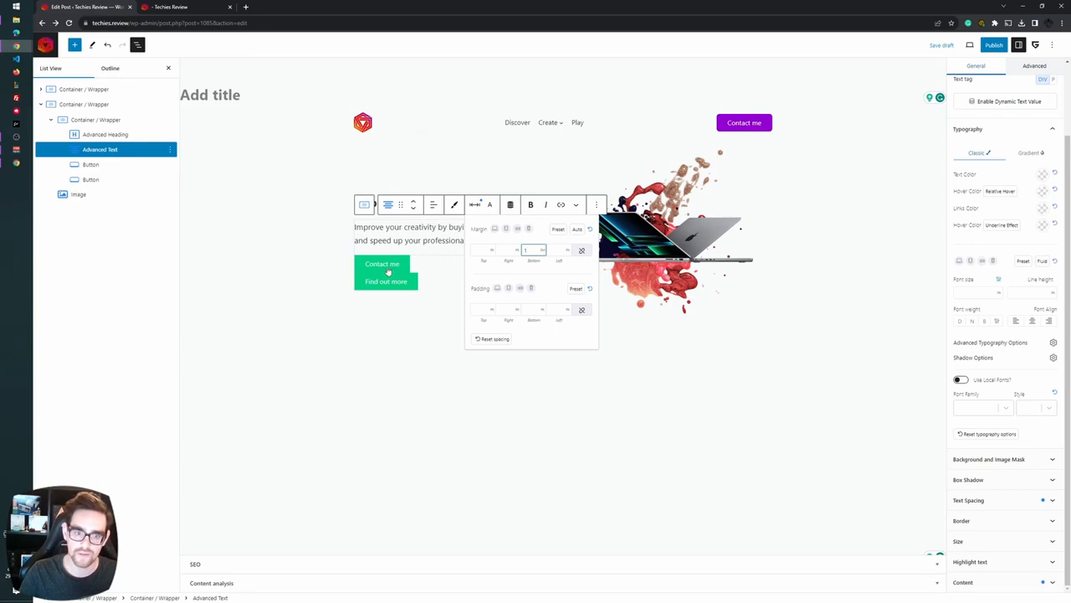
{"action": "left_click", "coordinate": [386, 281]}
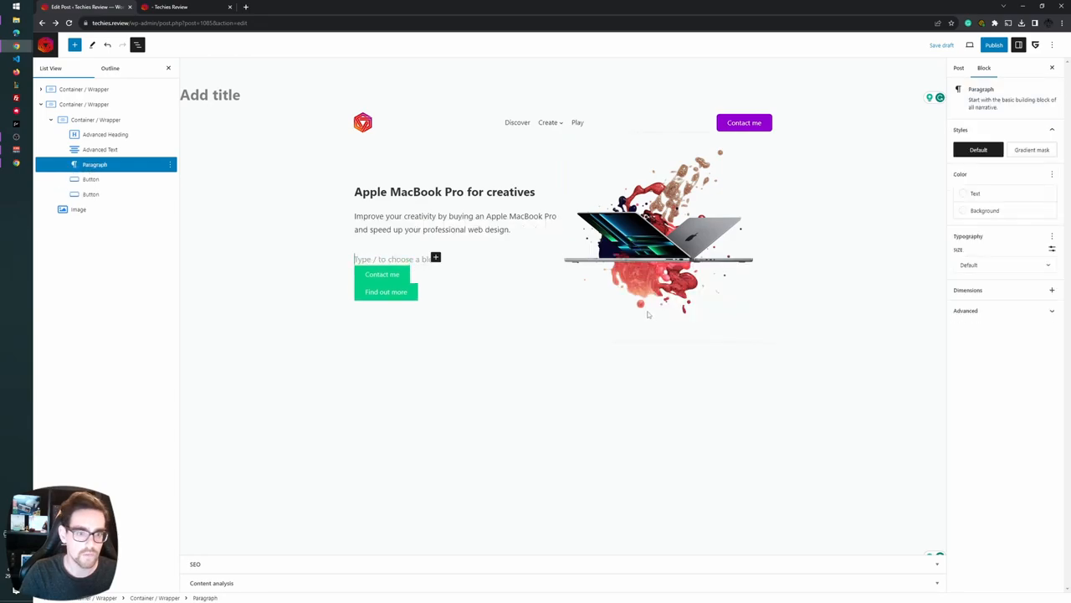
Group the Contact me and Find out more buttons into a Container / Wrapper and select it
{"action": "left_click", "coordinate": [107, 164]}
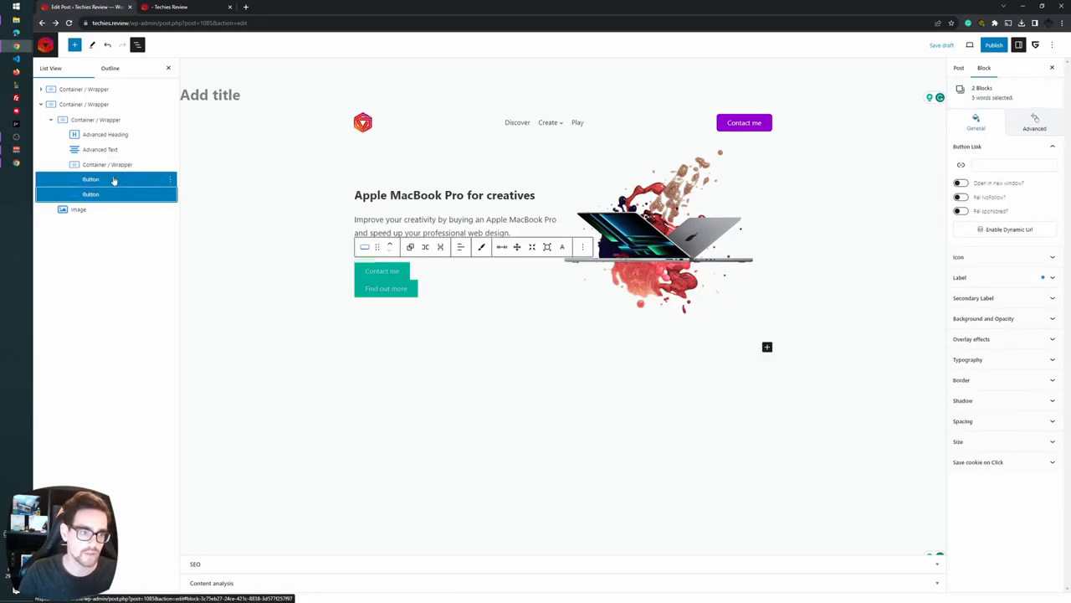
{"action": "left_click", "coordinate": [63, 164]}
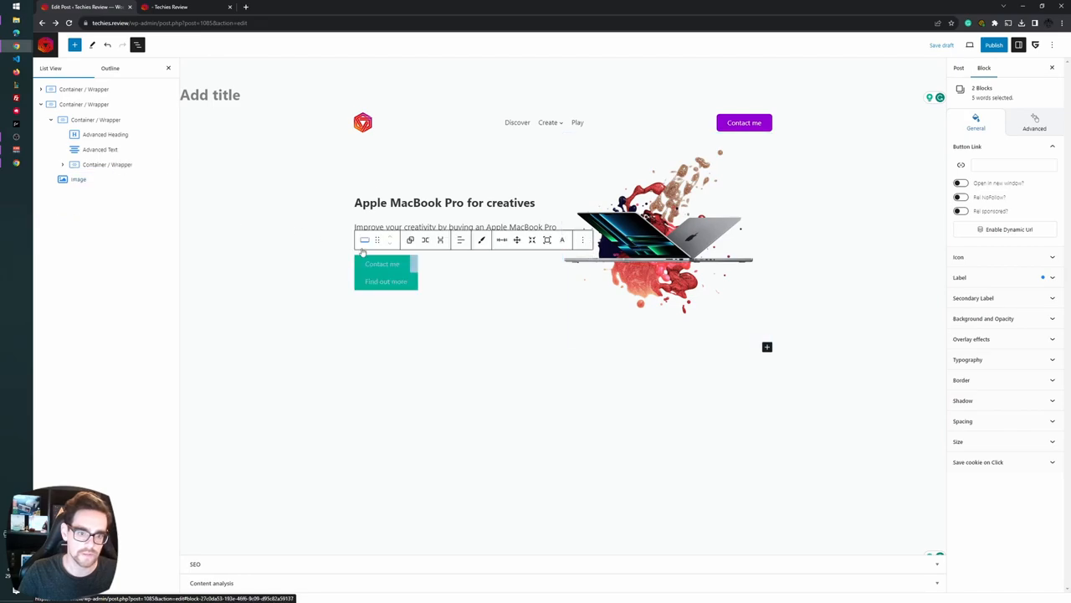
{"action": "left_click", "coordinate": [107, 164]}
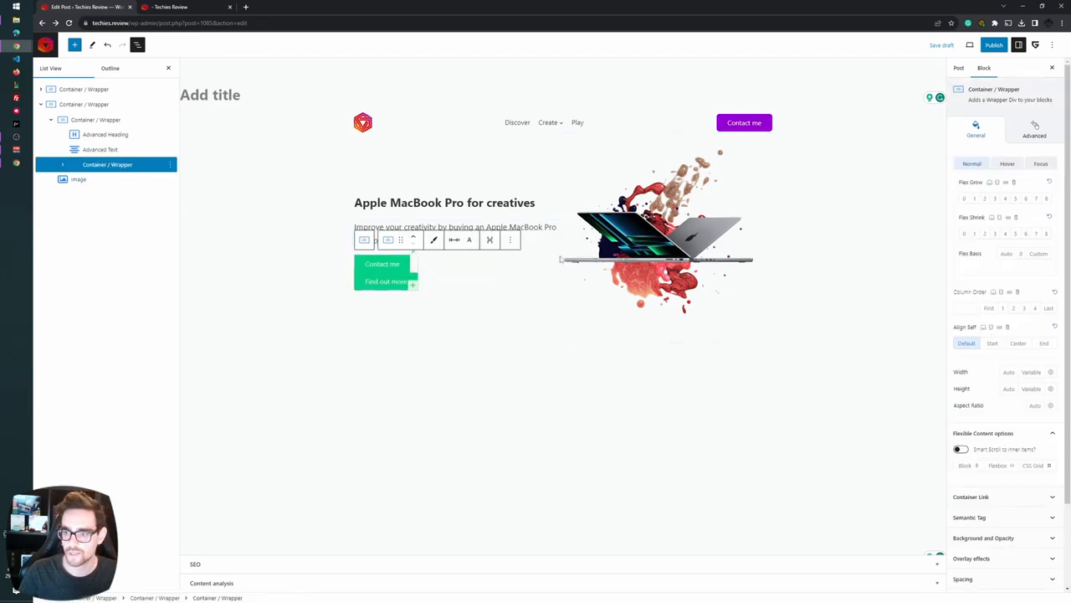
{"action": "left_click", "coordinate": [511, 240]}
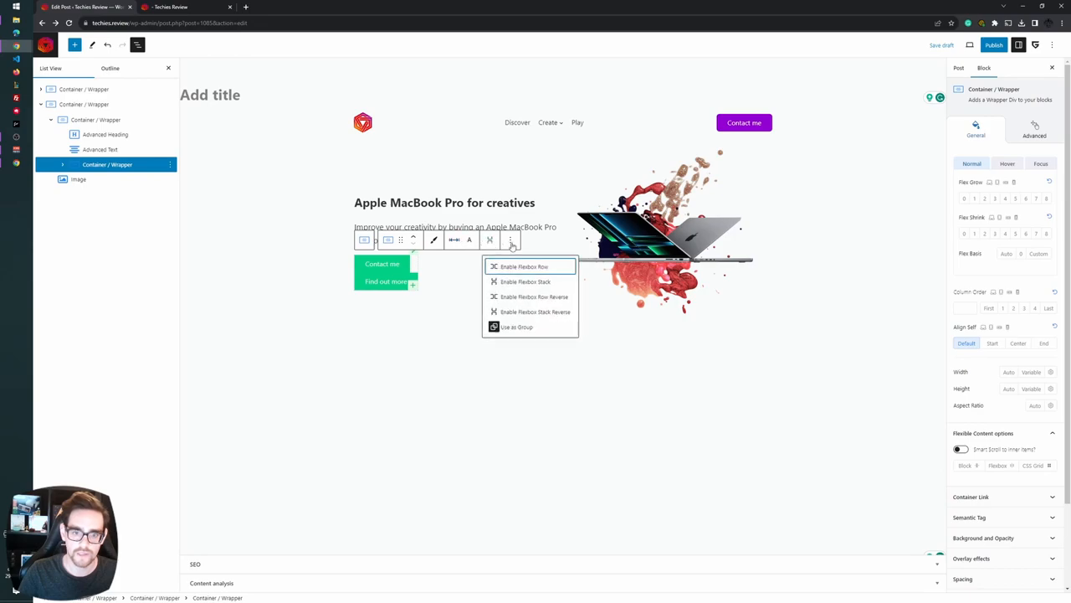
{"action": "left_click", "coordinate": [525, 267]}
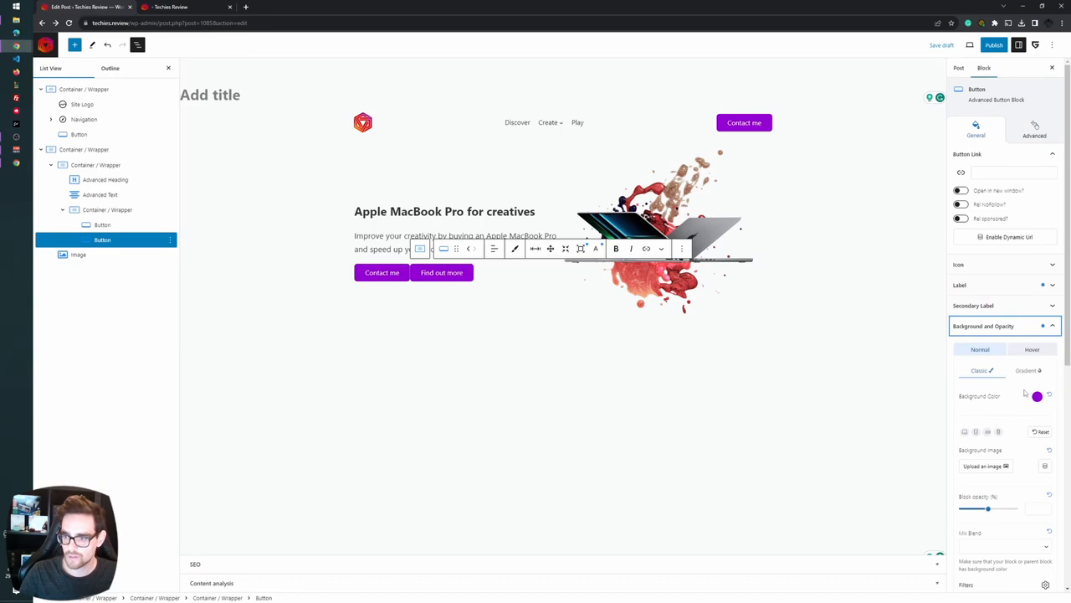
Clear Find out more's background and give it a purple text colour
{"action": "left_click", "coordinate": [1037, 396]}
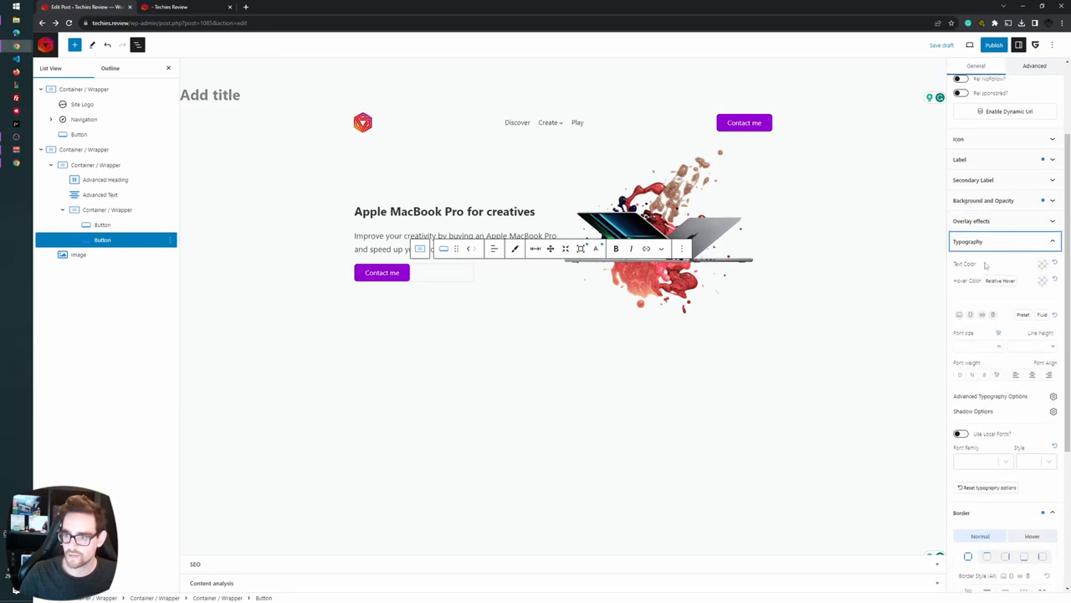
{"action": "left_click", "coordinate": [1043, 263]}
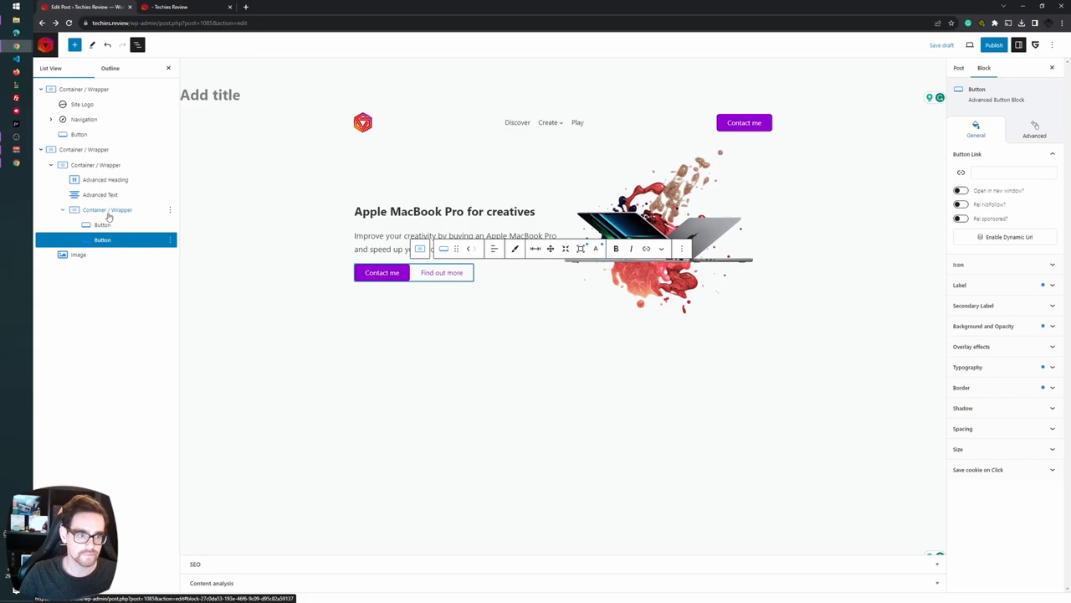
Drag the buttons container's Side Gap slider to widen the space between the buttons
{"action": "left_click", "coordinate": [107, 209]}
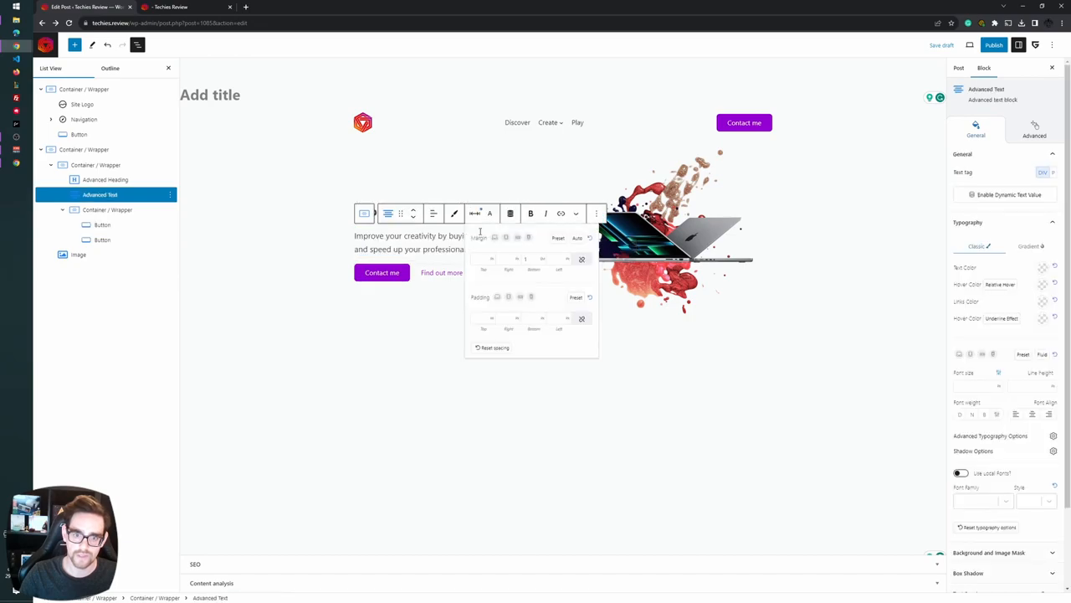
{"action": "left_click", "coordinate": [107, 210]}
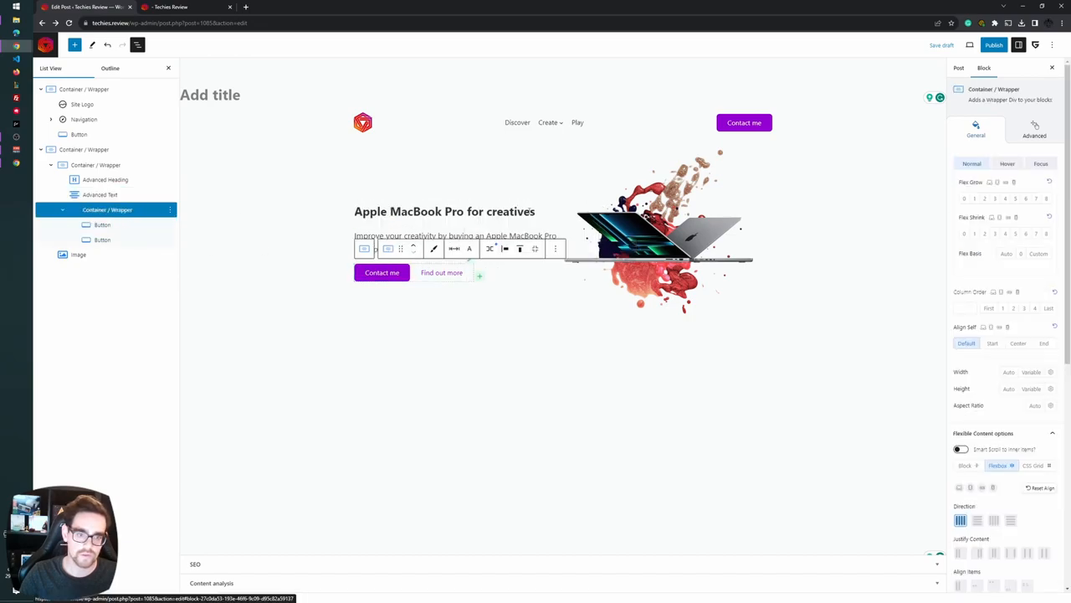
{"action": "scroll", "scroll_direction": "down", "scroll_amount": 3}
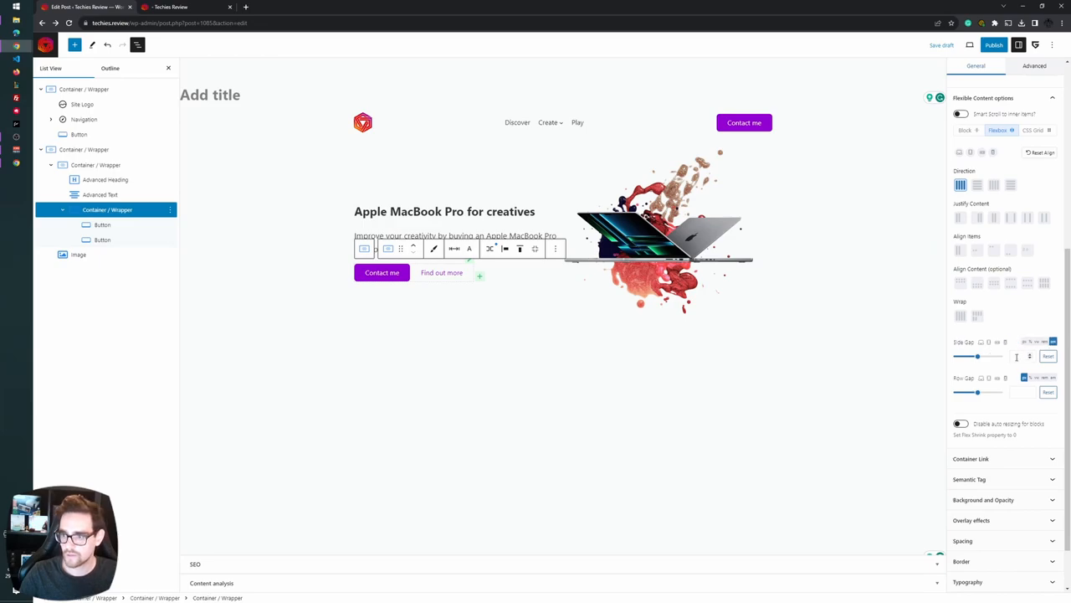
{"action": "left_click_drag", "start_coordinate": [976, 356], "coordinate": [954, 355]}
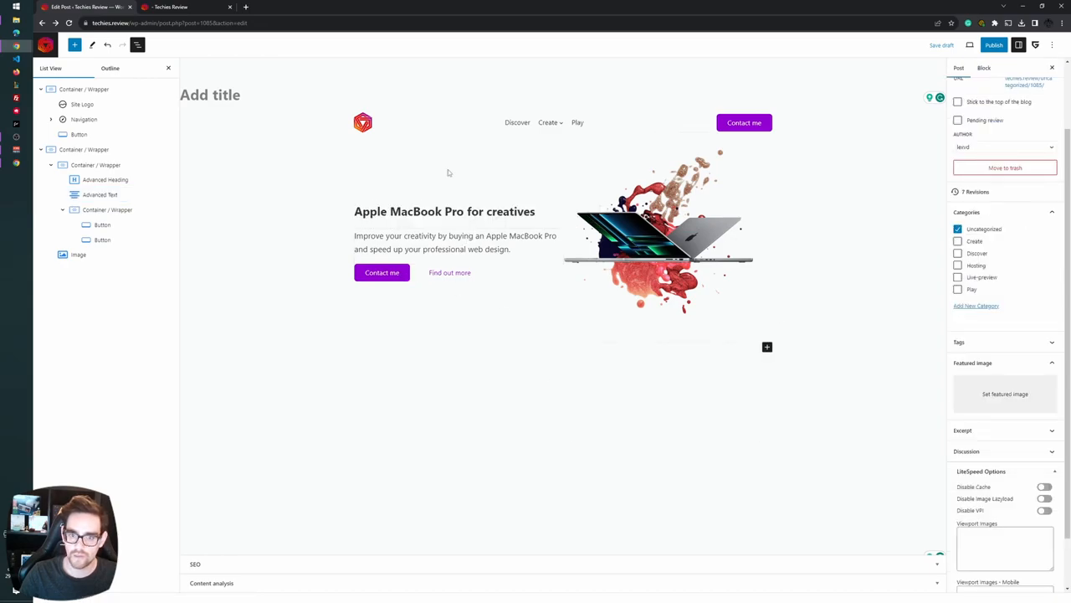
Add a CSS grid of containers block below the hero using the /css inserter
{"action": "left_click", "coordinate": [83, 104]}
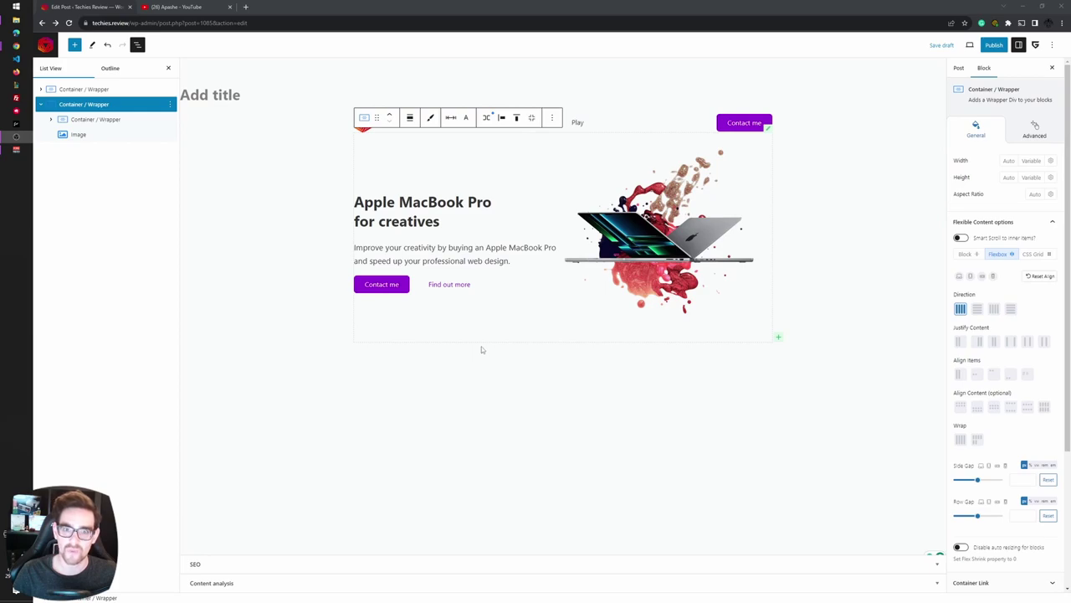
{"action": "mouse_move", "coordinate": [478, 352]}
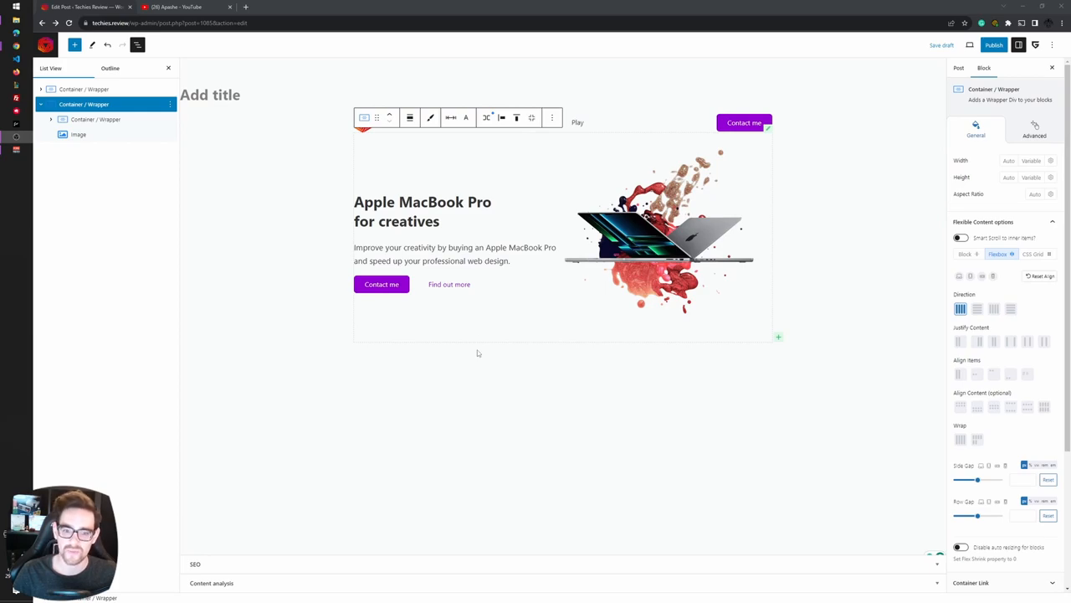
{"action": "left_click", "coordinate": [475, 351]}
{"action": "type", "text": "/"}
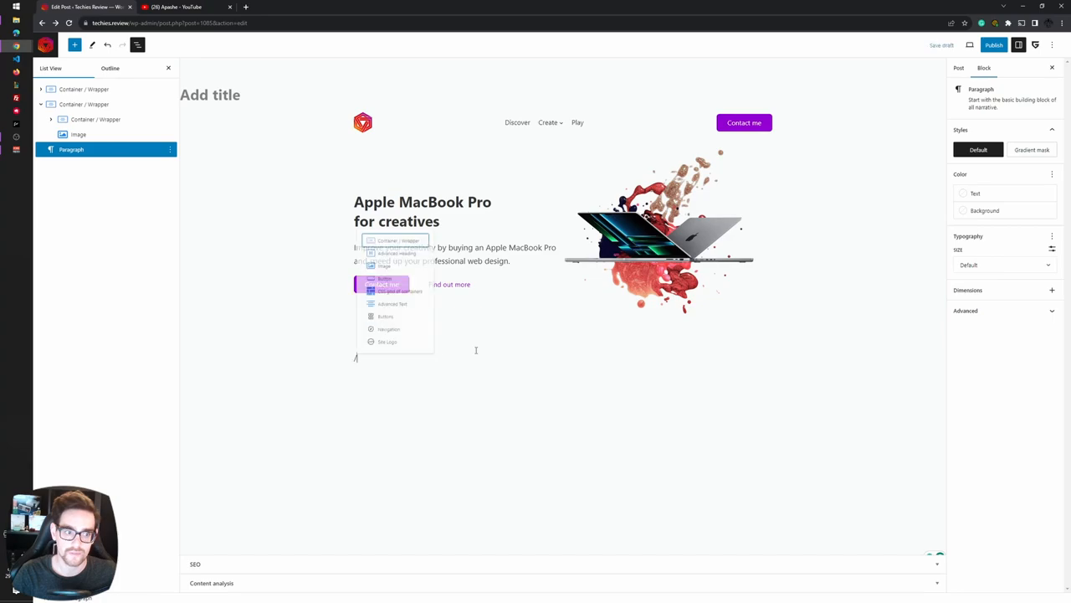
{"action": "type", "text": "css"}
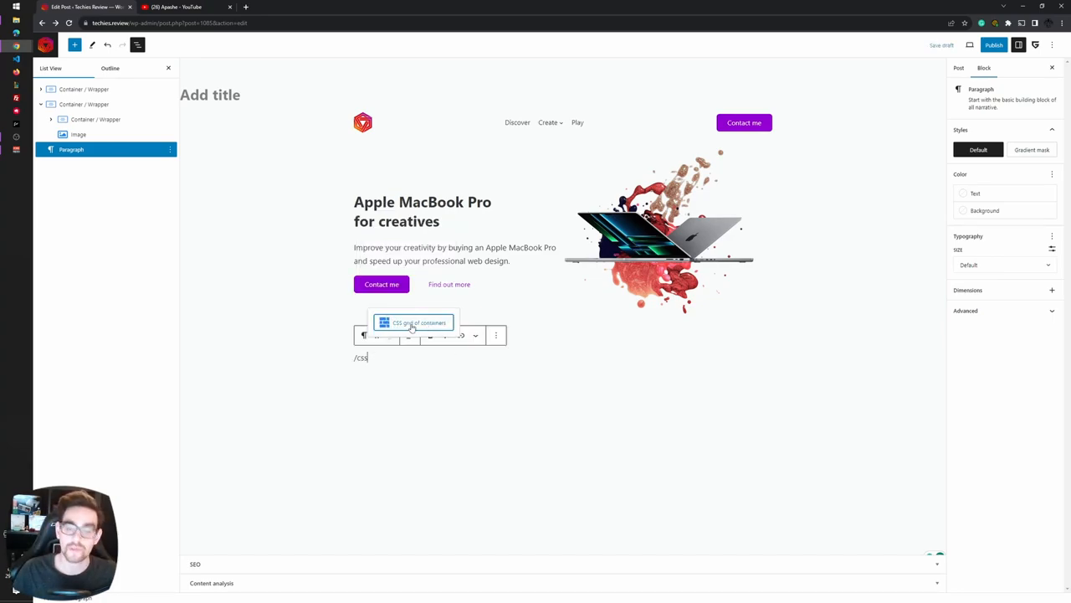
{"action": "left_click", "coordinate": [419, 322]}
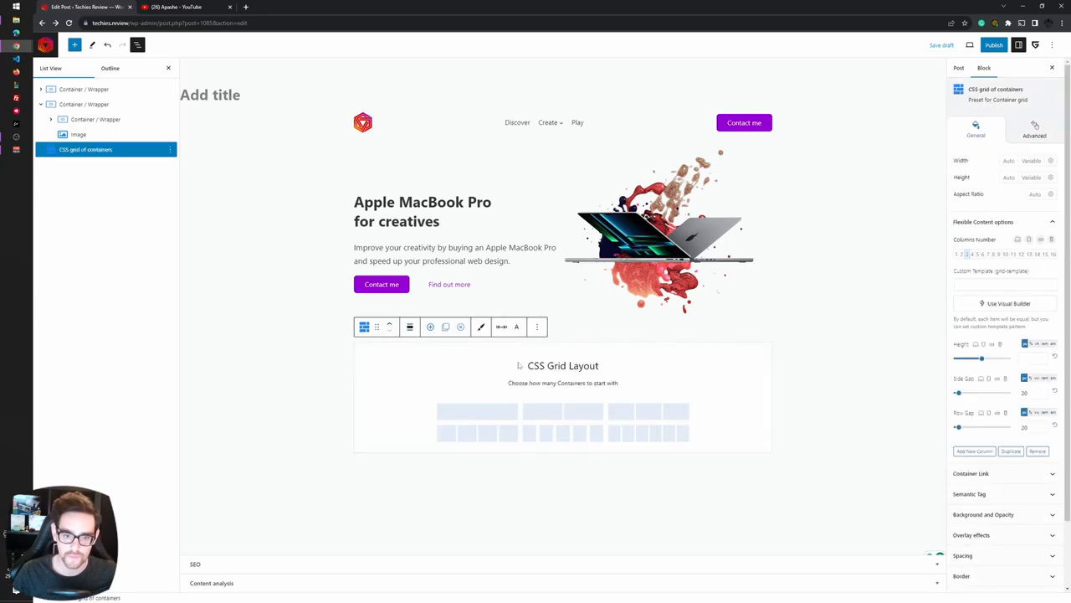
{"action": "mouse_move", "coordinate": [465, 366]}
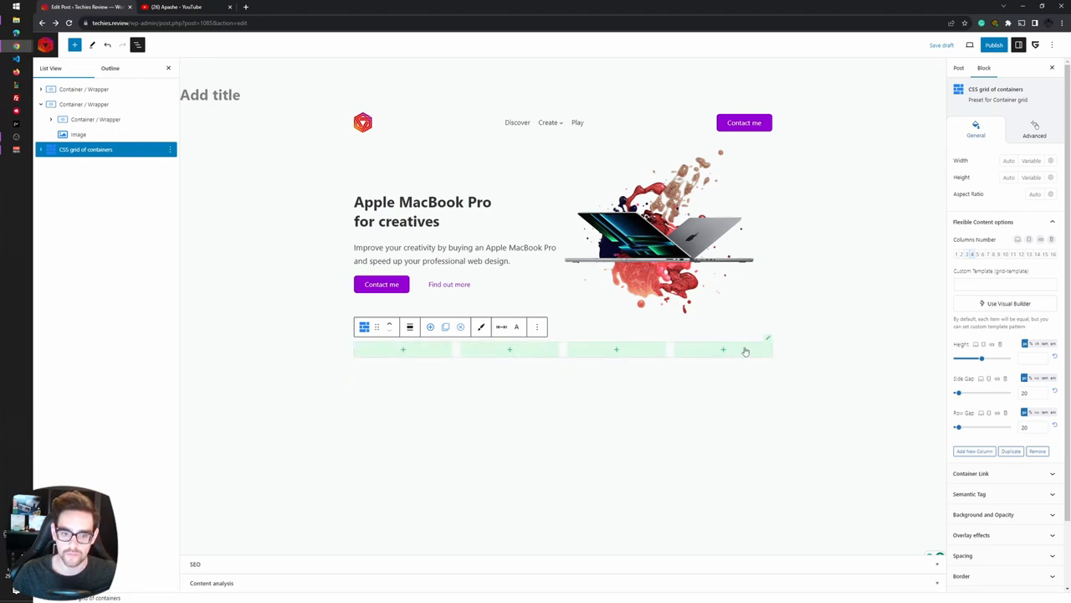
Start the grid with four containers and duplicate them into a second row
{"action": "left_click", "coordinate": [41, 149]}
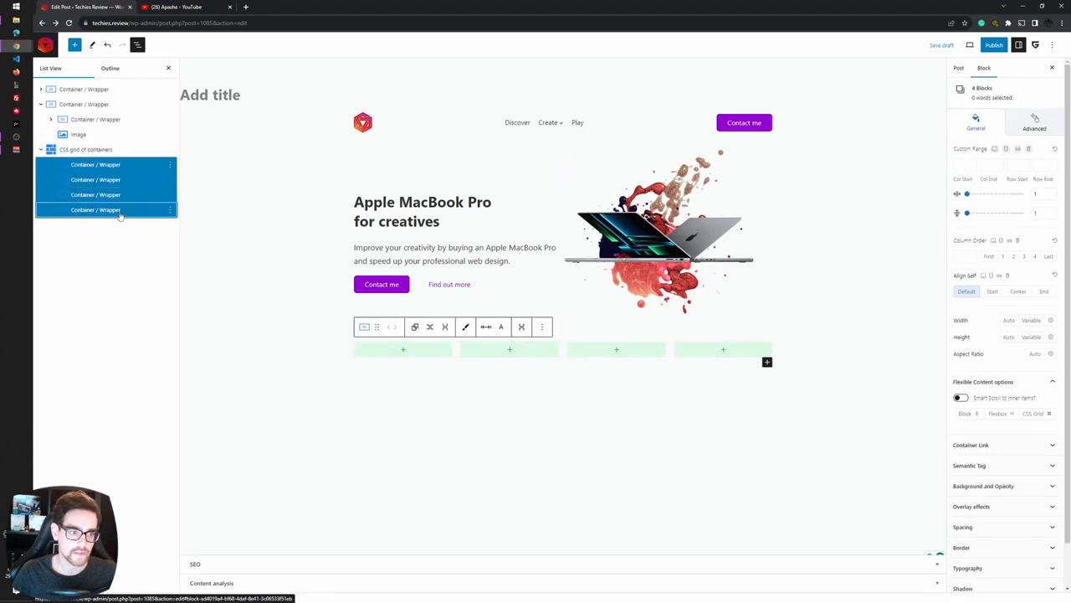
{"action": "left_click", "coordinate": [543, 327]}
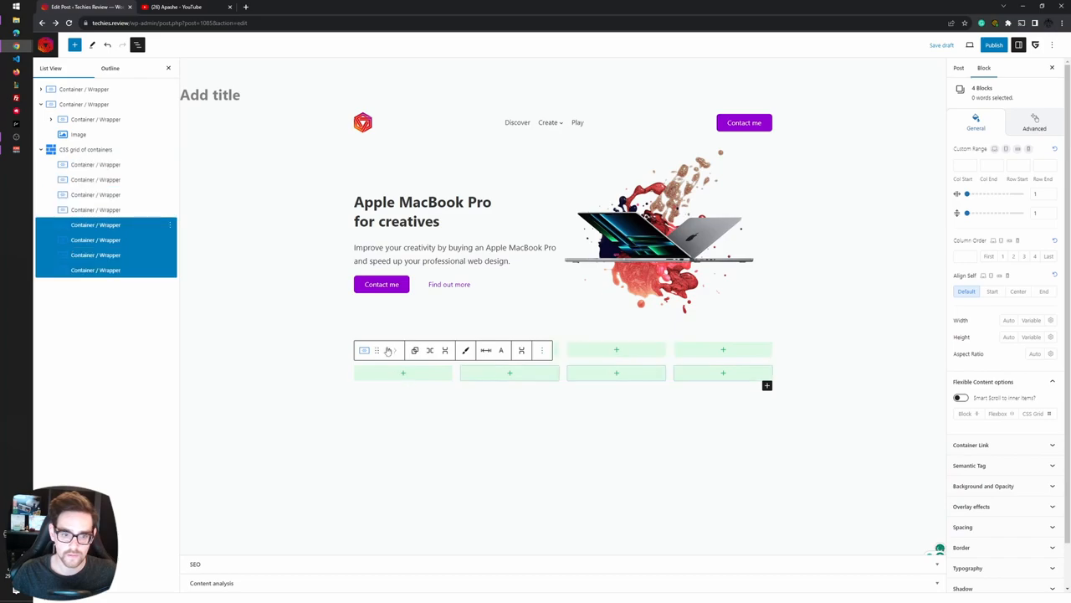
{"action": "left_click", "coordinate": [958, 67]}
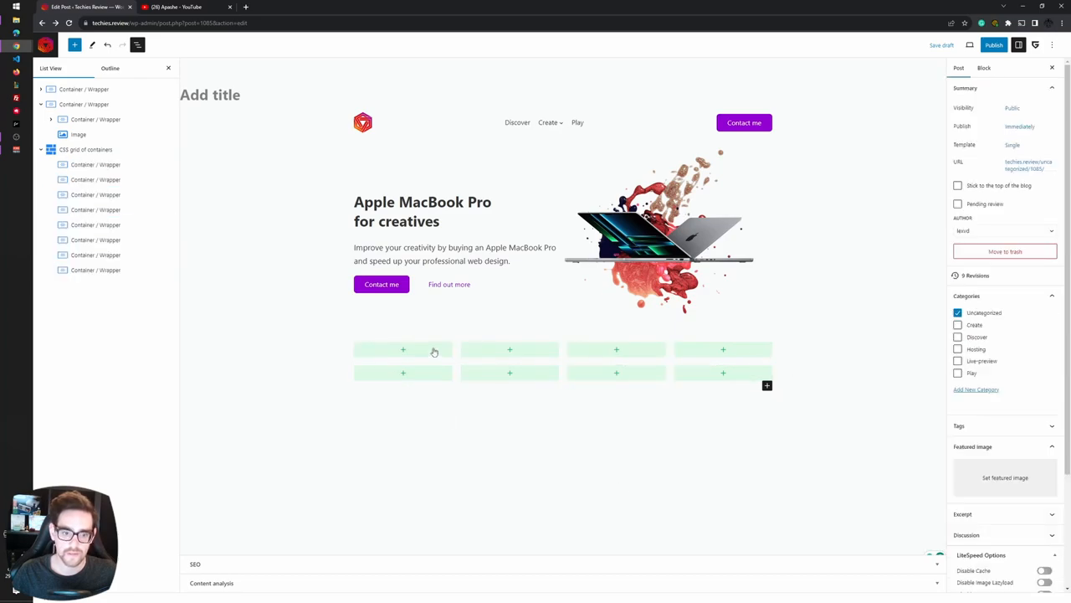
Give the first grid container a column range of 1 to 4
{"action": "left_click", "coordinate": [403, 349]}
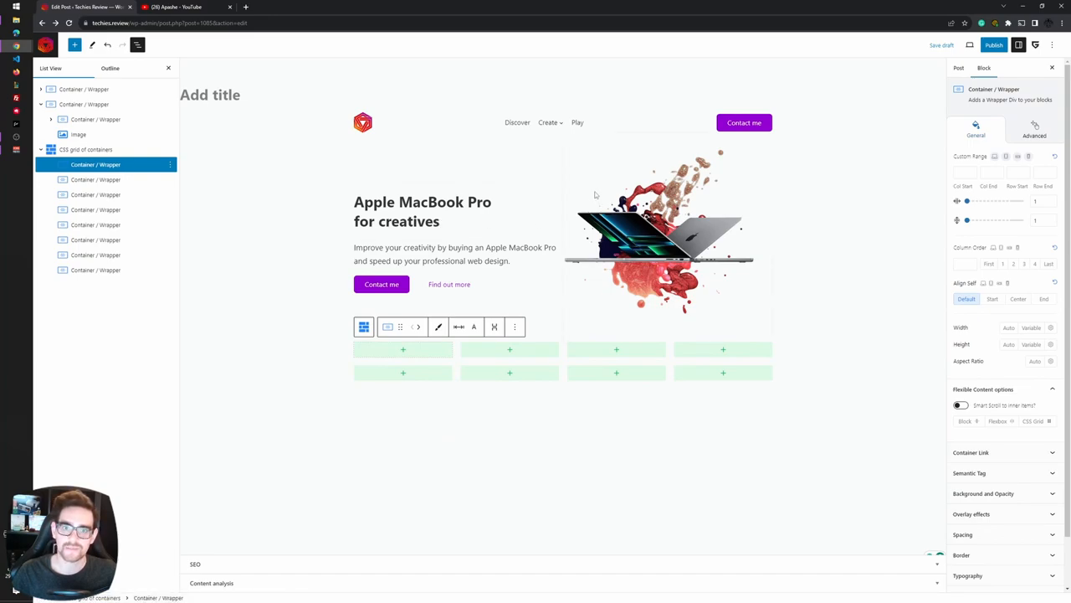
{"action": "mouse_move", "coordinate": [403, 348]}
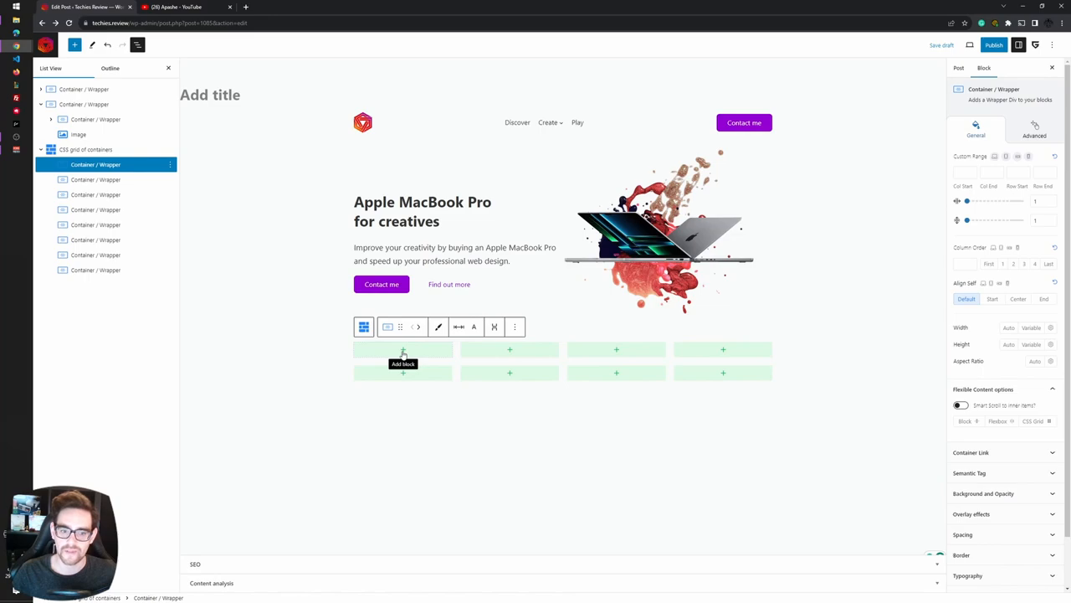
{"action": "mouse_move", "coordinate": [388, 357]}
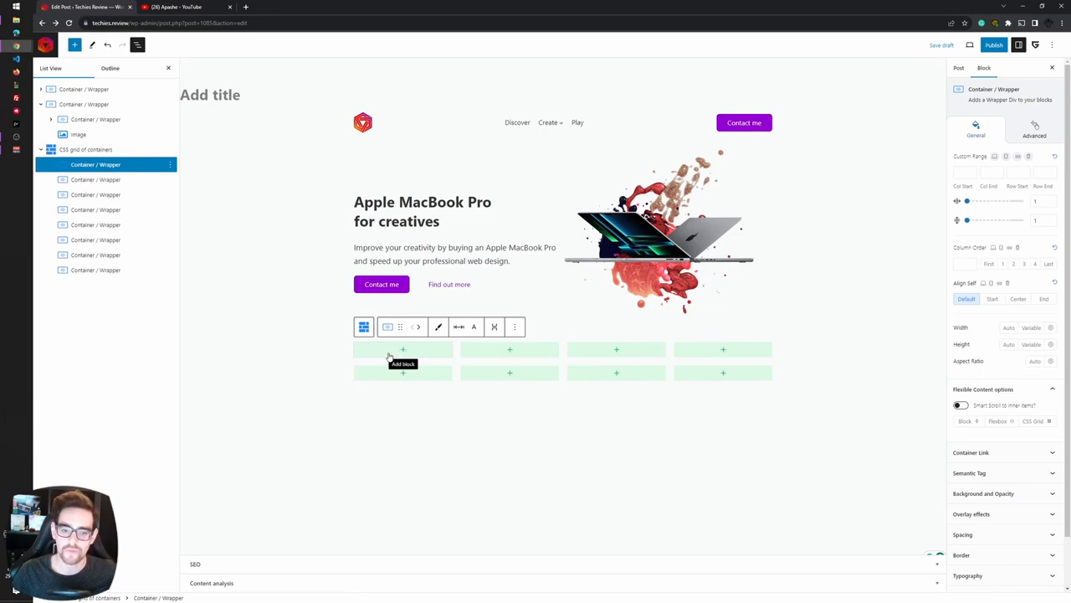
{"action": "mouse_move", "coordinate": [929, 183]}
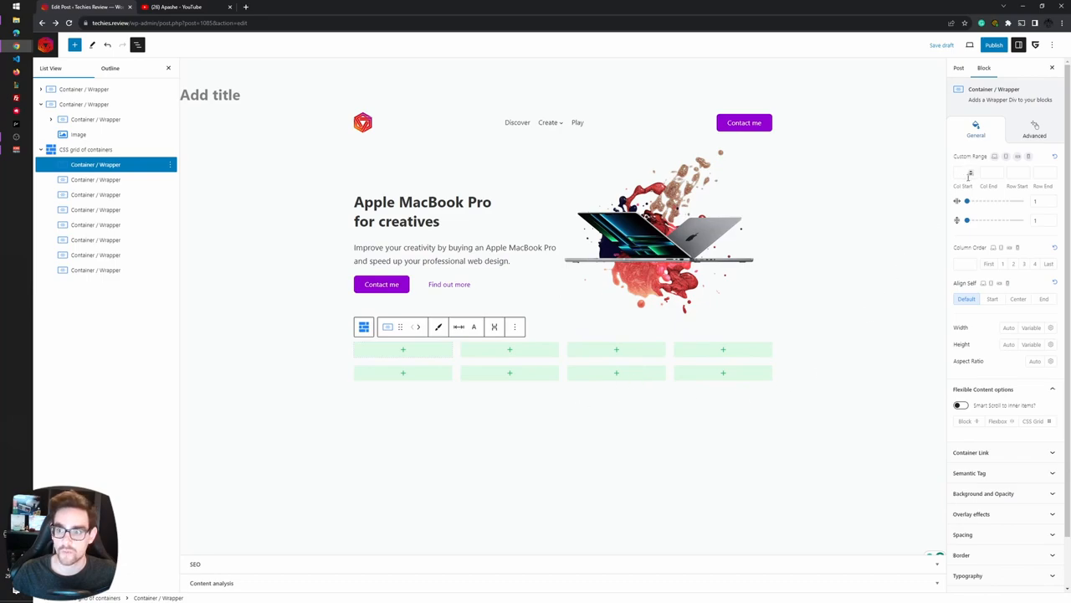
{"action": "left_click", "coordinate": [962, 174]}
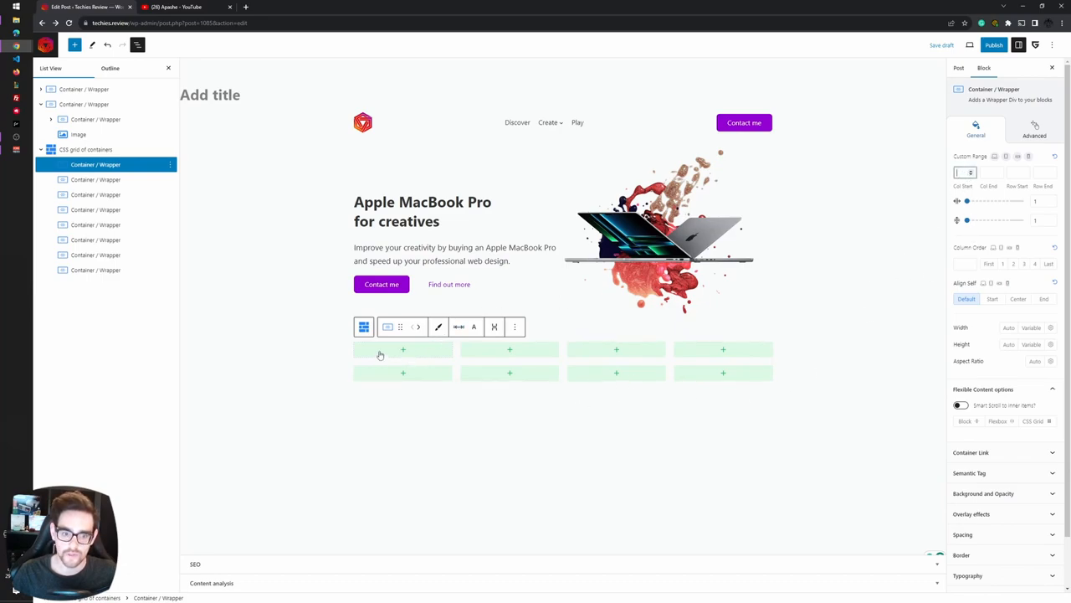
{"action": "mouse_move", "coordinate": [442, 358]}
{"action": "type", "text": "4"}
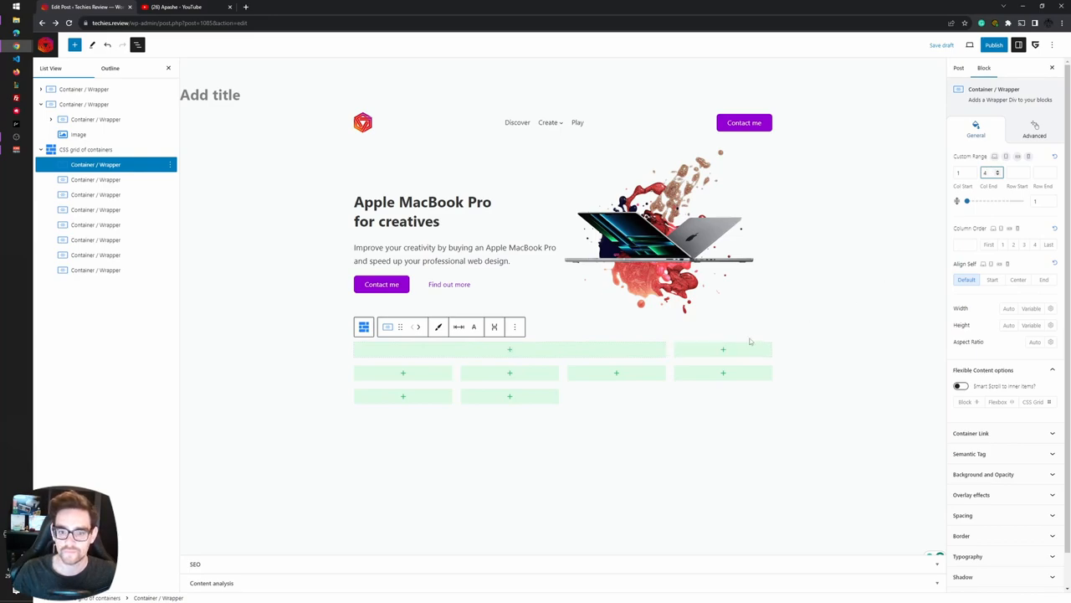
{"action": "mouse_move", "coordinate": [588, 346]}
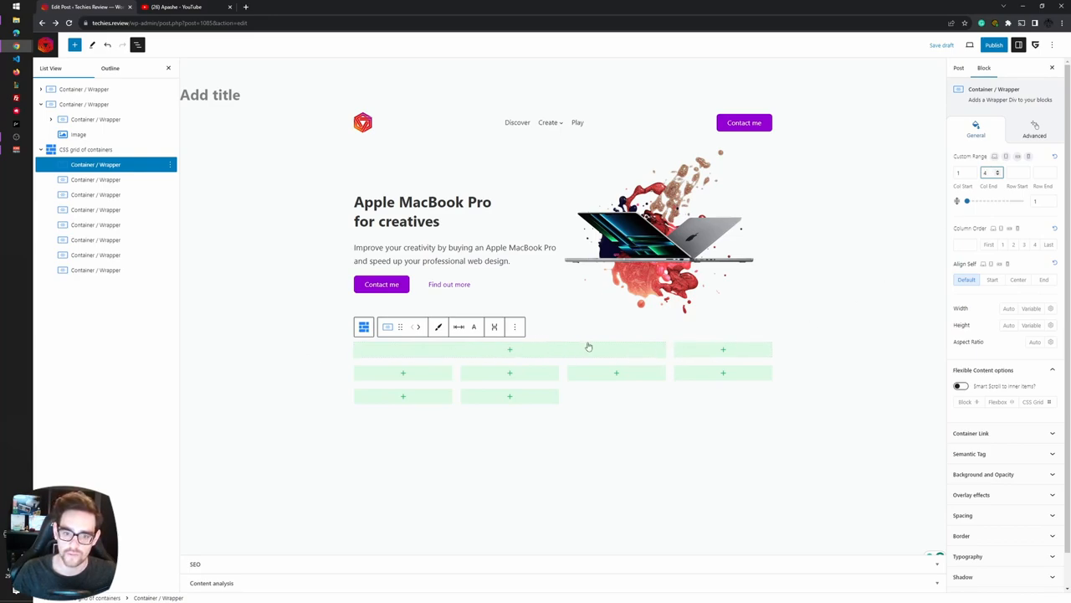
{"action": "mouse_move", "coordinate": [657, 361]}
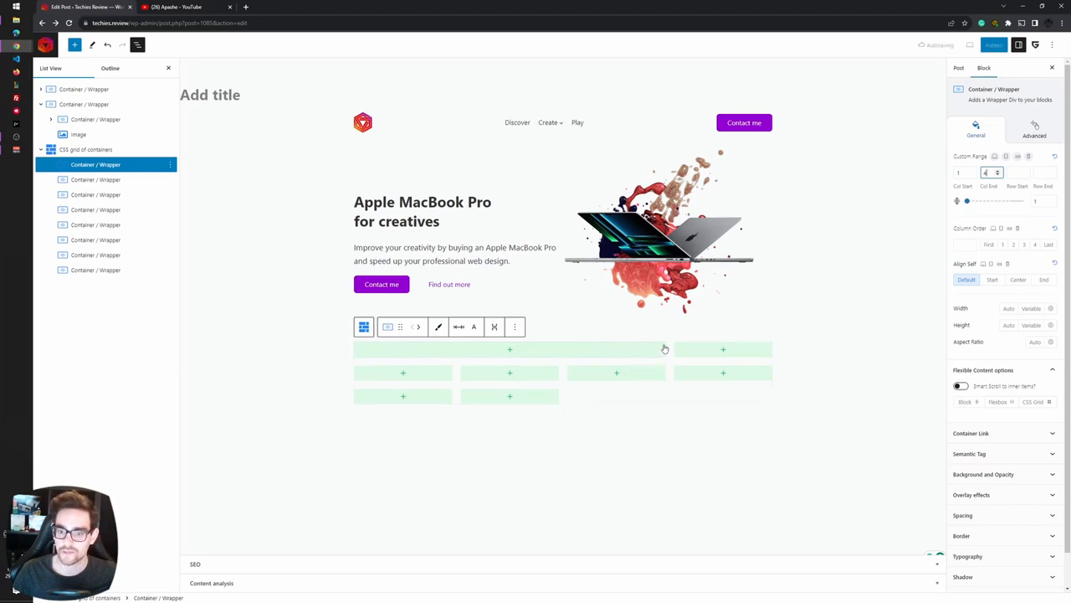
{"action": "mouse_move", "coordinate": [826, 319]}
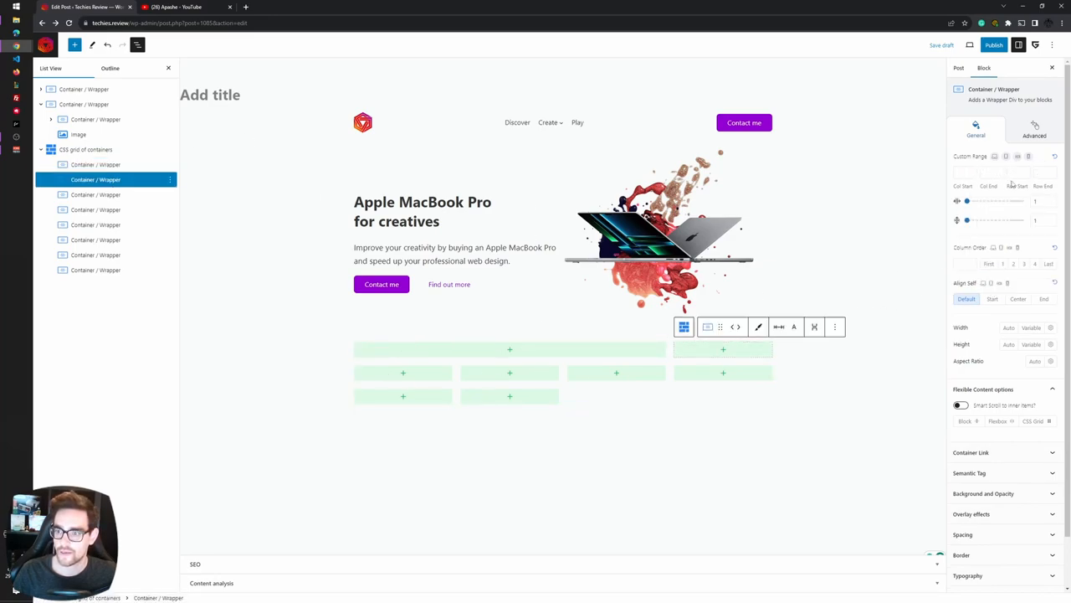
Set the right-hand container's Row End to 3 so it spans two rows
{"action": "left_click", "coordinate": [1019, 173]}
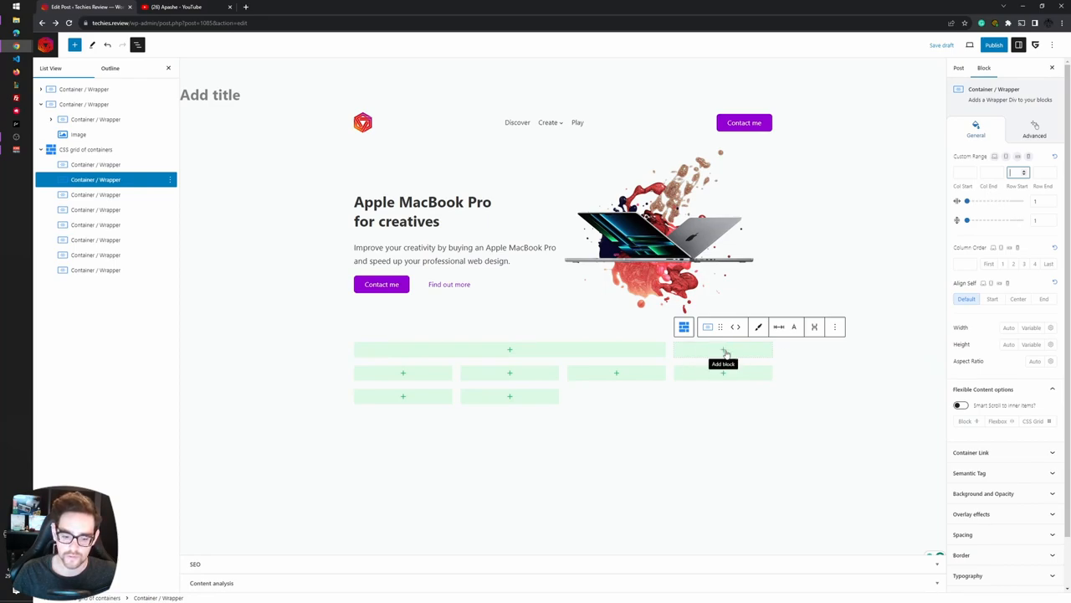
{"action": "mouse_move", "coordinate": [913, 275]}
{"action": "type", "text": "3"}
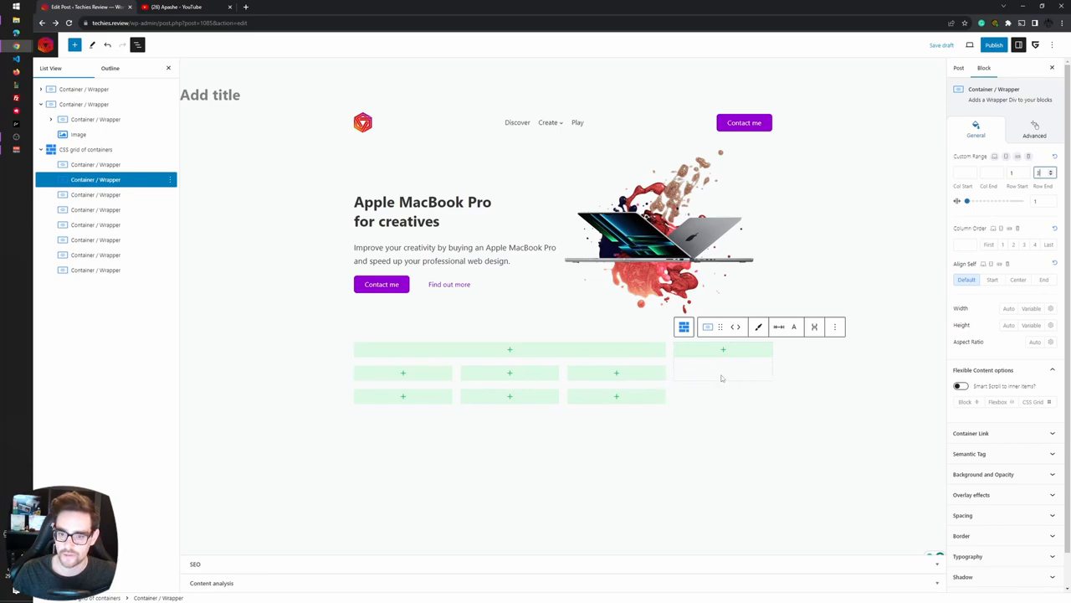
{"action": "mouse_move", "coordinate": [411, 405]}
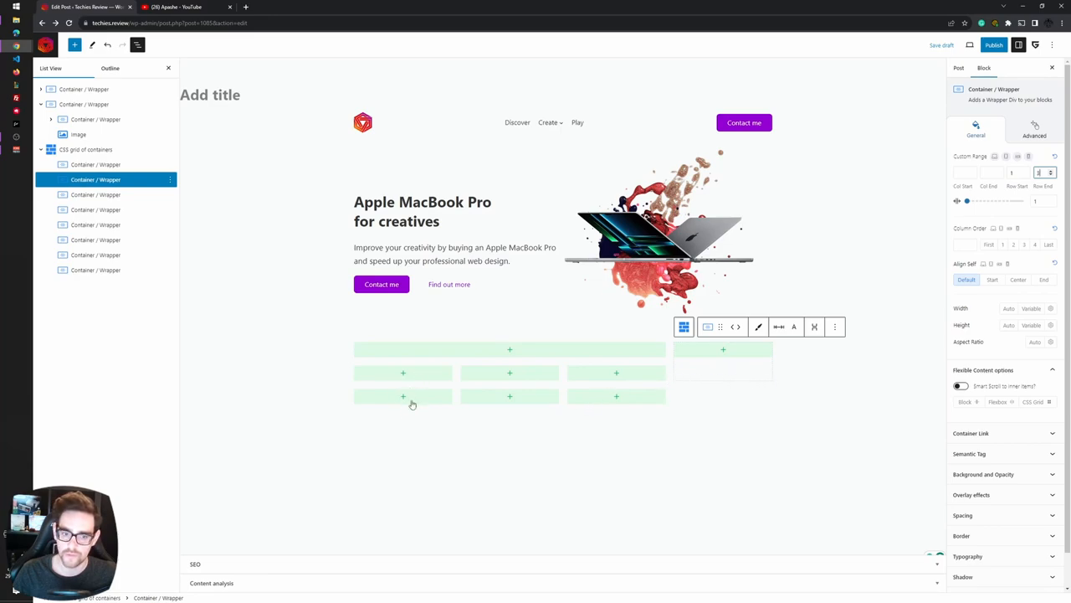
{"action": "mouse_move", "coordinate": [684, 384]}
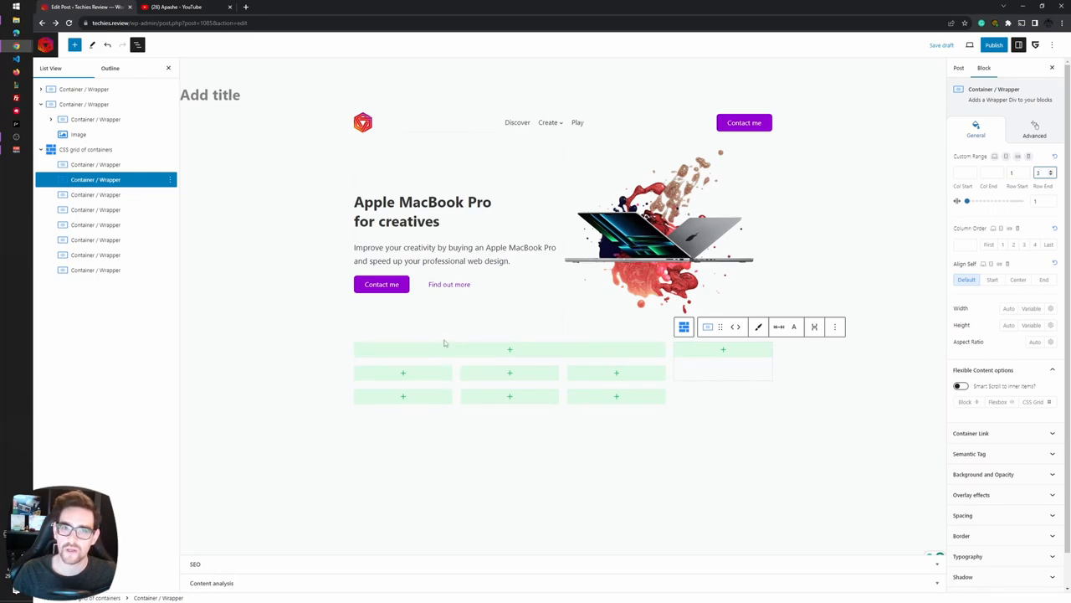
{"action": "mouse_move", "coordinate": [409, 305]}
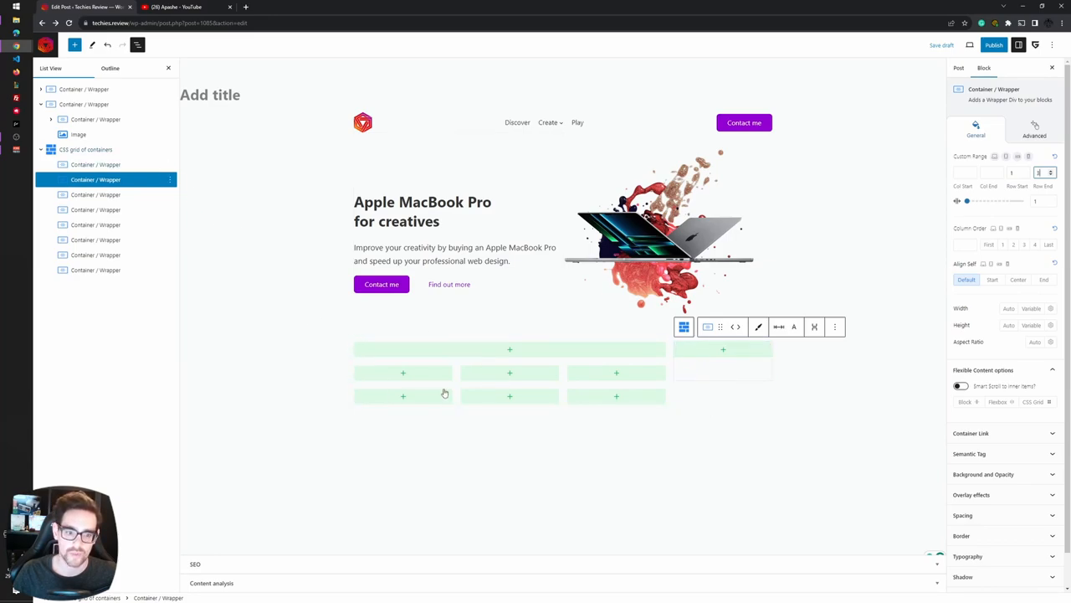
Insert the purple 'My first month VPS' Hostinger image into the wide grid cell
{"action": "left_click", "coordinate": [510, 349]}
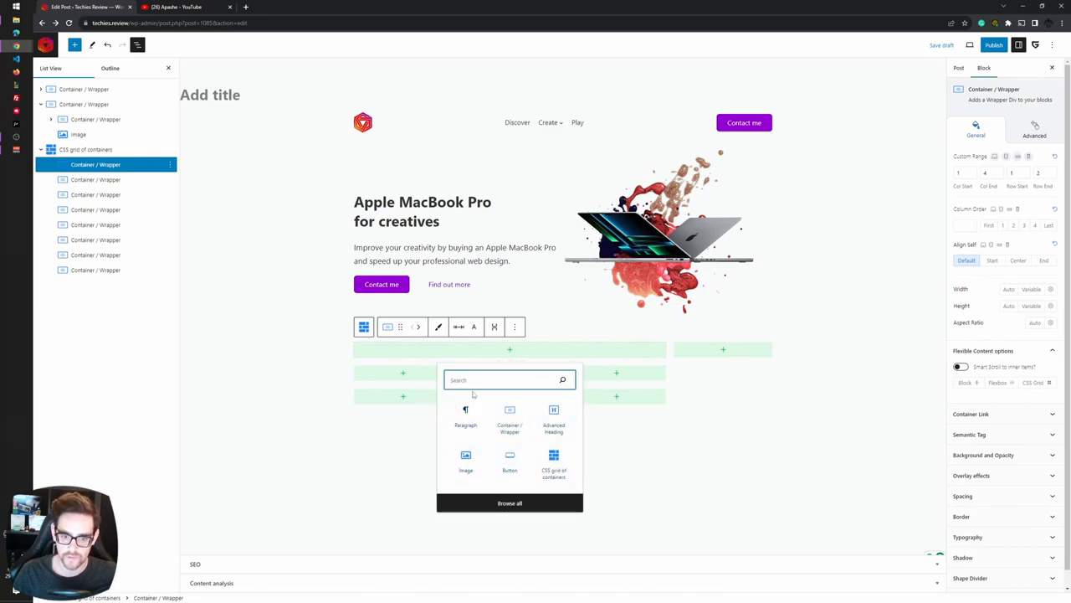
{"action": "type", "text": "image"}
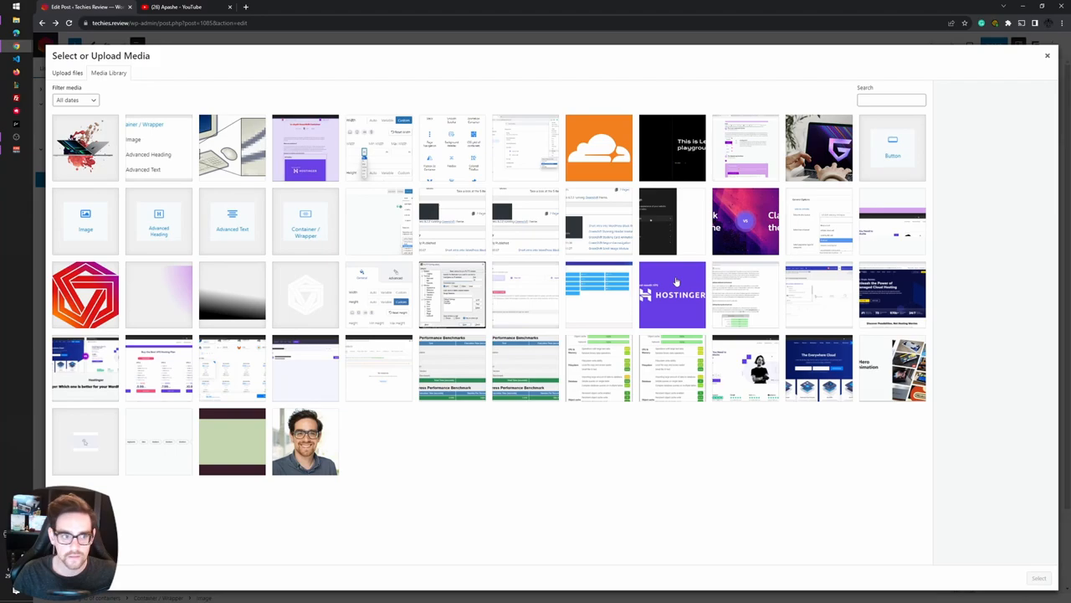
{"action": "left_click", "coordinate": [672, 294]}
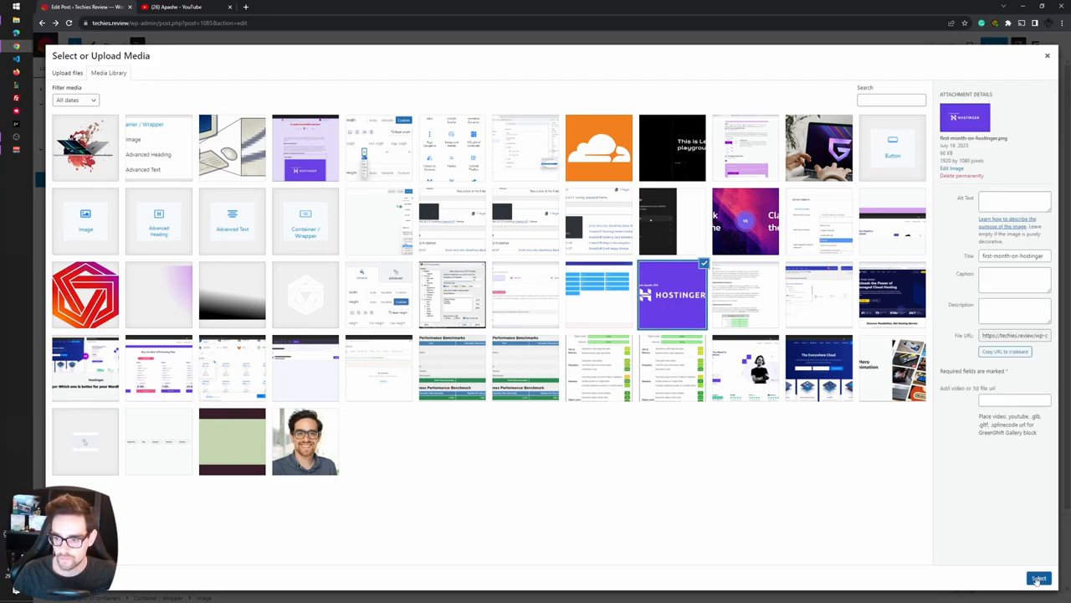
{"action": "left_click", "coordinate": [1038, 578]}
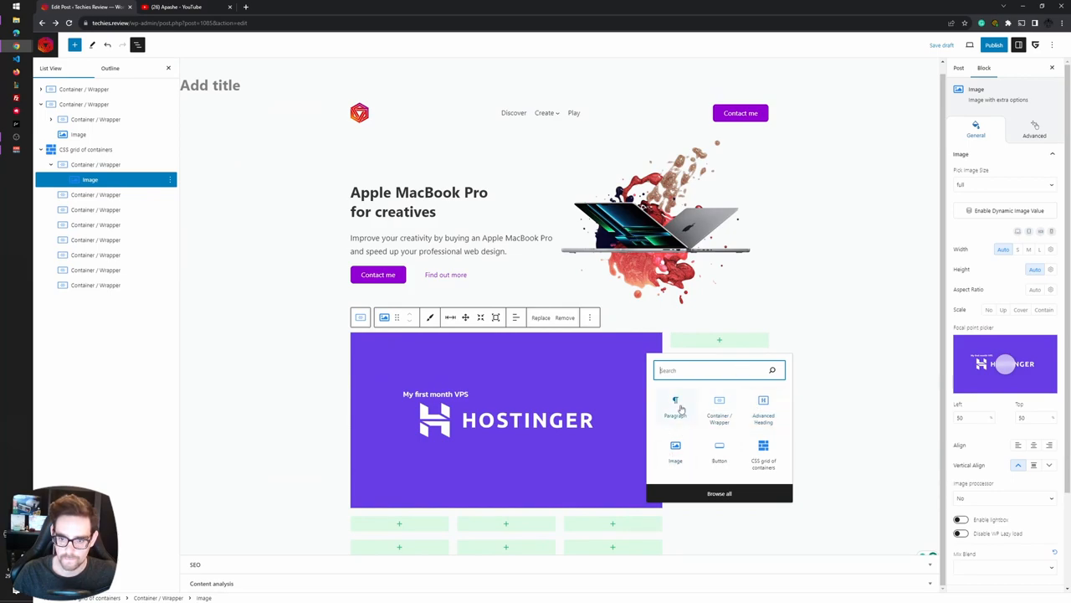
{"action": "mouse_move", "coordinate": [680, 482]}
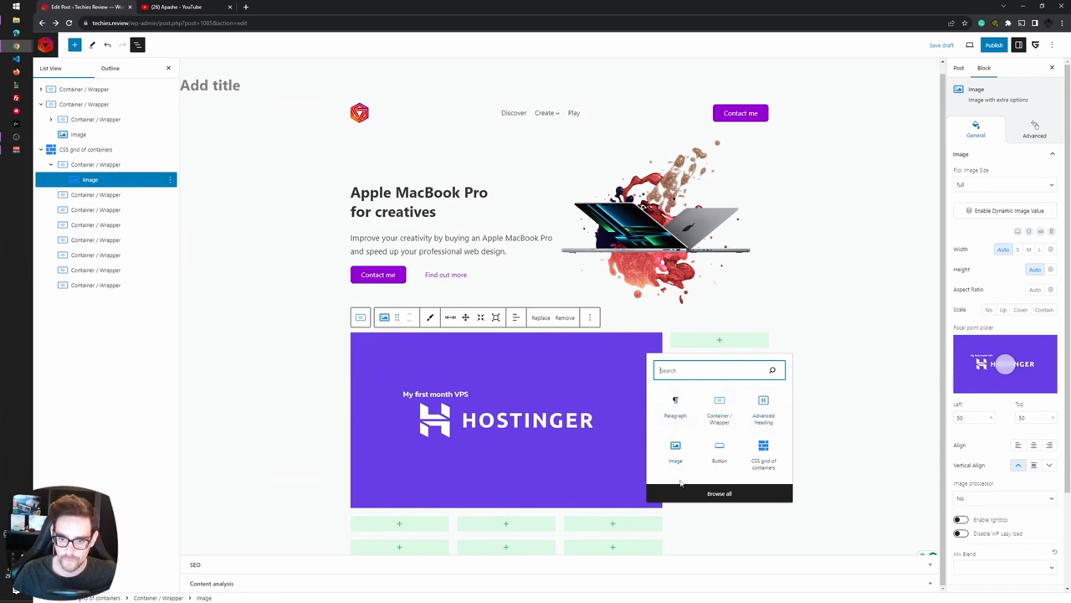
Add a 'News' heading in the right cell with an Advanced Heading below it
{"action": "left_click", "coordinate": [675, 410]}
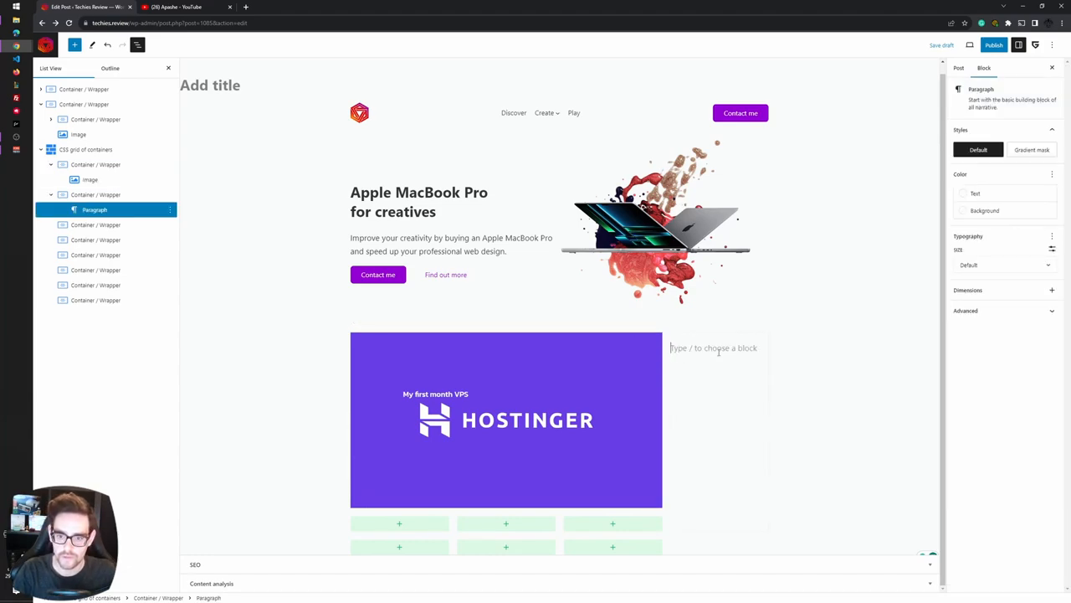
{"action": "type", "text": "/he"}
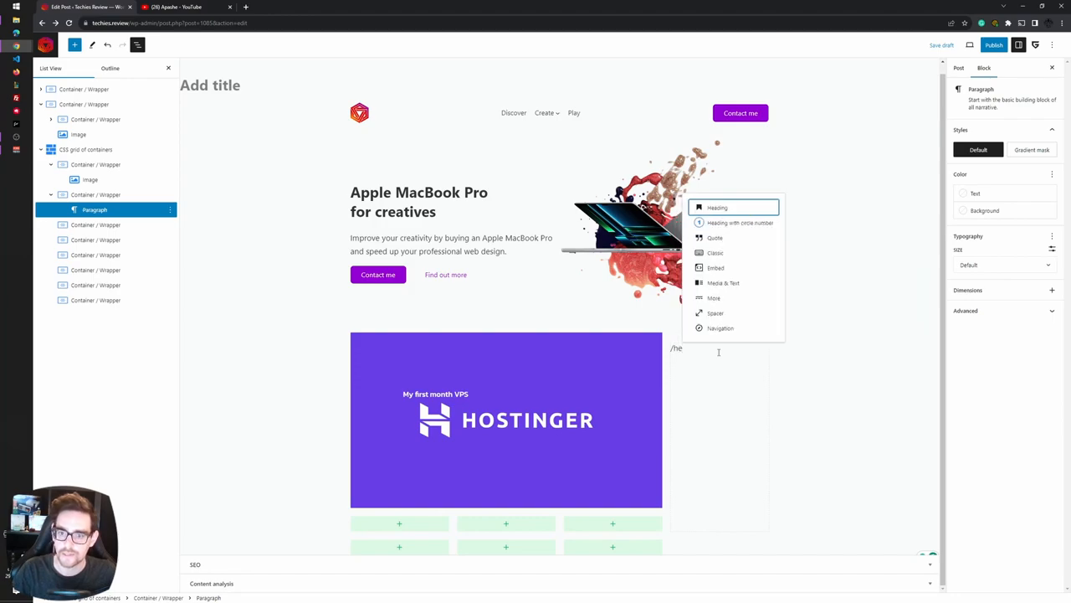
{"action": "left_click", "coordinate": [718, 207]}
{"action": "type", "text": "/"}
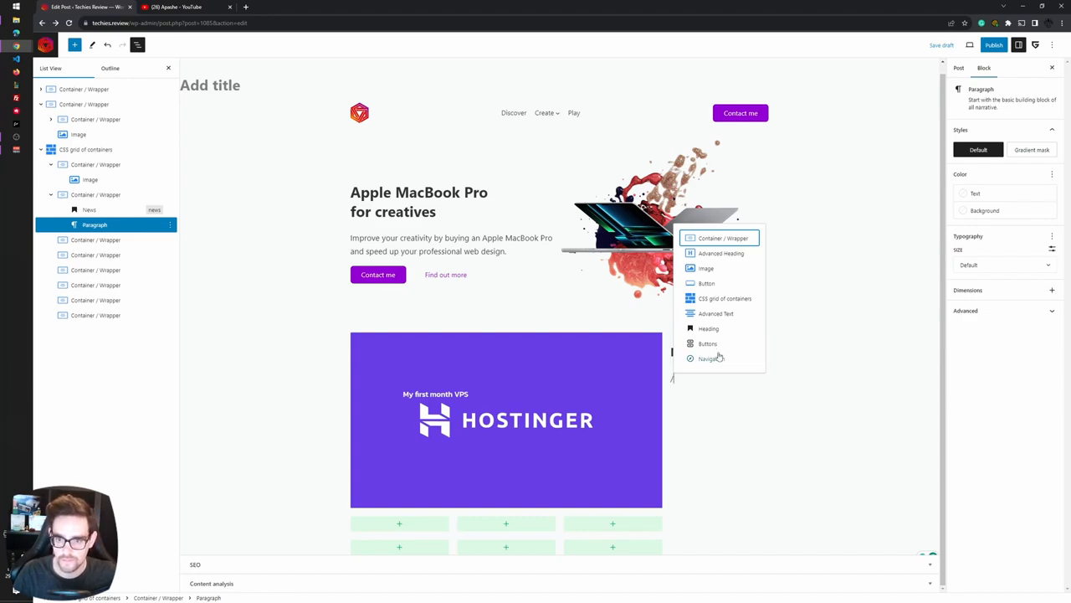
{"action": "left_click", "coordinate": [722, 253]}
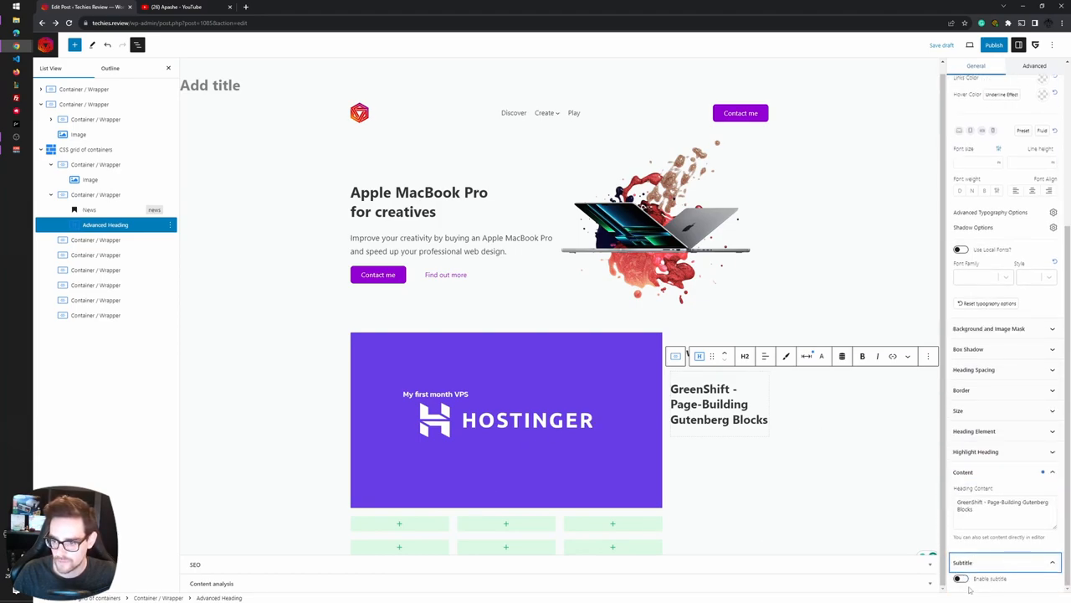
Enable the subtitle and set the heading to 'Css Grid is amazing', subtitle 'Learn all about it'
{"action": "left_click", "coordinate": [960, 578]}
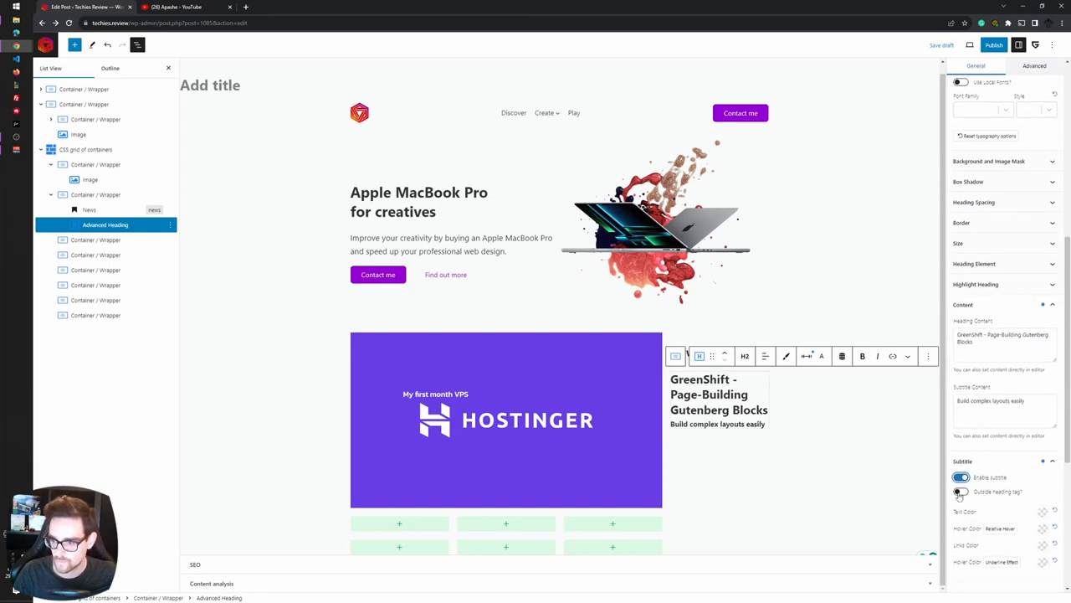
{"action": "left_click", "coordinate": [961, 491]}
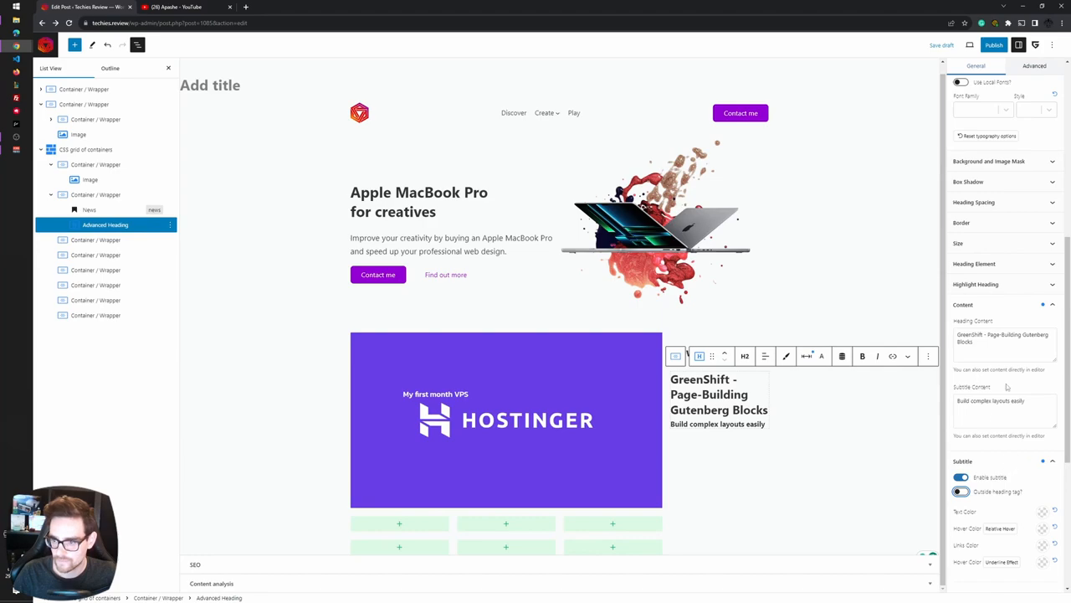
{"action": "triple_click", "coordinate": [1003, 338]}
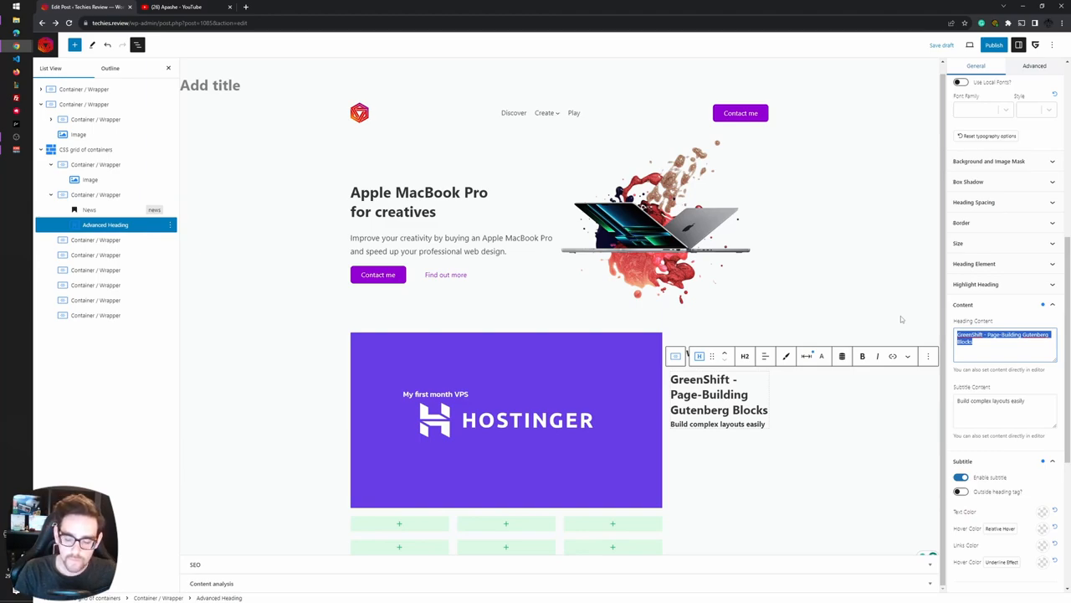
{"action": "type", "text": "Css Grid"}
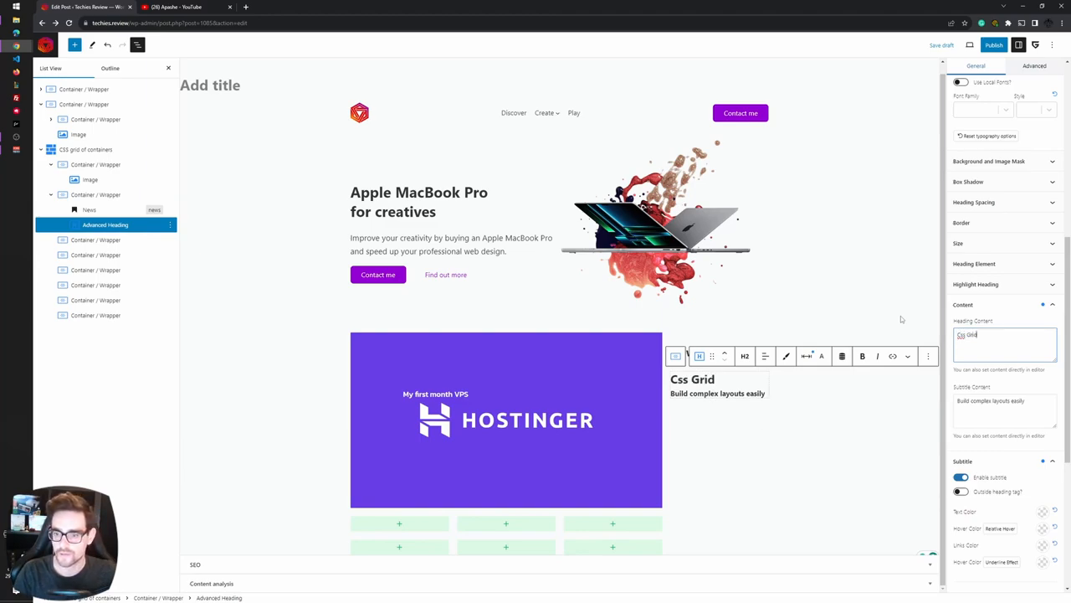
{"action": "type", "text": "is amazing"}
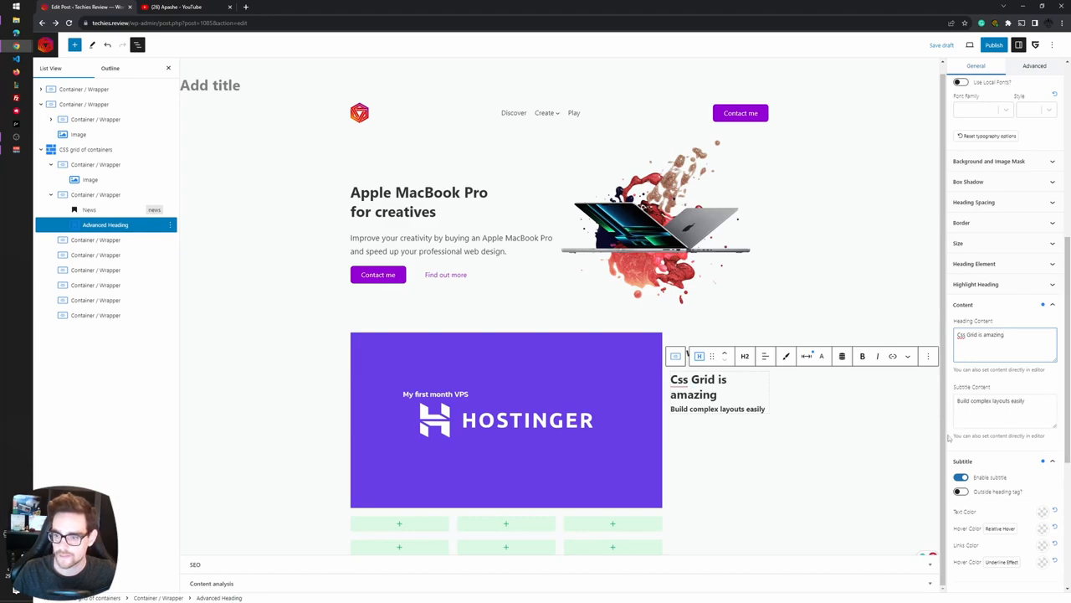
{"action": "triple_click", "coordinate": [1004, 400]}
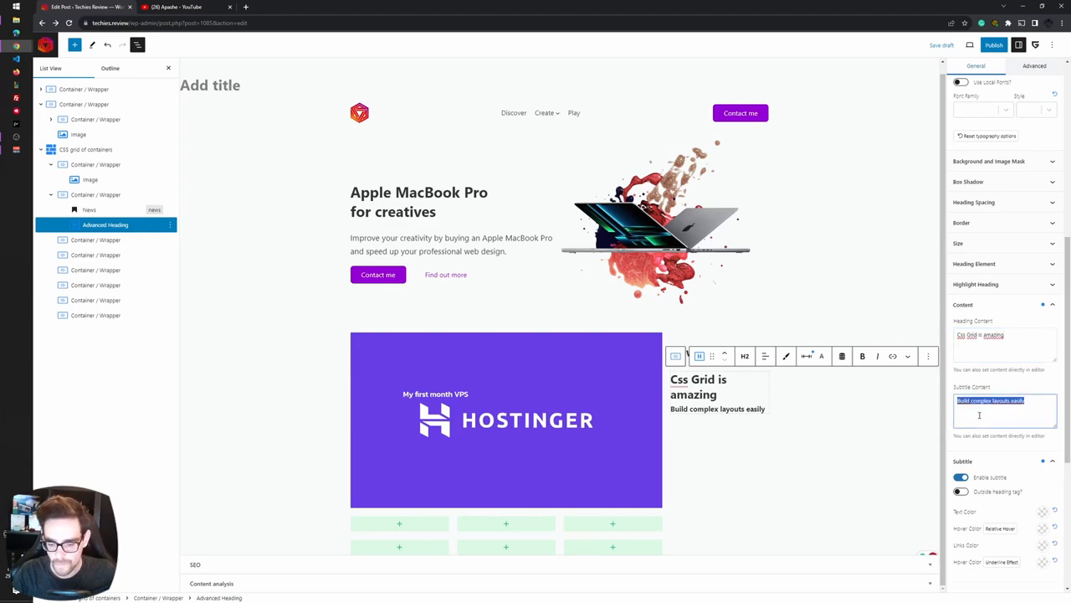
{"action": "type", "text": "Learn all about it"}
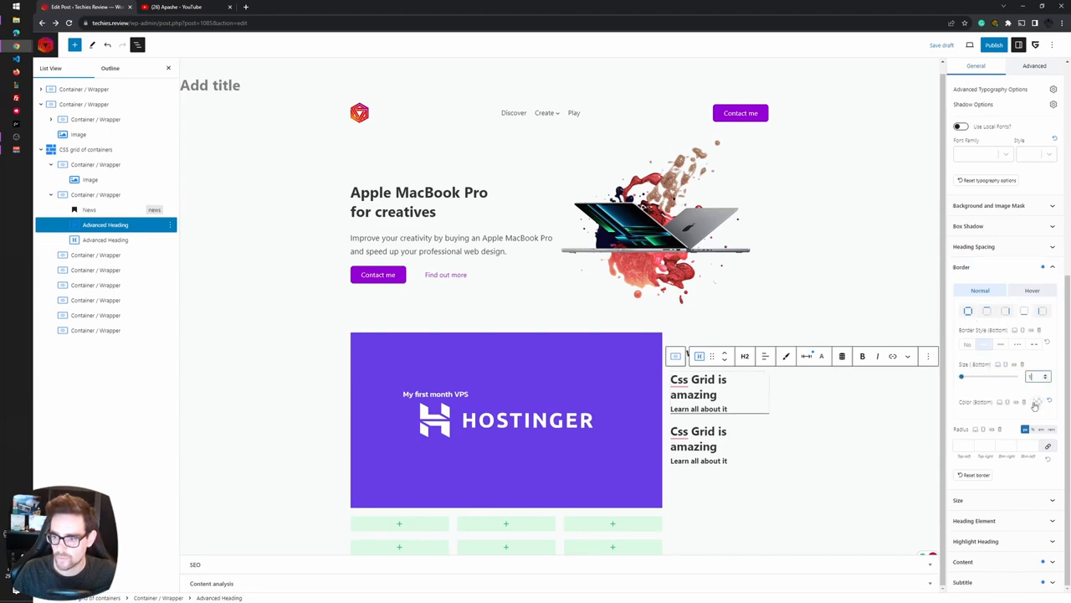
Set the heading subtitle's font size to 4
{"action": "left_click", "coordinate": [1037, 402]}
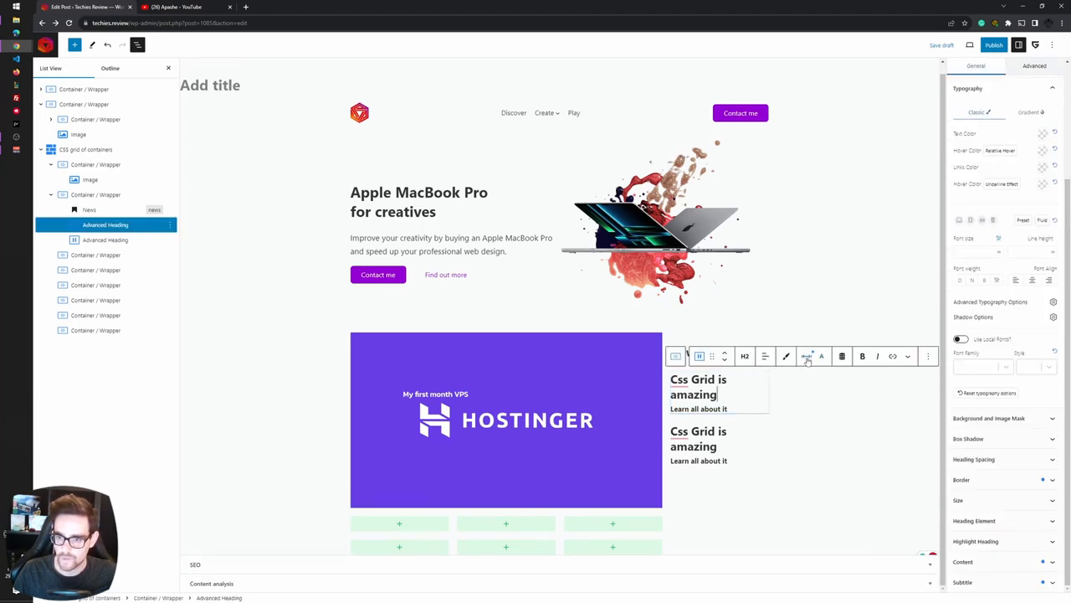
{"action": "left_click", "coordinate": [806, 356]}
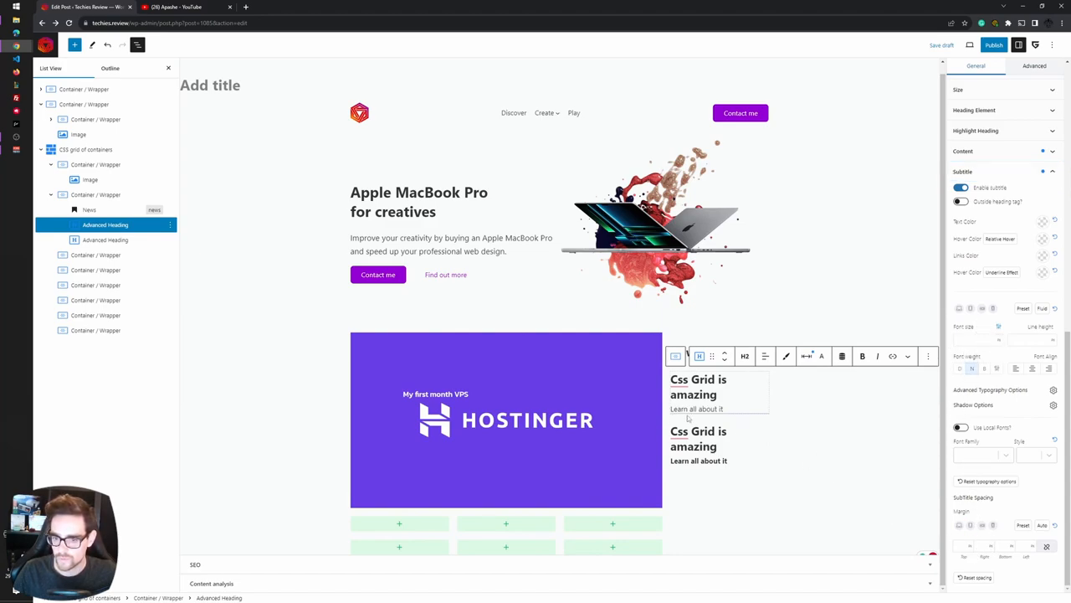
{"action": "left_click", "coordinate": [977, 339]}
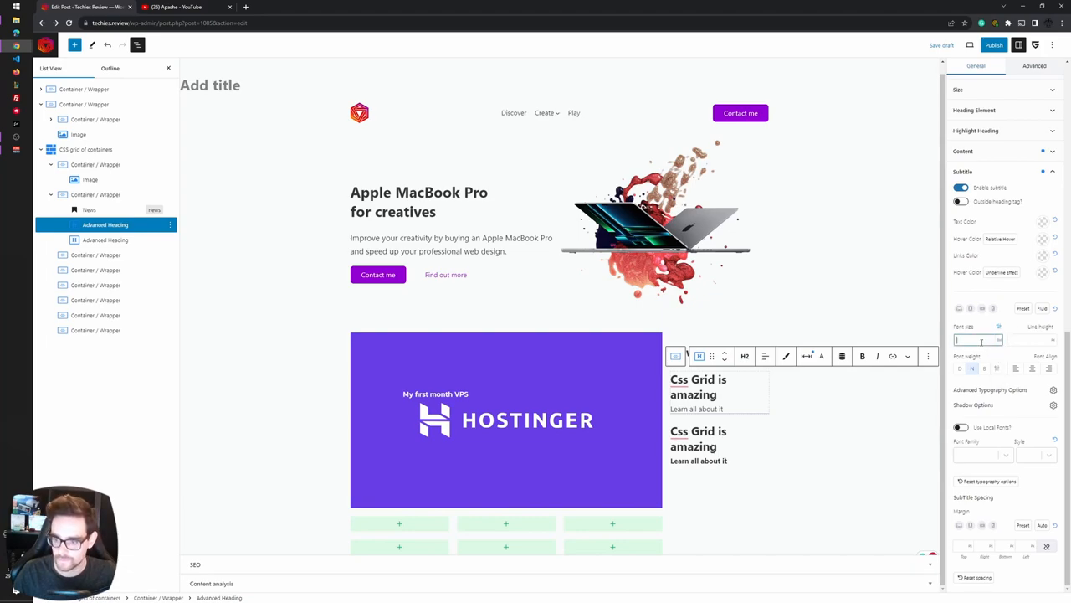
{"action": "type", "text": "4"}
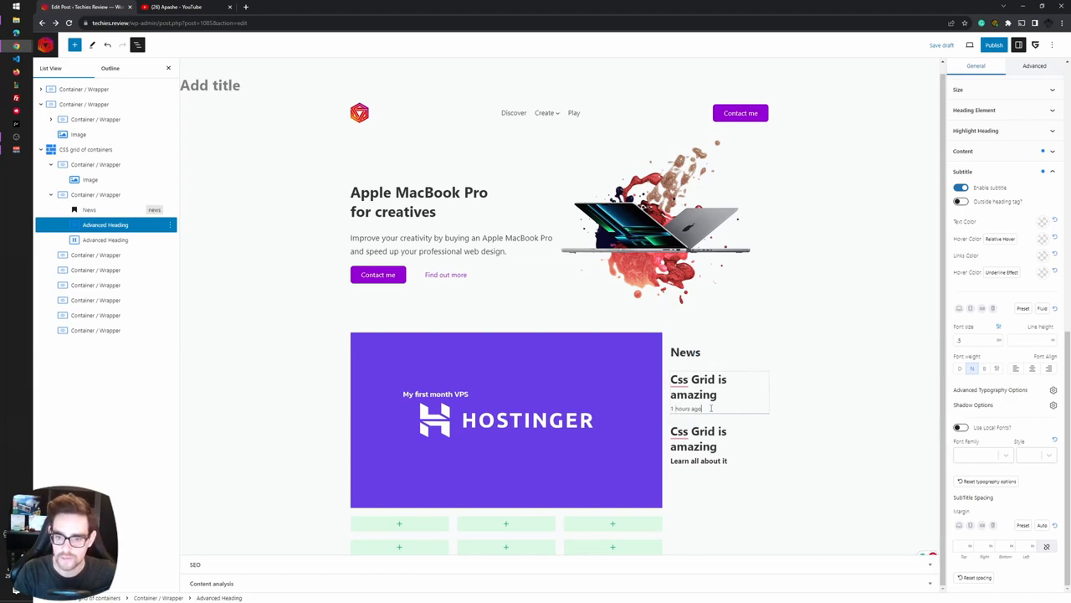
Delete the duplicate heading and adjust the subtitle's bottom spacing
{"action": "left_click", "coordinate": [698, 438]}
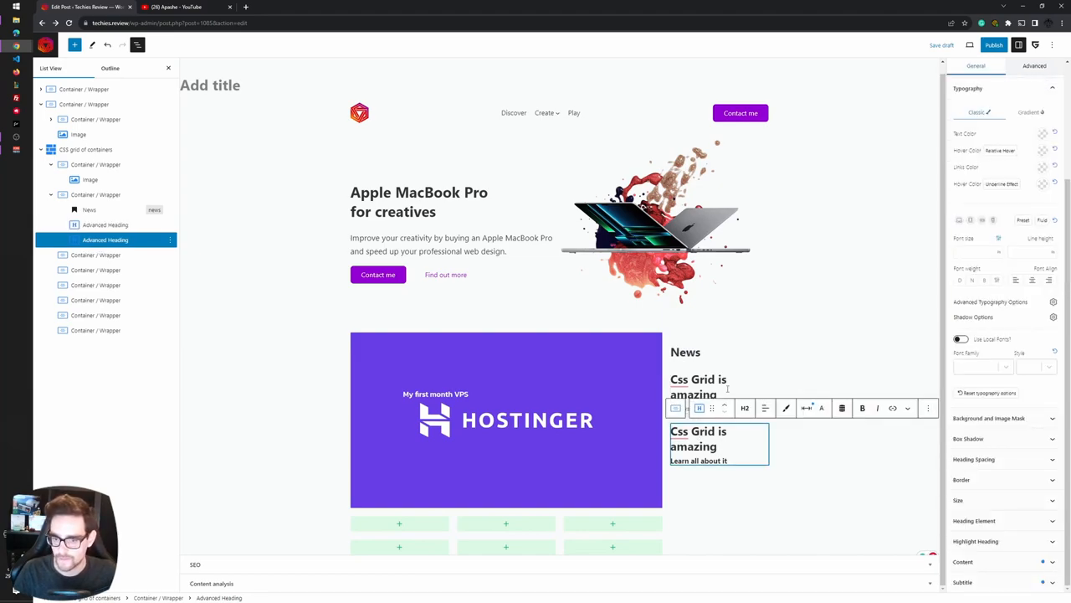
{"action": "left_click", "coordinate": [927, 408]}
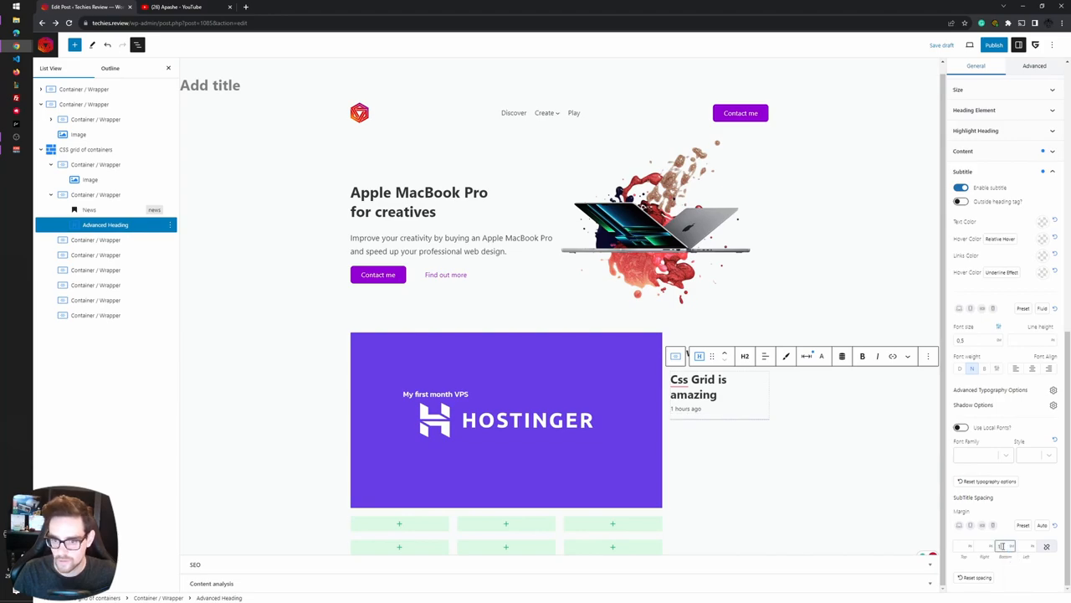
{"action": "left_click", "coordinate": [927, 356]}
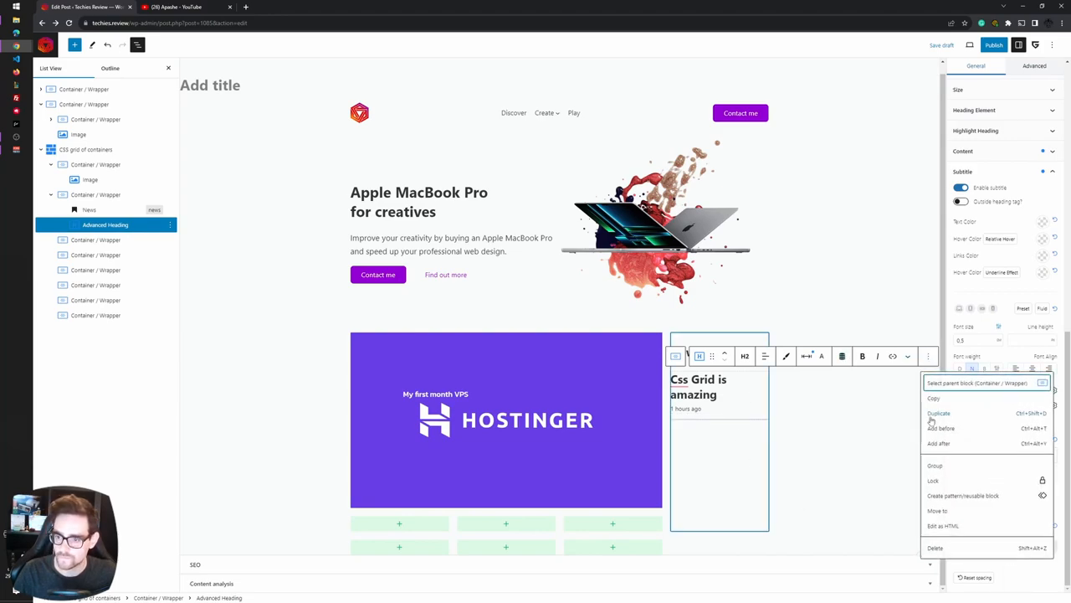
Duplicate the heading twice and start editing the third headline
{"action": "left_click", "coordinate": [939, 413]}
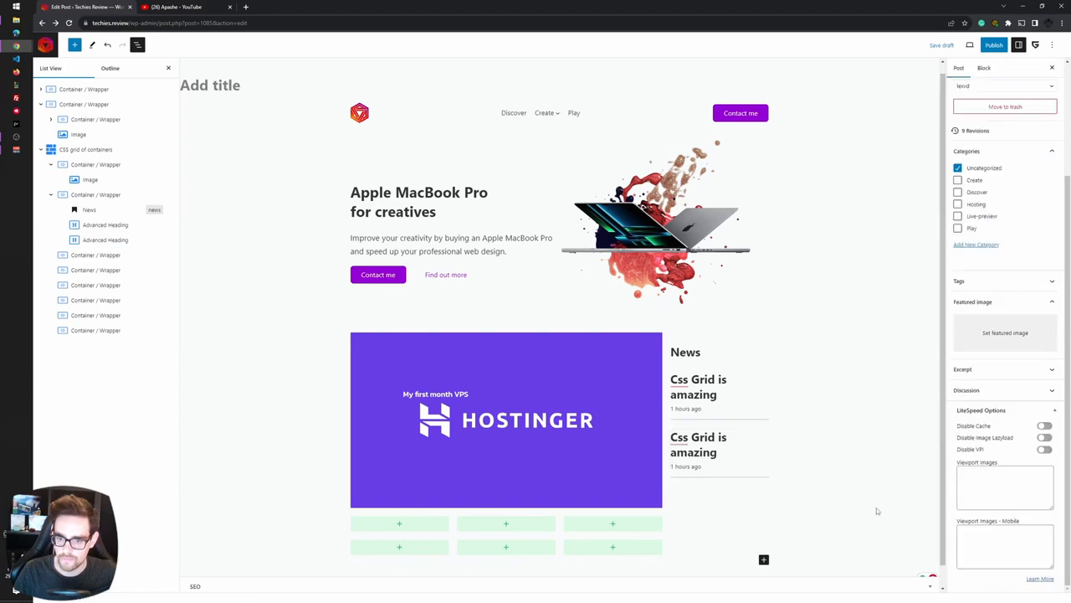
{"action": "right_click", "coordinate": [104, 240]}
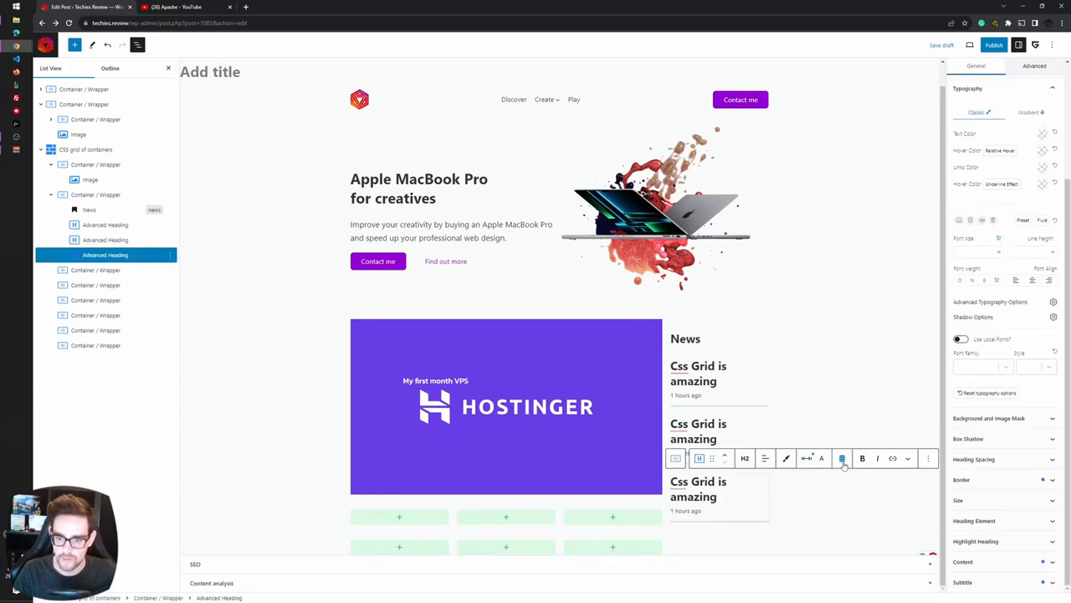
{"action": "scroll", "scroll_direction": "down", "scroll_amount": 3}
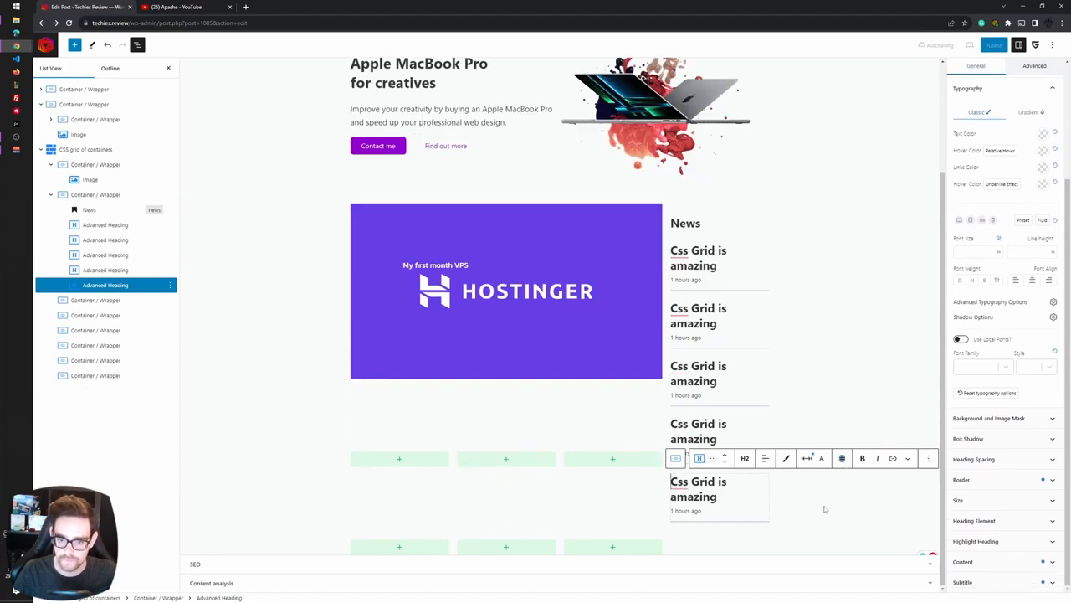
{"action": "left_click", "coordinate": [95, 330]}
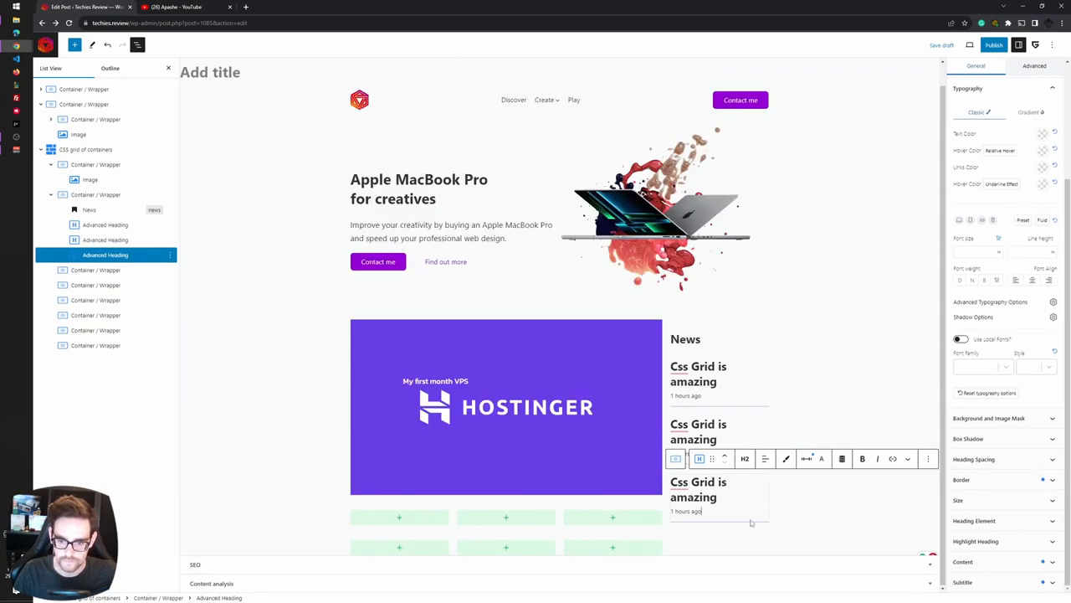
{"action": "left_click", "coordinate": [718, 489]}
{"action": "type", "text": " just like flexbox"}
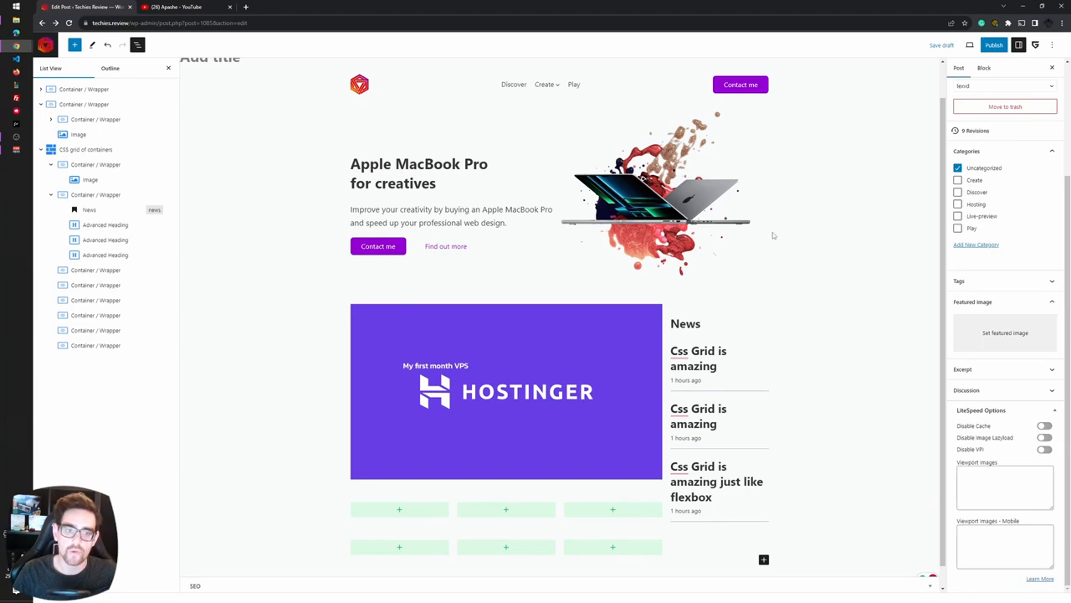
{"action": "mouse_move", "coordinate": [434, 510]}
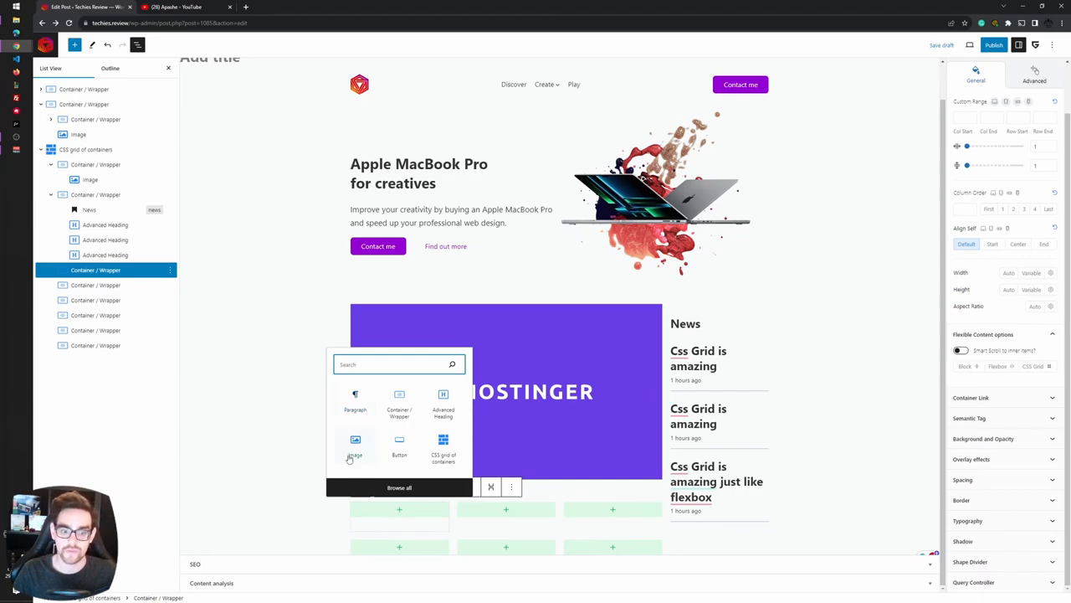
Insert the Block theme vs Classic theme image in the small cell and add a block after it
{"action": "left_click", "coordinate": [355, 446]}
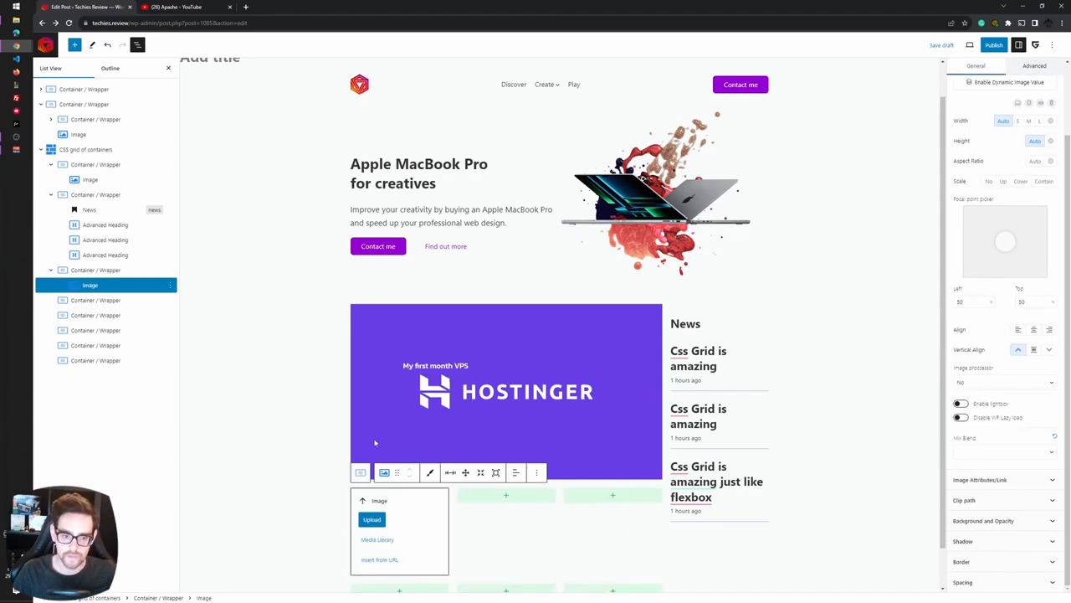
{"action": "left_click", "coordinate": [377, 539]}
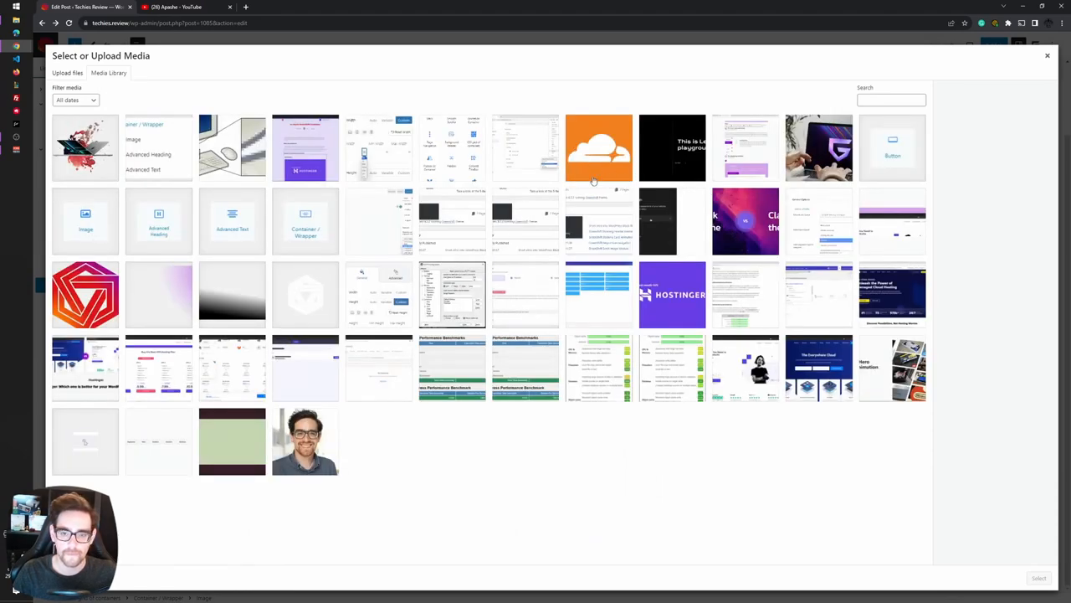
{"action": "mouse_move", "coordinate": [612, 433]}
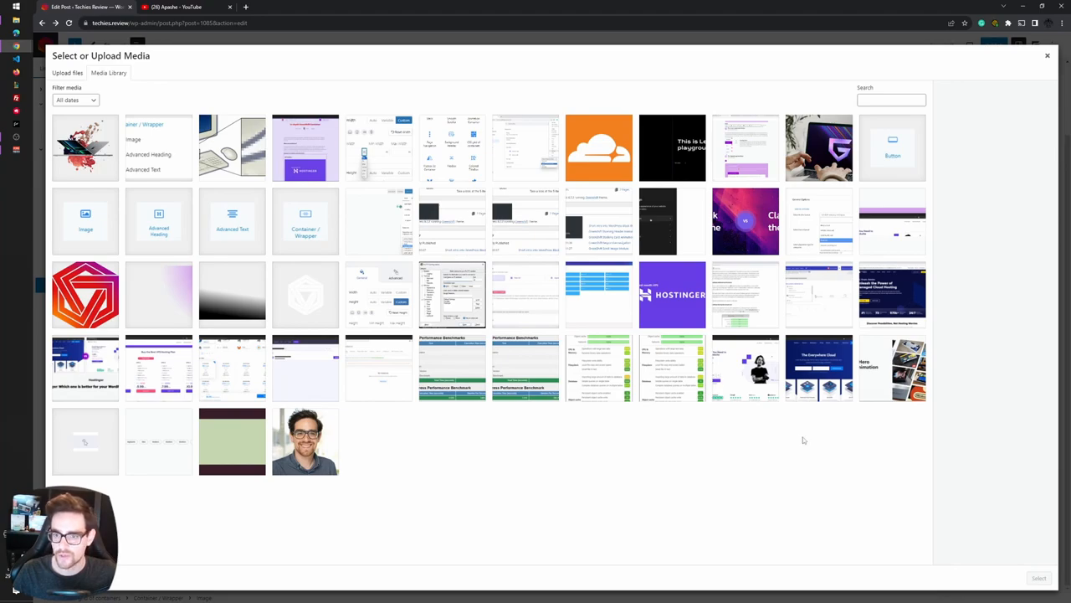
{"action": "left_click", "coordinate": [745, 221]}
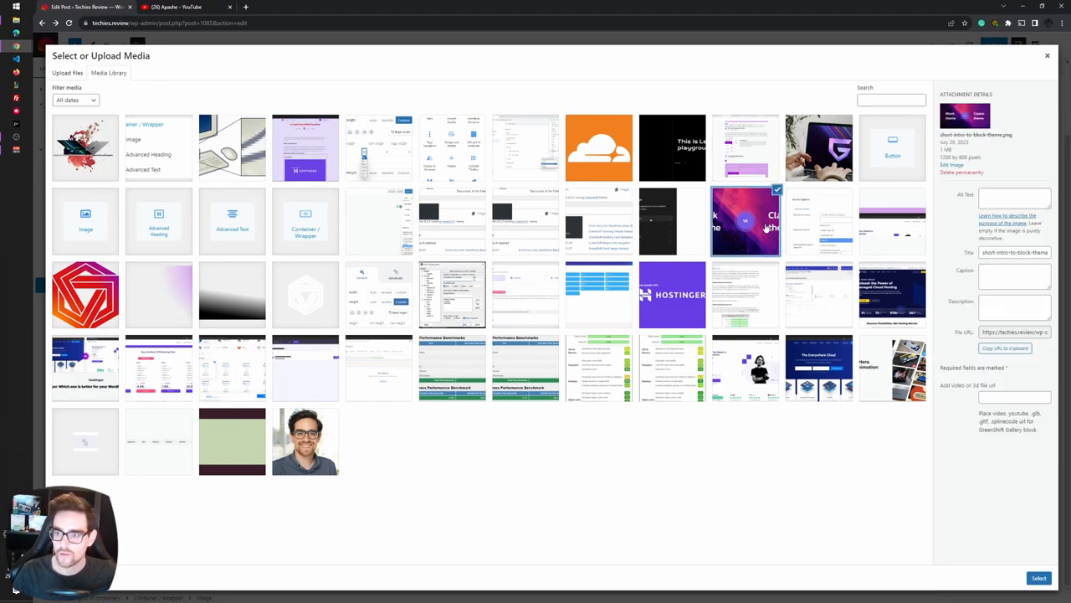
{"action": "mouse_move", "coordinate": [937, 347]}
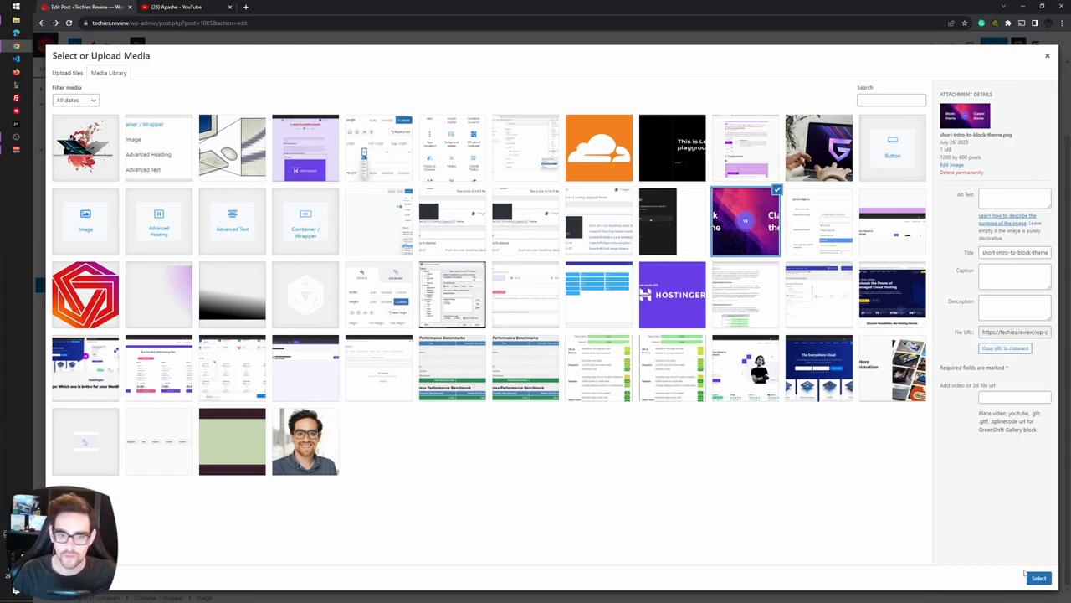
{"action": "left_click", "coordinate": [1039, 578]}
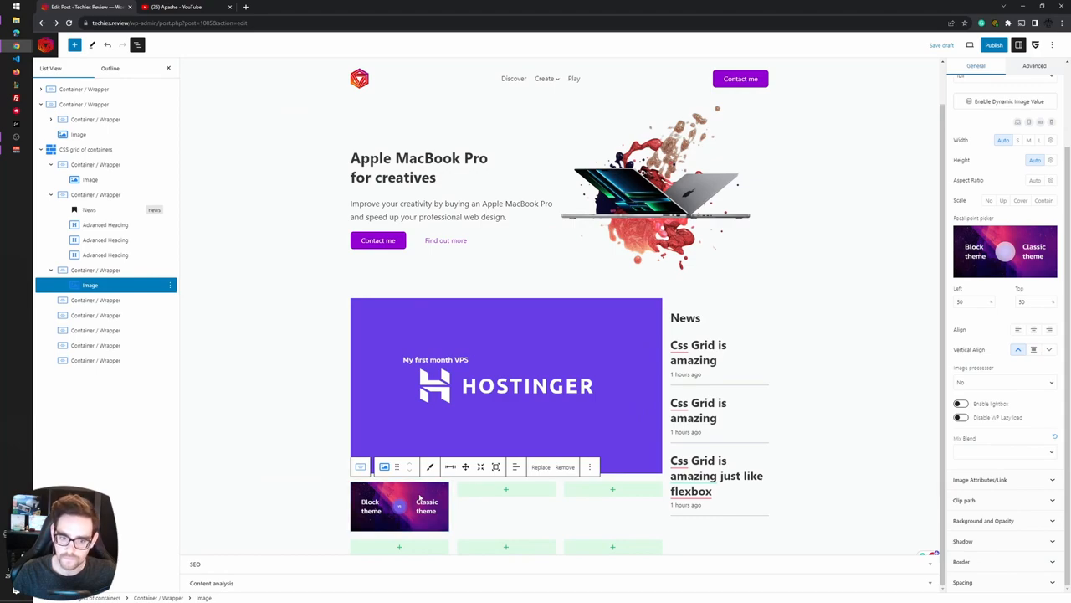
{"action": "left_click", "coordinate": [589, 466]}
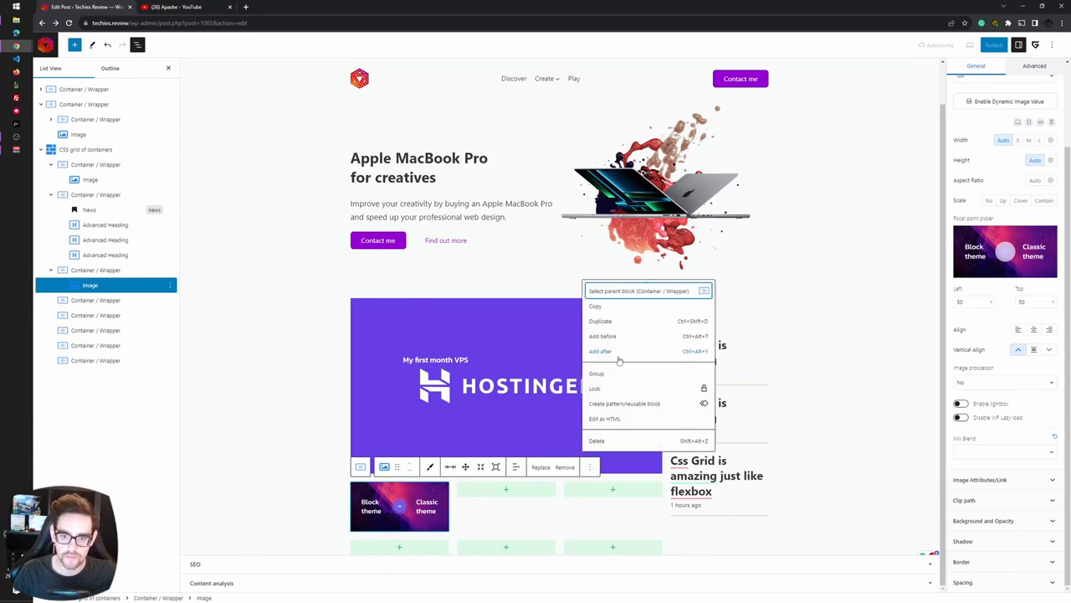
{"action": "left_click", "coordinate": [600, 350]}
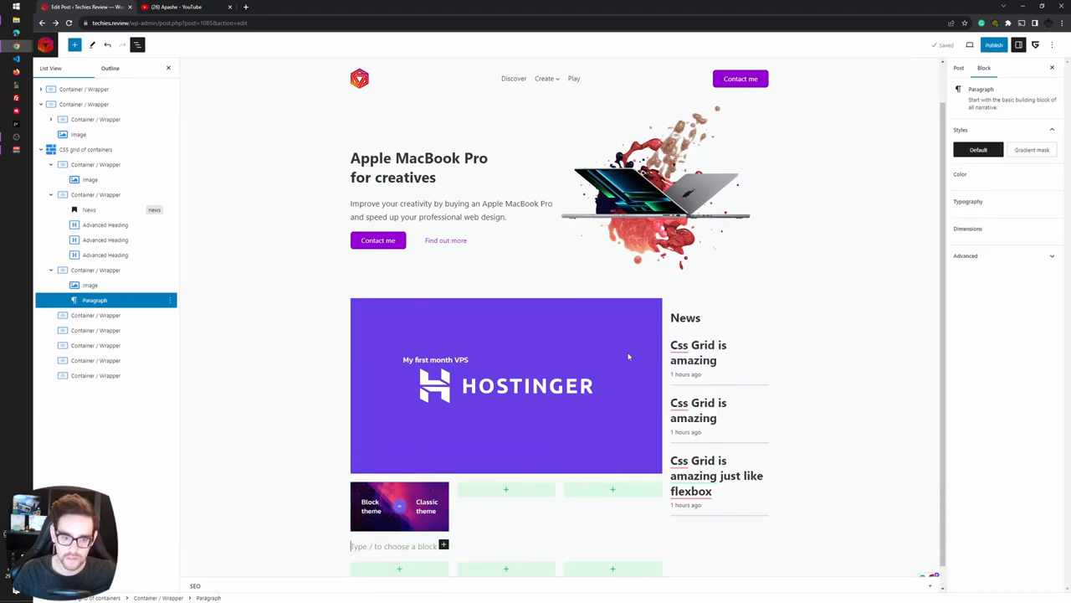
Insert a Container with an Advanced Heading for the 'Black vs Classic theme' title
{"action": "type", "text": "/con"}
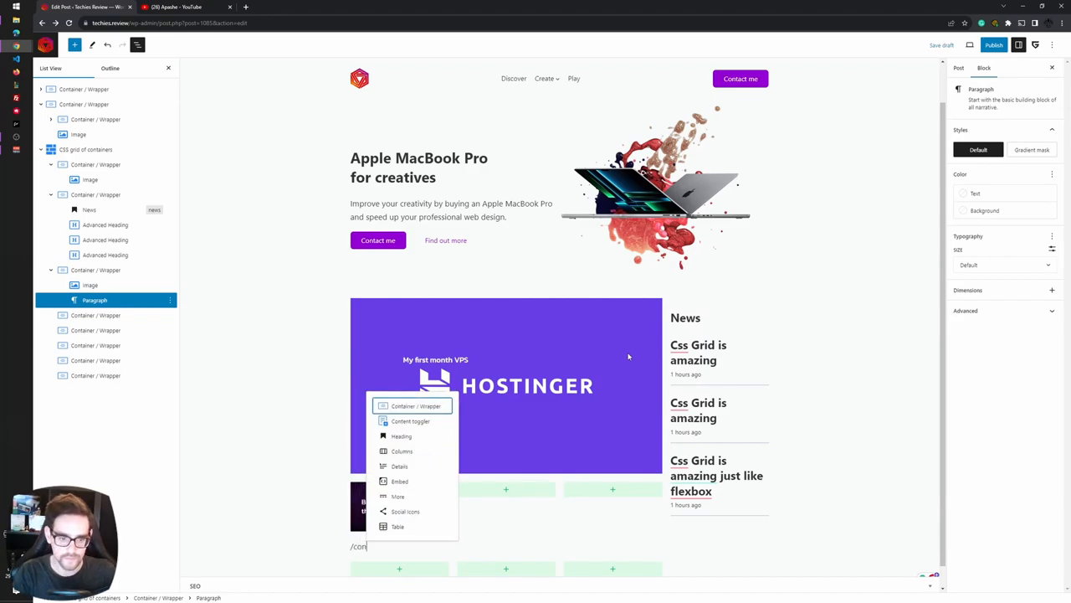
{"action": "left_click", "coordinate": [415, 406]}
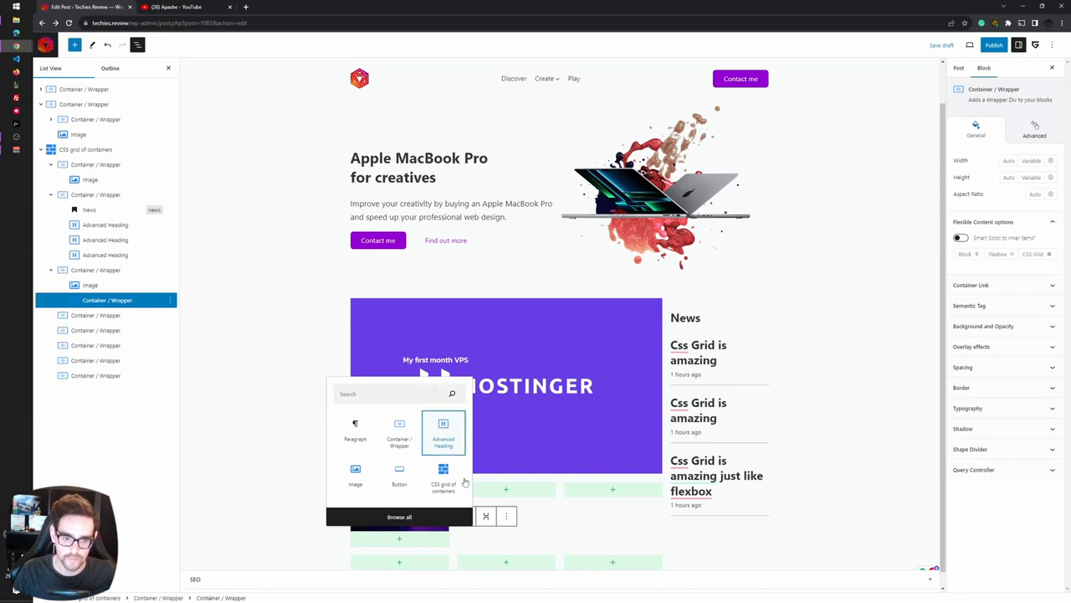
{"action": "left_click", "coordinate": [443, 431]}
{"action": "type", "text": "Black vs Classic th"}
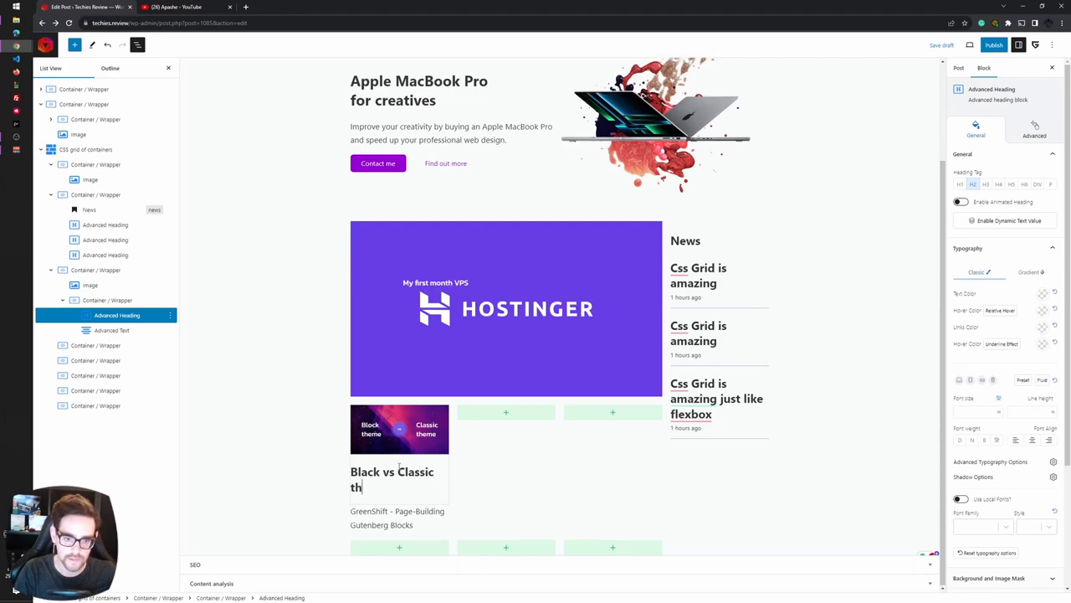
Write the description 'Which on is better, they both have an advantage and this…'
{"action": "left_click", "coordinate": [111, 329]}
{"action": "type", "text": "Which"}
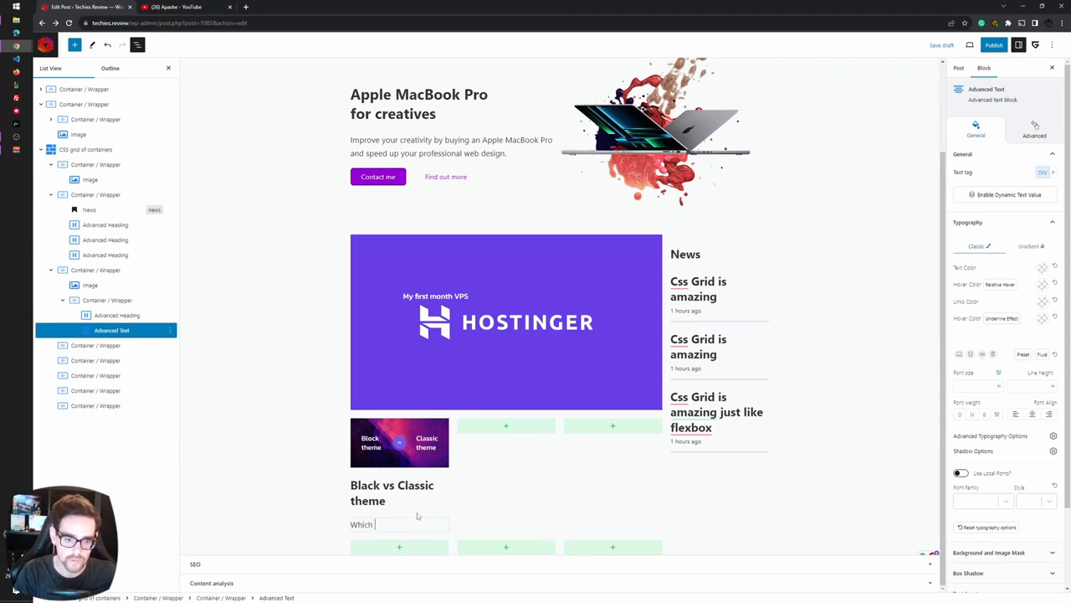
{"action": "type", "text": "on is better, t"}
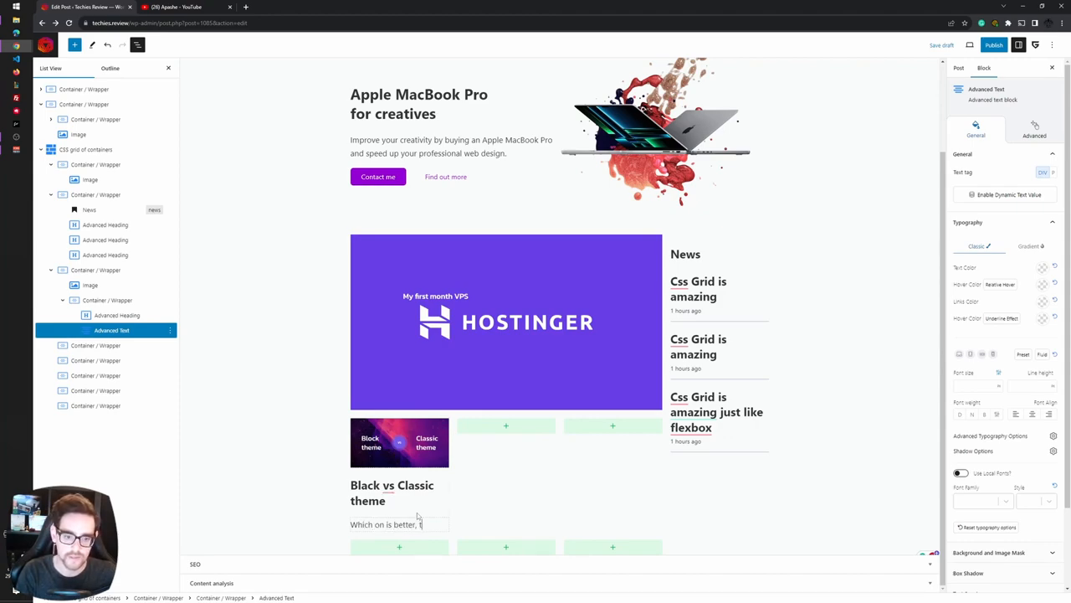
{"action": "type", "text": "they both"}
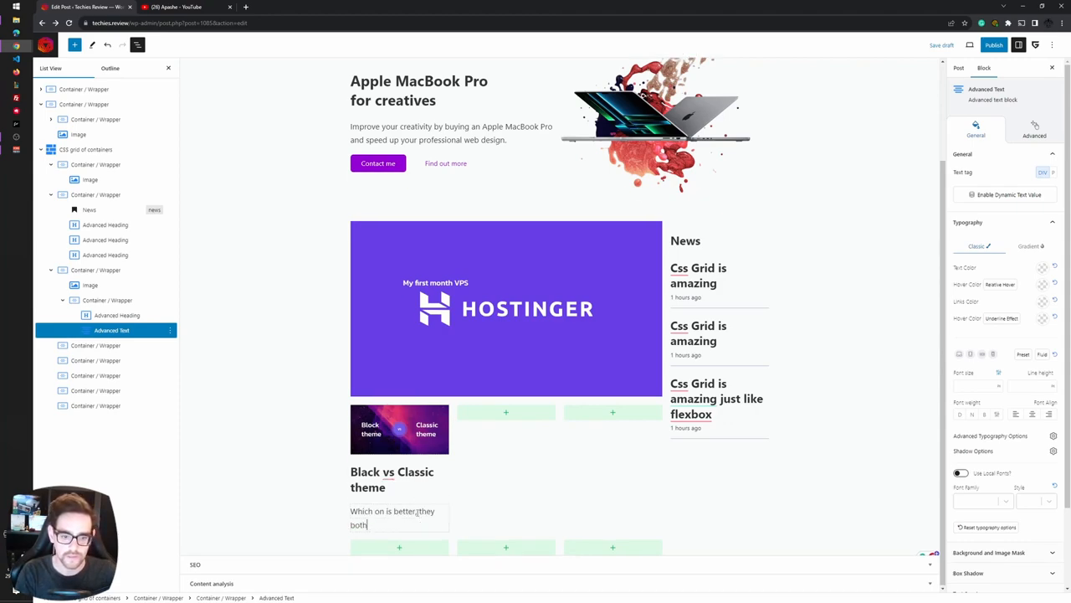
{"action": "type", "text": "had"}
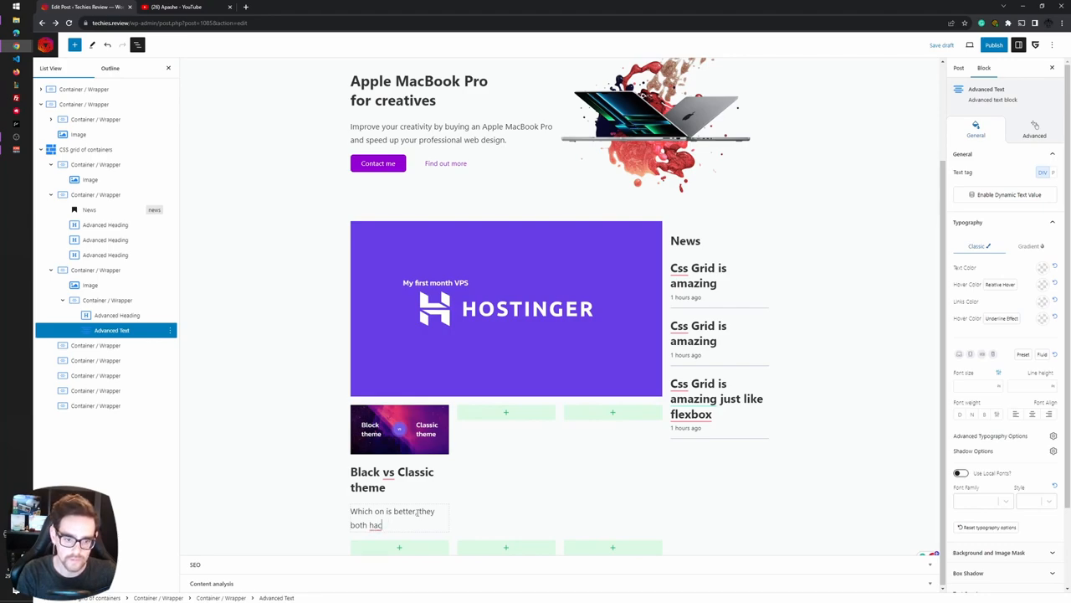
{"action": "type", "text": "have"}
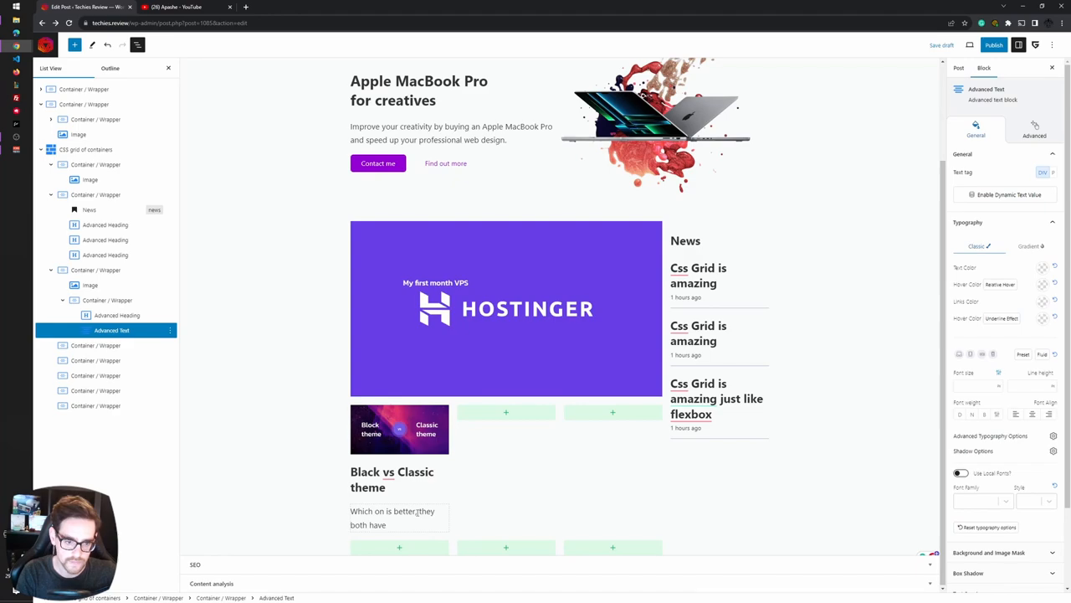
{"action": "type", "text": "an advantage"}
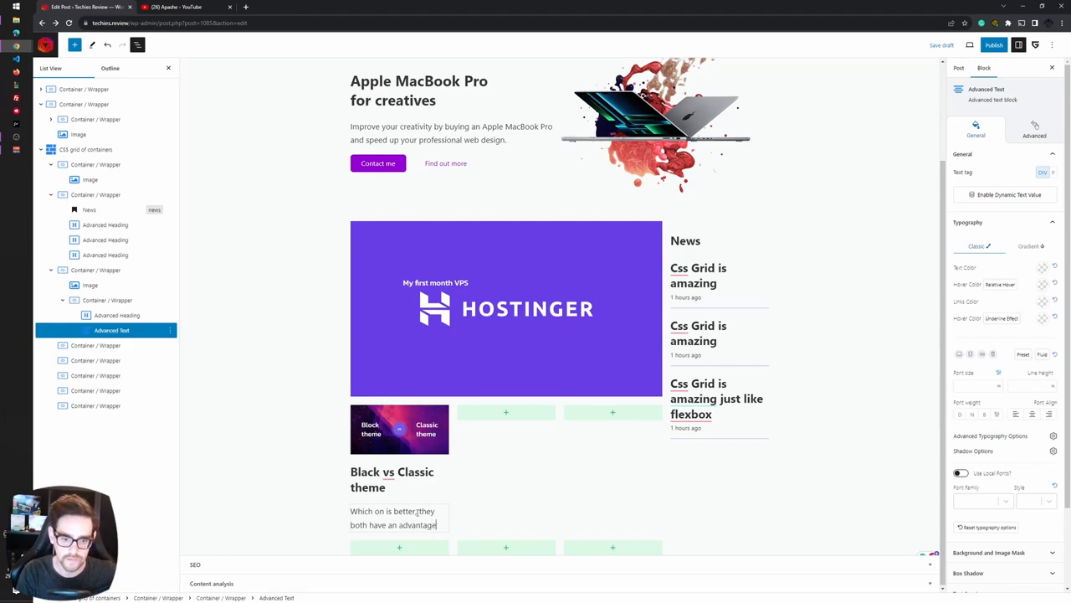
{"action": "type", "text": "and th"}
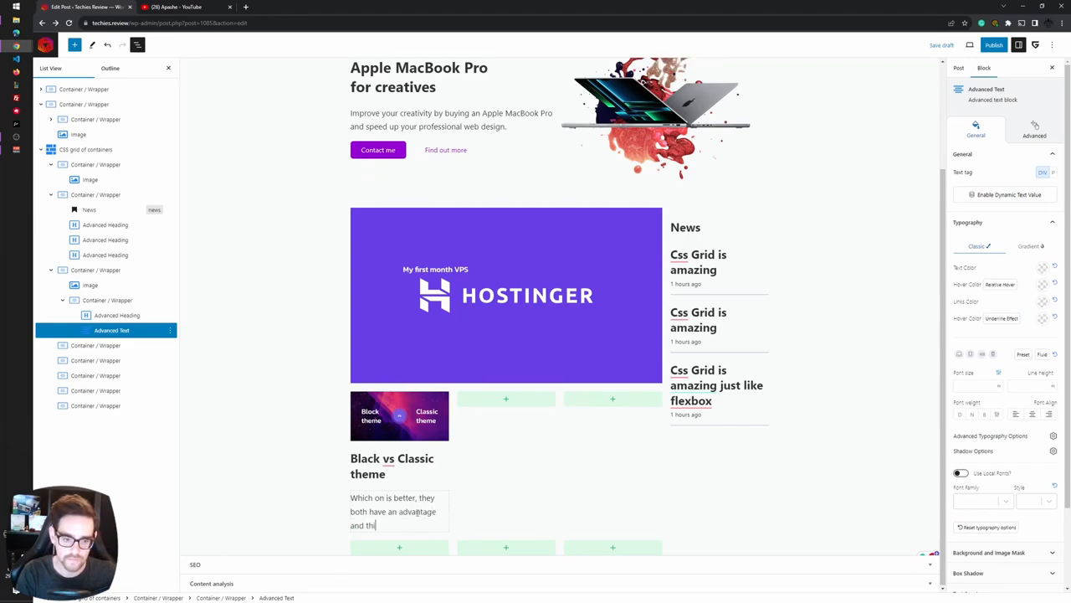
{"action": "type", "text": "isadvantage."}
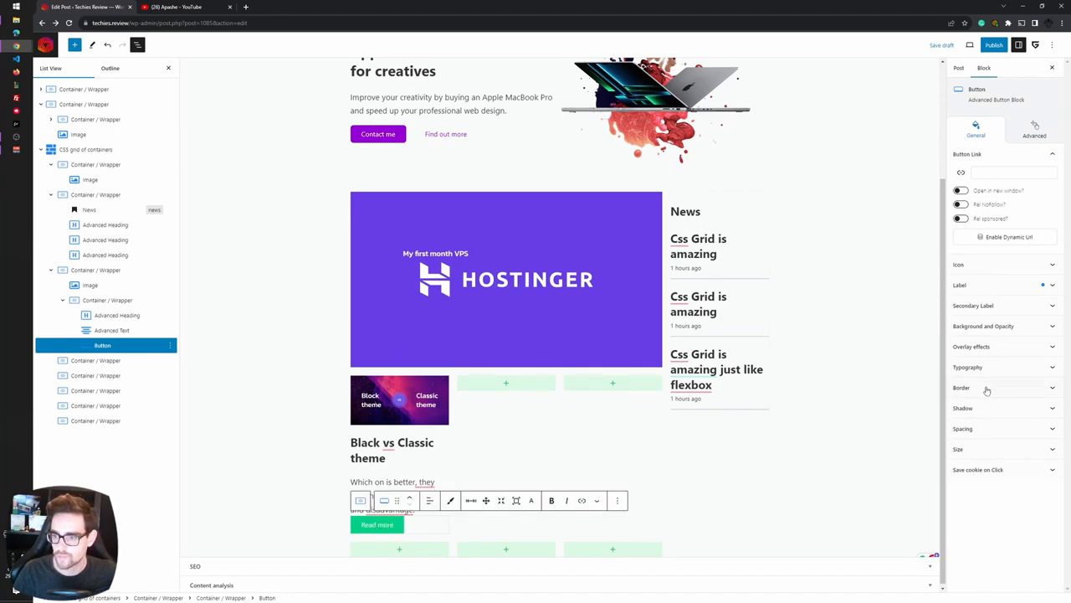
Change the Read more button's text colour to the purple theme swatch
{"action": "left_click", "coordinate": [984, 325]}
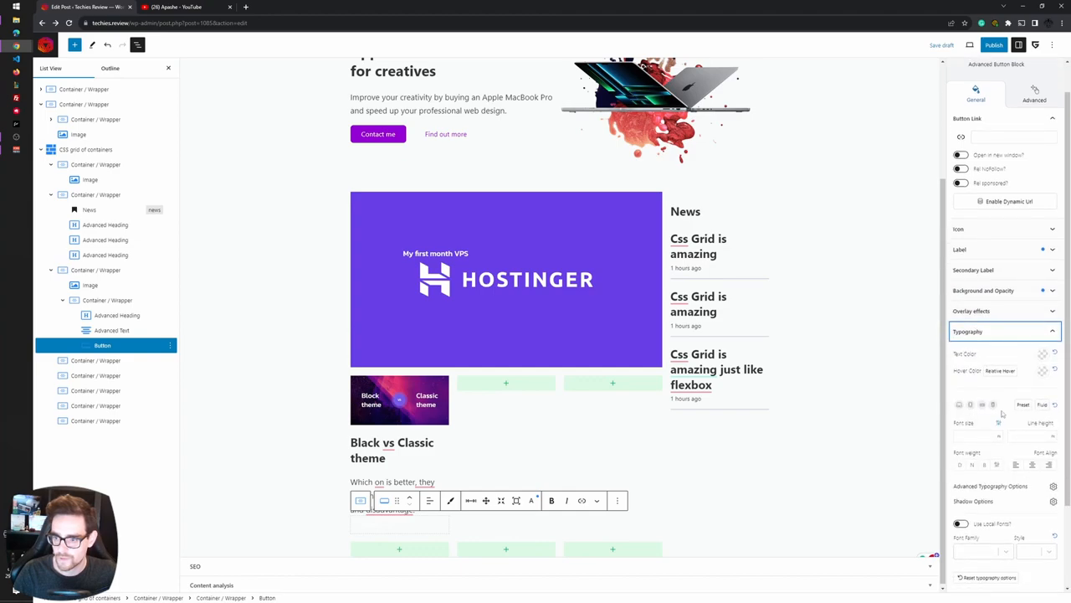
{"action": "left_click", "coordinate": [1042, 353]}
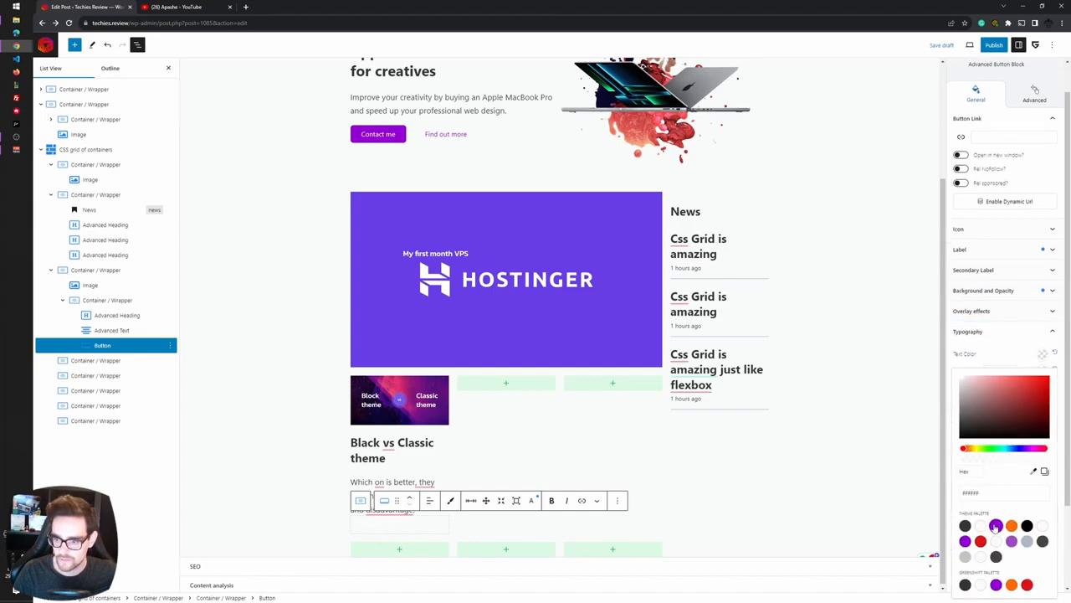
{"action": "left_click", "coordinate": [94, 194]}
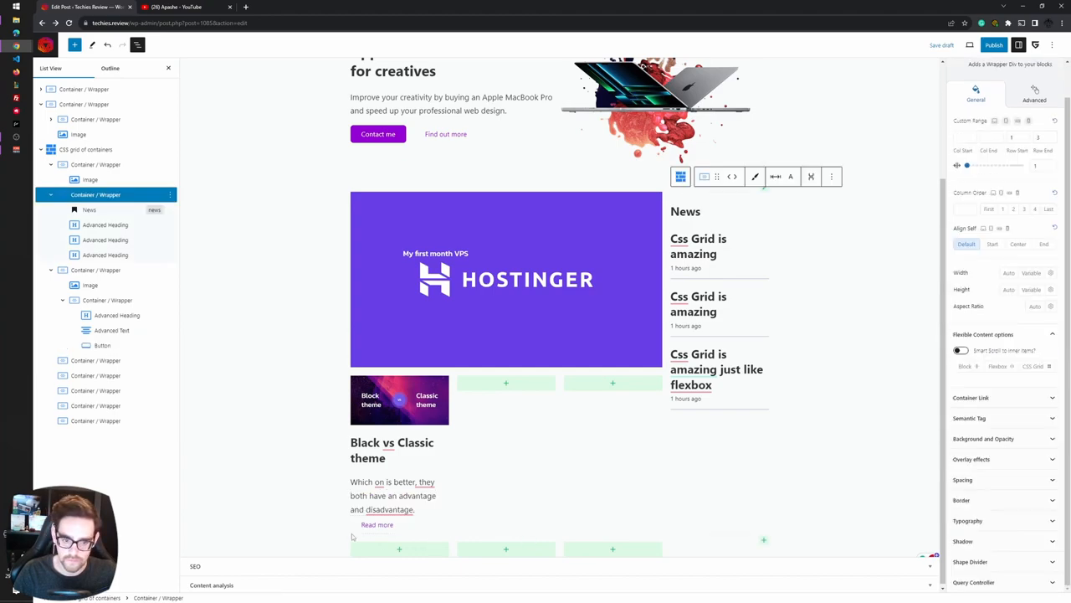
{"action": "left_click", "coordinate": [95, 375]}
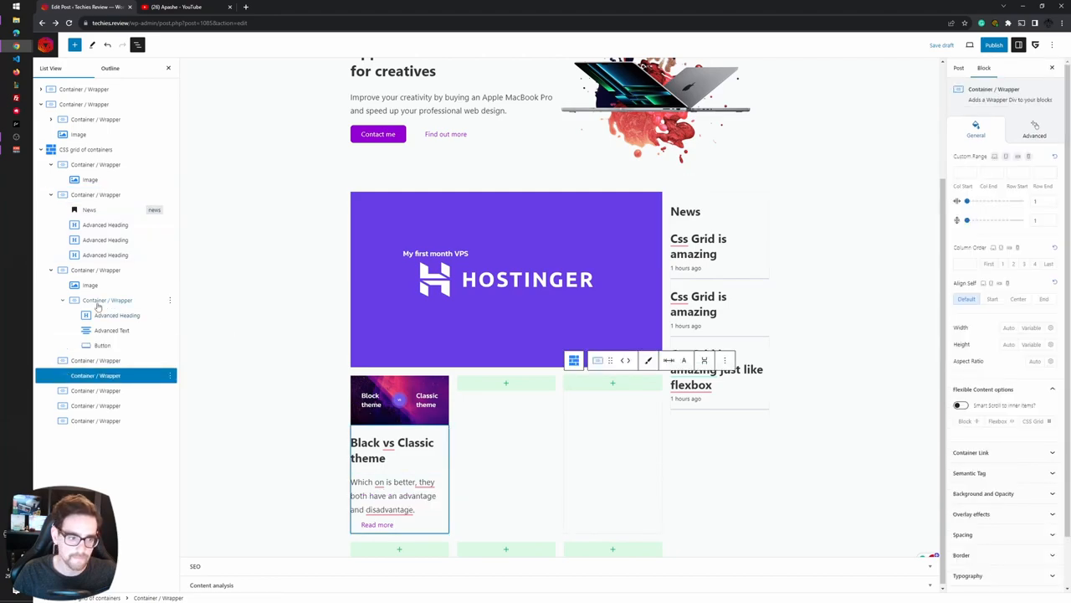
Select the theme card's container in List View and collapse its nested blocks
{"action": "left_click", "coordinate": [95, 269]}
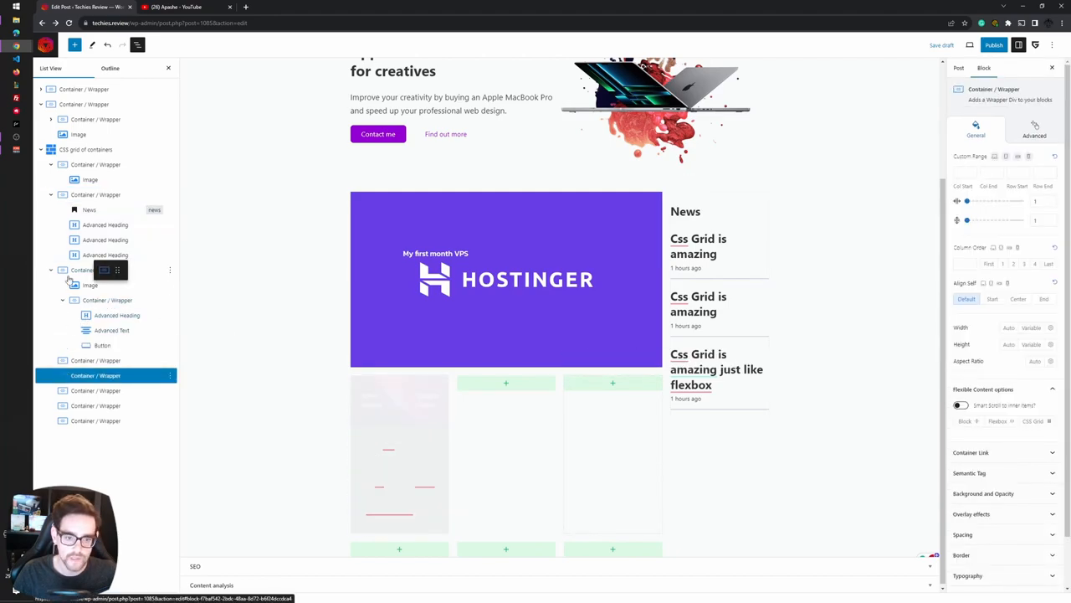
{"action": "left_click", "coordinate": [107, 270]}
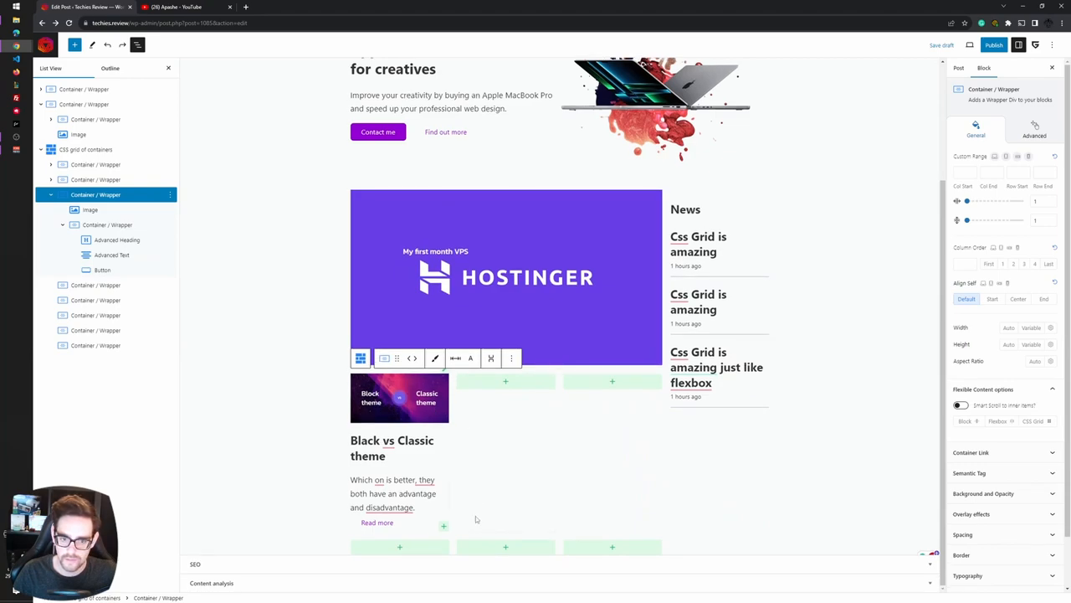
{"action": "mouse_move", "coordinate": [471, 415]}
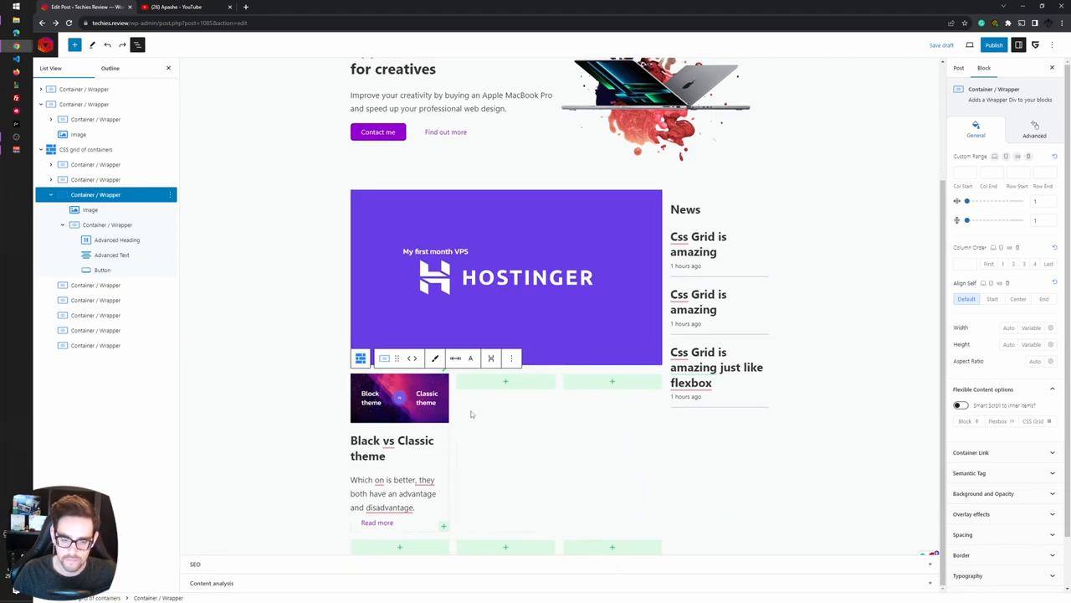
{"action": "left_click", "coordinate": [51, 194]}
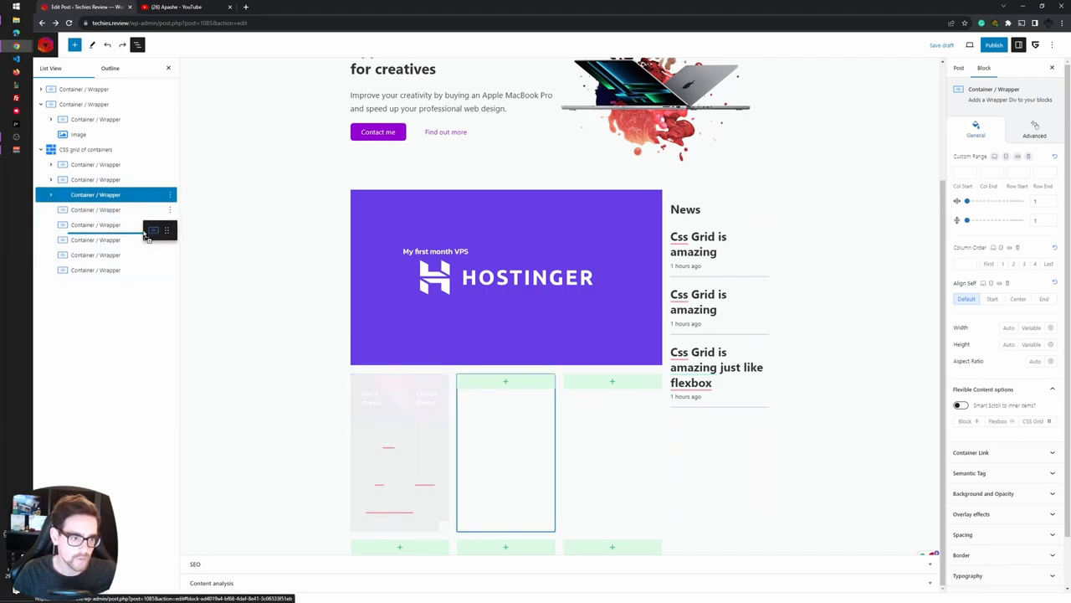
{"action": "left_click", "coordinate": [95, 225]}
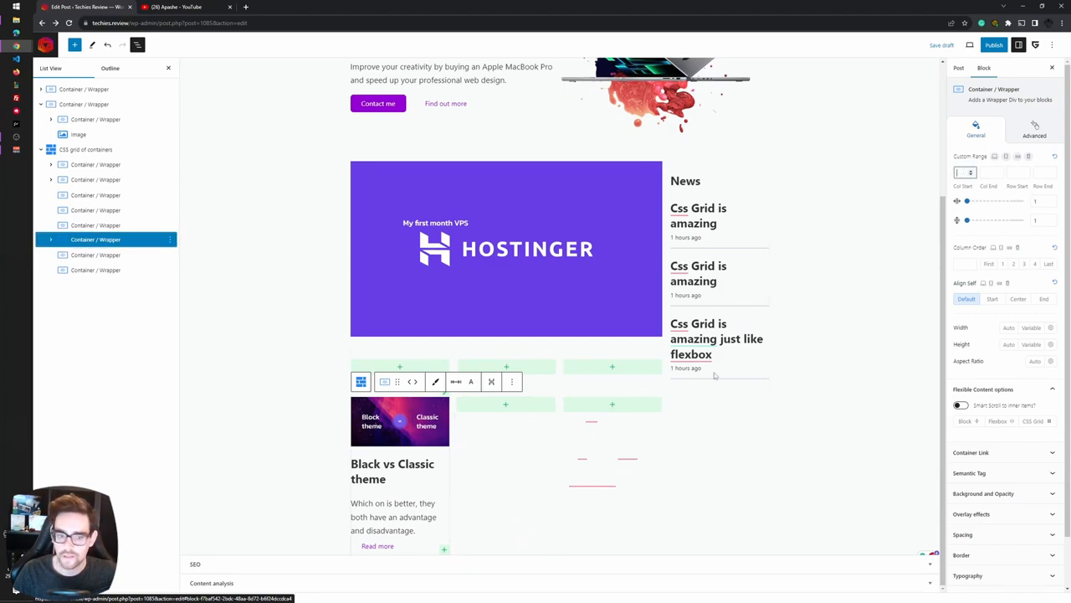
{"action": "mouse_move", "coordinate": [499, 453]}
{"action": "type", "text": "3"}
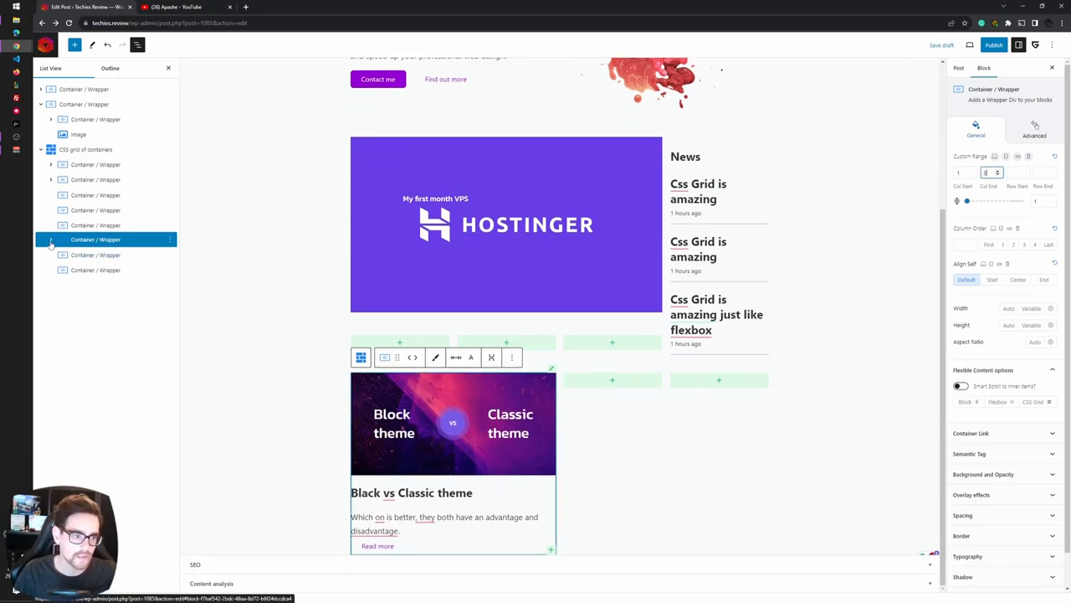
Switch the card to Flexbox, move the text before the image, and raise Col End
{"action": "left_click", "coordinate": [50, 239]}
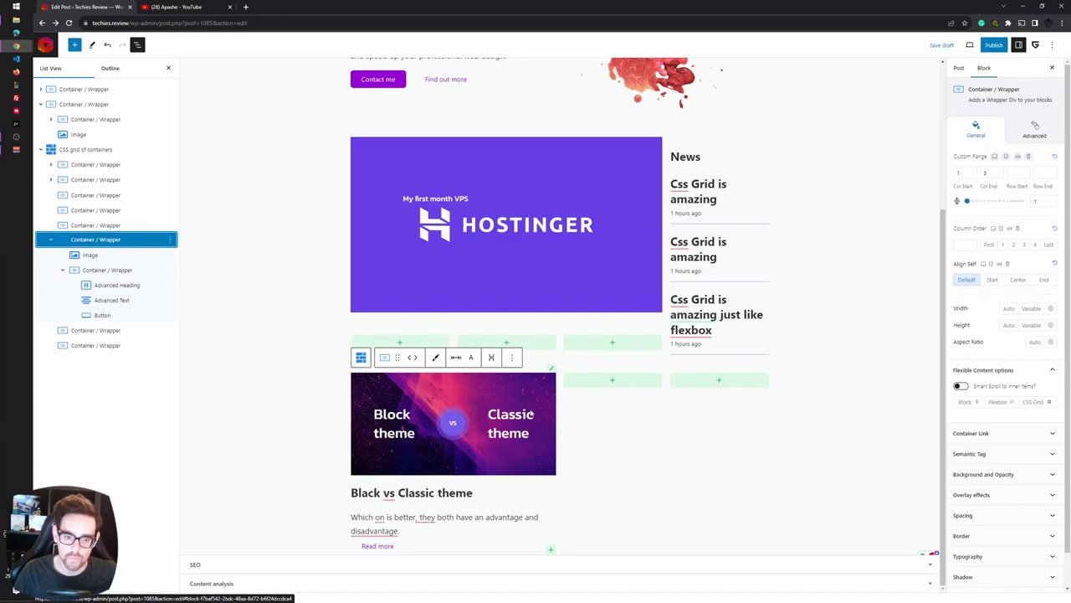
{"action": "mouse_move", "coordinate": [570, 458]}
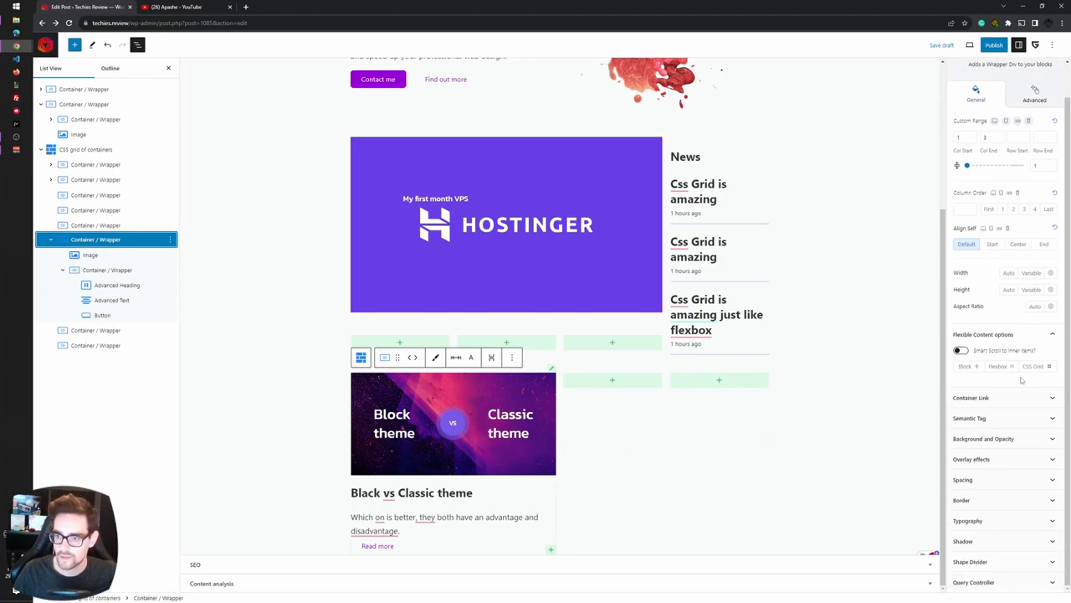
{"action": "left_click", "coordinate": [997, 366]}
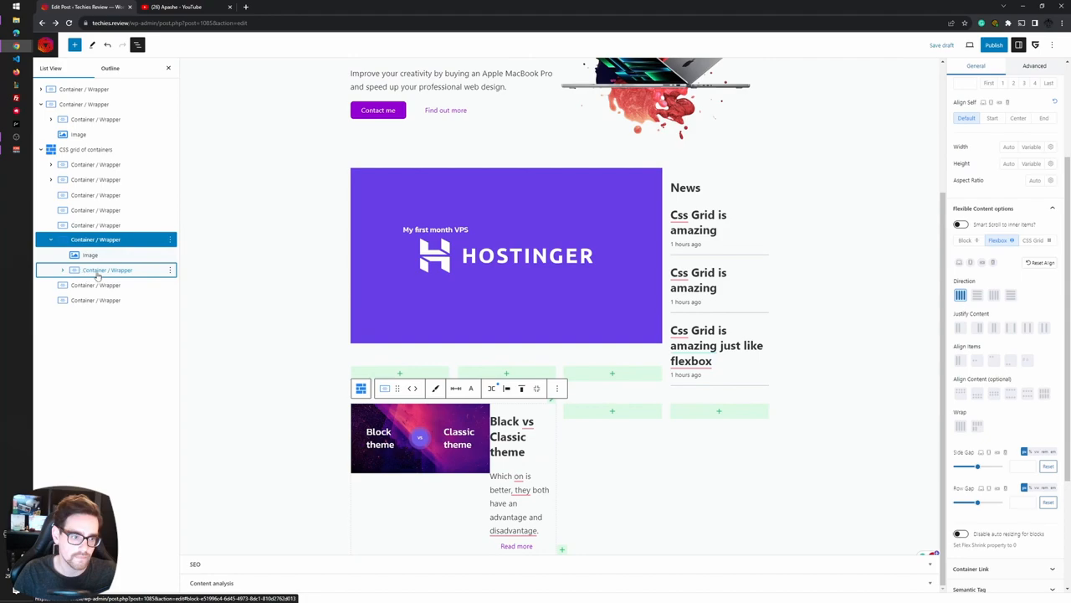
{"action": "left_click", "coordinate": [107, 269]}
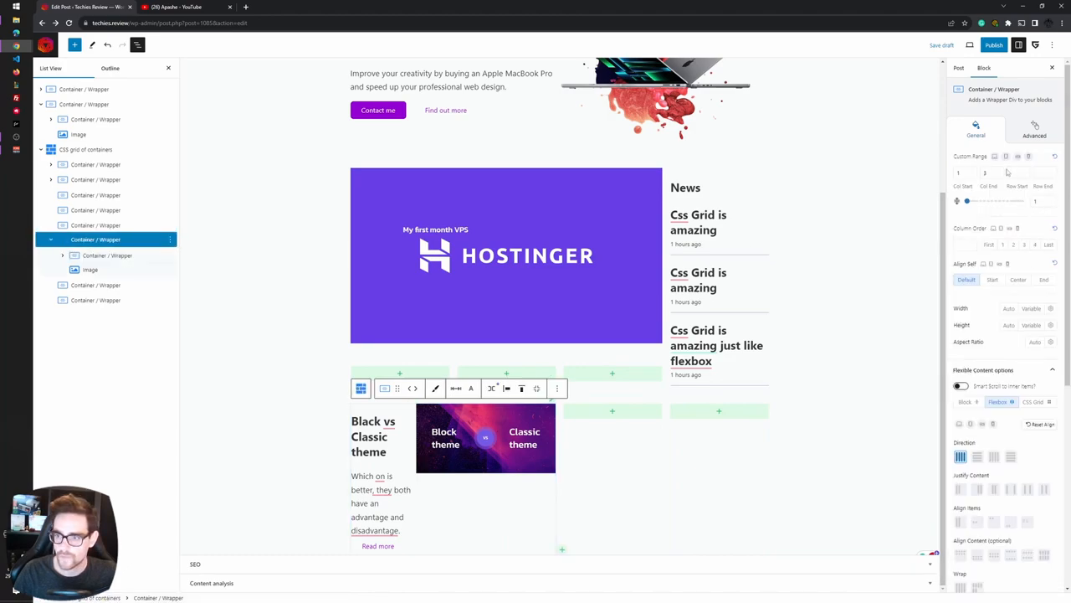
{"action": "left_click", "coordinate": [992, 172]}
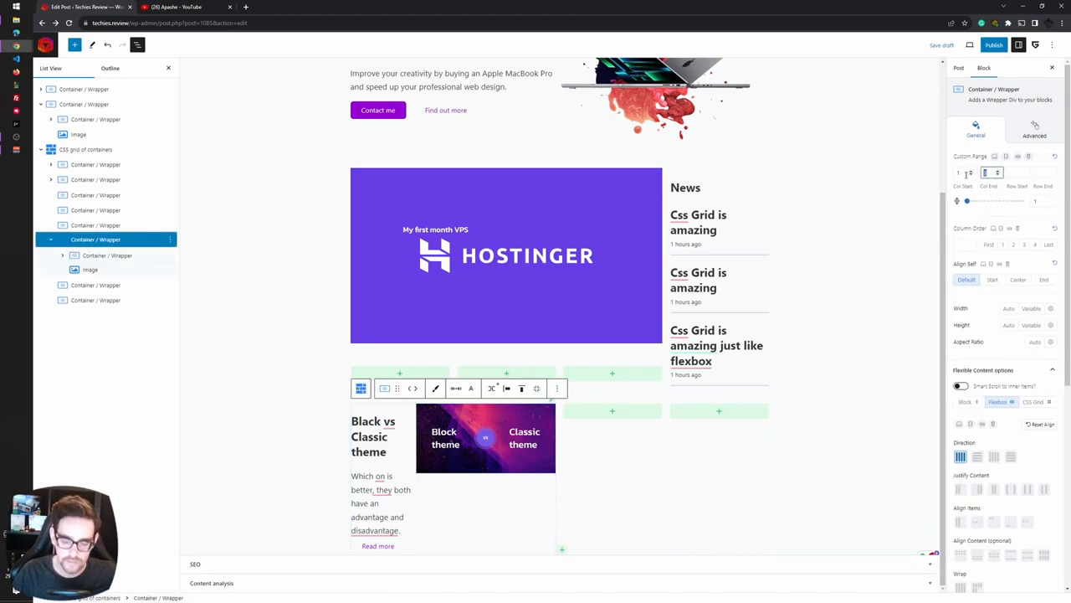
{"action": "left_click", "coordinate": [959, 68]}
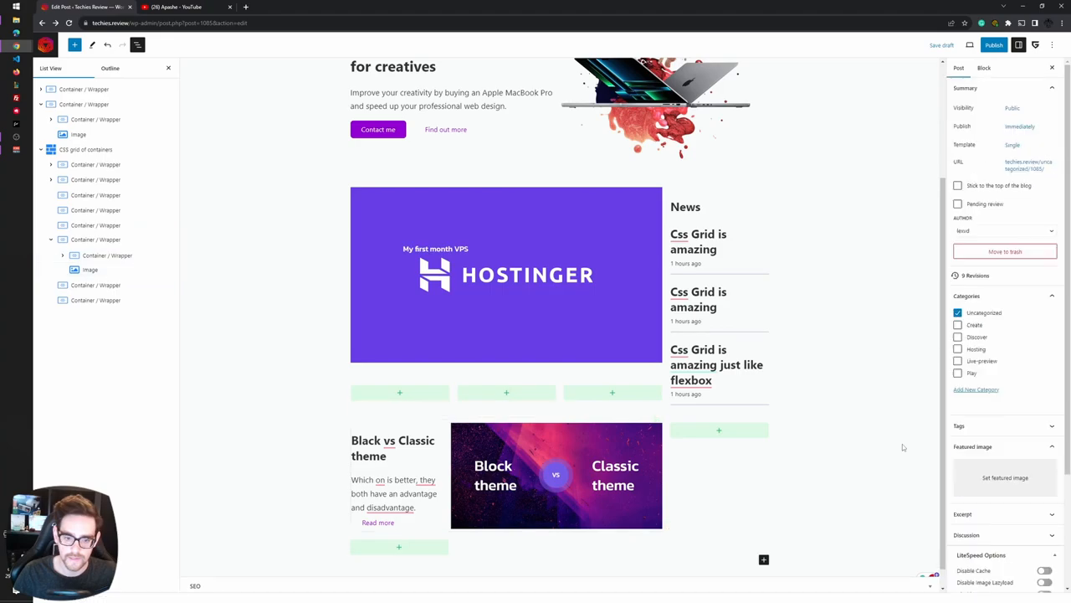
{"action": "left_click", "coordinate": [427, 479]}
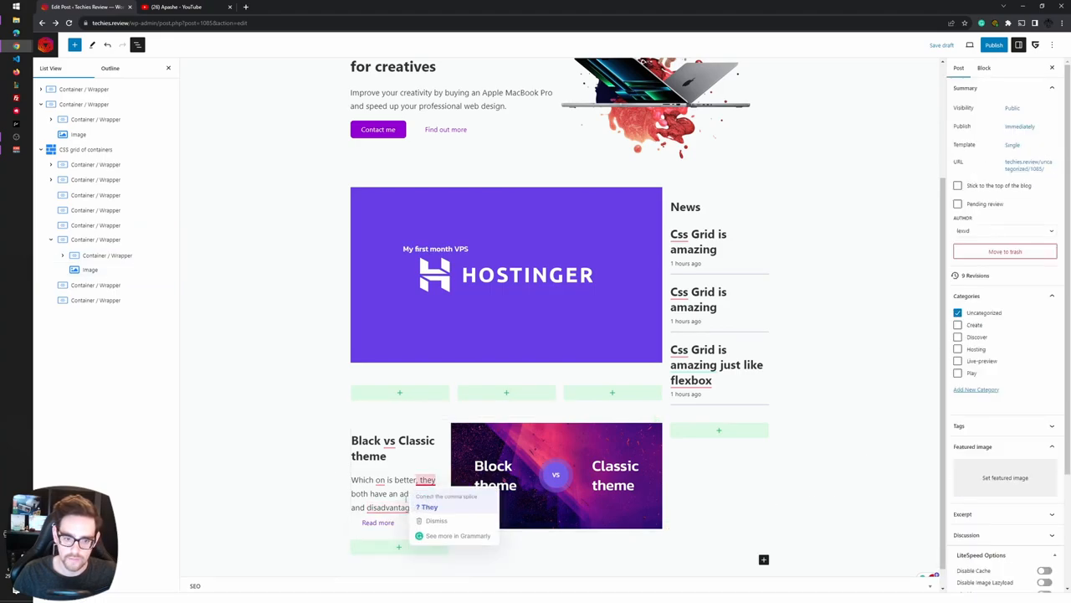
{"action": "left_click", "coordinate": [111, 285]}
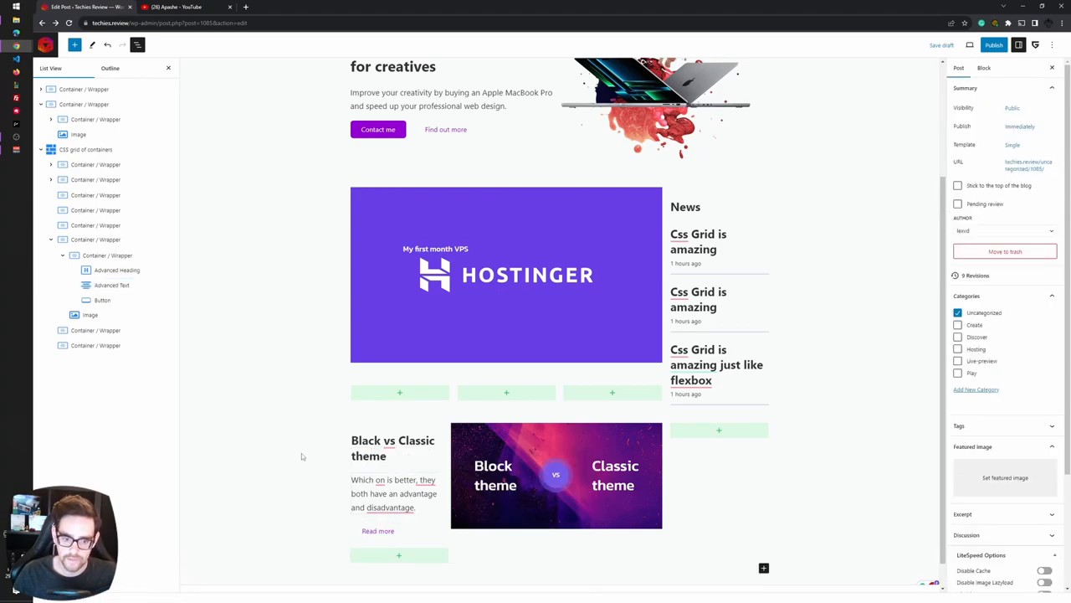
Add a 'Sponsor spot' Advanced Heading under the banner and shrink its font size
{"action": "scroll", "scroll_direction": "down", "scroll_amount": 3}
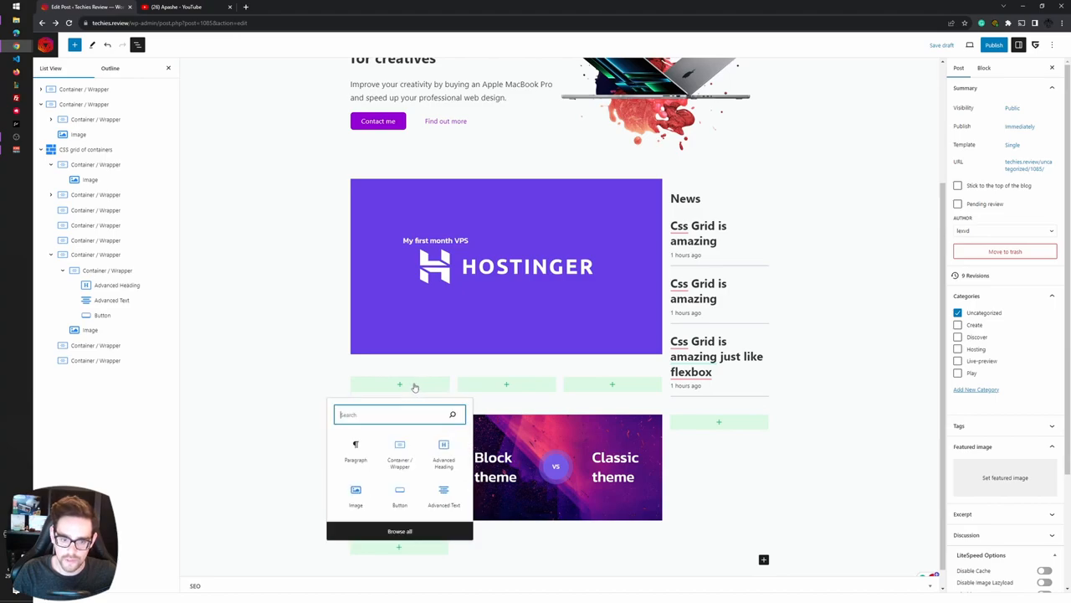
{"action": "mouse_move", "coordinate": [452, 433]}
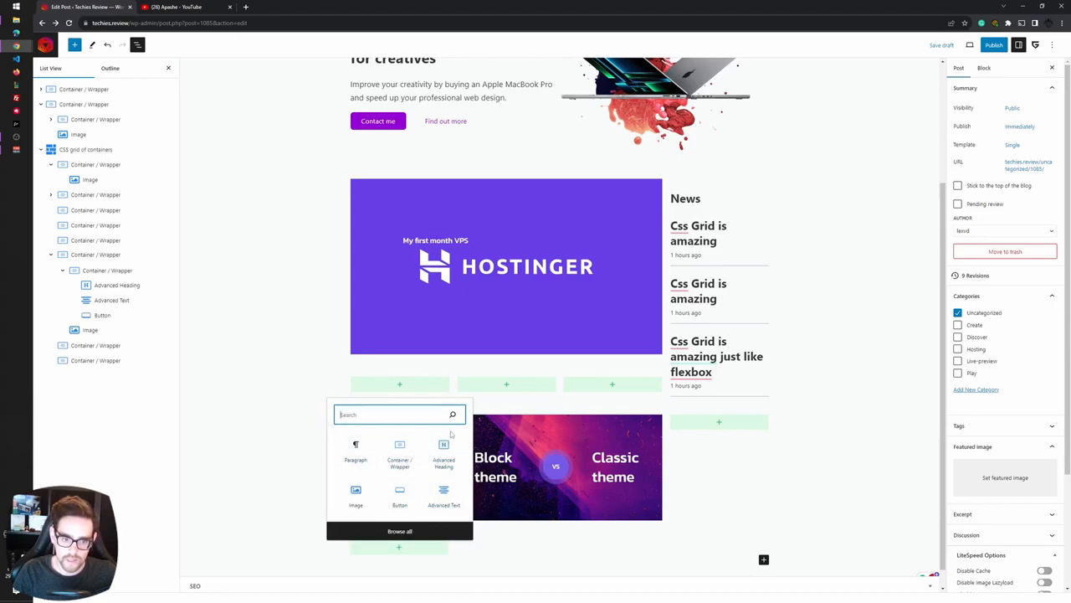
{"action": "left_click", "coordinate": [444, 451]}
{"action": "type", "text": "Sponsor spot"}
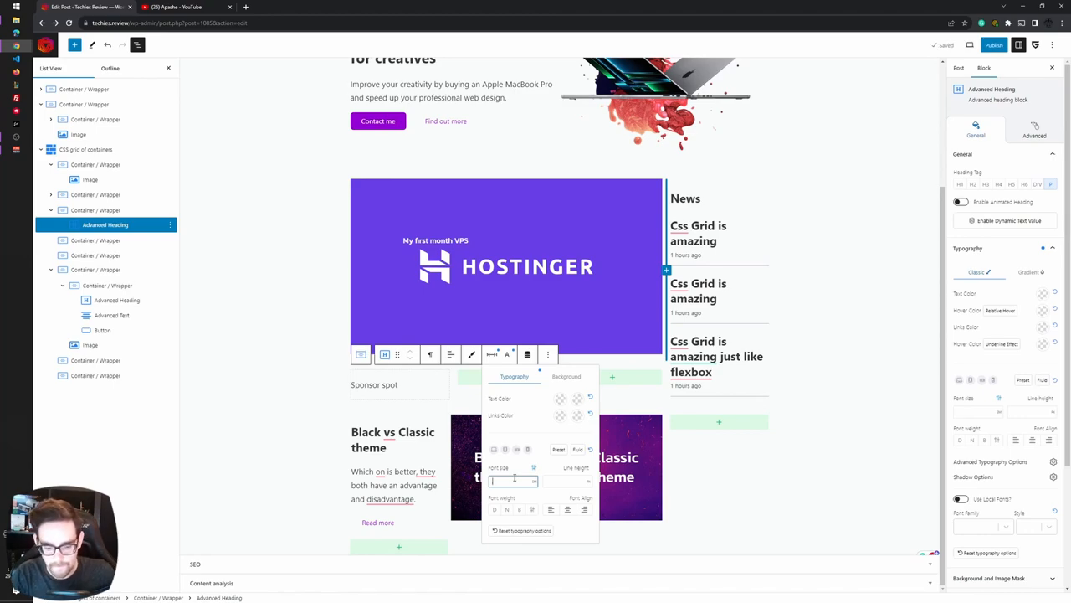
{"action": "left_click", "coordinate": [450, 360]}
{"action": "type", "text": "/image"}
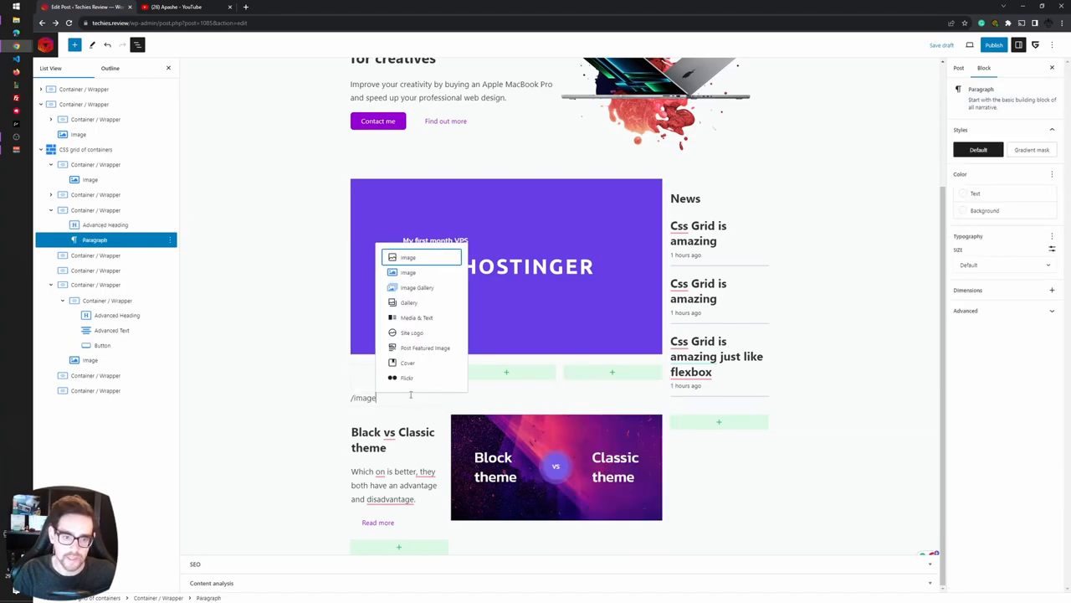
Insert the orange Cloudflare logo under the Sponsor spot heading and add a block after it
{"action": "left_click", "coordinate": [408, 257]}
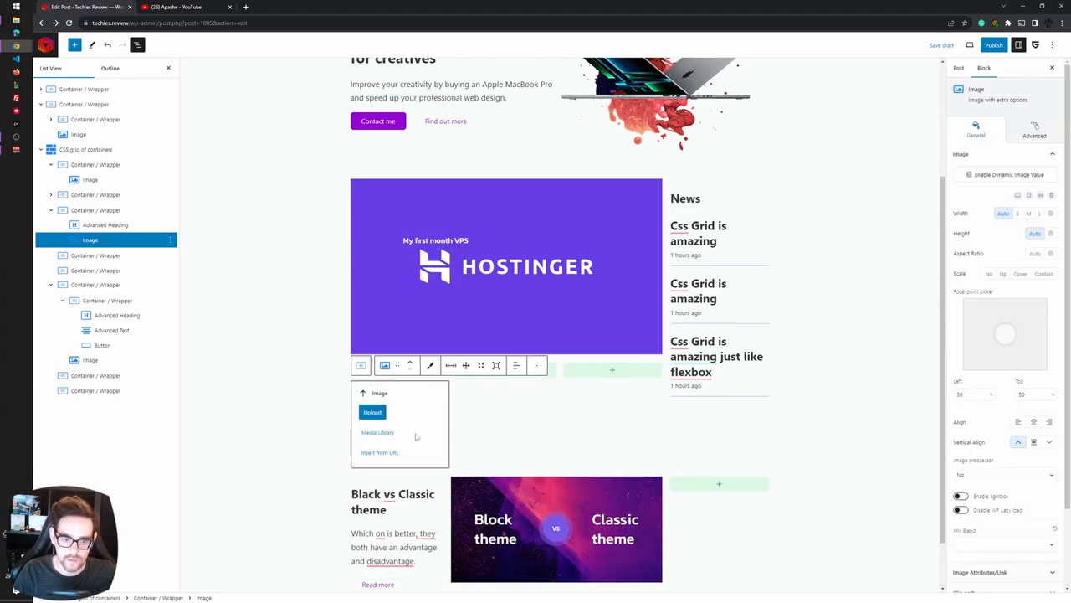
{"action": "left_click", "coordinate": [377, 432]}
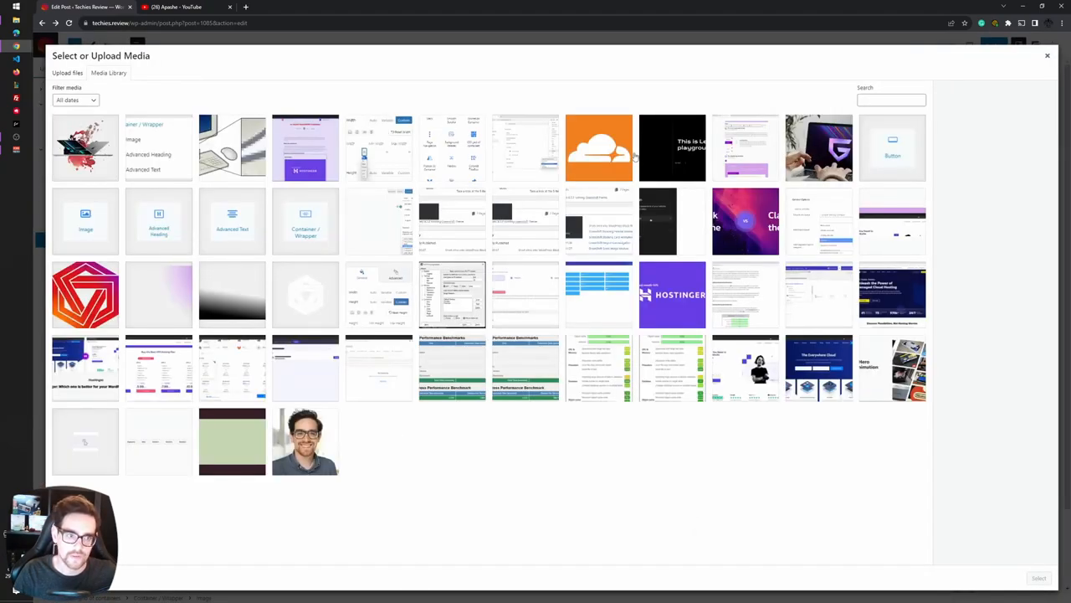
{"action": "left_click", "coordinate": [598, 149]}
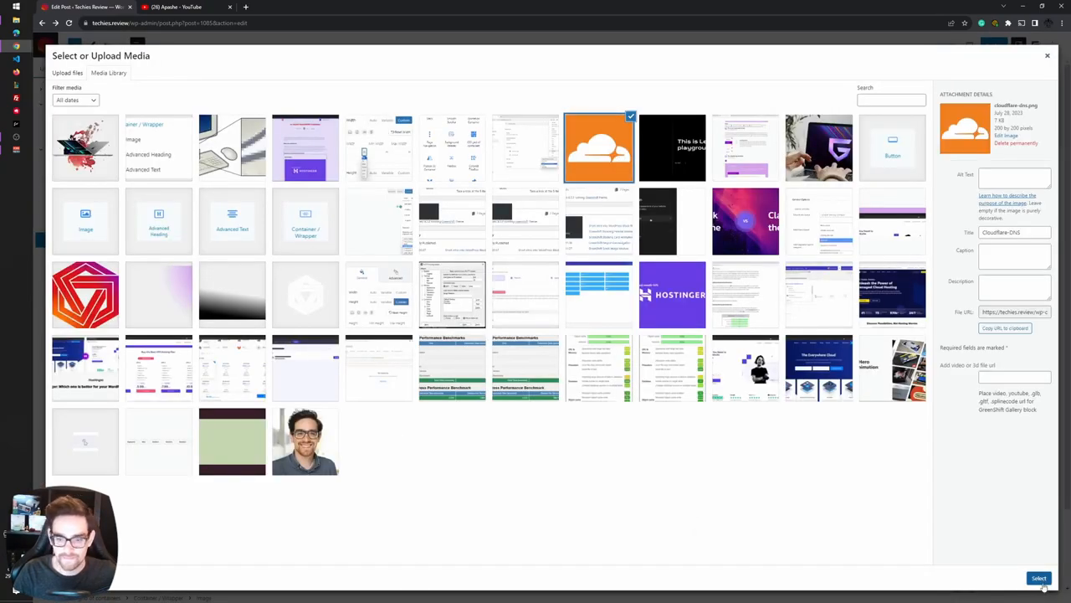
{"action": "left_click", "coordinate": [1039, 578]}
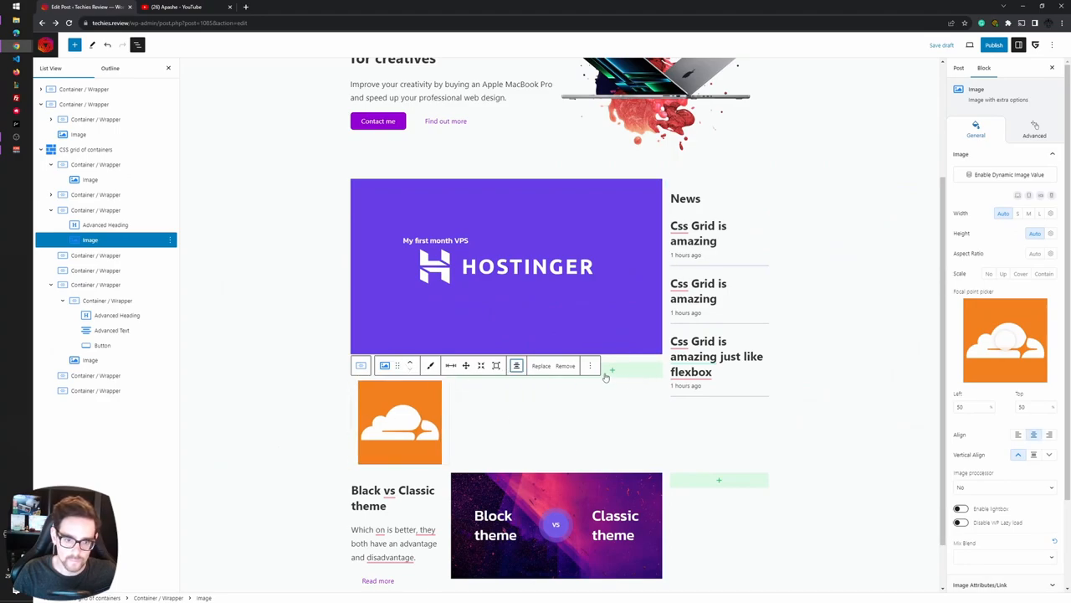
{"action": "left_click", "coordinate": [590, 365]}
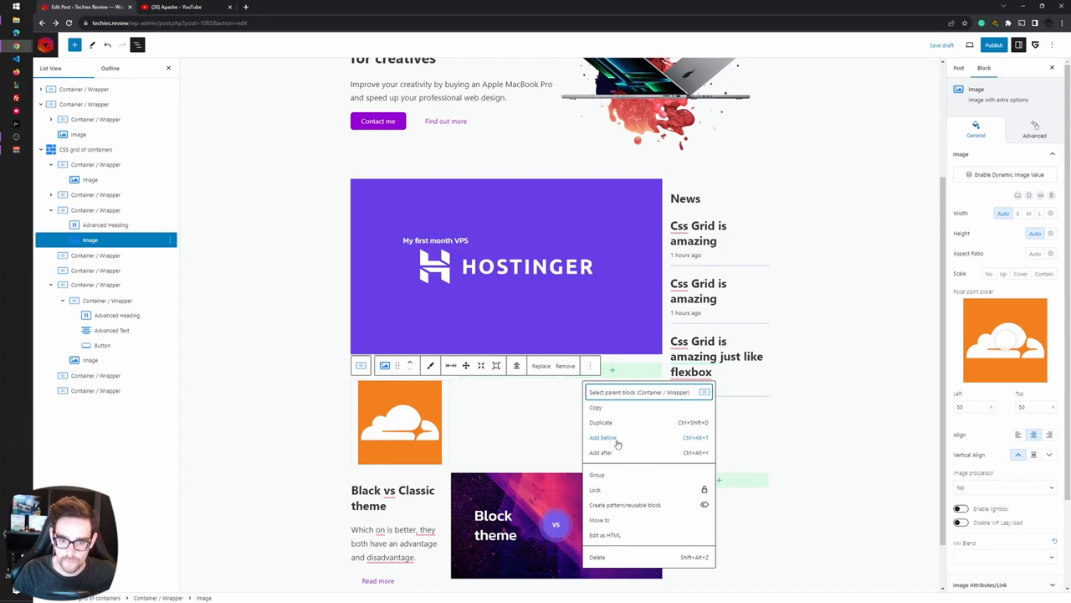
{"action": "left_click", "coordinate": [602, 437]}
{"action": "type", "text": "/hea"}
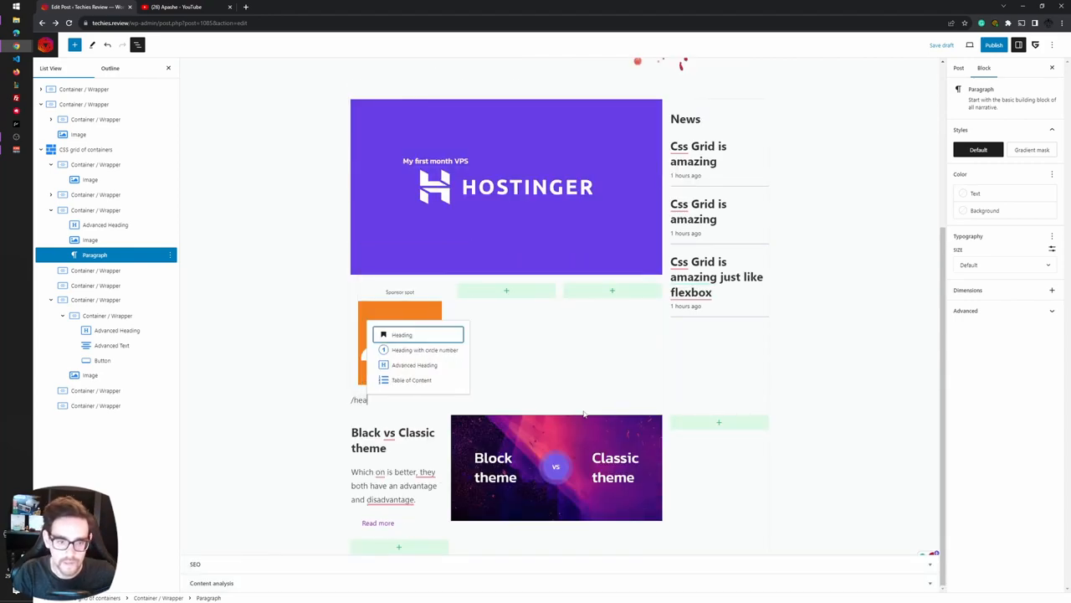
Add a centred heading 'Get a big discount on CDN' to the Cloudflare card
{"action": "left_click", "coordinate": [415, 364]}
{"action": "type", "text": "Get"}
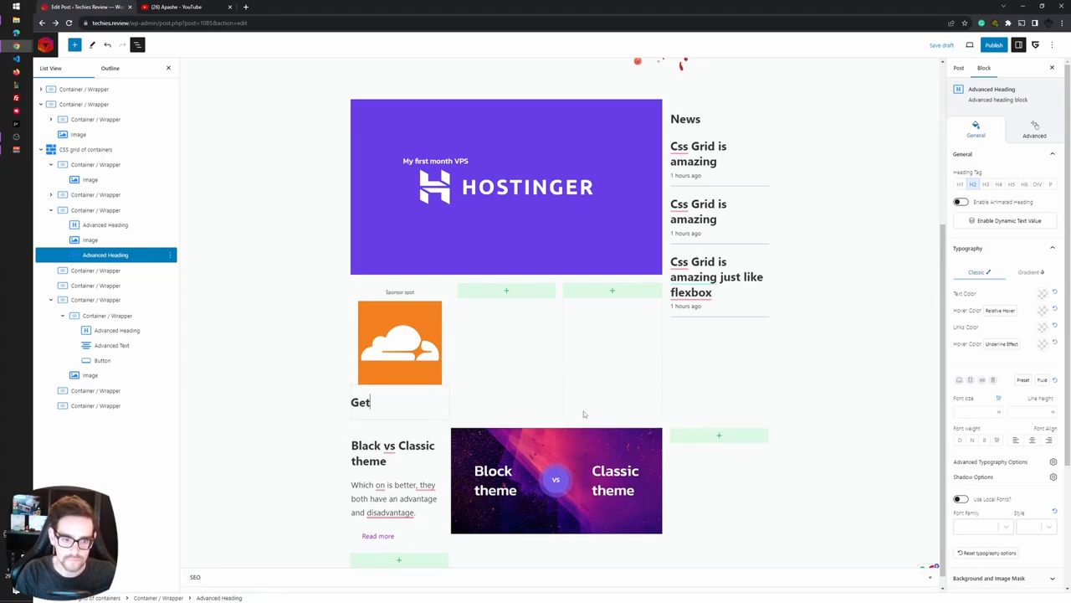
{"action": "type", "text": "a big discount on CDN"}
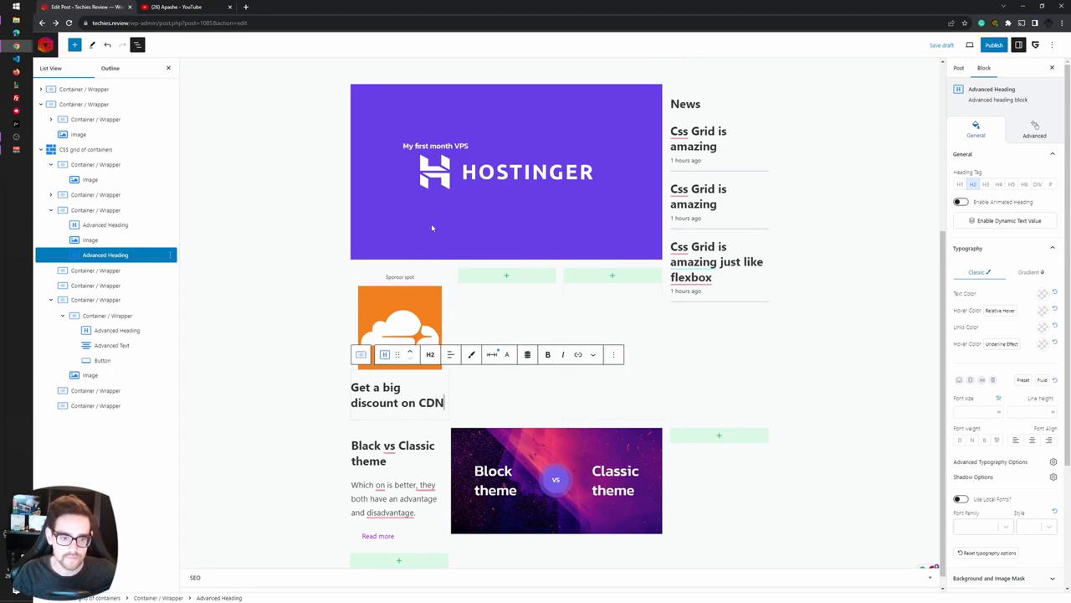
{"action": "left_click", "coordinate": [450, 354]}
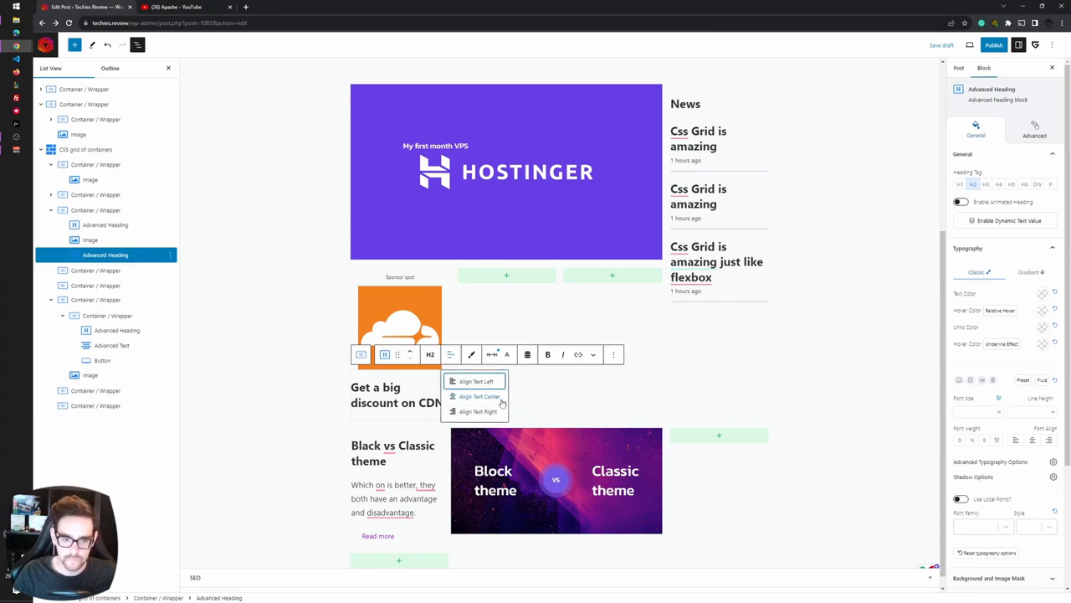
{"action": "left_click", "coordinate": [613, 354]}
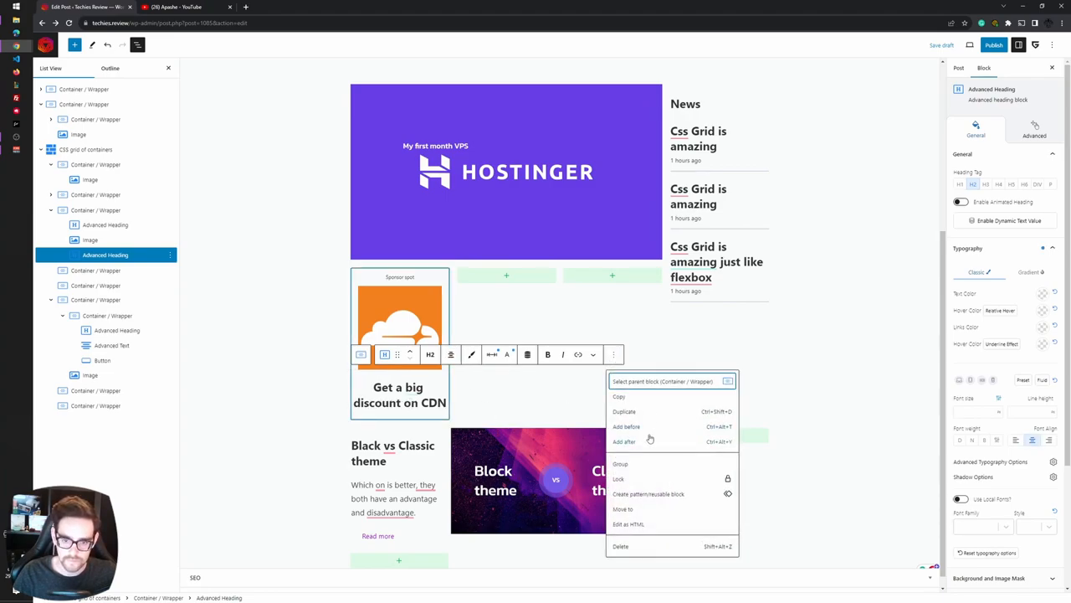
Add a 'Check it out!' button after the heading and centre it in the card
{"action": "left_click", "coordinate": [625, 441]}
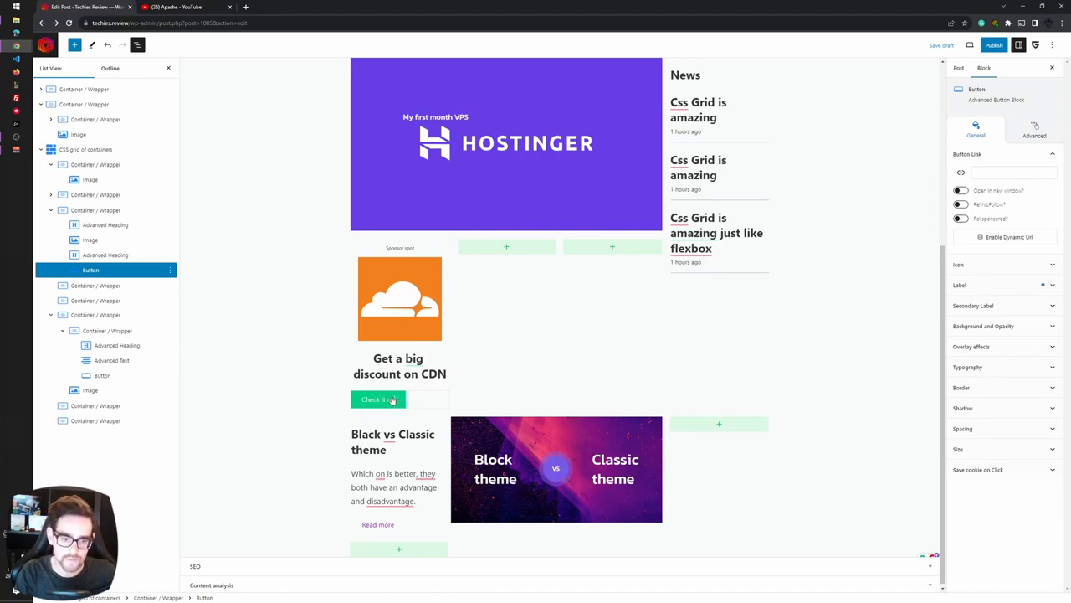
{"action": "left_click", "coordinate": [377, 399]}
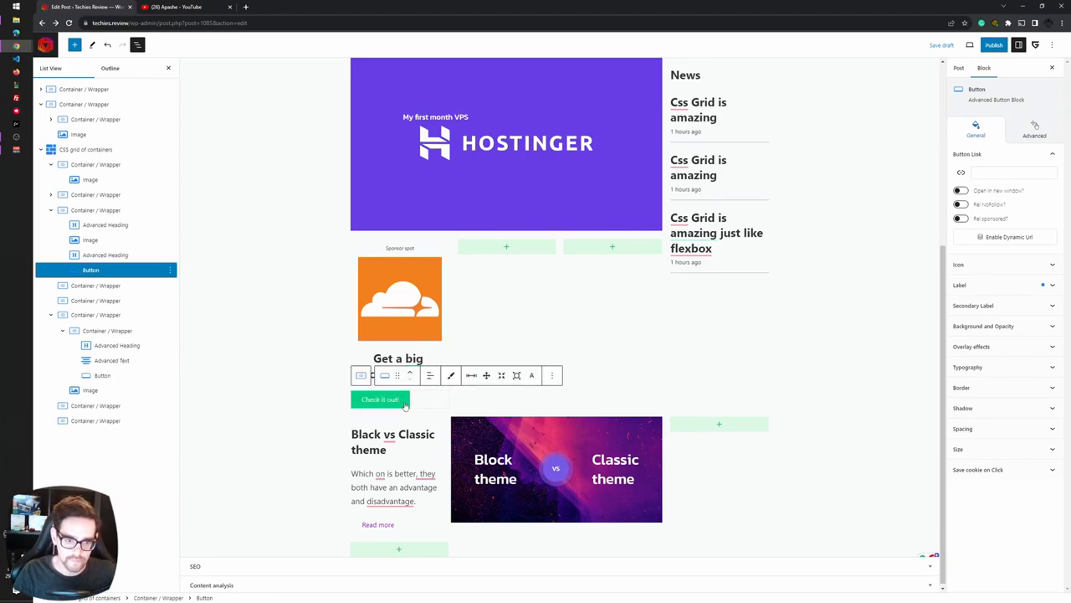
{"action": "left_click", "coordinate": [430, 375]}
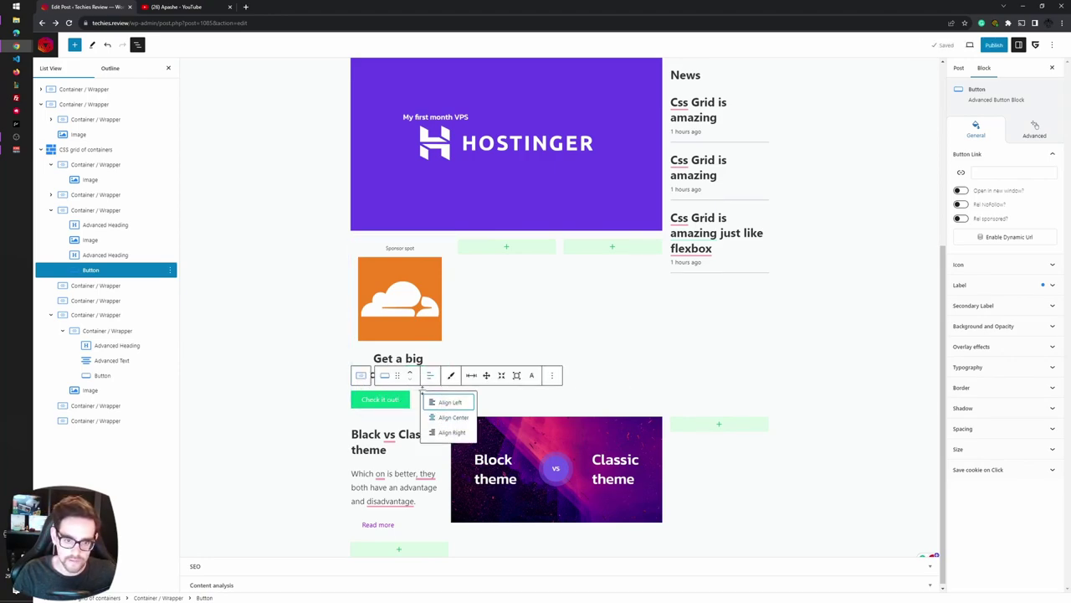
{"action": "left_click", "coordinate": [95, 210]}
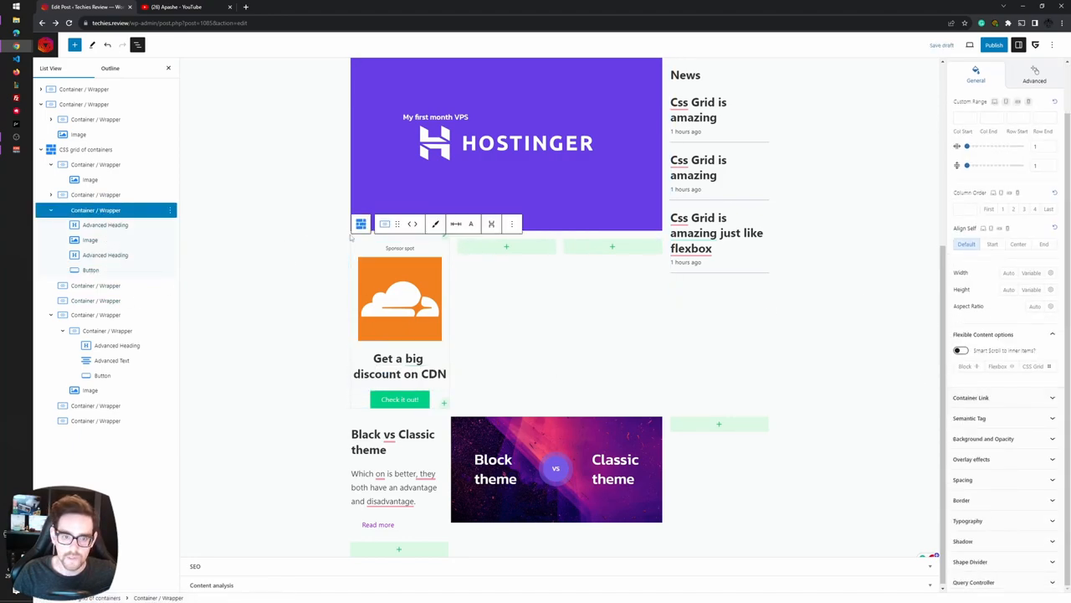
Give the Cloudflare card an orange background
{"action": "left_click", "coordinate": [984, 438]}
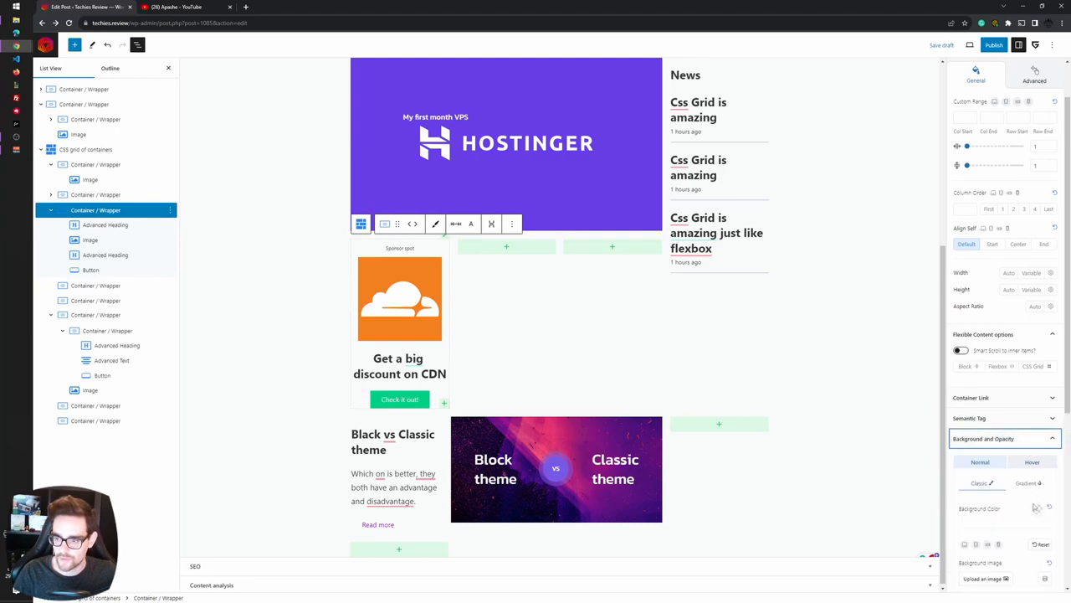
{"action": "left_click", "coordinate": [1037, 508]}
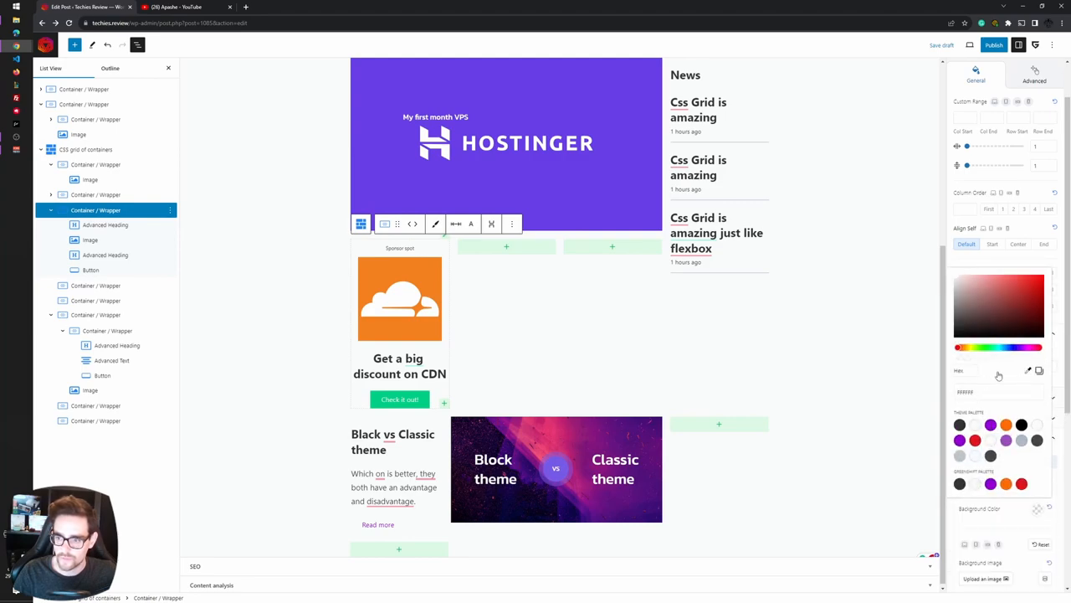
{"action": "left_click", "coordinate": [1031, 277]}
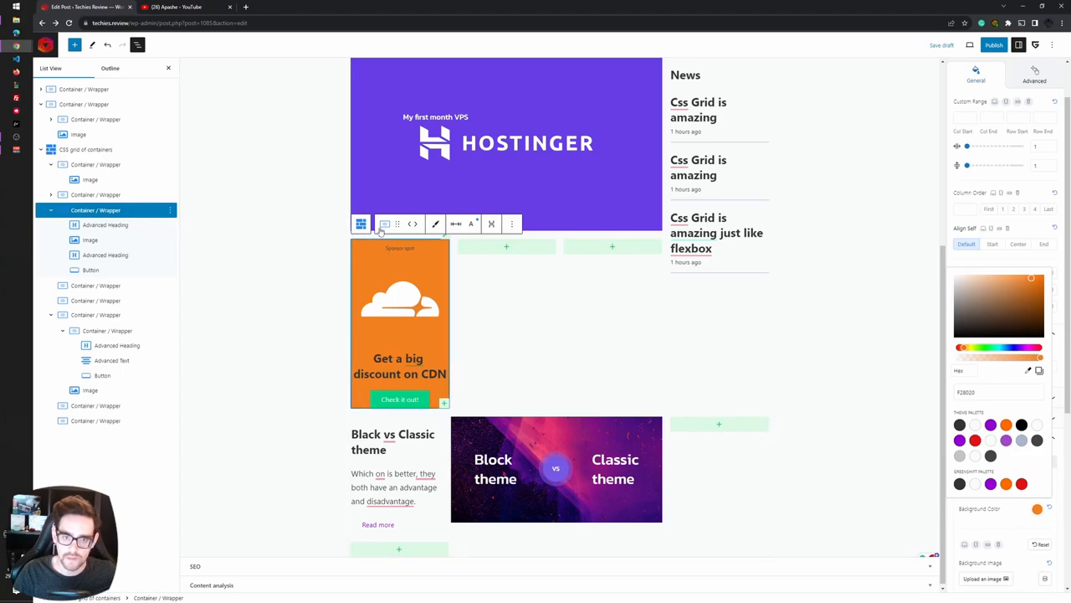
Set palette text colours on the sponsor and CDN headings and the 'Check it out!' button
{"action": "left_click", "coordinate": [105, 224]}
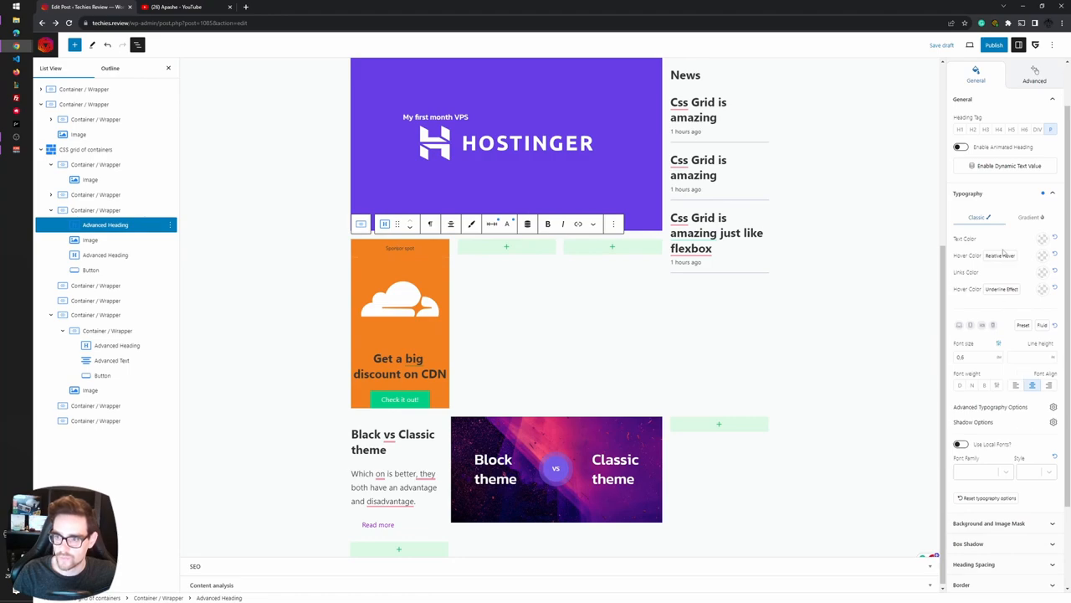
{"action": "left_click", "coordinate": [506, 223]}
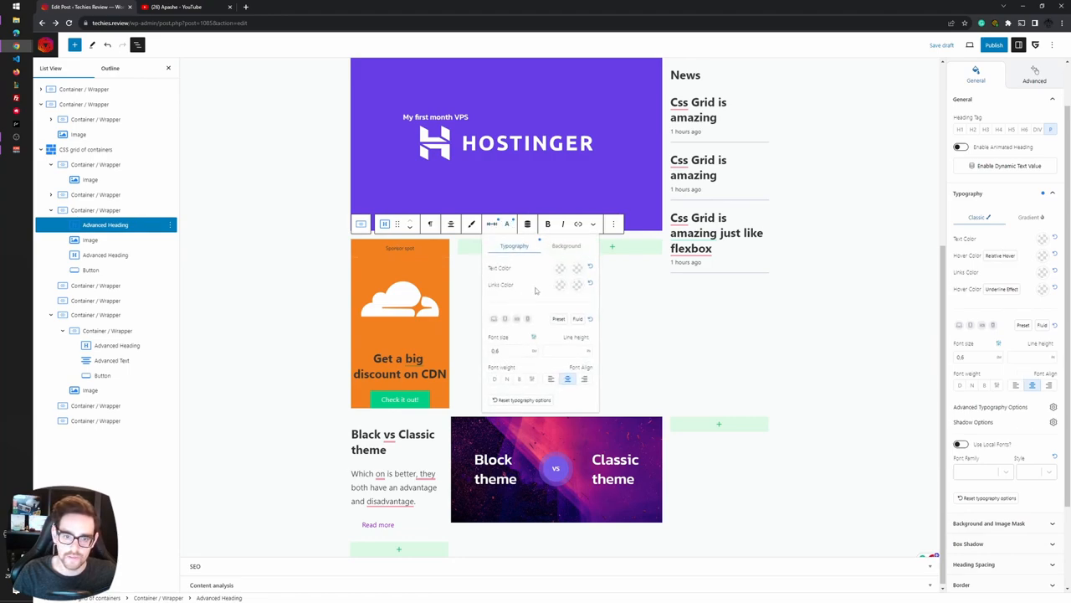
{"action": "left_click", "coordinate": [577, 268]}
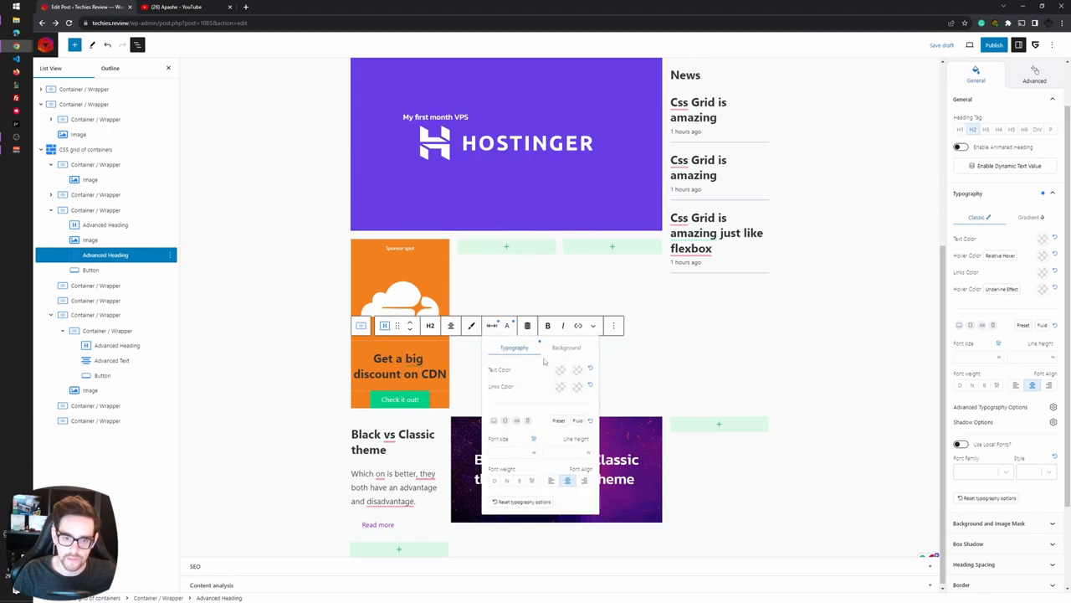
{"action": "left_click", "coordinate": [560, 369]}
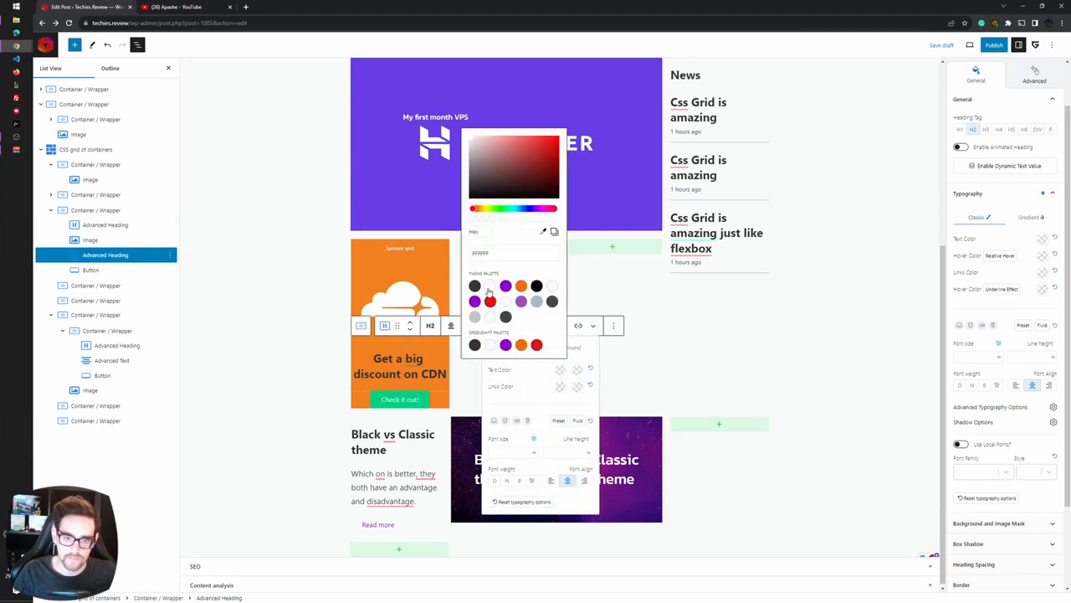
{"action": "left_click", "coordinate": [91, 269]}
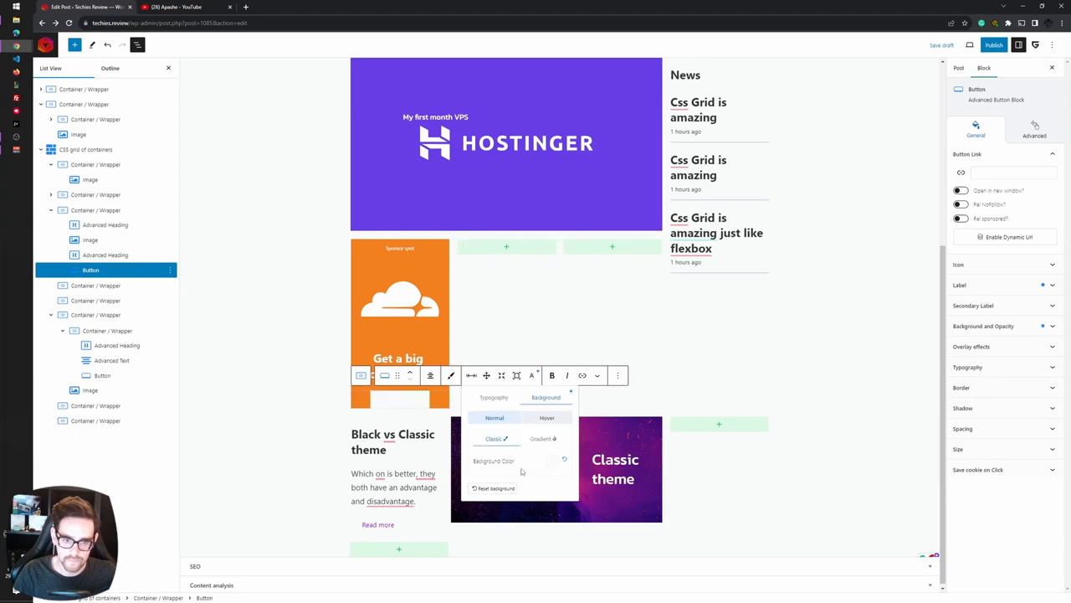
{"action": "left_click", "coordinate": [494, 397]}
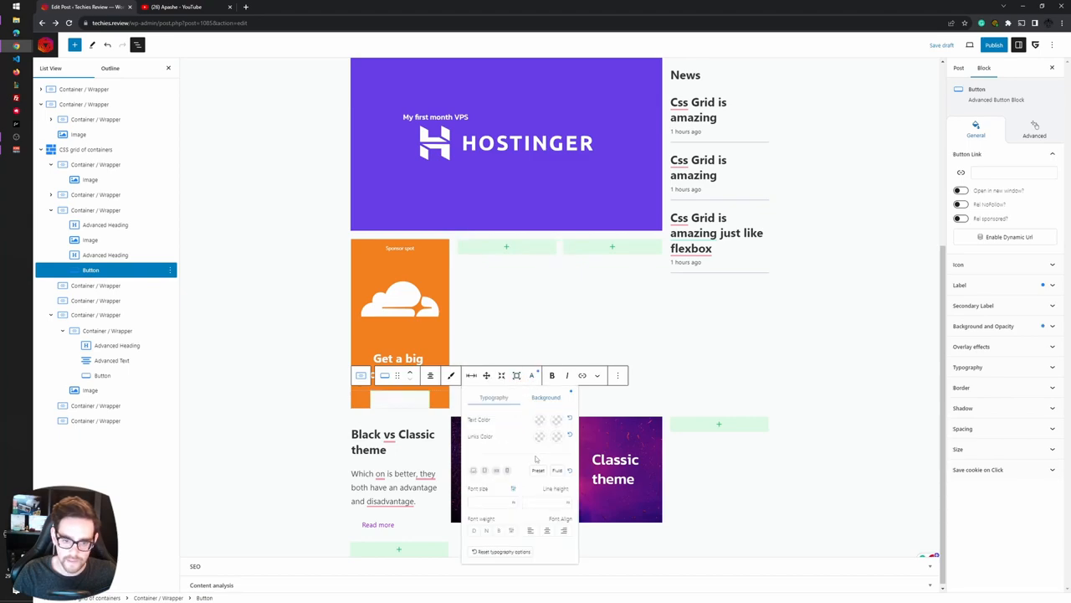
{"action": "left_click", "coordinate": [539, 419]}
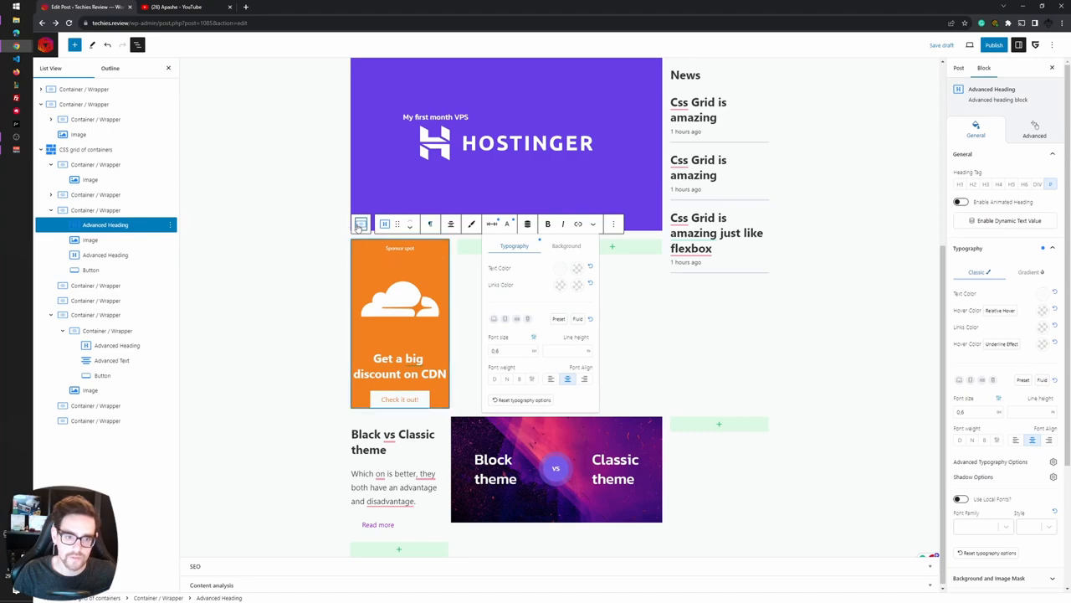
Increase the orange card container's unlinked padding so the CDN heading wraps to three lines
{"action": "left_click", "coordinate": [95, 210]}
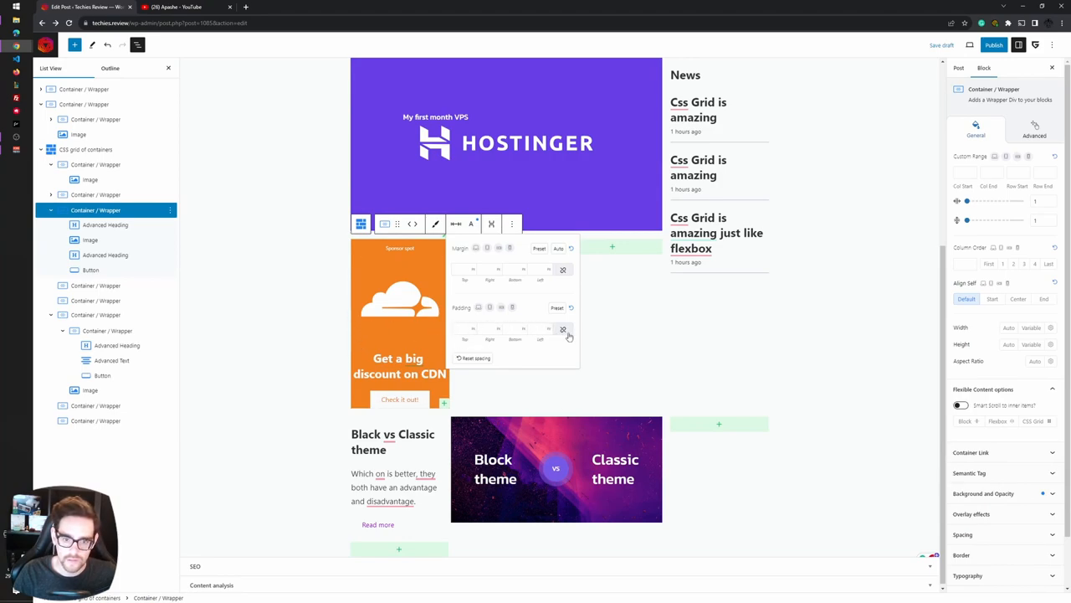
{"action": "left_click", "coordinate": [473, 328]}
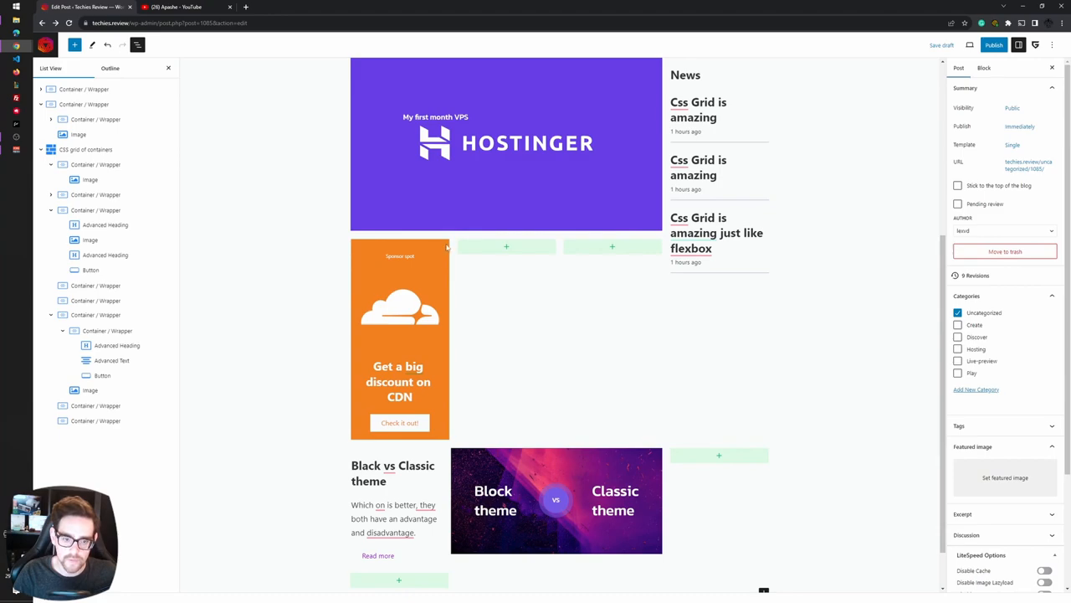
{"action": "mouse_move", "coordinate": [506, 246]}
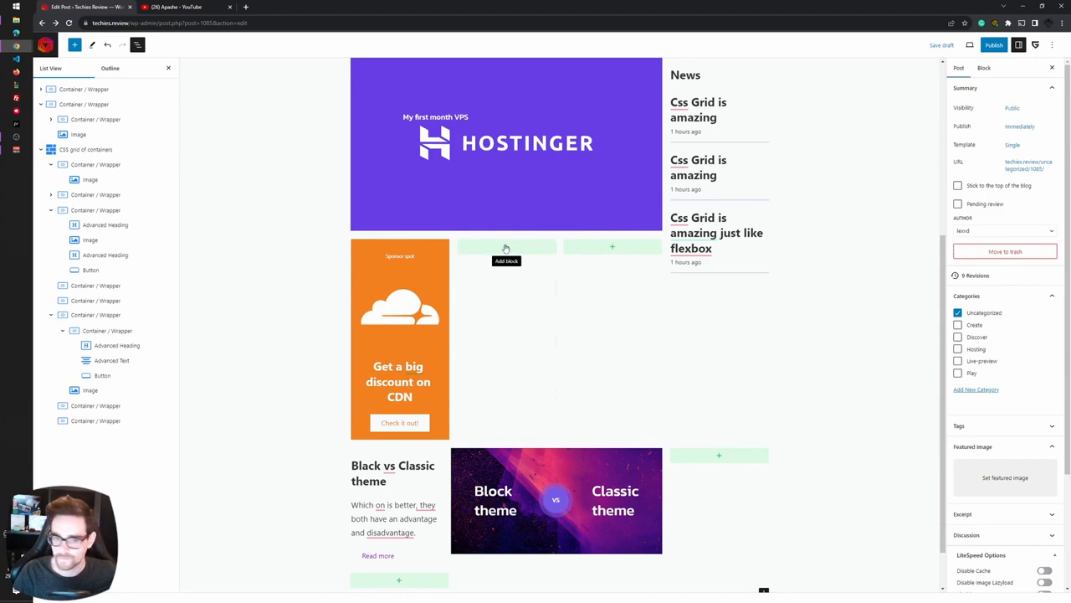
{"action": "left_click", "coordinate": [506, 247]}
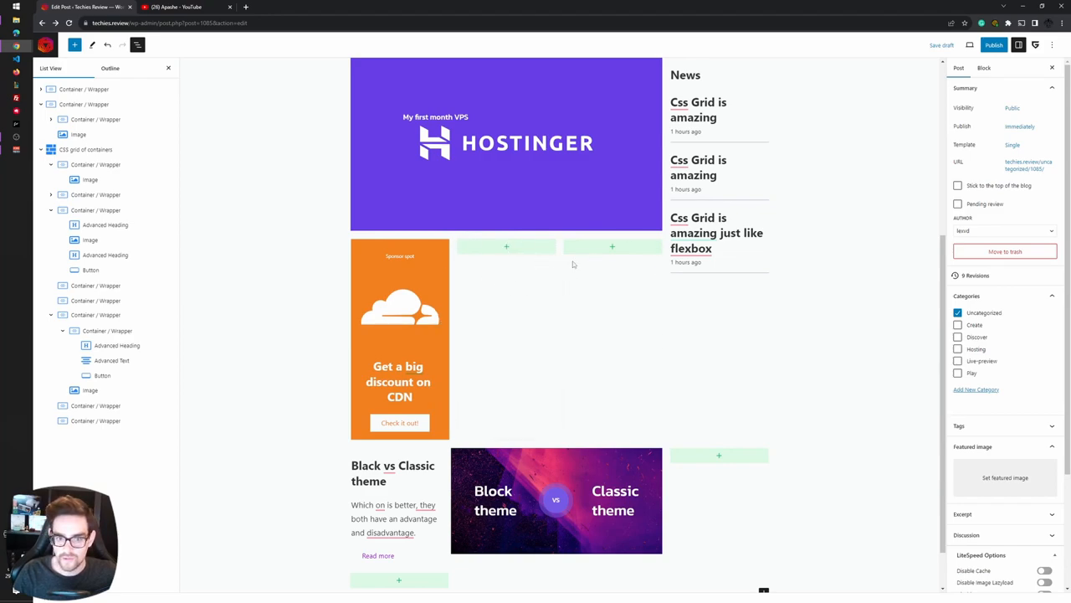
{"action": "mouse_move", "coordinate": [492, 255]}
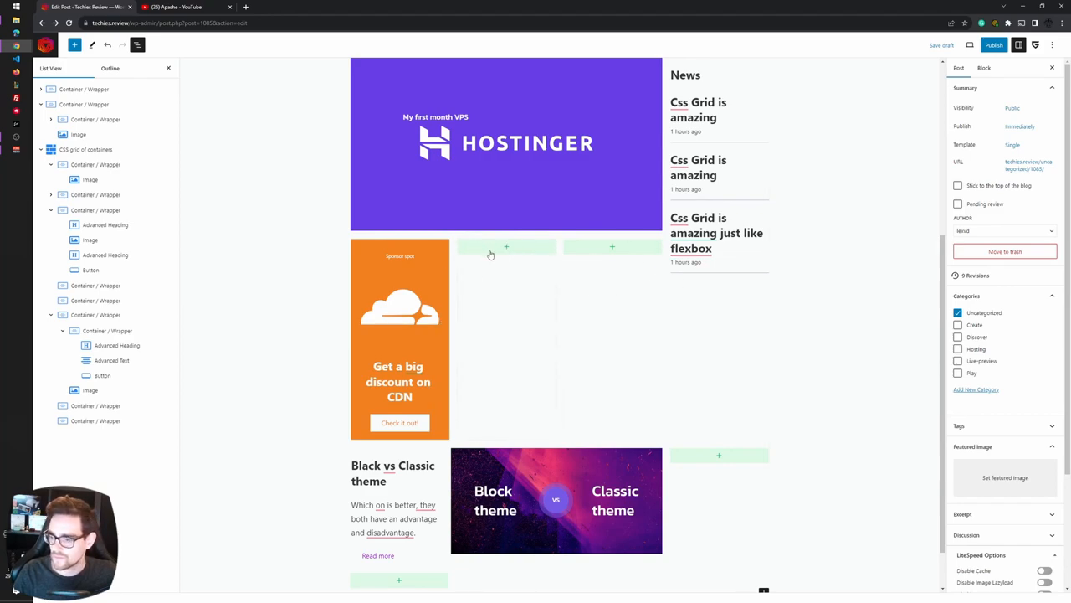
{"action": "scroll", "scroll_direction": "down", "scroll_amount": 3}
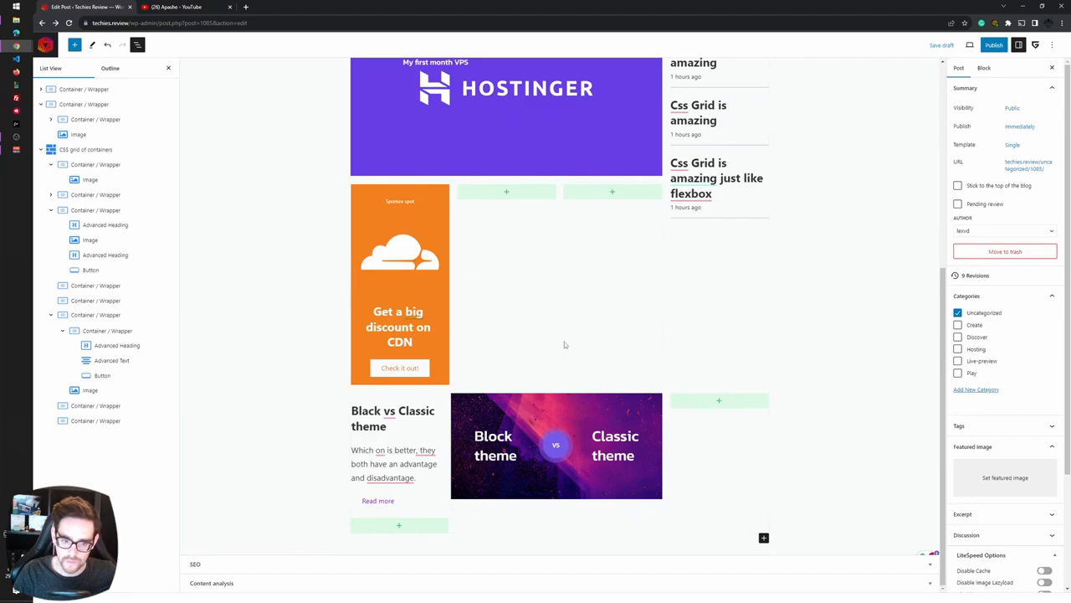
{"action": "mouse_move", "coordinate": [502, 507]}
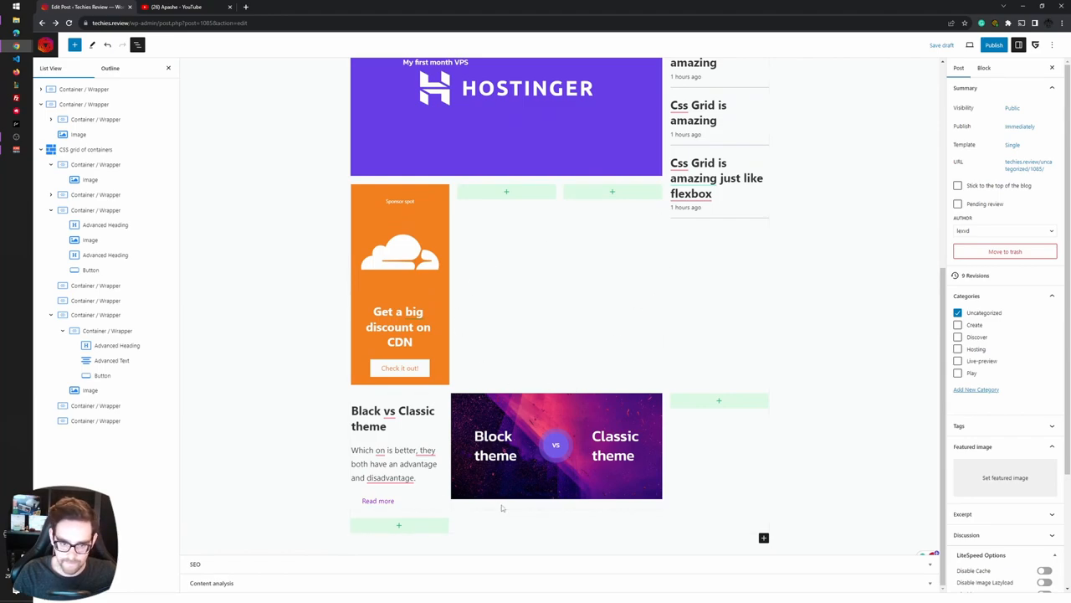
Give the Black vs Classic theme card a light grey #F9FAFB background
{"action": "left_click", "coordinate": [95, 314]}
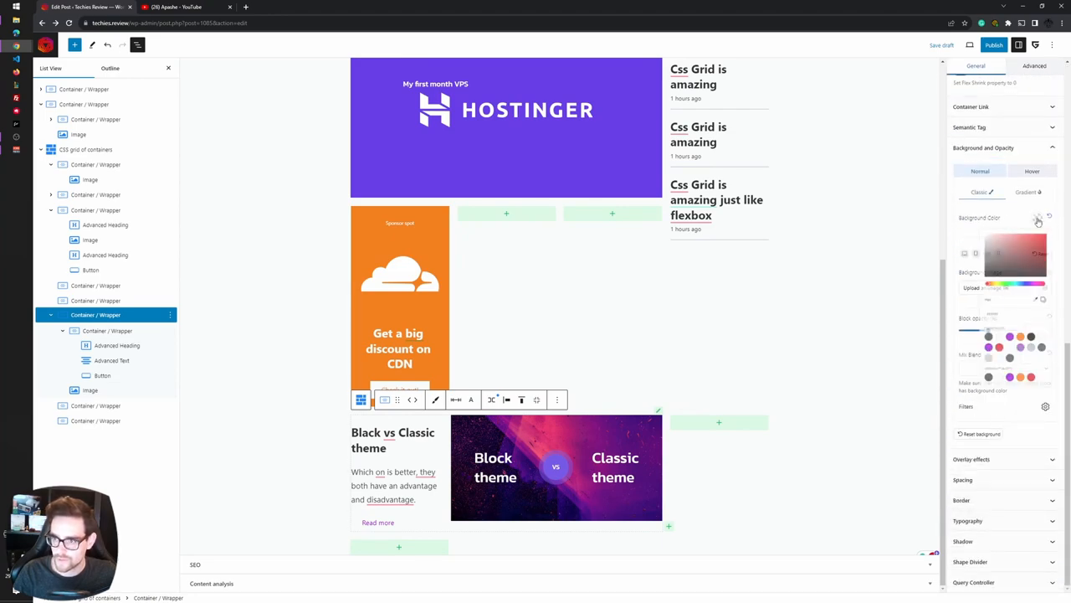
{"action": "left_click", "coordinate": [1037, 219]}
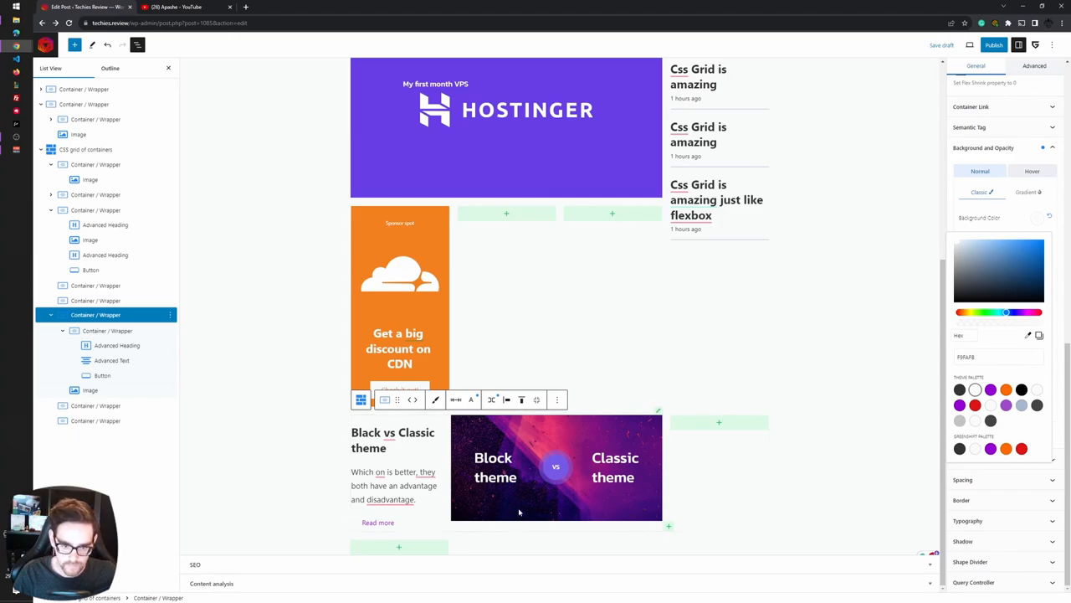
{"action": "left_click", "coordinate": [89, 390]}
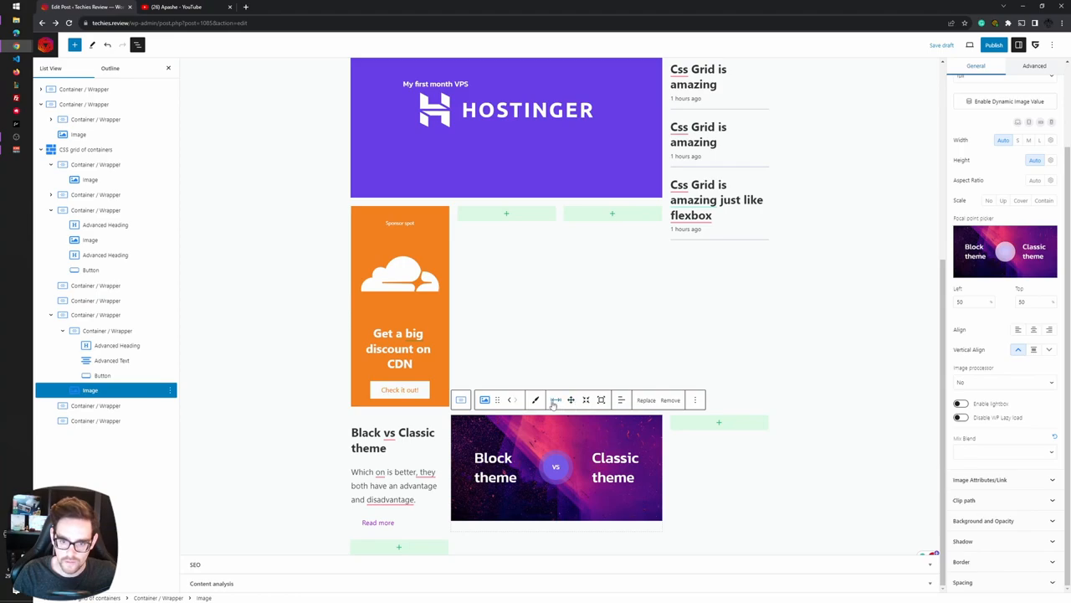
Set the card's image height to 100% with Cover scaling
{"action": "left_click", "coordinate": [1035, 160]}
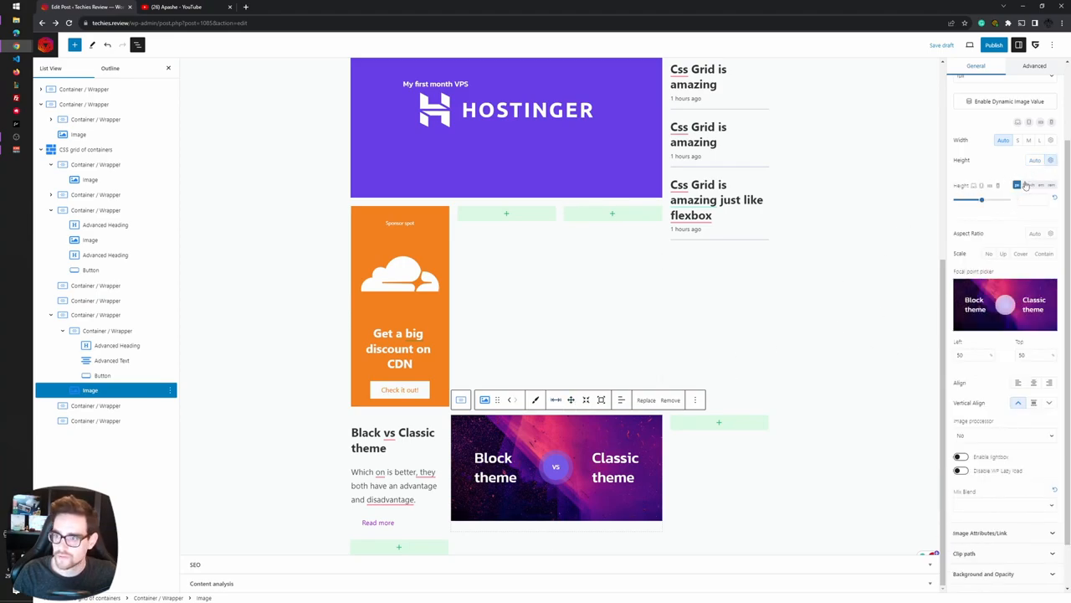
{"action": "left_click", "coordinate": [1024, 185]}
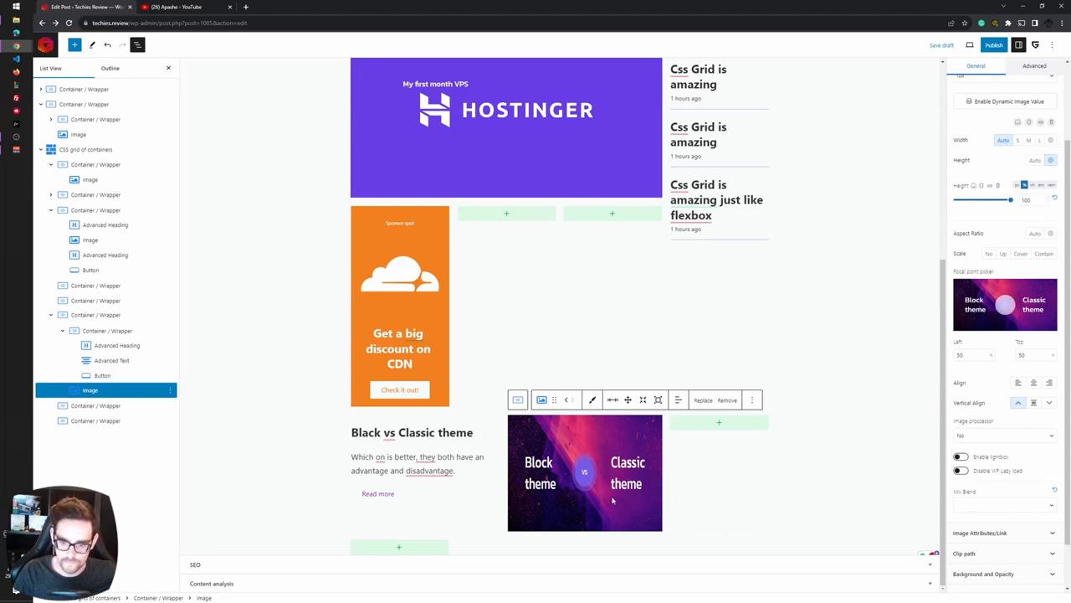
{"action": "left_click", "coordinate": [1021, 253]}
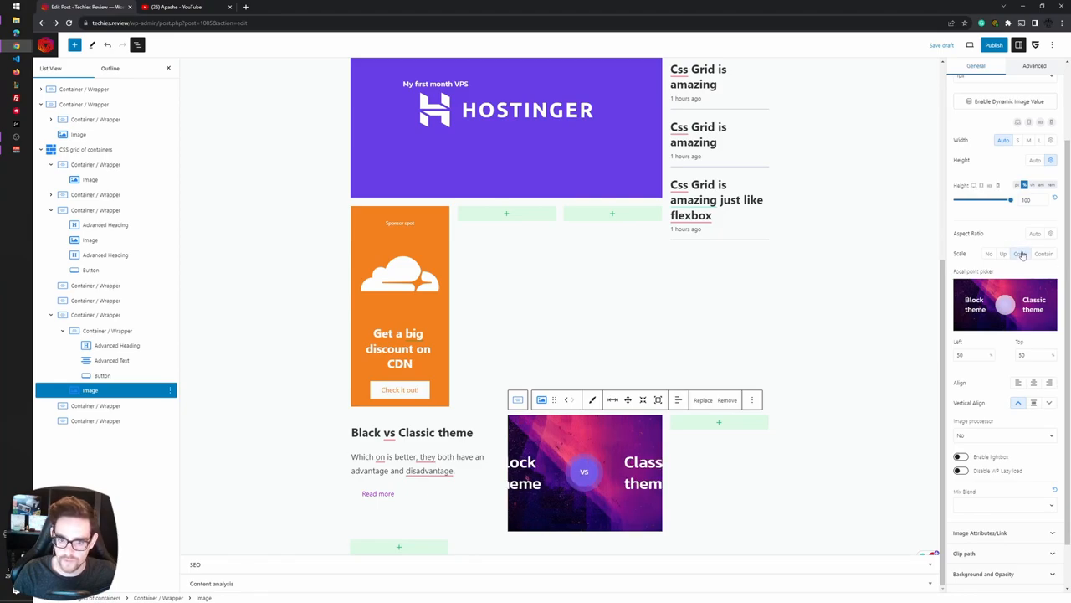
{"action": "left_click", "coordinate": [1021, 253]}
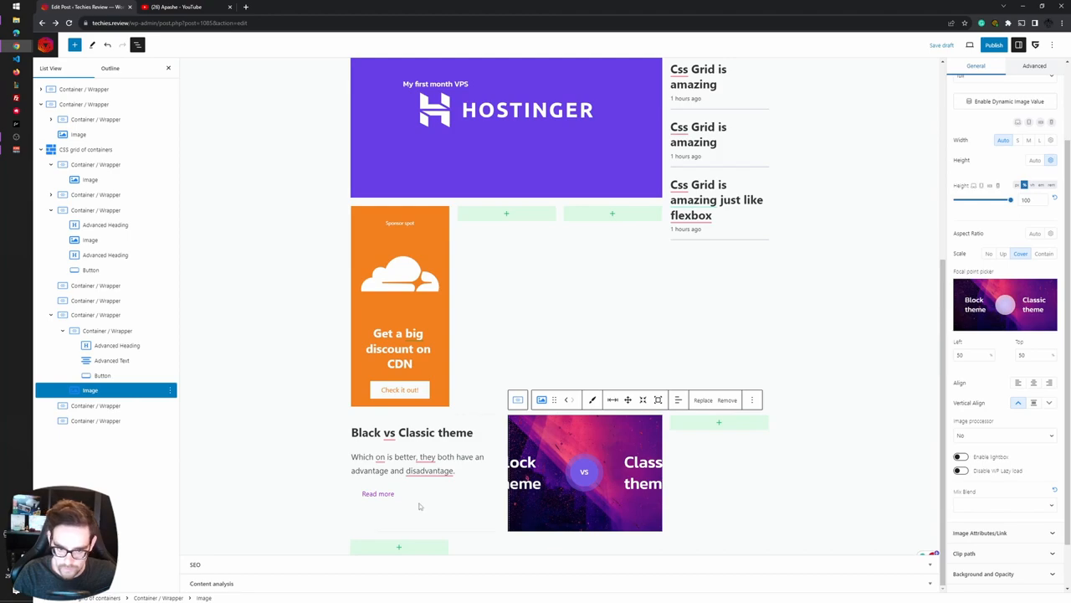
{"action": "mouse_move", "coordinate": [505, 221]}
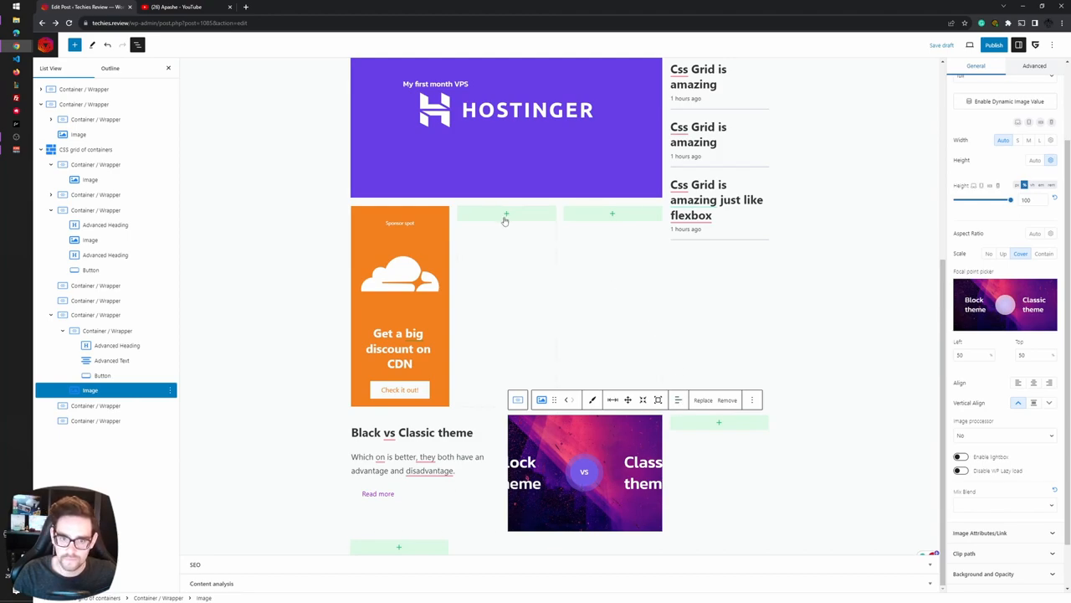
Open and dismiss the inserter for an empty grid cell, then reselect the theme card
{"action": "left_click", "coordinate": [505, 214]}
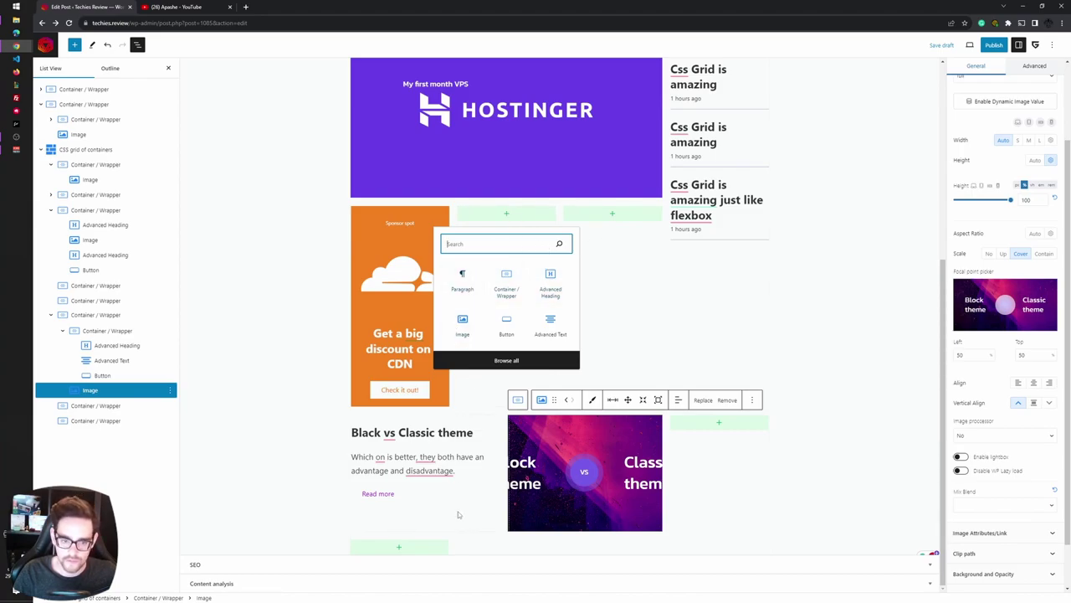
{"action": "left_click", "coordinate": [102, 375]}
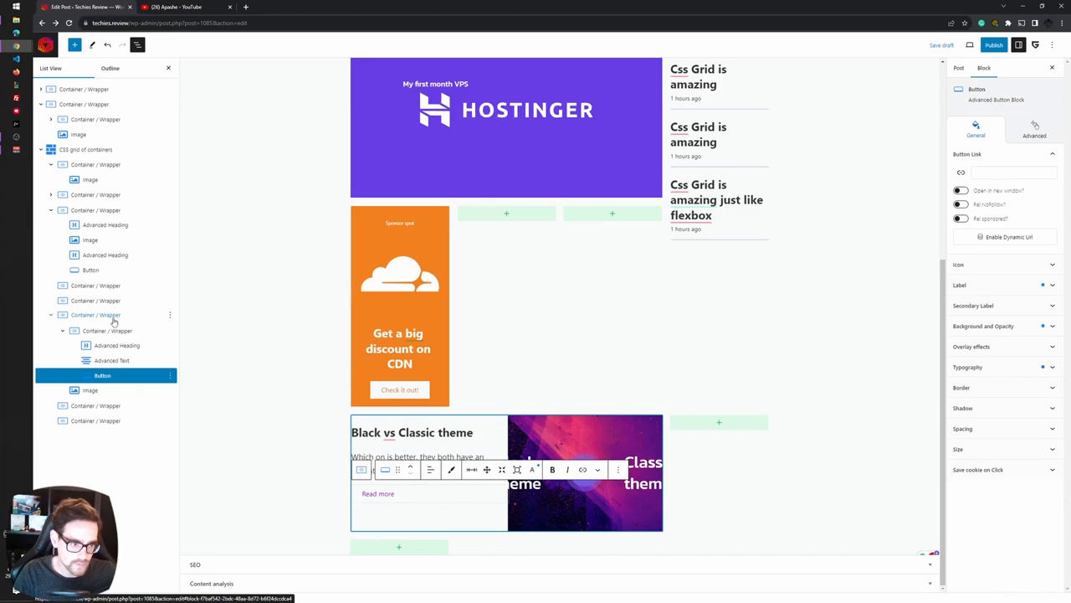
{"action": "left_click", "coordinate": [95, 314]}
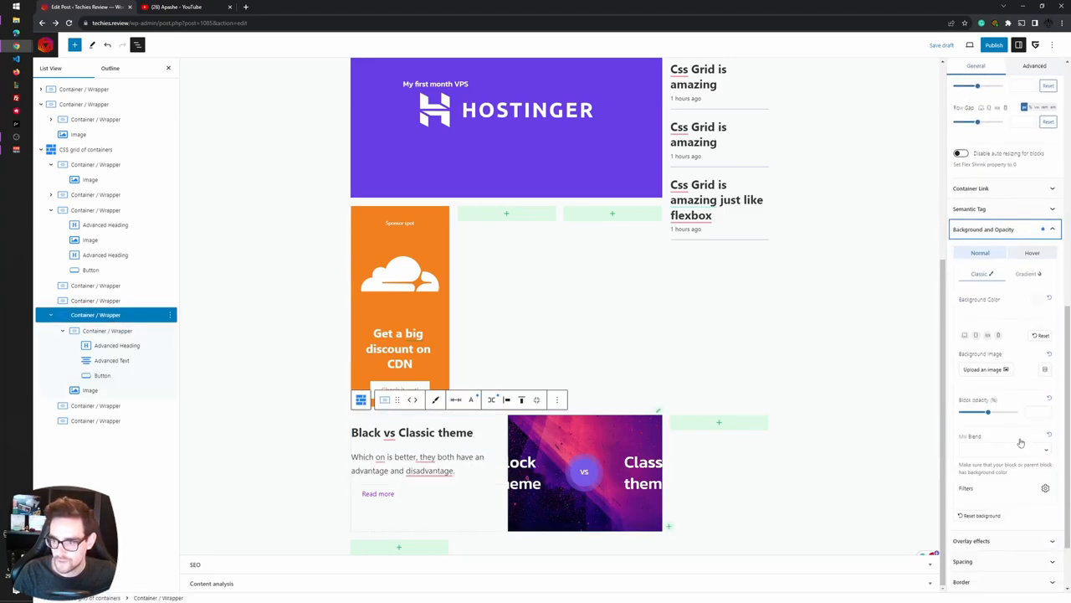
{"action": "left_click", "coordinate": [1036, 298]}
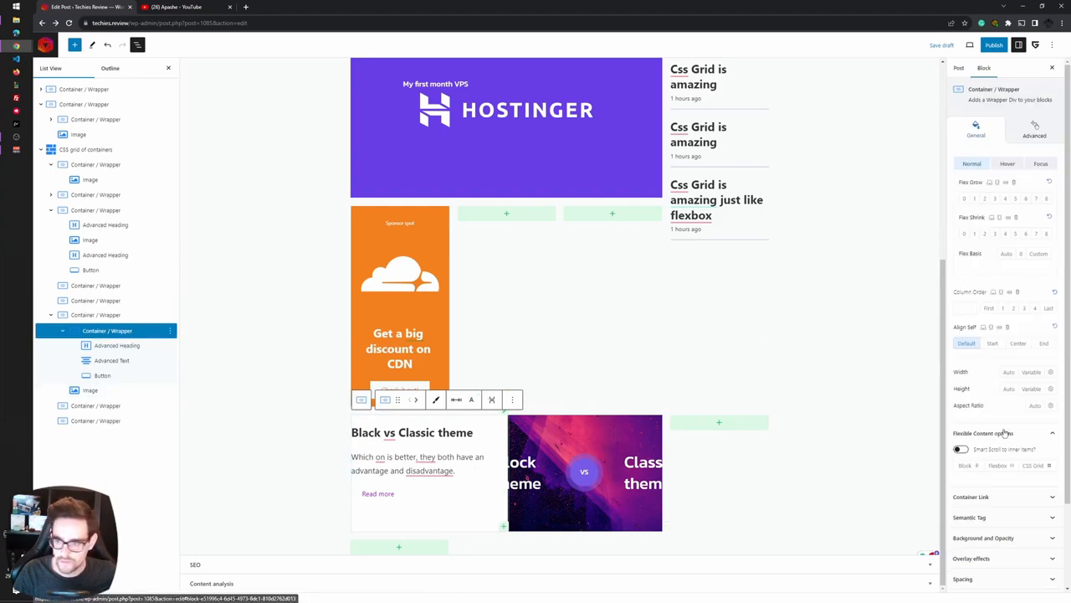
Stack the theme card's text vertically, centred and left-aligned, with equal padding of 5
{"action": "left_click", "coordinate": [997, 464]}
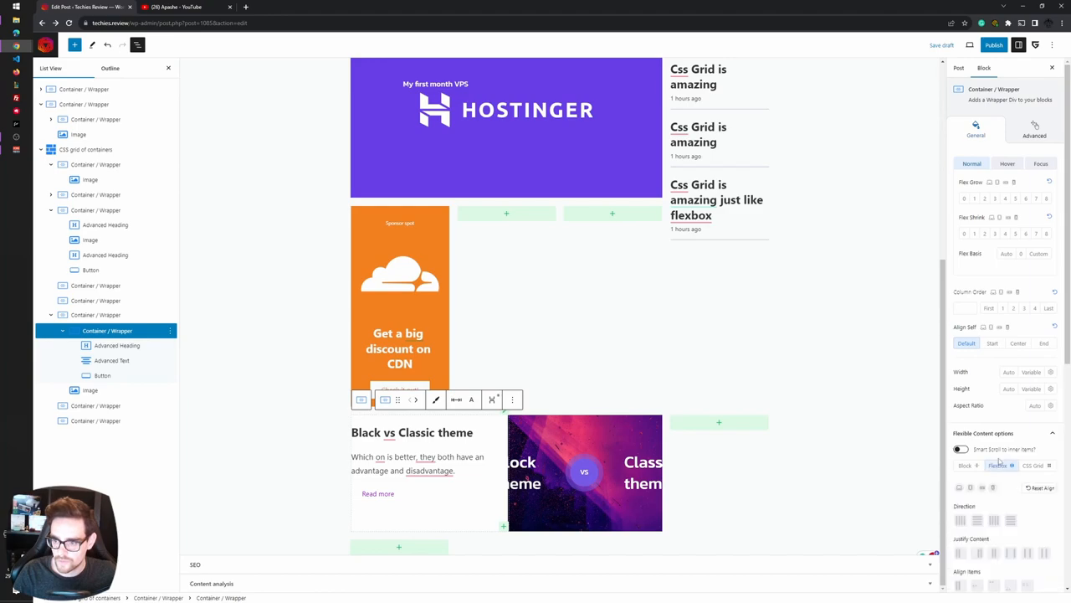
{"action": "scroll", "scroll_direction": "down", "scroll_amount": 3}
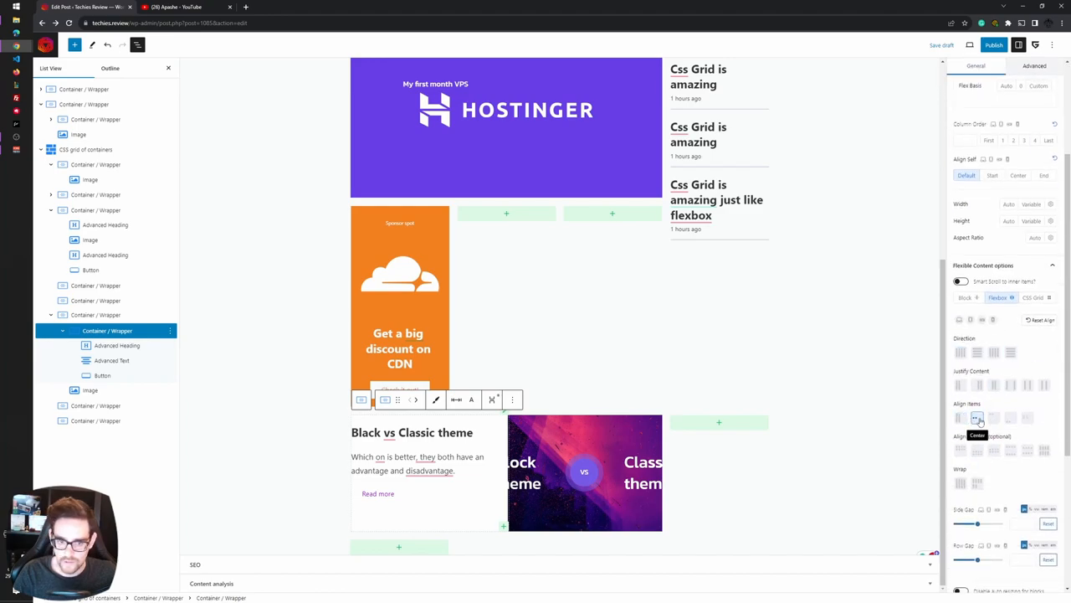
{"action": "left_click", "coordinate": [960, 351]}
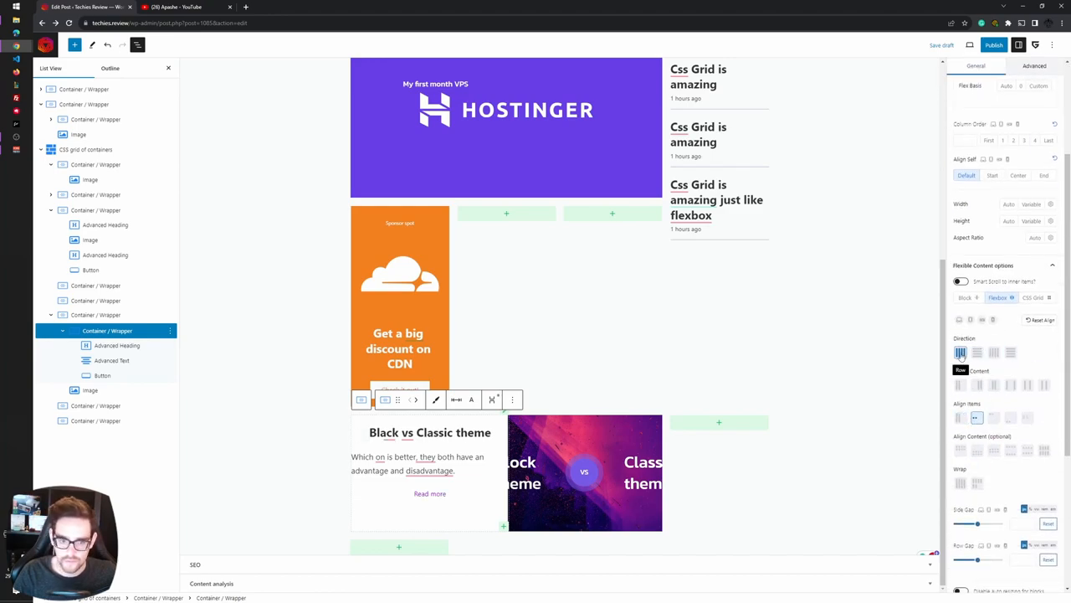
{"action": "left_click", "coordinate": [977, 352]}
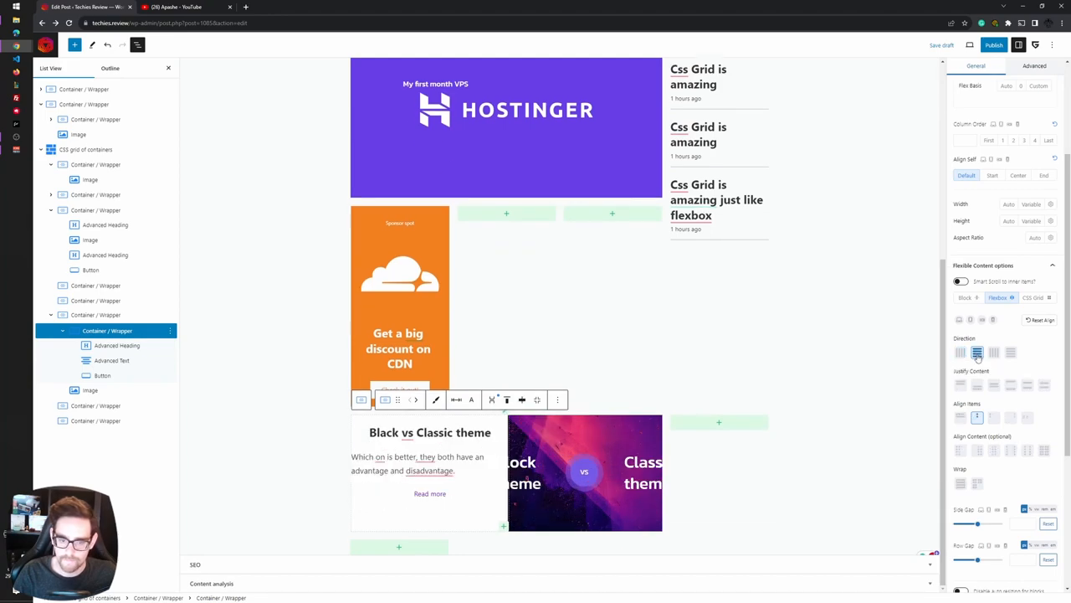
{"action": "left_click", "coordinate": [994, 384]}
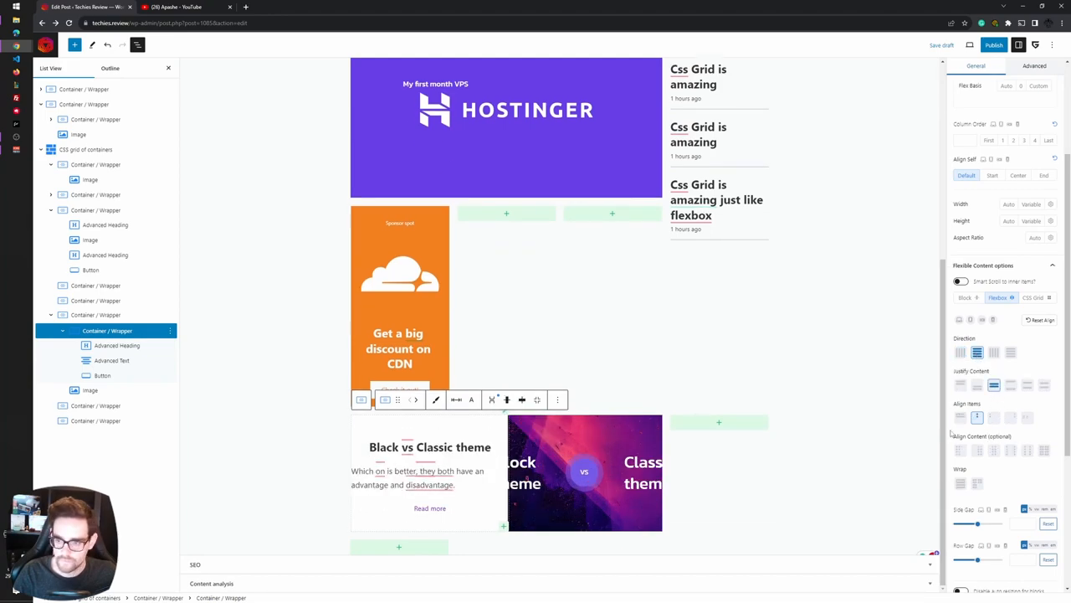
{"action": "left_click", "coordinate": [960, 417]}
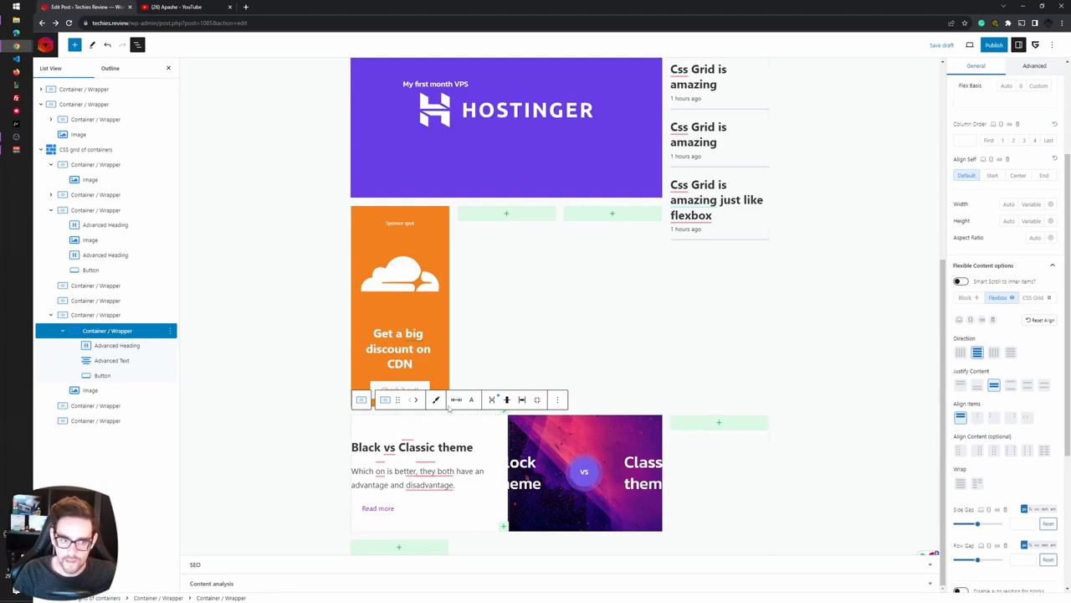
{"action": "left_click", "coordinate": [456, 400]}
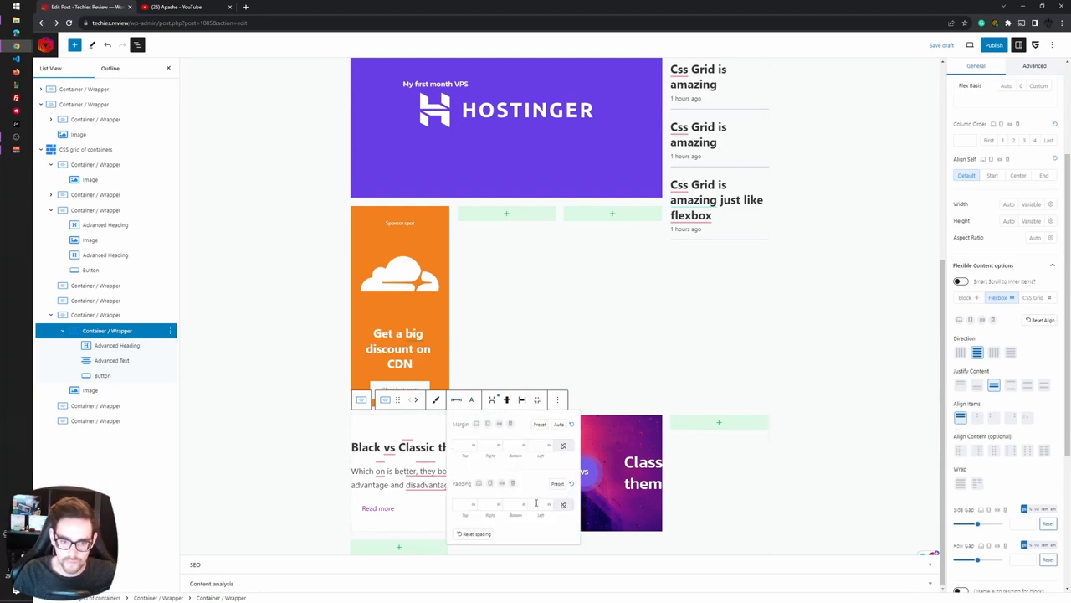
{"action": "left_click", "coordinate": [564, 505]}
{"action": "type", "text": "1"}
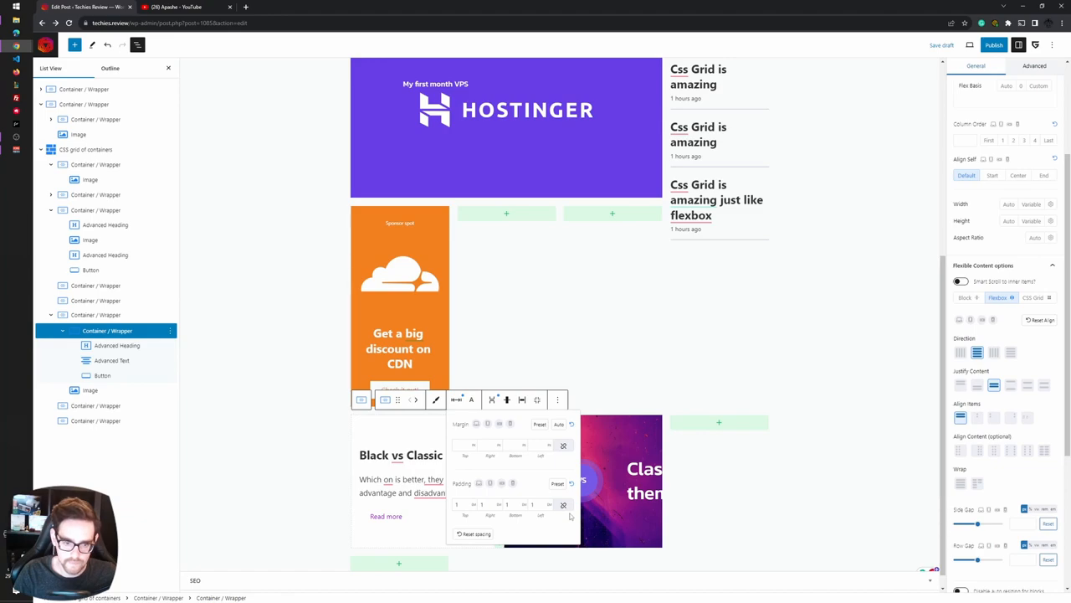
{"action": "mouse_move", "coordinate": [300, 487]}
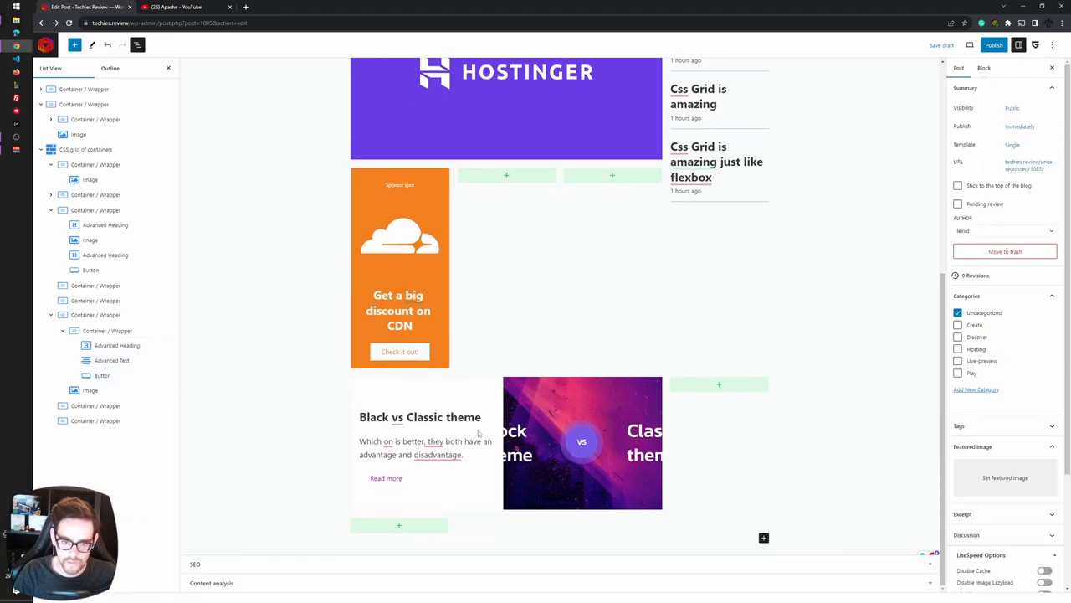
Give the theme card's outer container a border radius of 5 and hidden overflow
{"action": "left_click", "coordinate": [95, 314]}
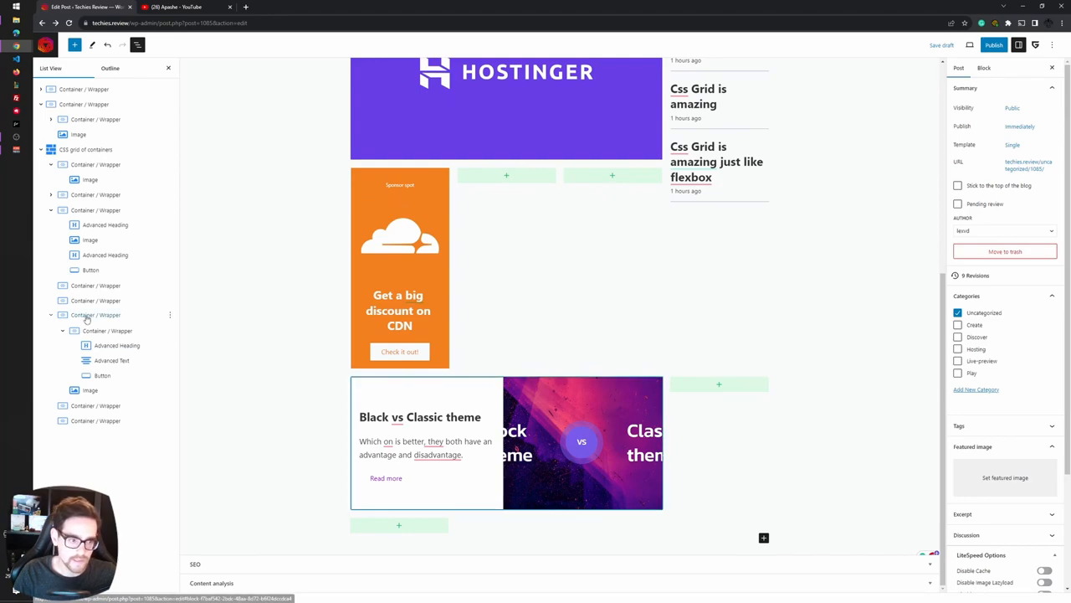
{"action": "left_click", "coordinate": [95, 315]}
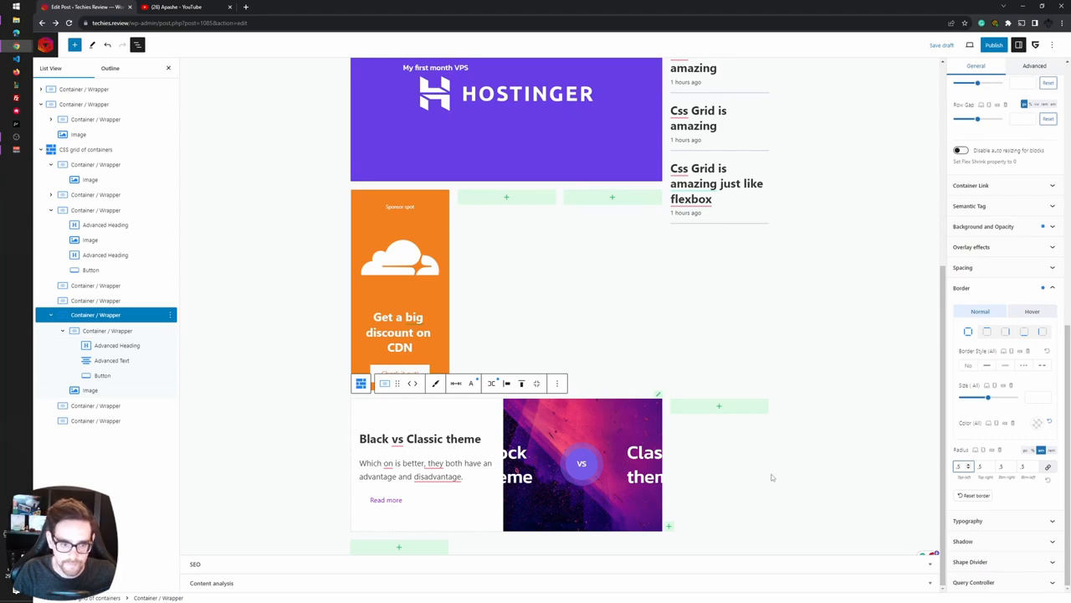
{"action": "mouse_move", "coordinate": [630, 384]}
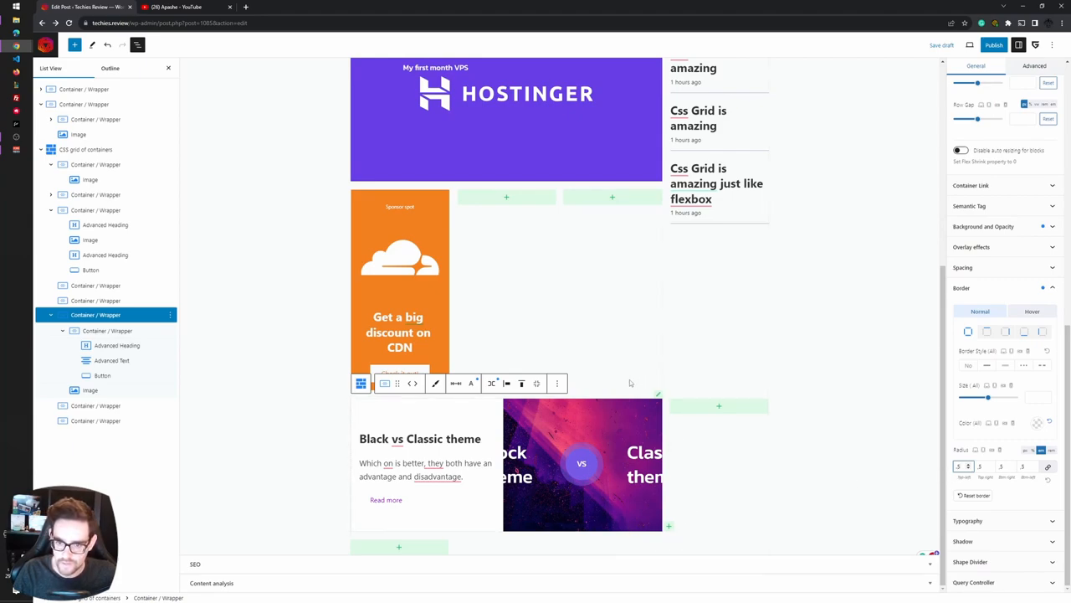
{"action": "mouse_move", "coordinate": [610, 454]}
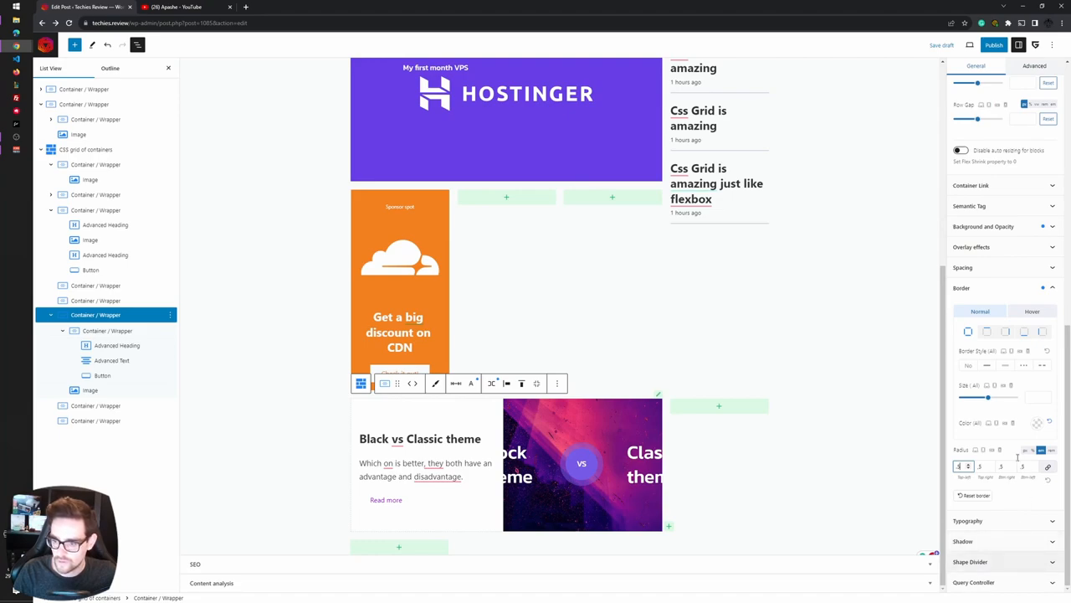
{"action": "left_click", "coordinate": [962, 267]}
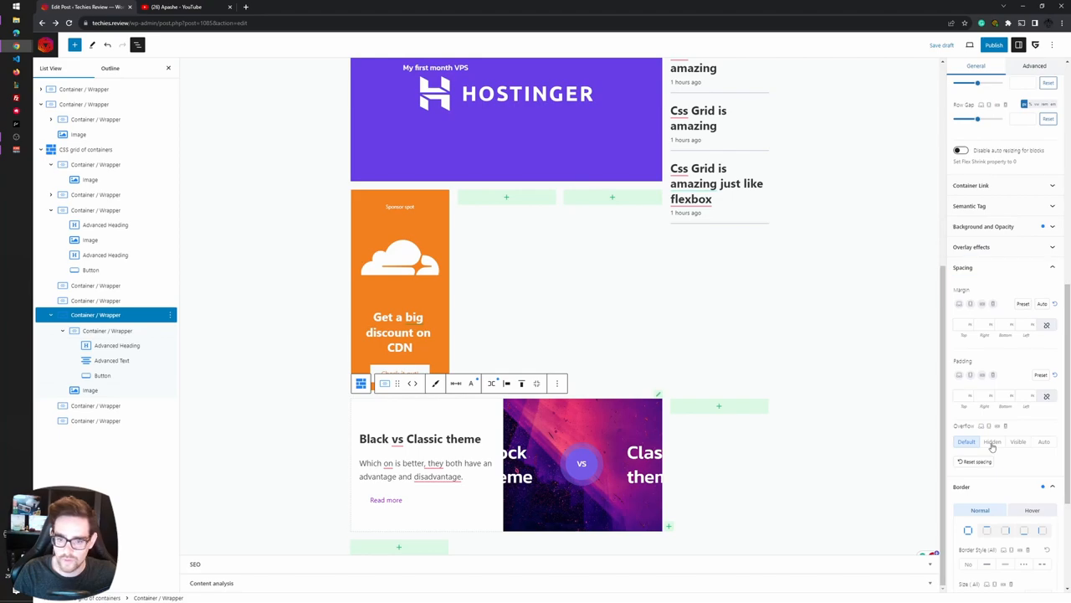
{"action": "left_click", "coordinate": [991, 441]}
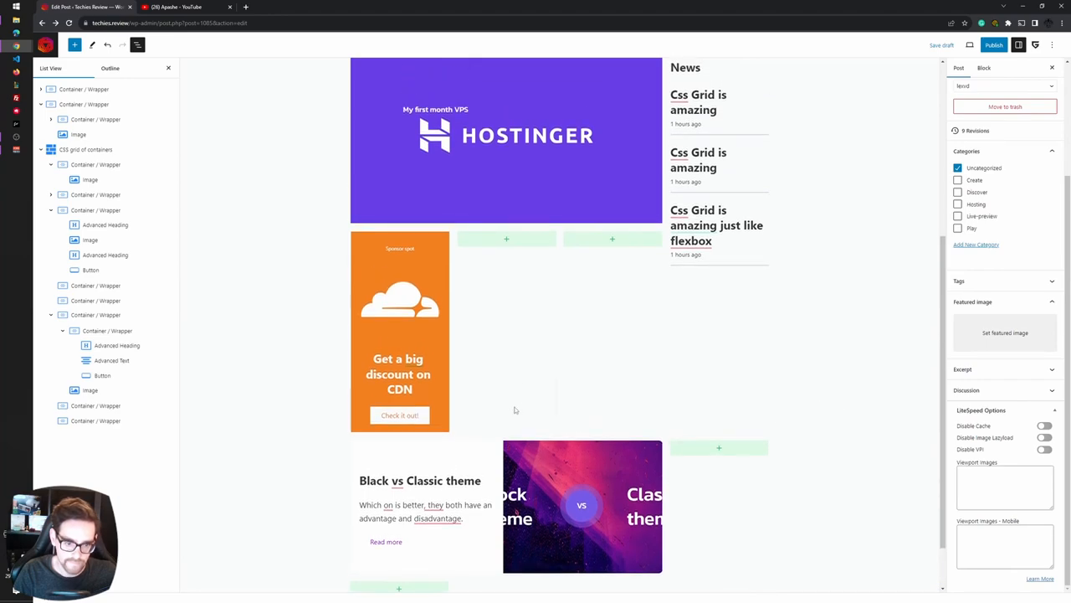
{"action": "mouse_move", "coordinate": [491, 252]}
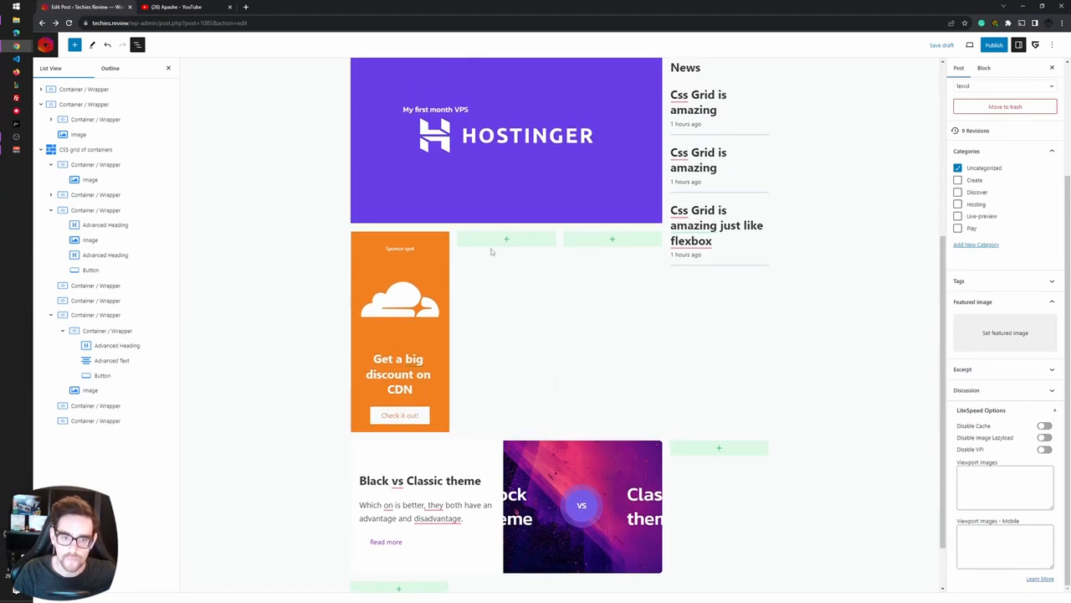
Insert an Image block into the empty grid cell beside the Cloudflare card
{"action": "left_click", "coordinate": [507, 239]}
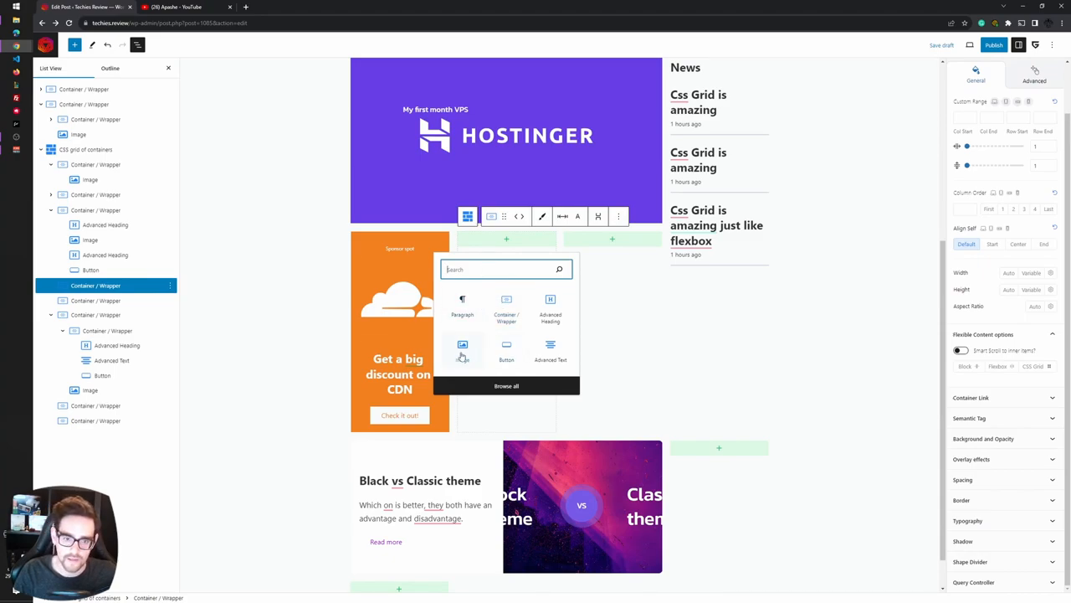
{"action": "left_click", "coordinate": [462, 345]}
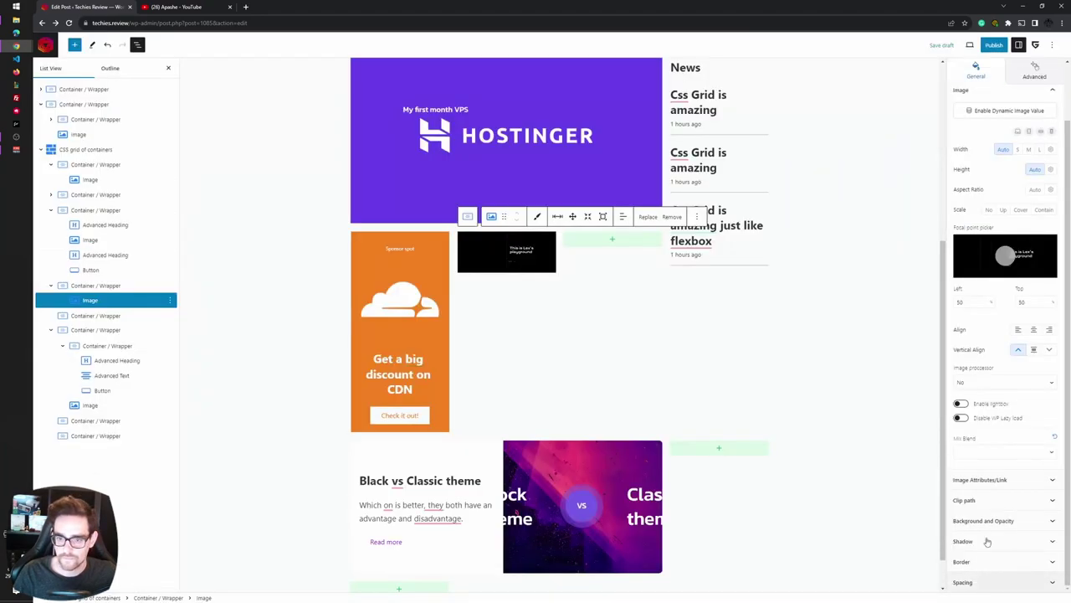
{"action": "left_click", "coordinate": [95, 285]}
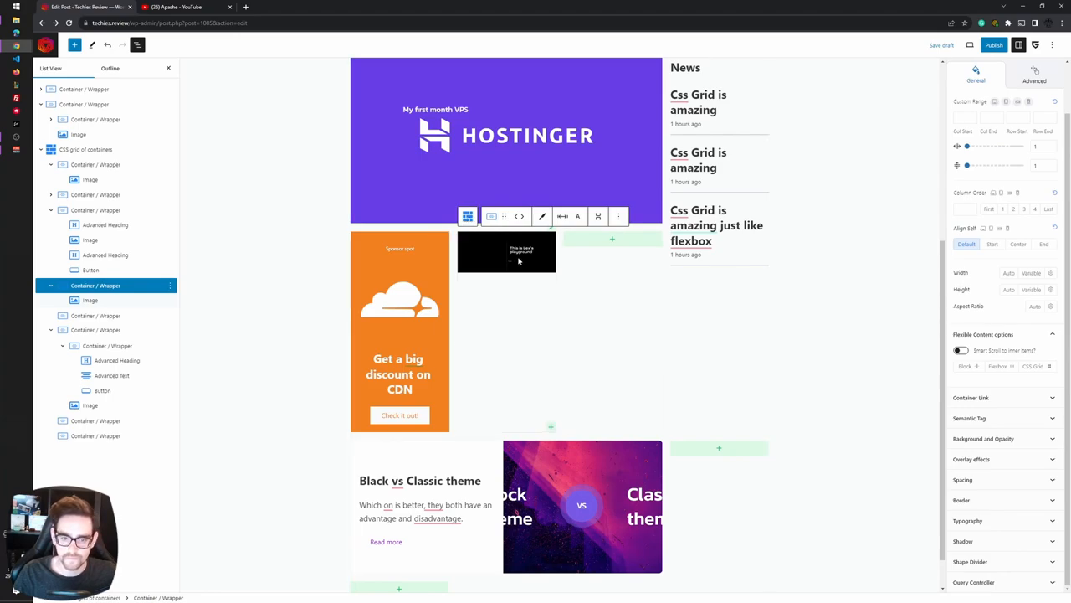
{"action": "left_click", "coordinate": [89, 300]}
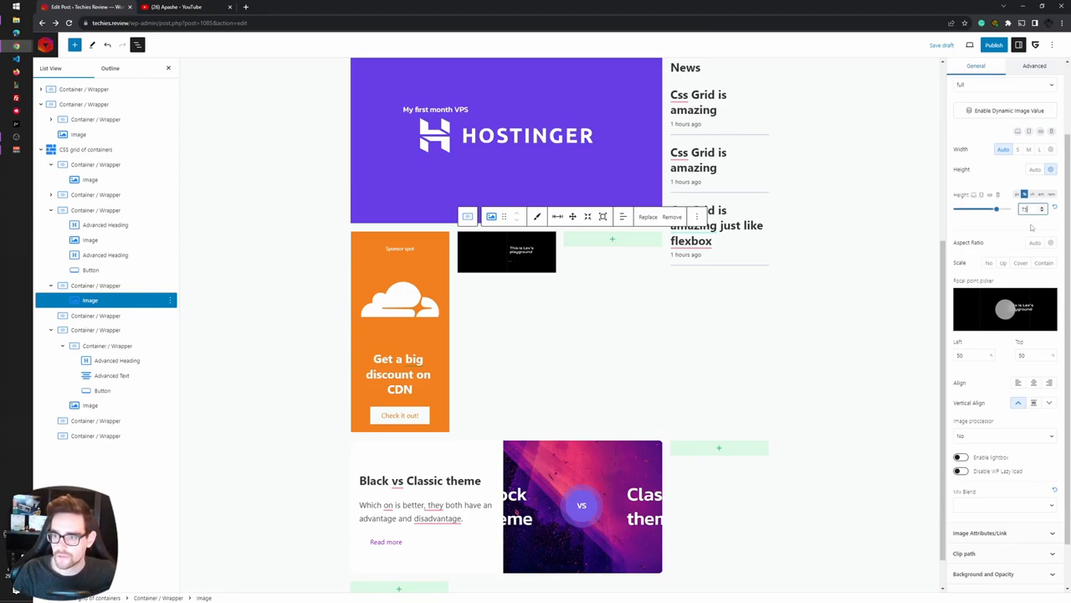
Scale the Lex's playground image to Cover, shorten its vh height, and shift the focal point
{"action": "left_click", "coordinate": [1020, 263]}
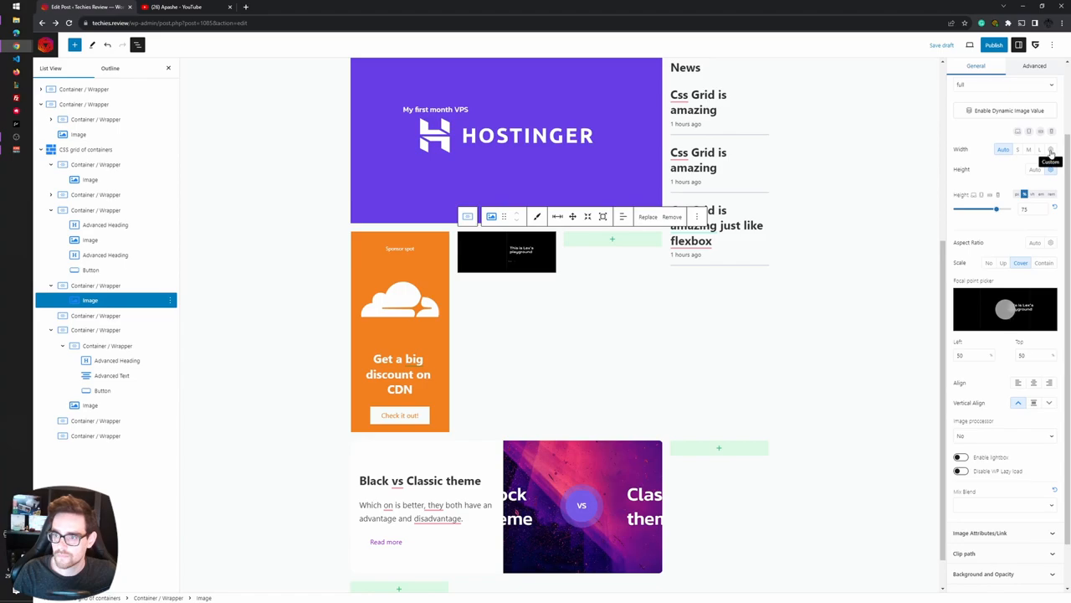
{"action": "scroll", "scroll_direction": "up", "scroll_amount": 3}
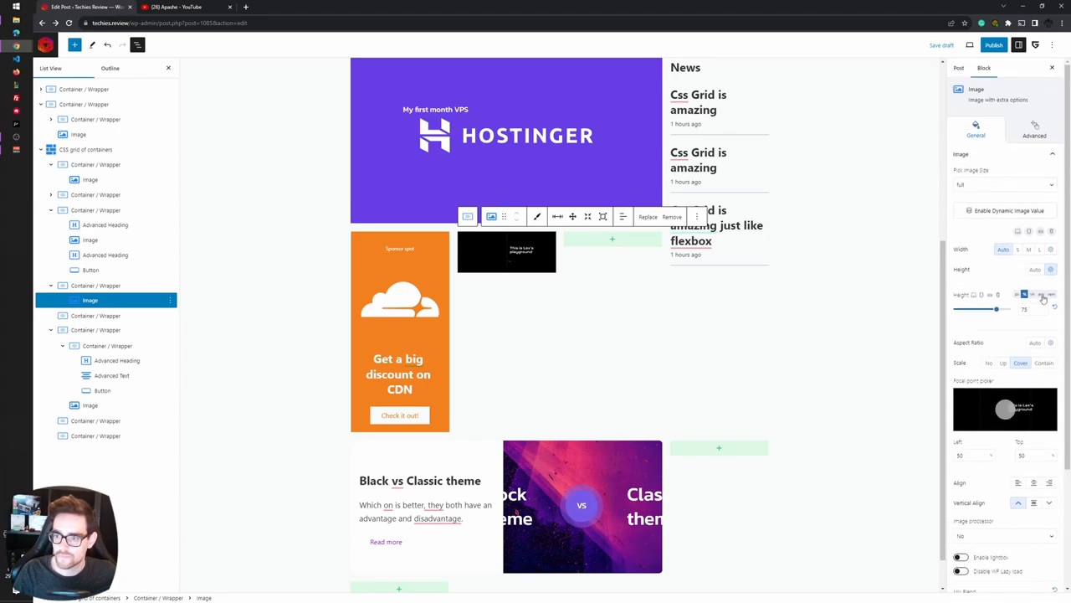
{"action": "left_click_drag", "start_coordinate": [996, 309], "coordinate": [978, 309]}
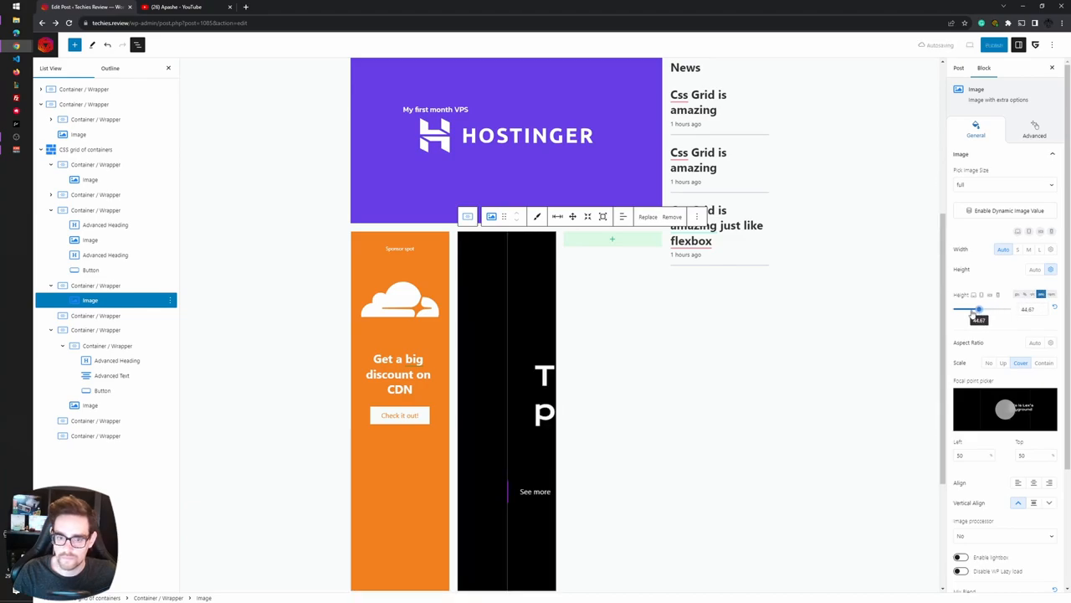
{"action": "left_click_drag", "start_coordinate": [978, 310], "coordinate": [965, 310]}
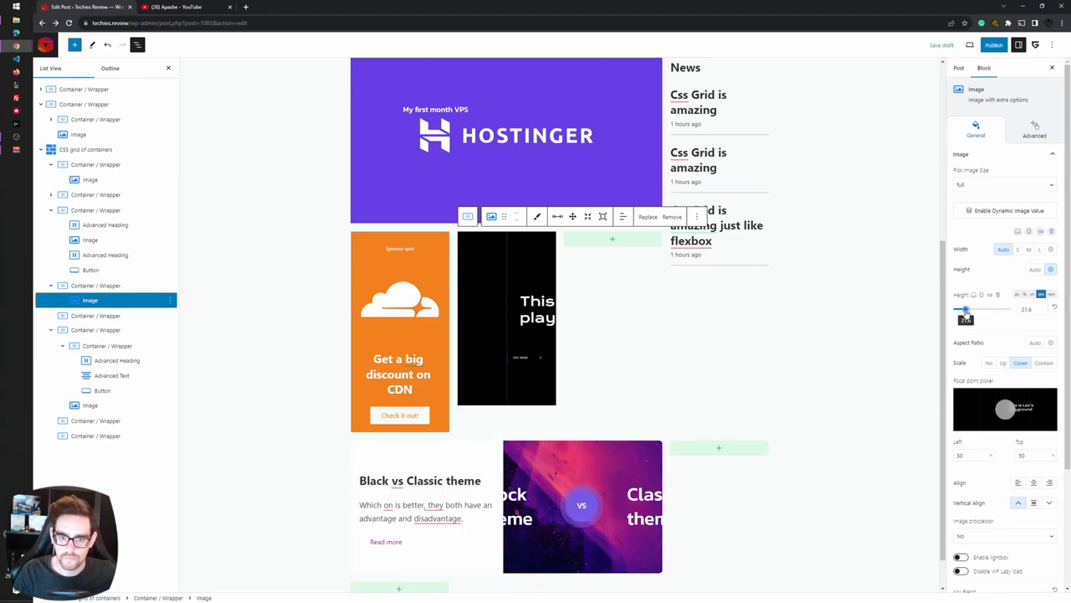
{"action": "left_click_drag", "start_coordinate": [966, 309], "coordinate": [962, 309]}
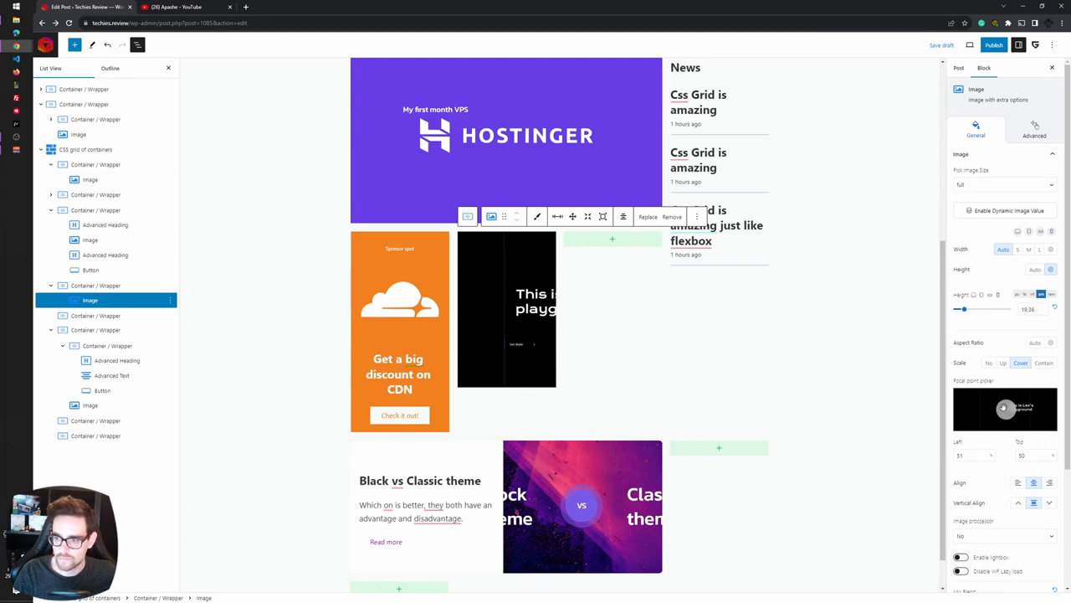
{"action": "left_click_drag", "start_coordinate": [1006, 409], "coordinate": [1023, 410]}
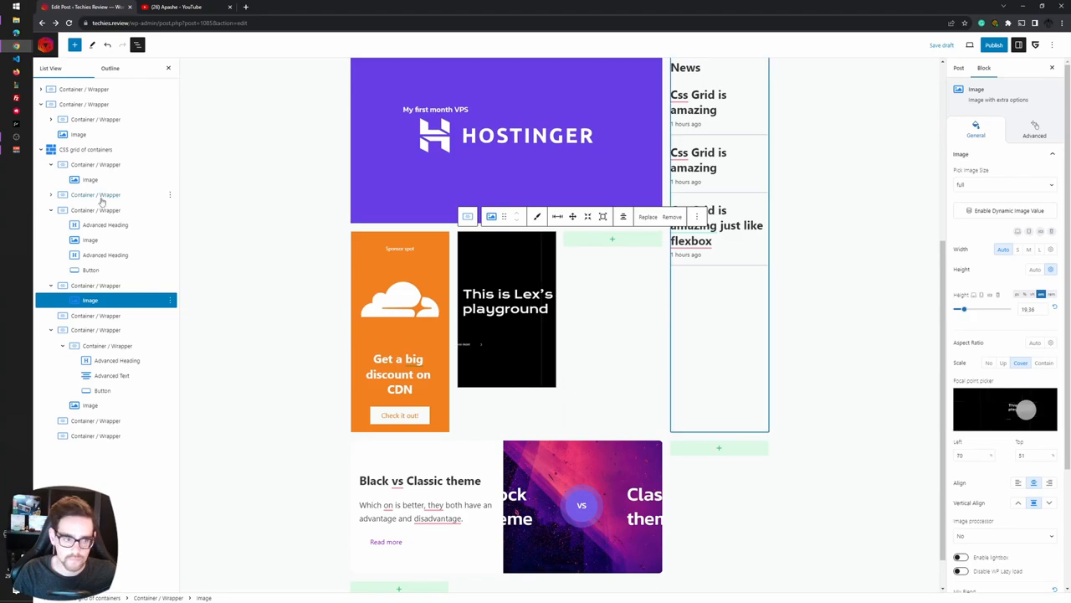
Place the Lex image container at grid columns 2–4, rows 2–3
{"action": "left_click", "coordinate": [95, 285]}
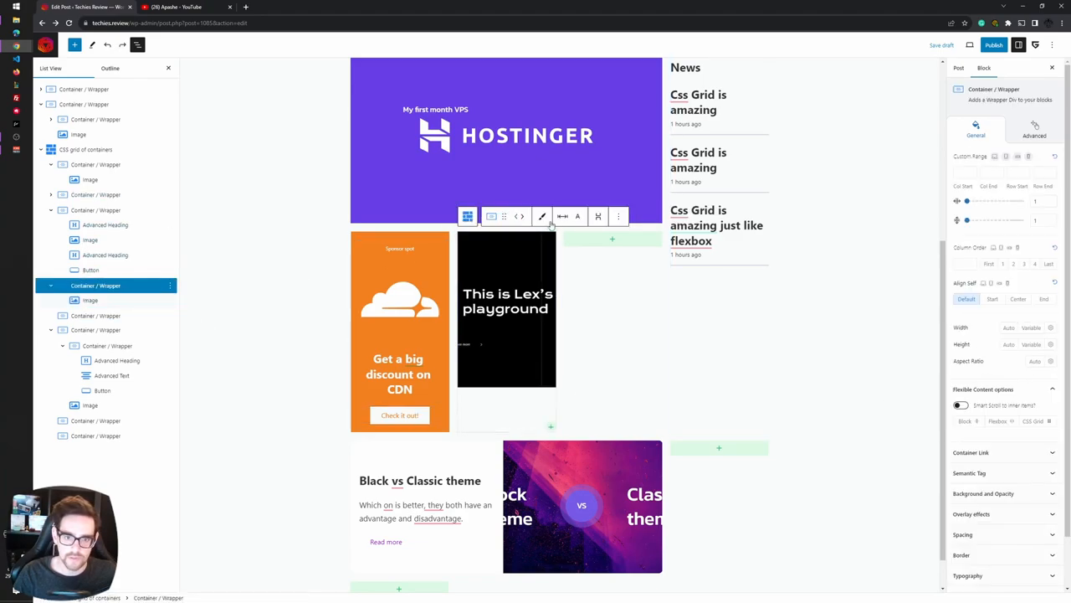
{"action": "scroll", "scroll_direction": "down", "scroll_amount": 3}
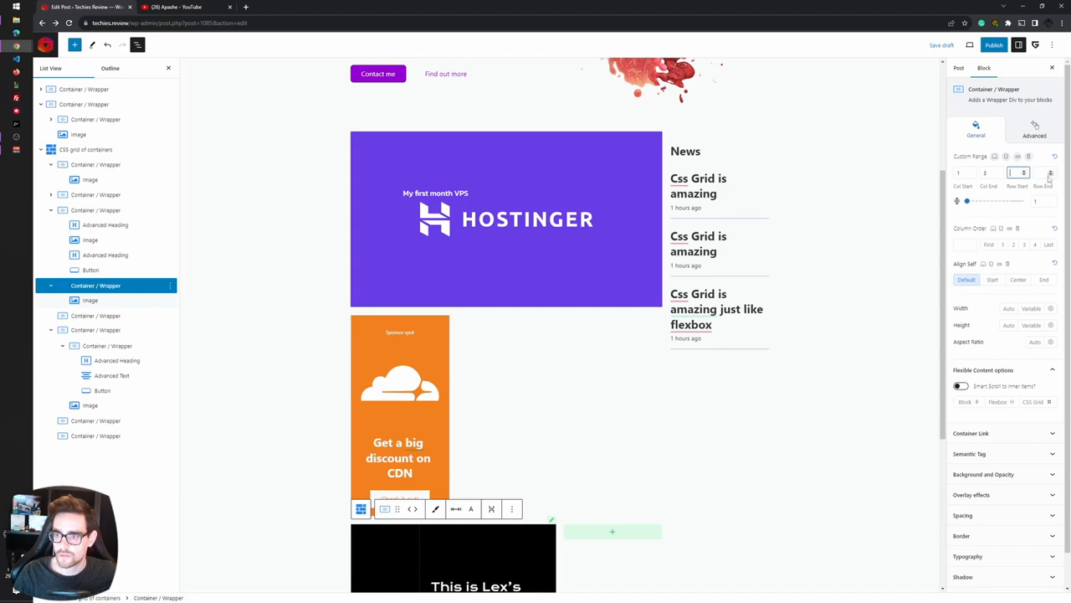
{"action": "left_click", "coordinate": [1051, 173]}
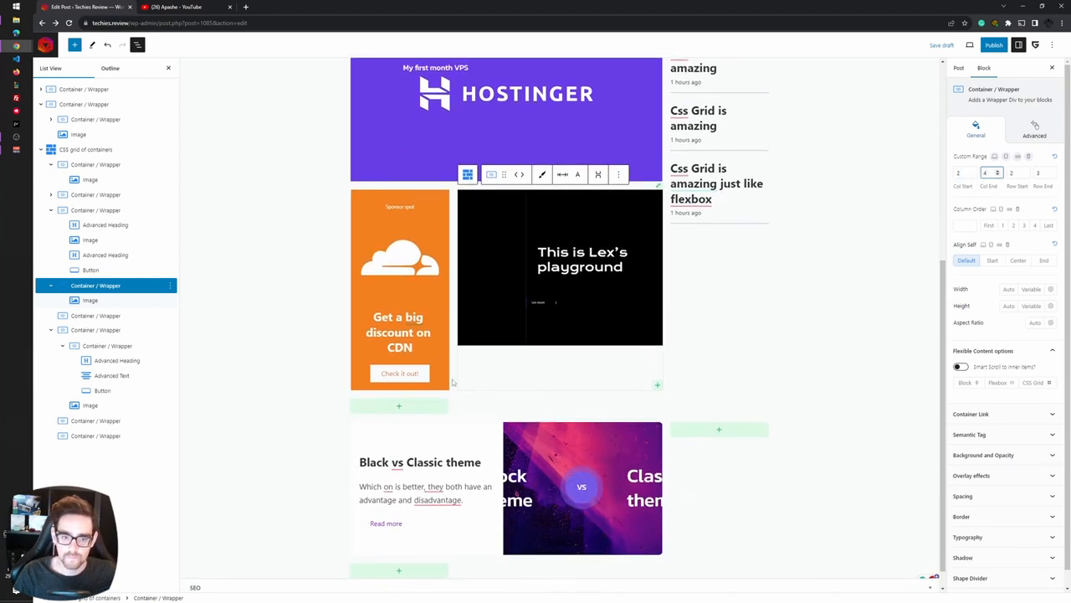
{"action": "mouse_move", "coordinate": [565, 359]}
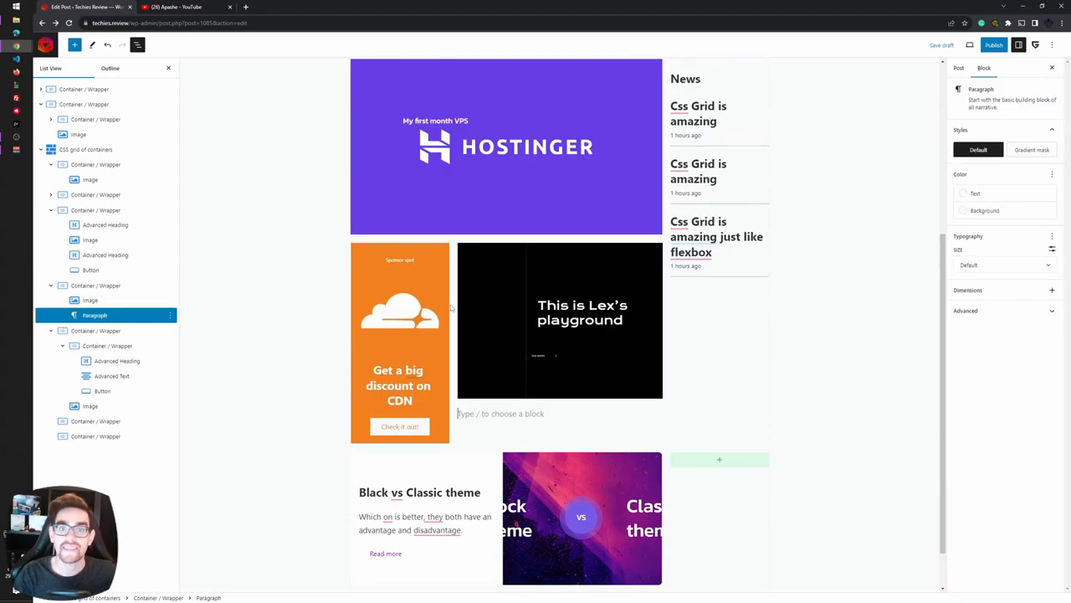
Add an Advanced Heading reading 'Lex's playground' under the black image
{"action": "type", "text": "/head"}
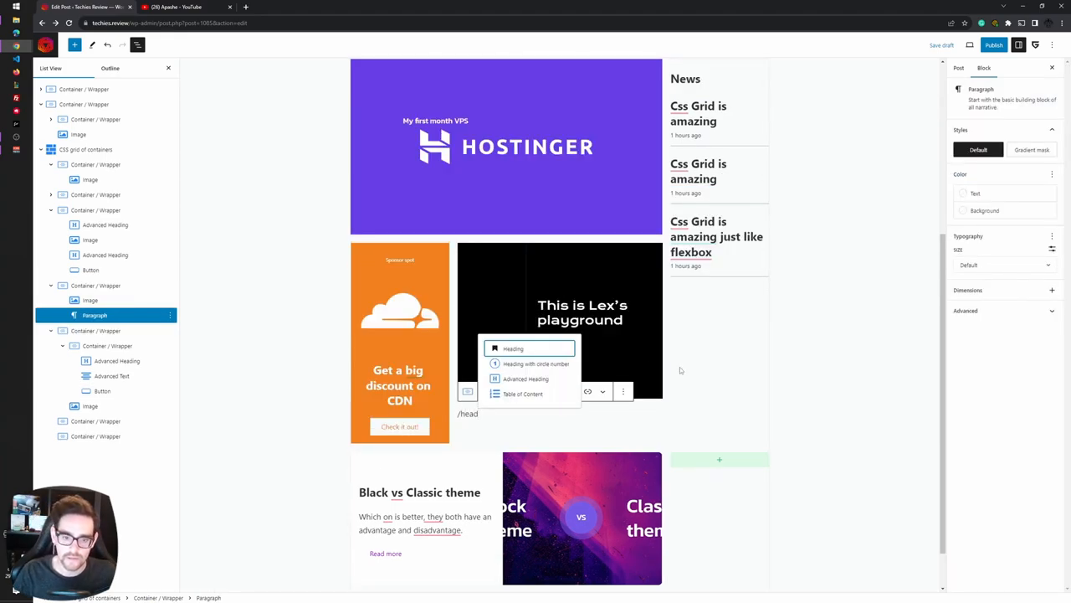
{"action": "left_click", "coordinate": [525, 378]}
{"action": "type", "text": "Lex's playght"}
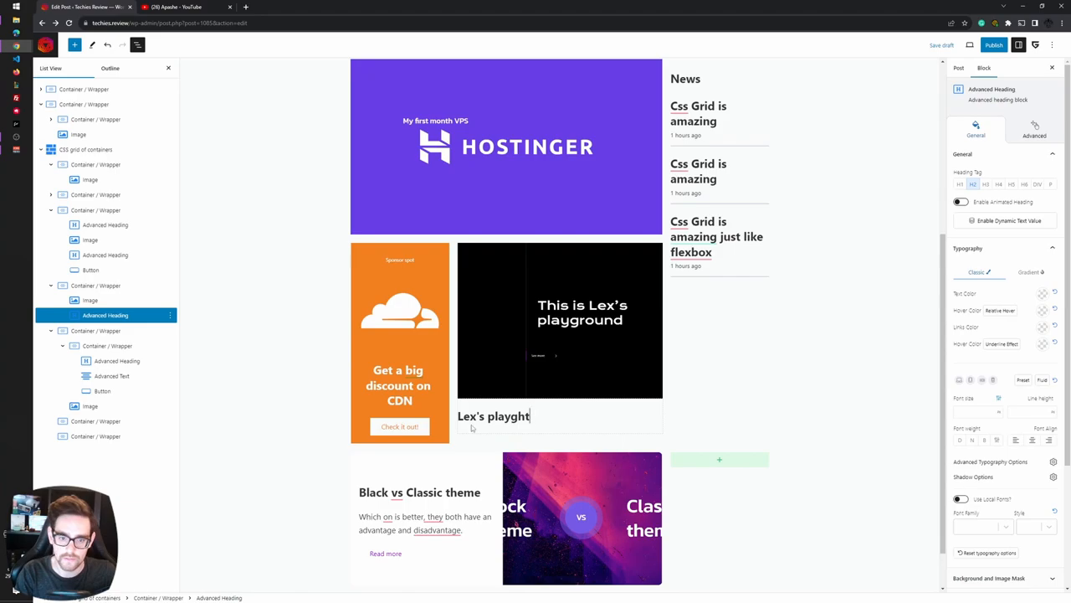
{"action": "type", "text": "round"}
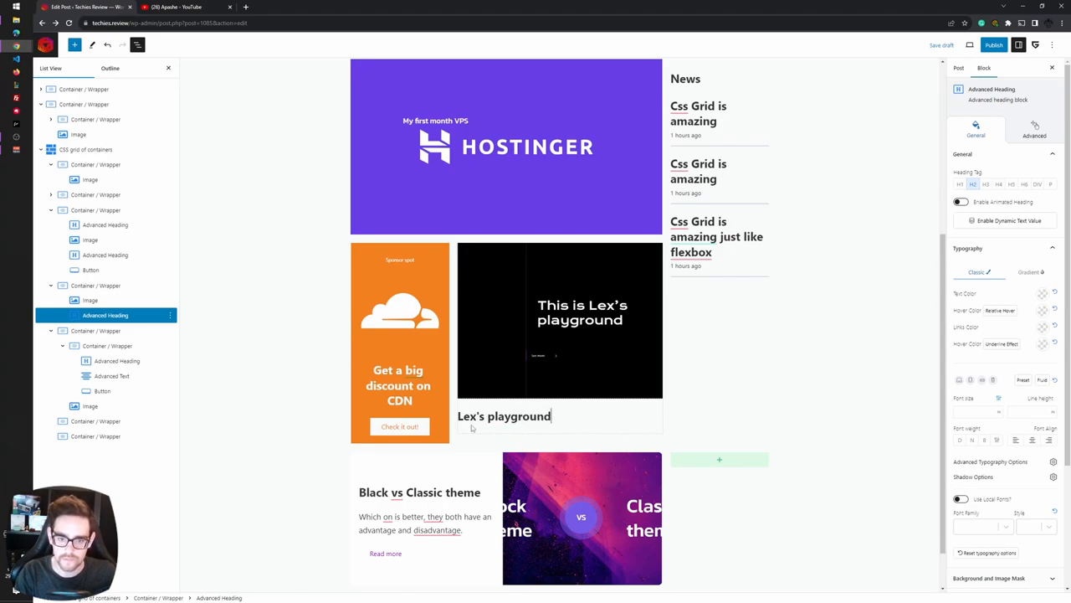
{"action": "left_click", "coordinate": [959, 68]}
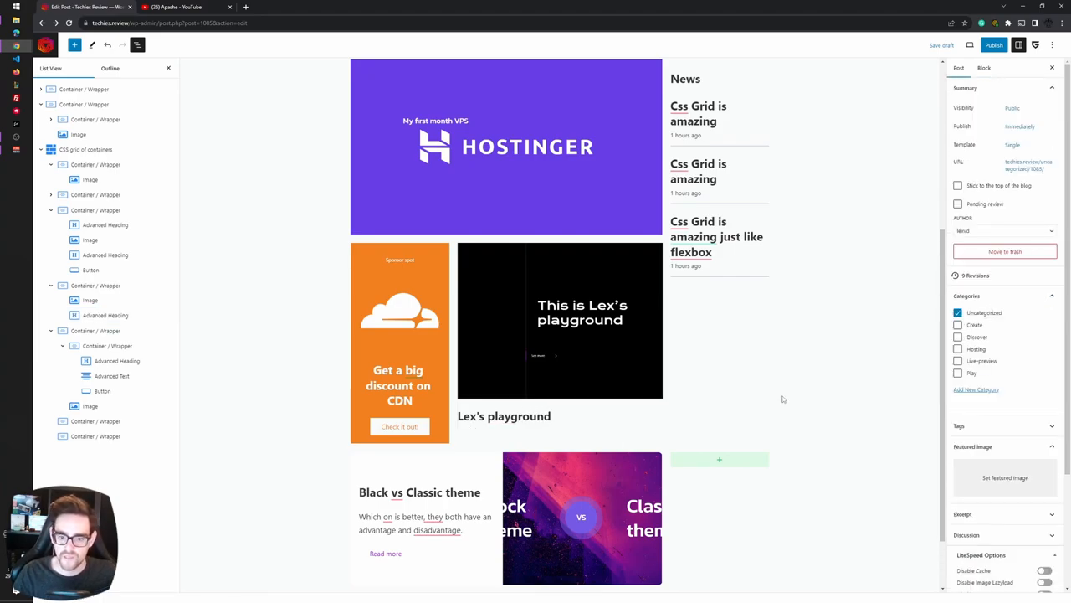
{"action": "scroll", "scroll_direction": "up", "scroll_amount": 3}
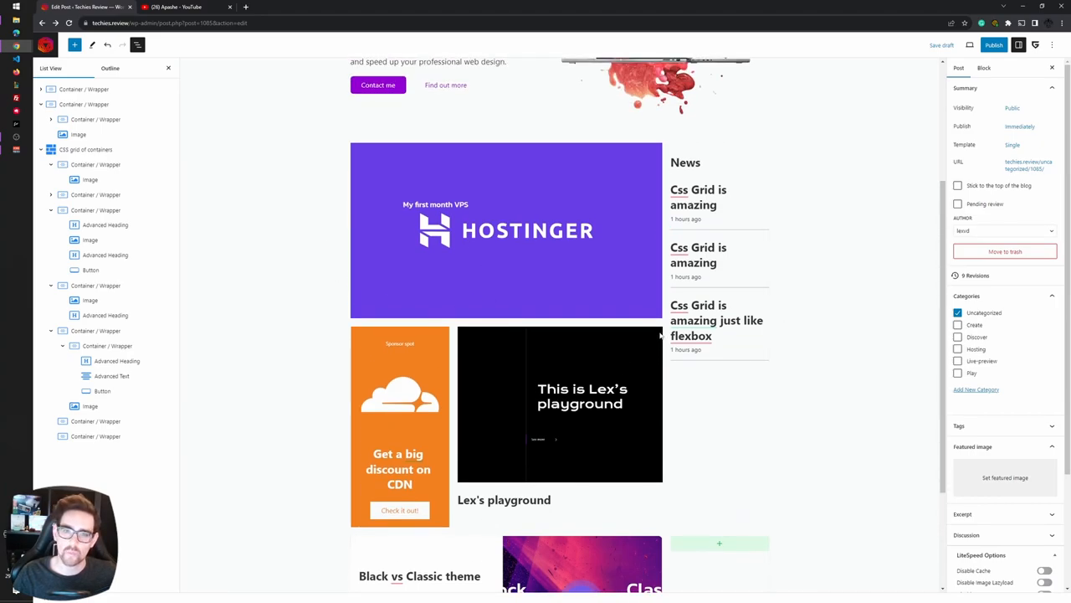
{"action": "mouse_move", "coordinate": [259, 314]}
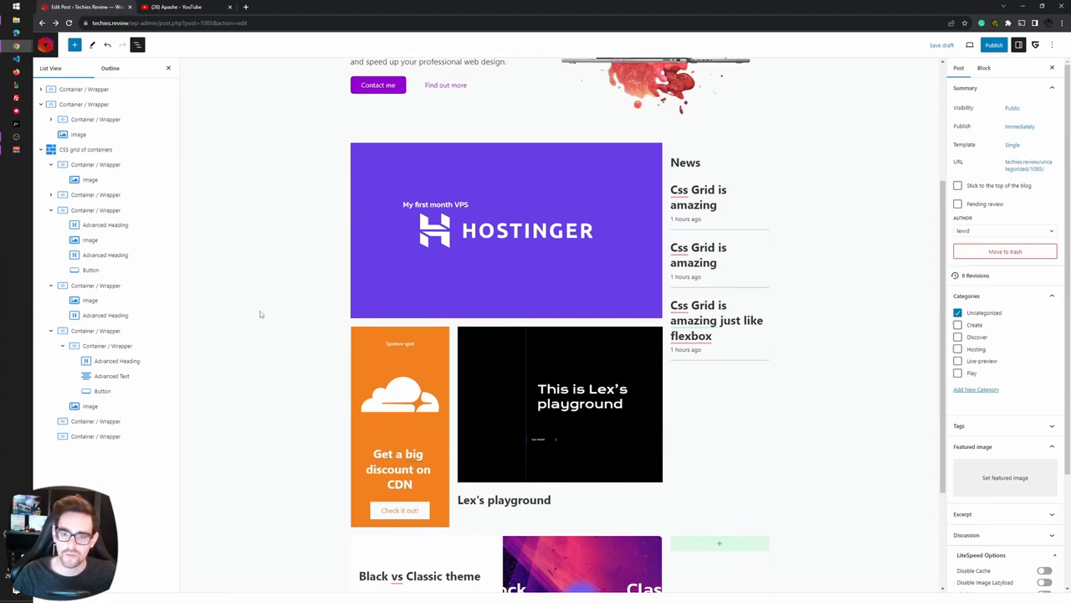
{"action": "scroll", "scroll_direction": "down", "scroll_amount": 3}
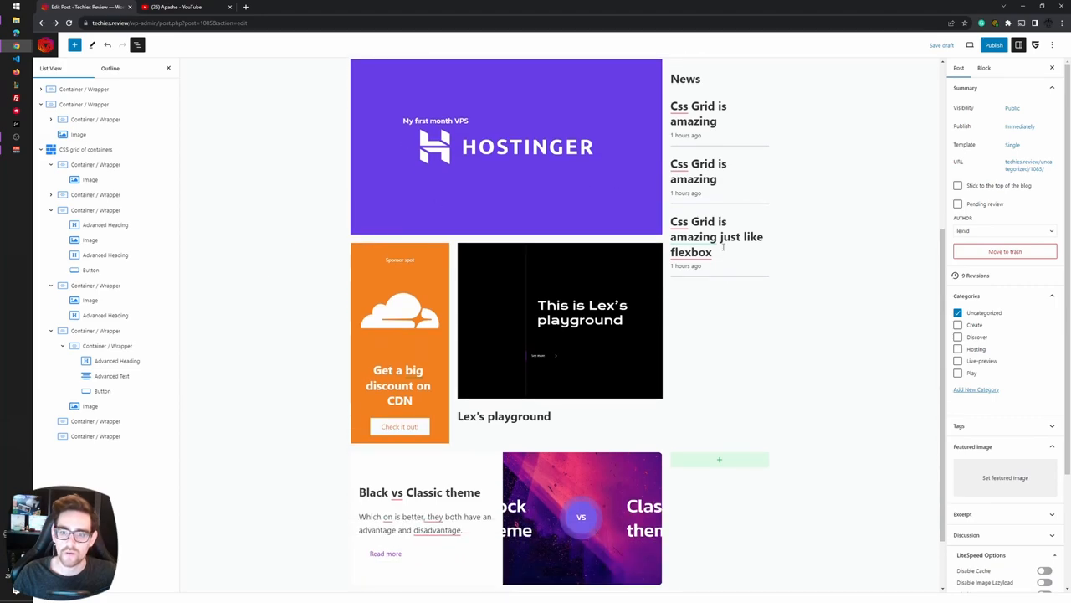